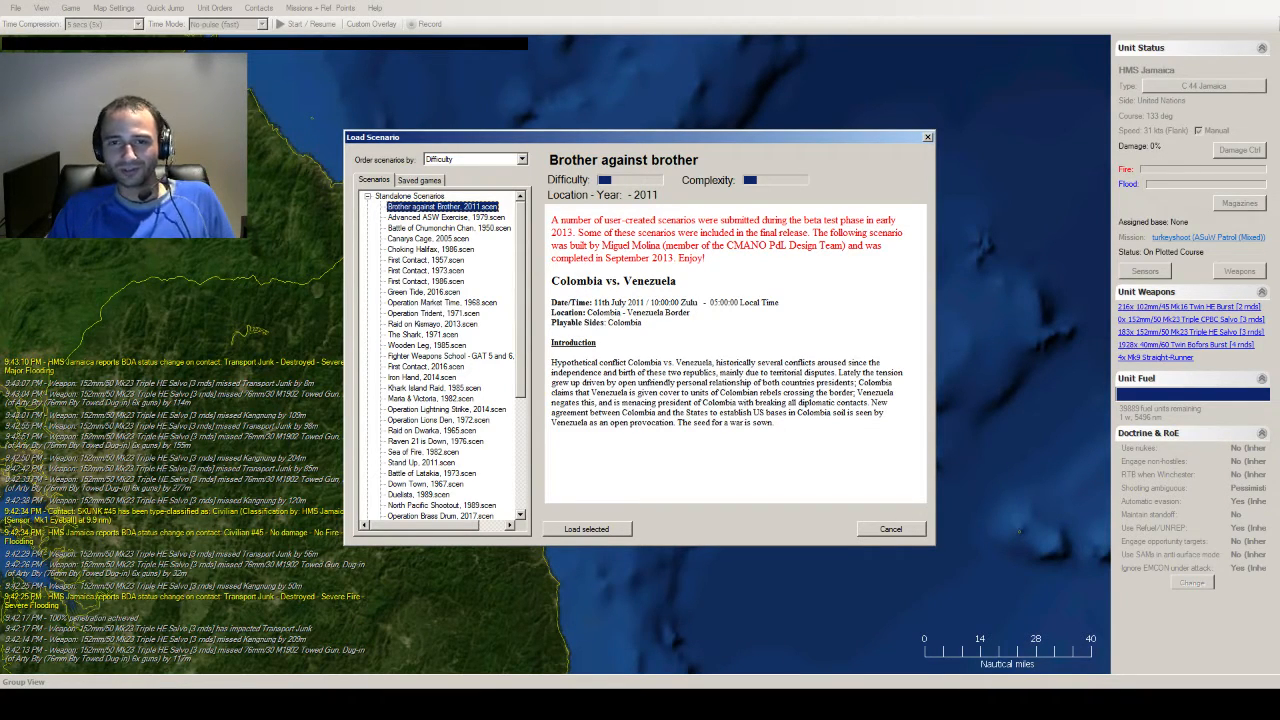
# - Load the selected 'Brother against brother' scenario from the Load Scenario dialog
pyautogui.click(588, 528)
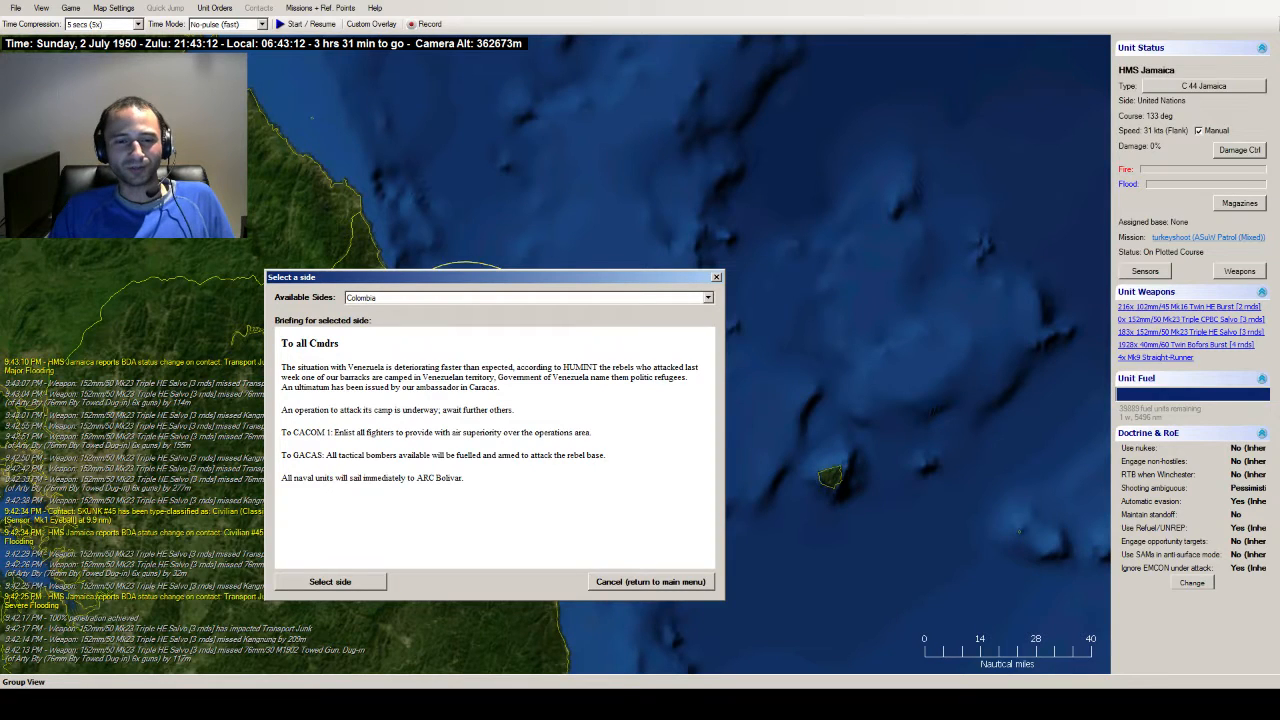
# - Choose Colombia as the player side, accept the realism settings and start, zooming the map out
pyautogui.click(328, 580)
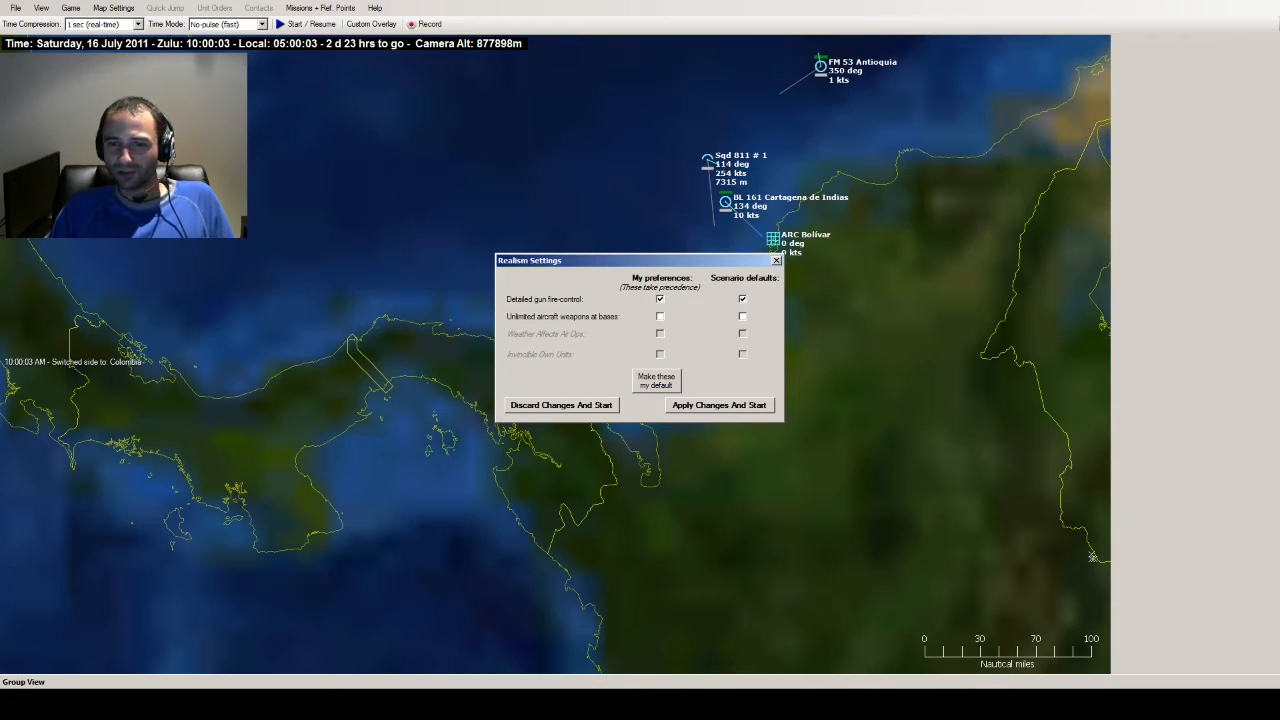
pyautogui.click(718, 404)
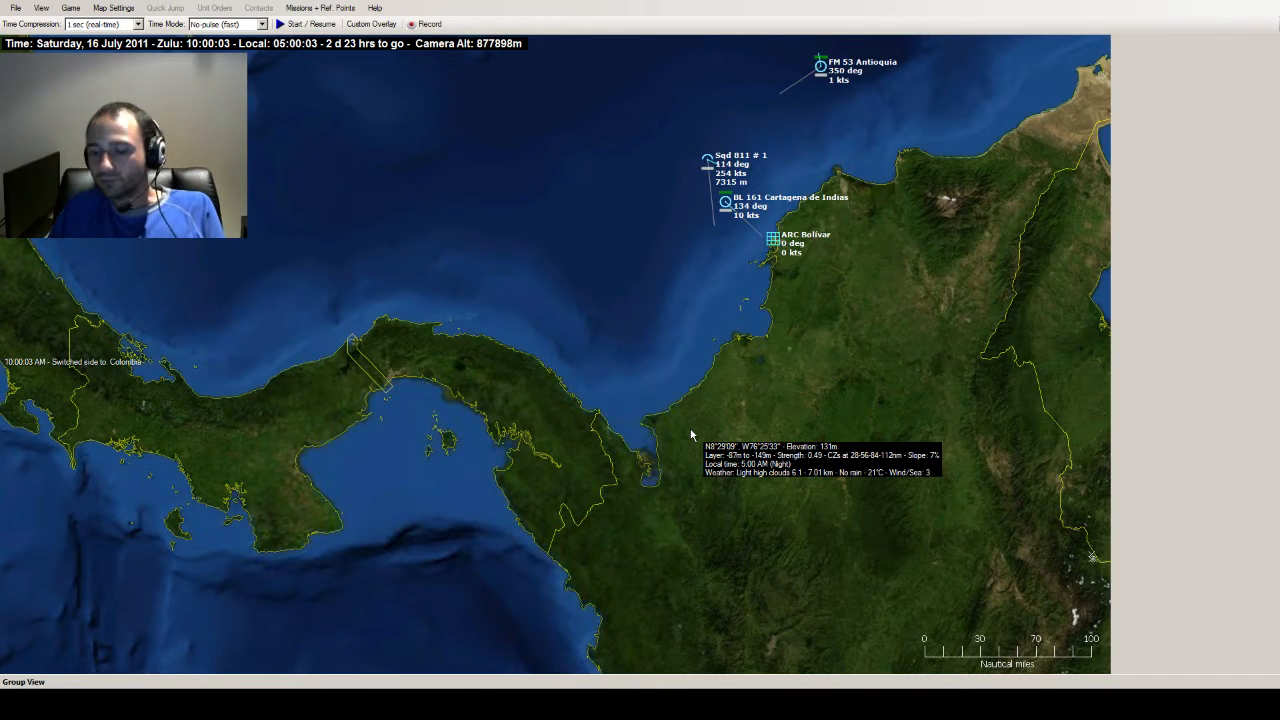
pyautogui.moveTo(610, 302)
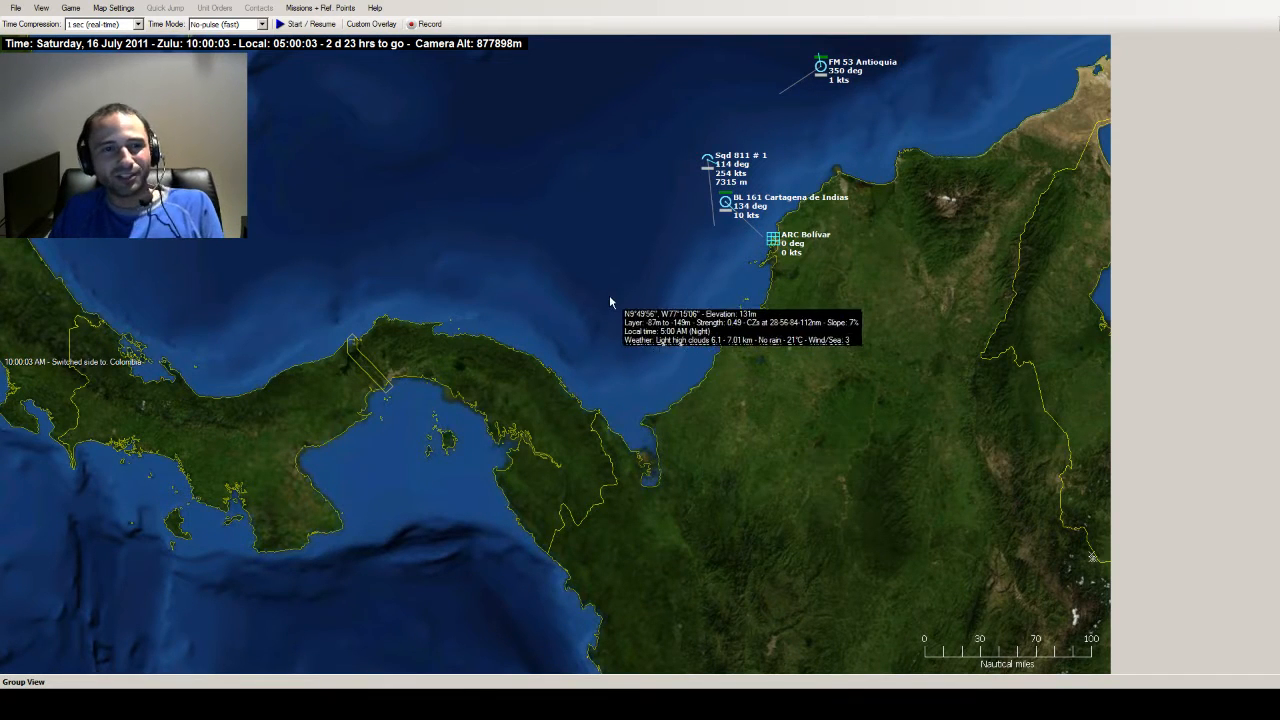
pyautogui.moveTo(612, 258)
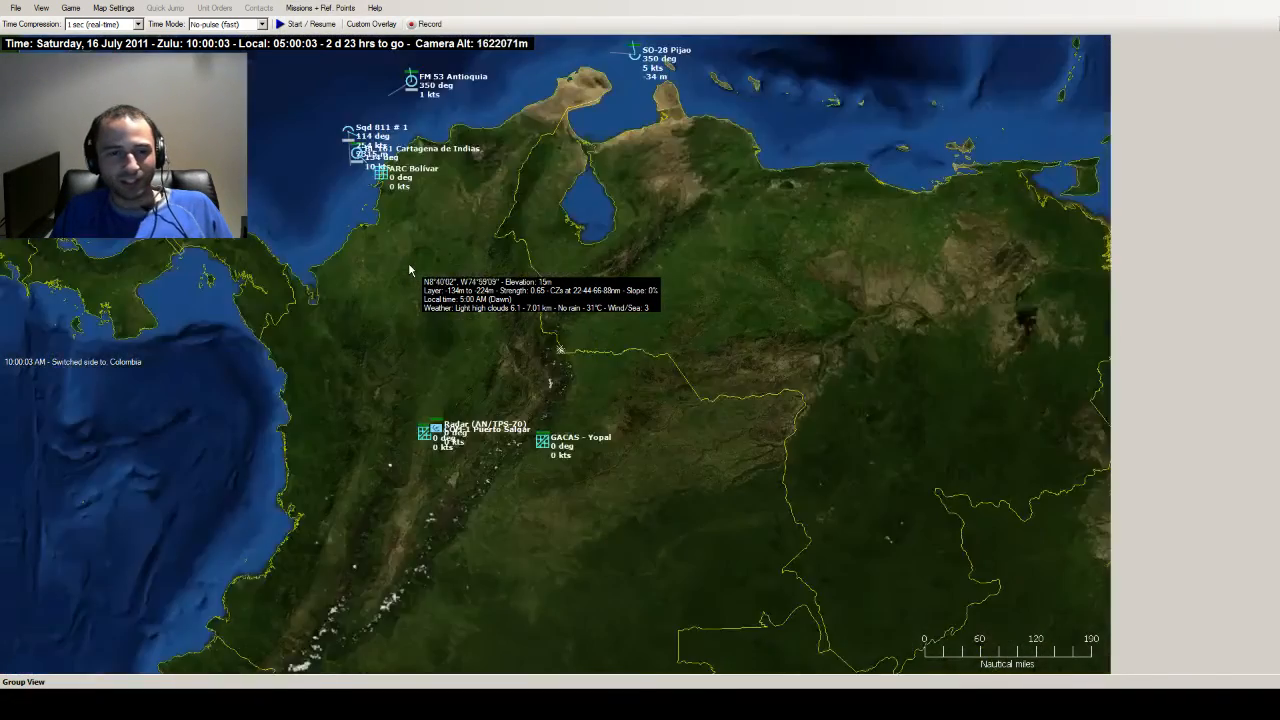
pyautogui.scroll(-3)
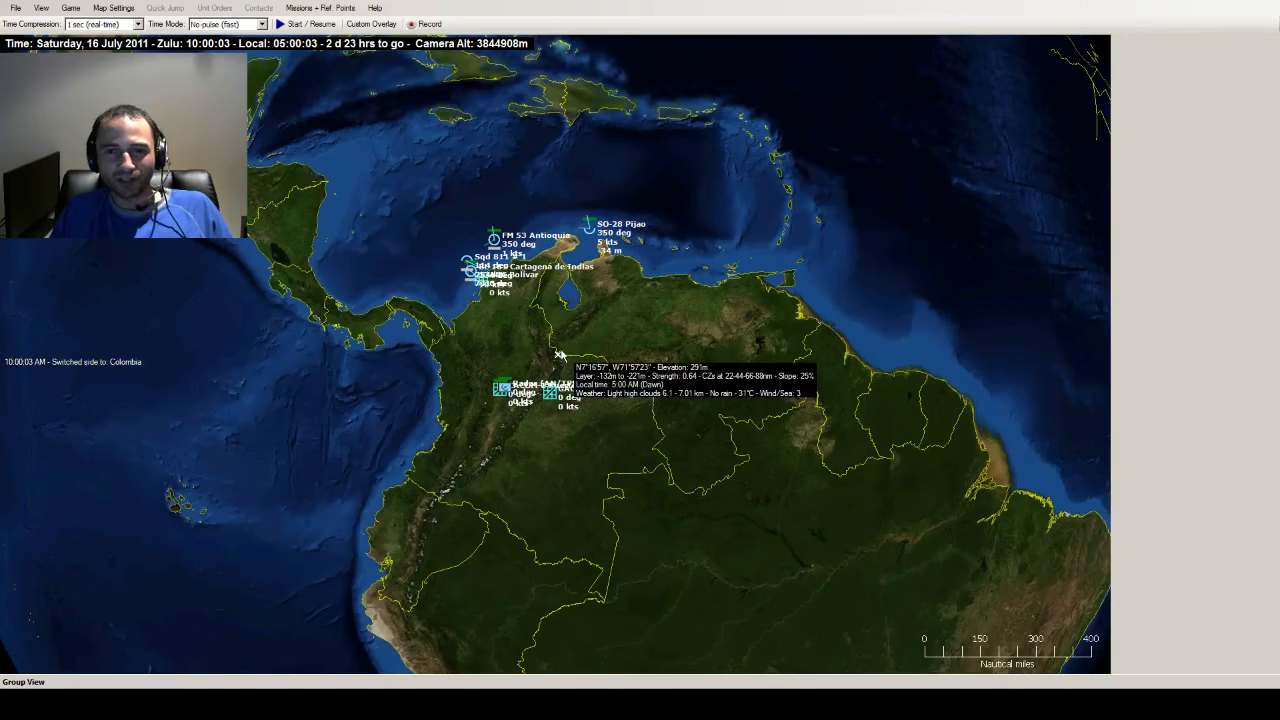
pyautogui.moveTo(744, 320)
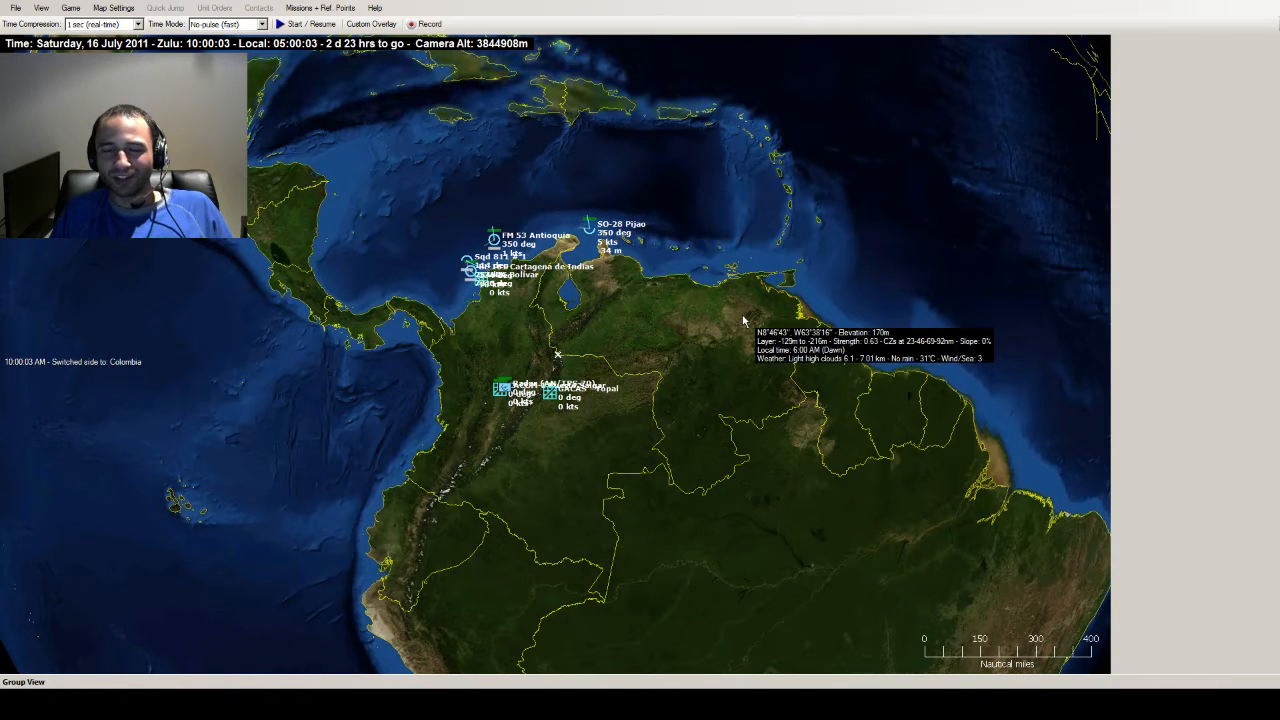
# - Zoom the map in via the View menu toward northern Colombia and the Caribbean coast
pyautogui.click(40, 8)
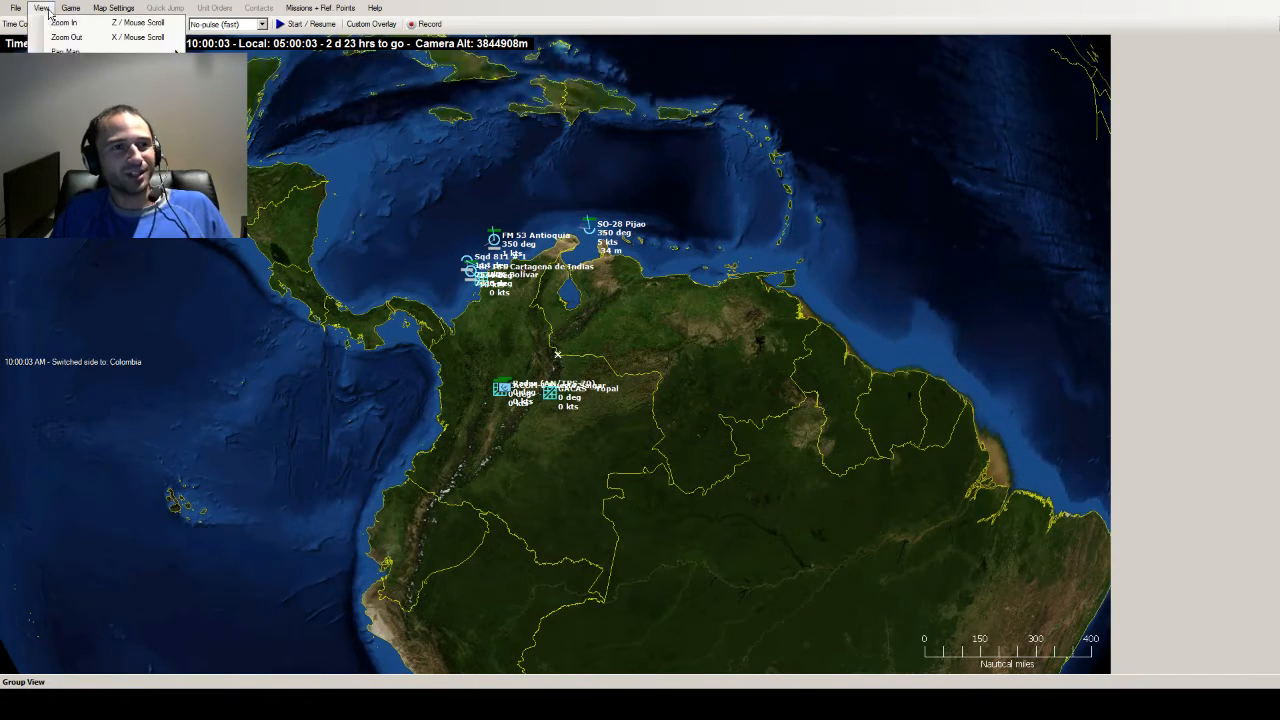
pyautogui.click(72, 8)
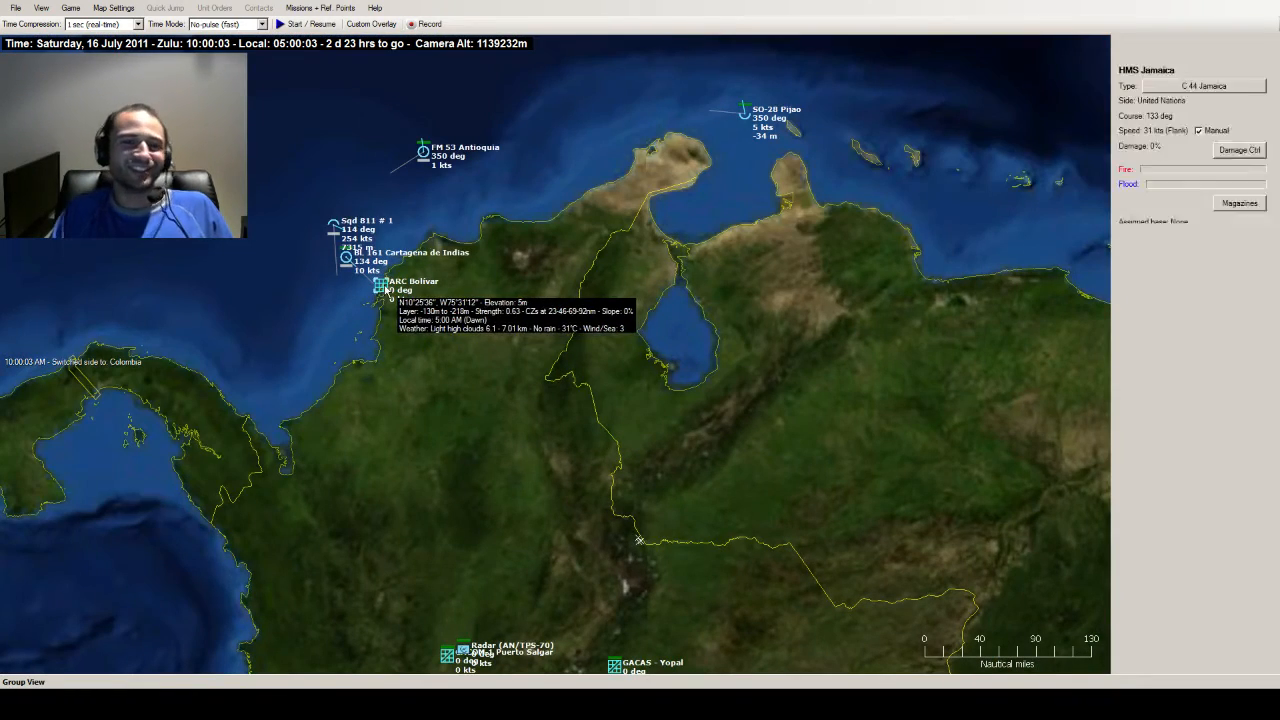
# - Review ARC Bolivar's database record, select frigate FM 53 Antioquia, and pan south to the airbases
pyautogui.click(380, 288)
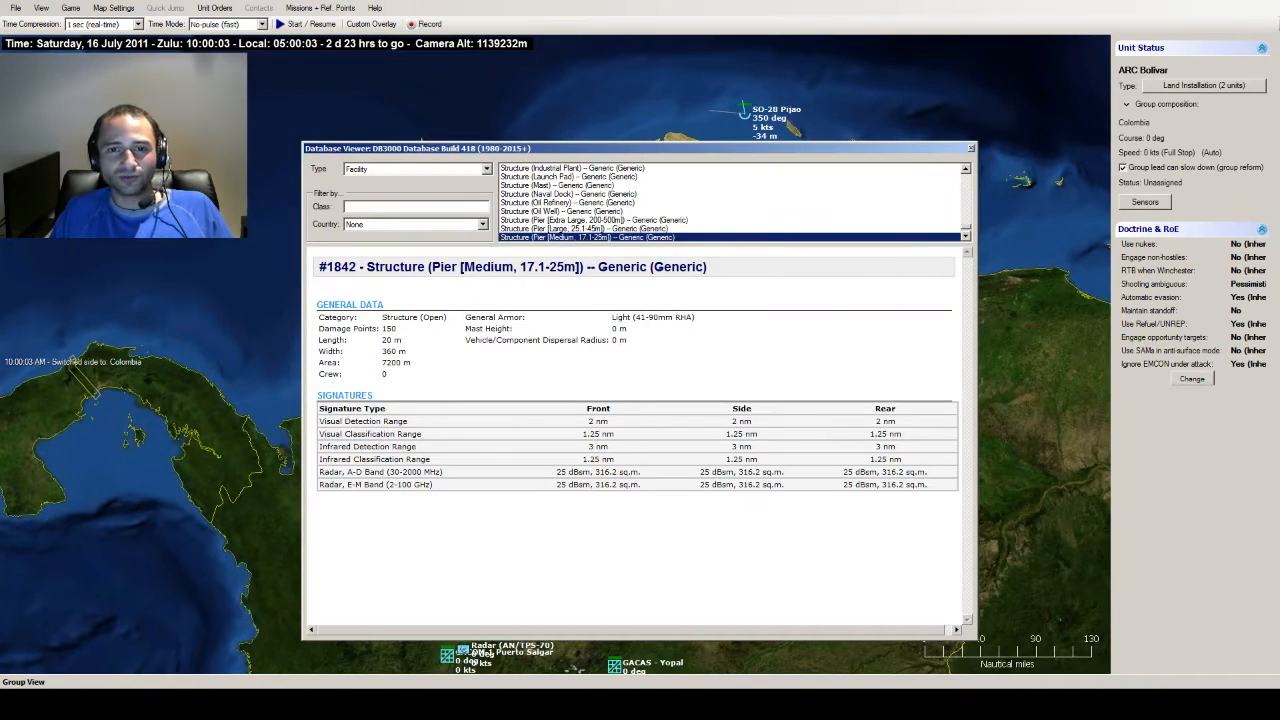
pyautogui.click(968, 148)
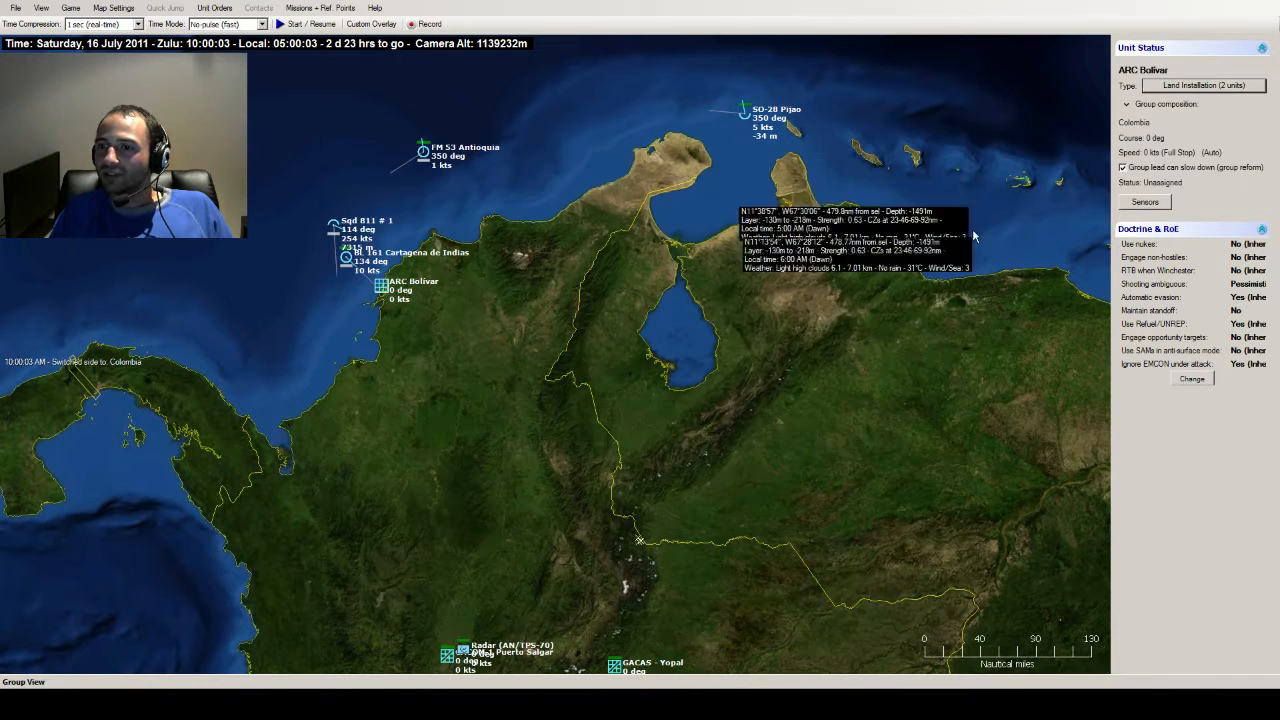
pyautogui.moveTo(1248, 310)
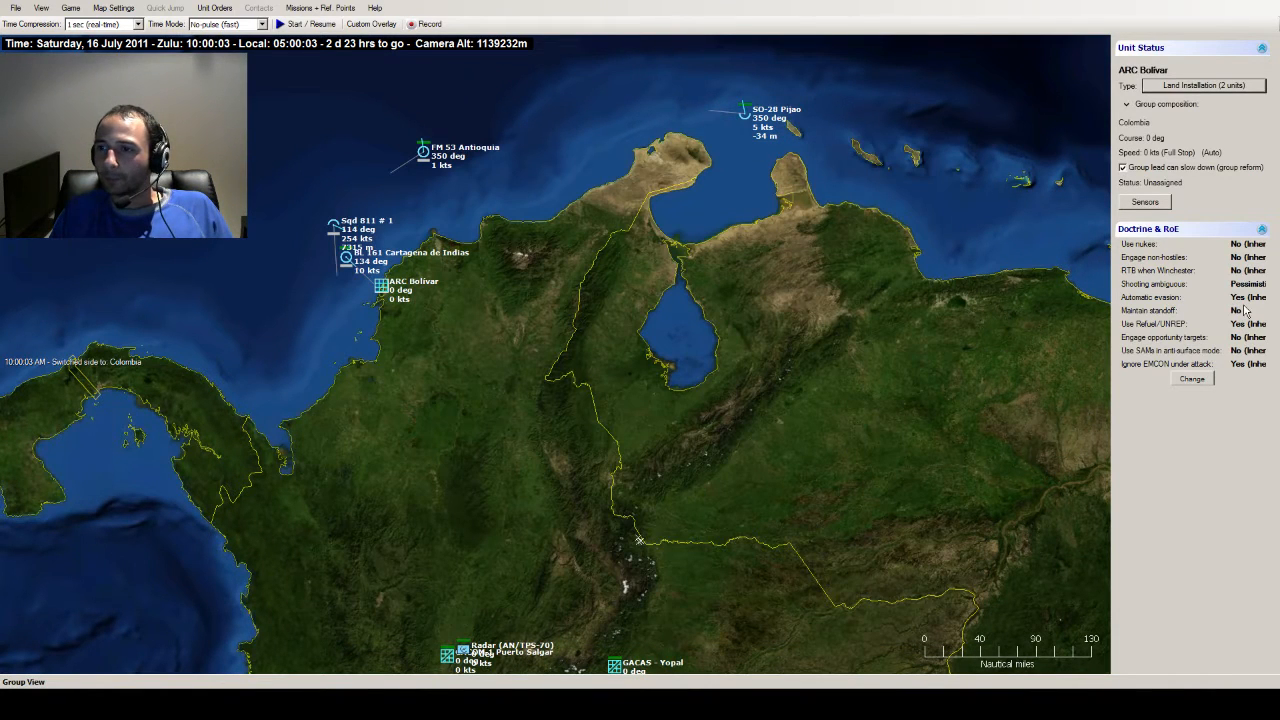
pyautogui.moveTo(476, 302)
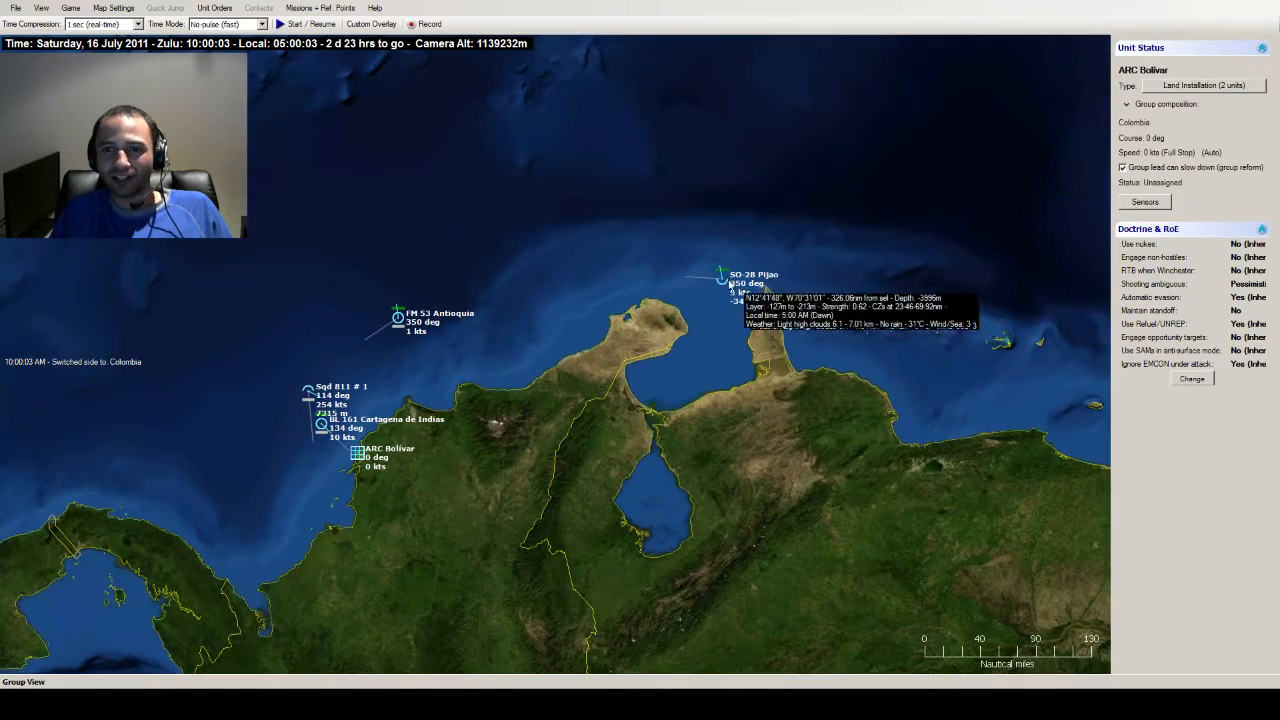
pyautogui.click(396, 318)
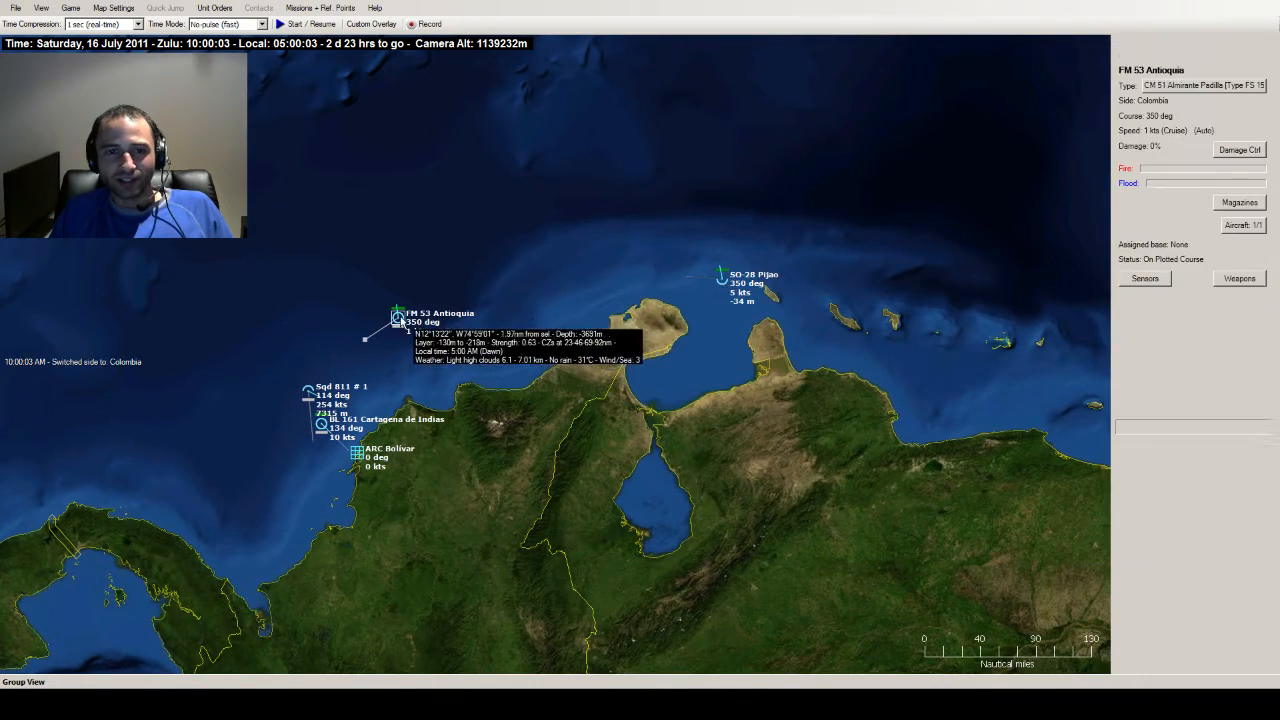
pyautogui.click(470, 436)
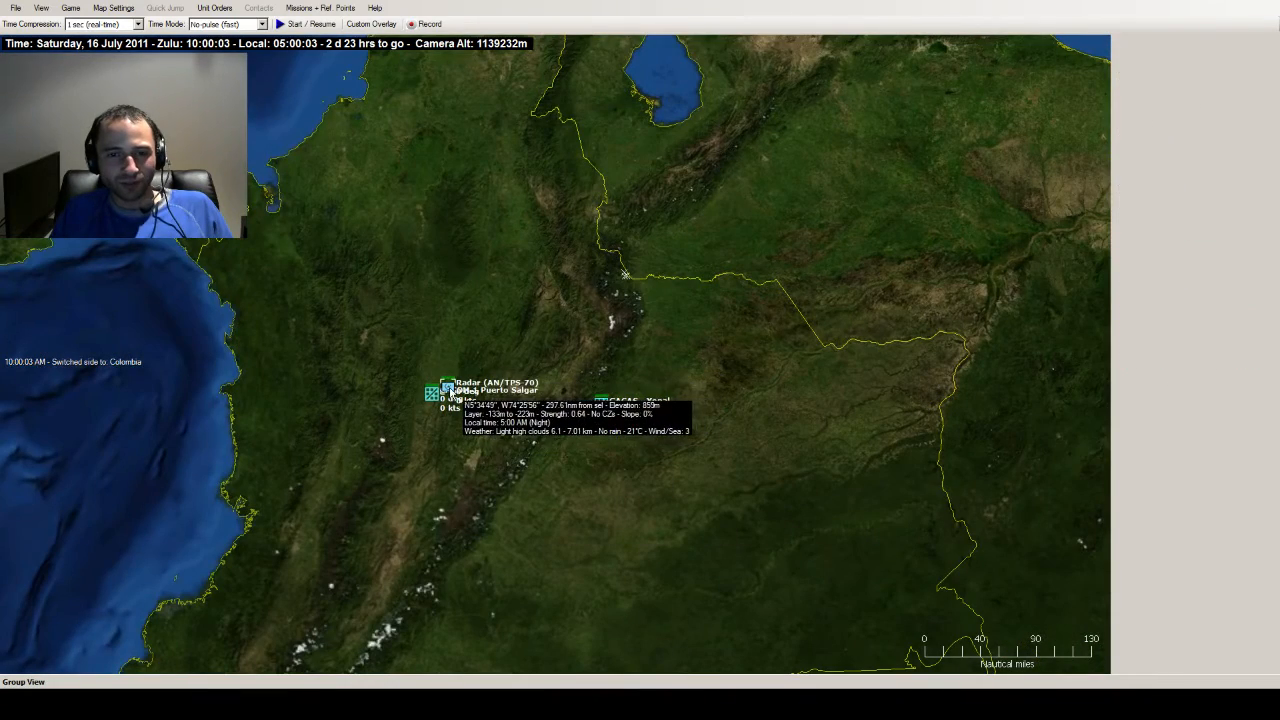
# - Select the Puerto Salgar and Yopal airbases and review the Yopal aircraft roster
pyautogui.click(448, 390)
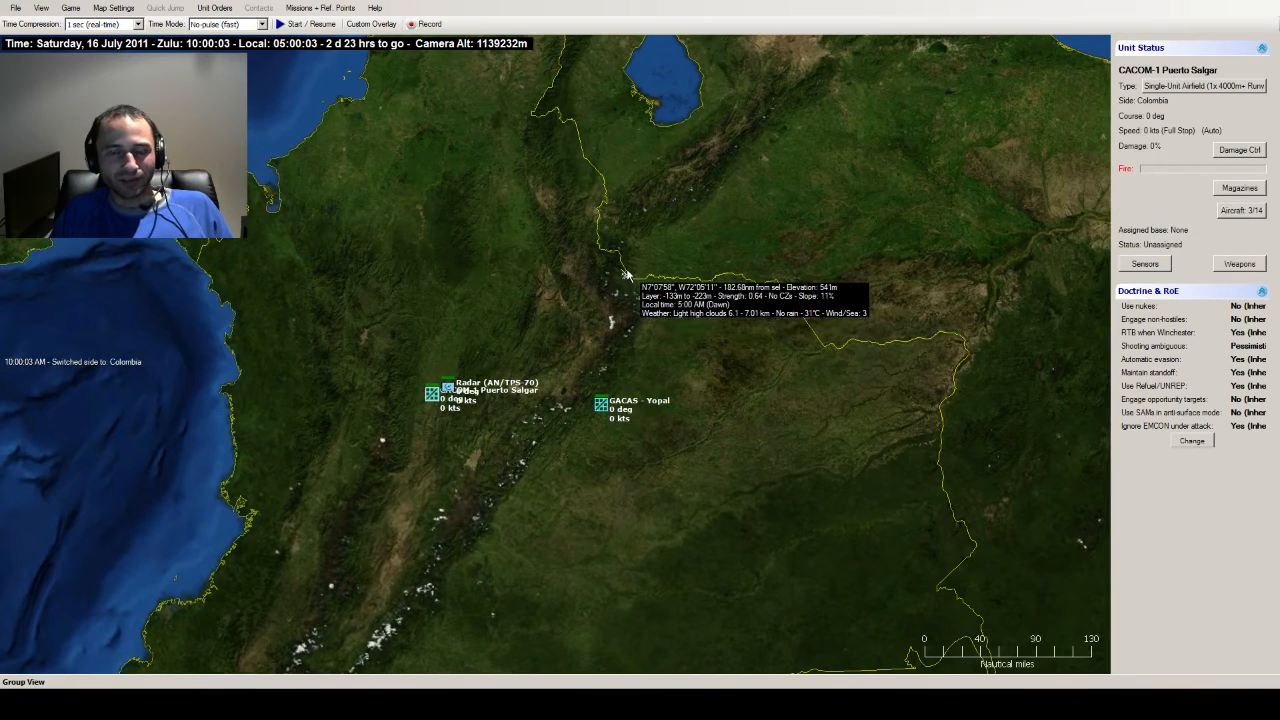
pyautogui.click(602, 404)
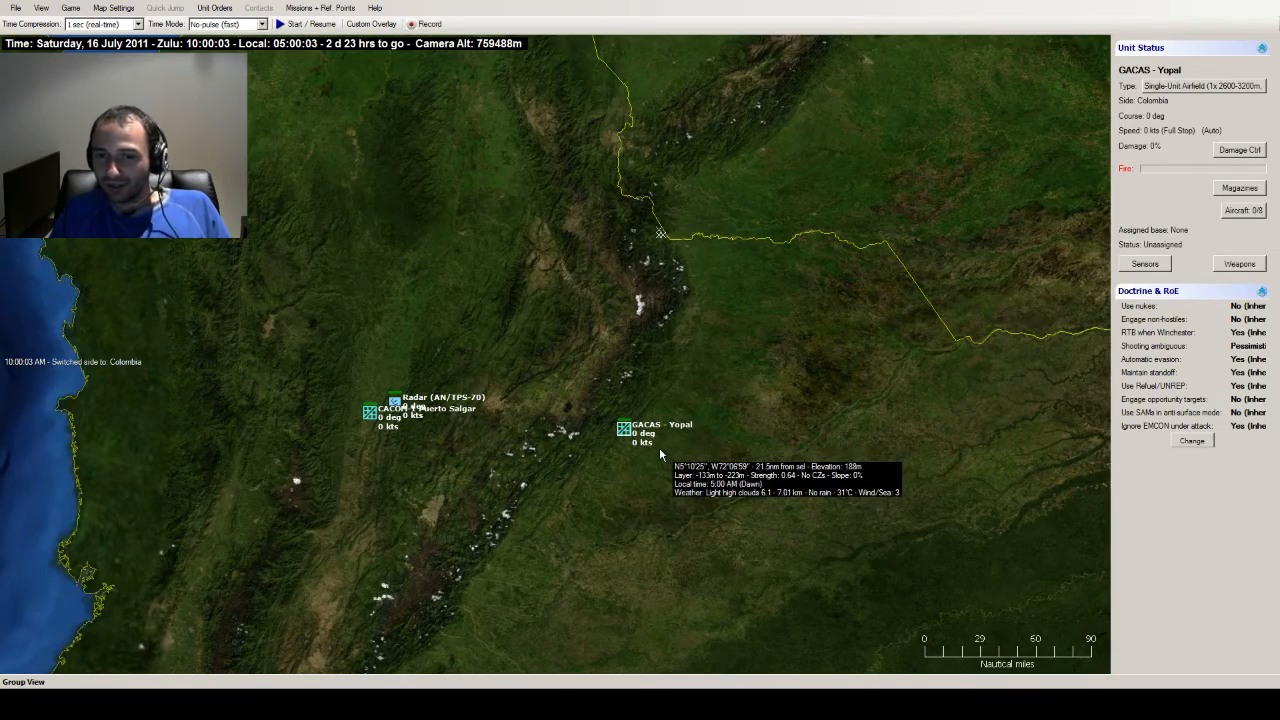
pyautogui.click(384, 412)
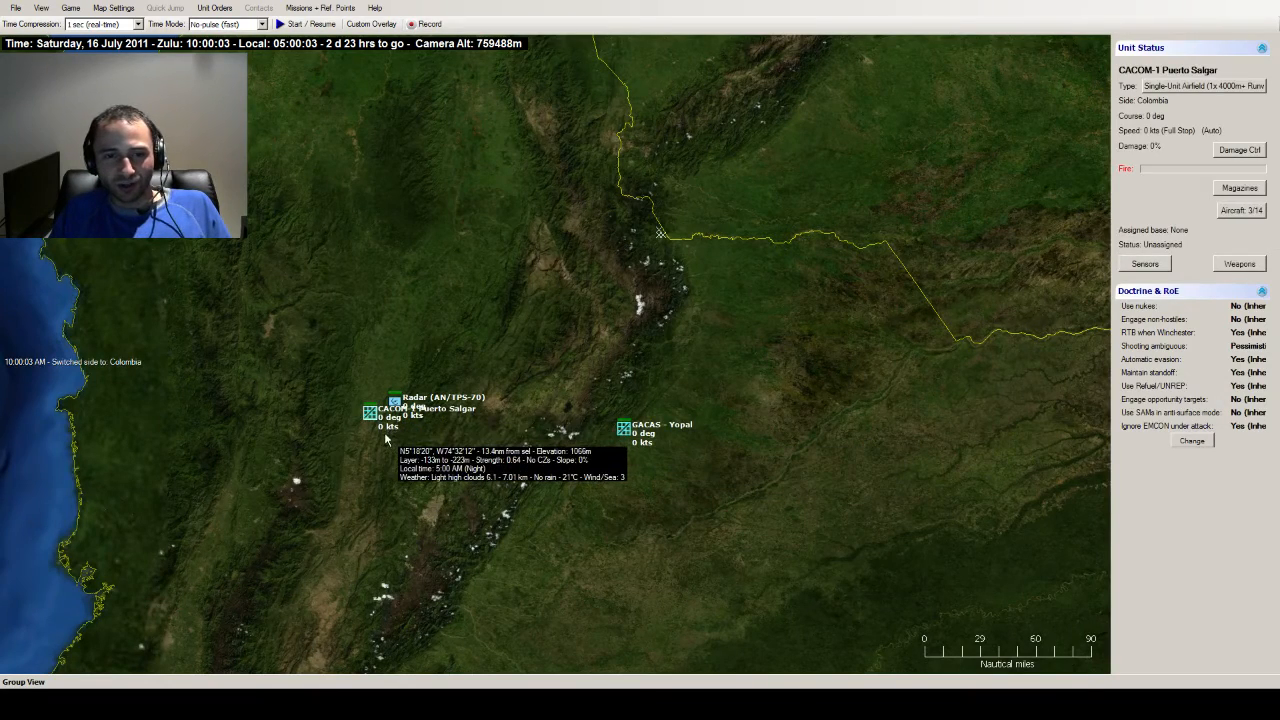
pyautogui.moveTo(930, 192)
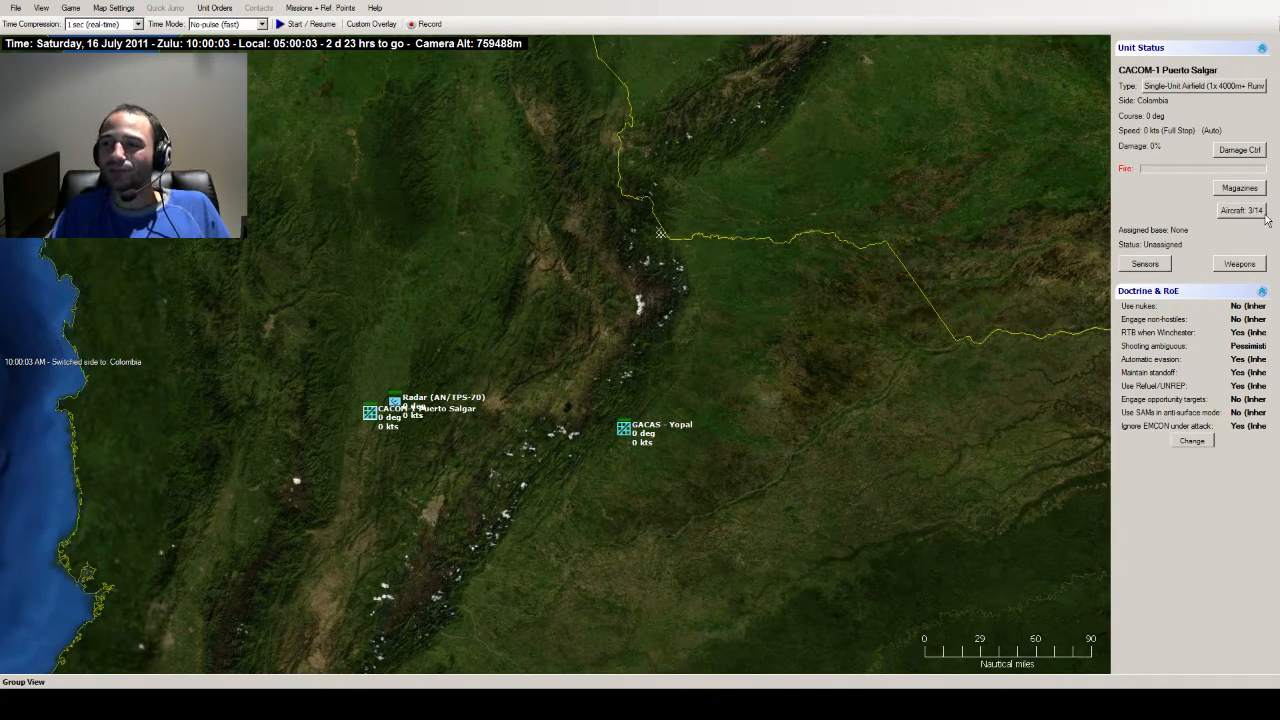
pyautogui.moveTo(990, 232)
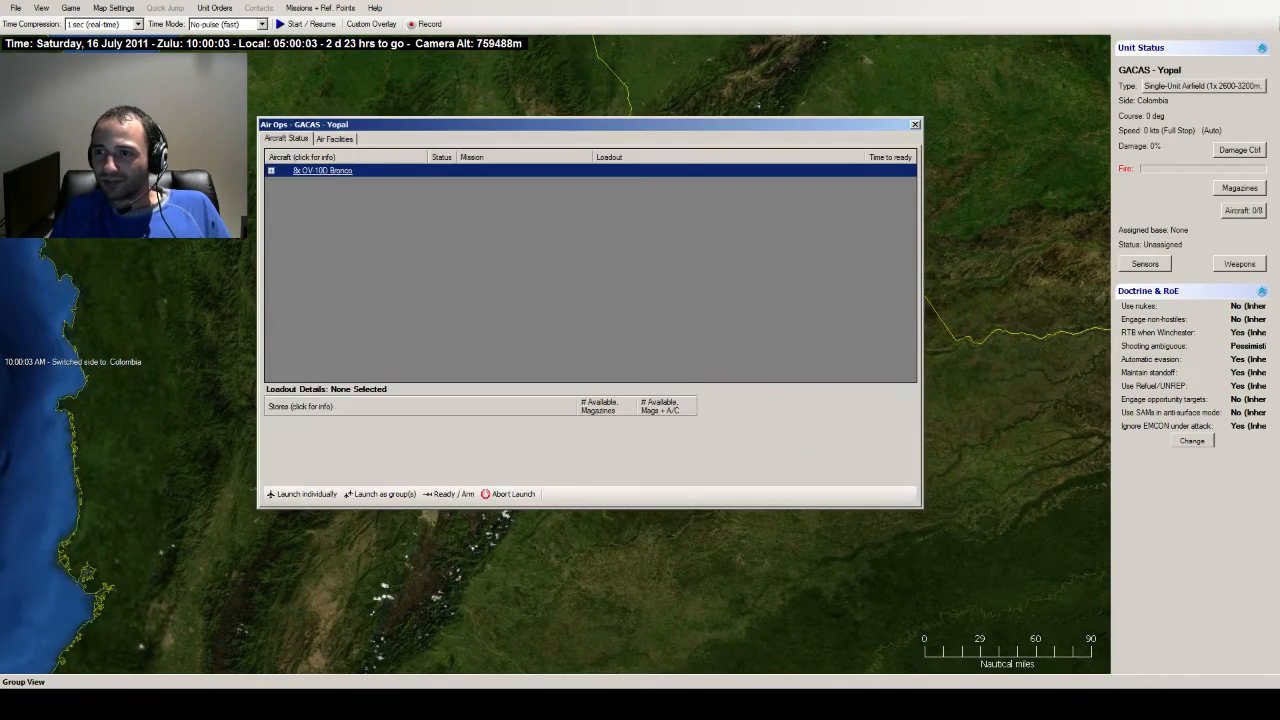
pyautogui.click(272, 170)
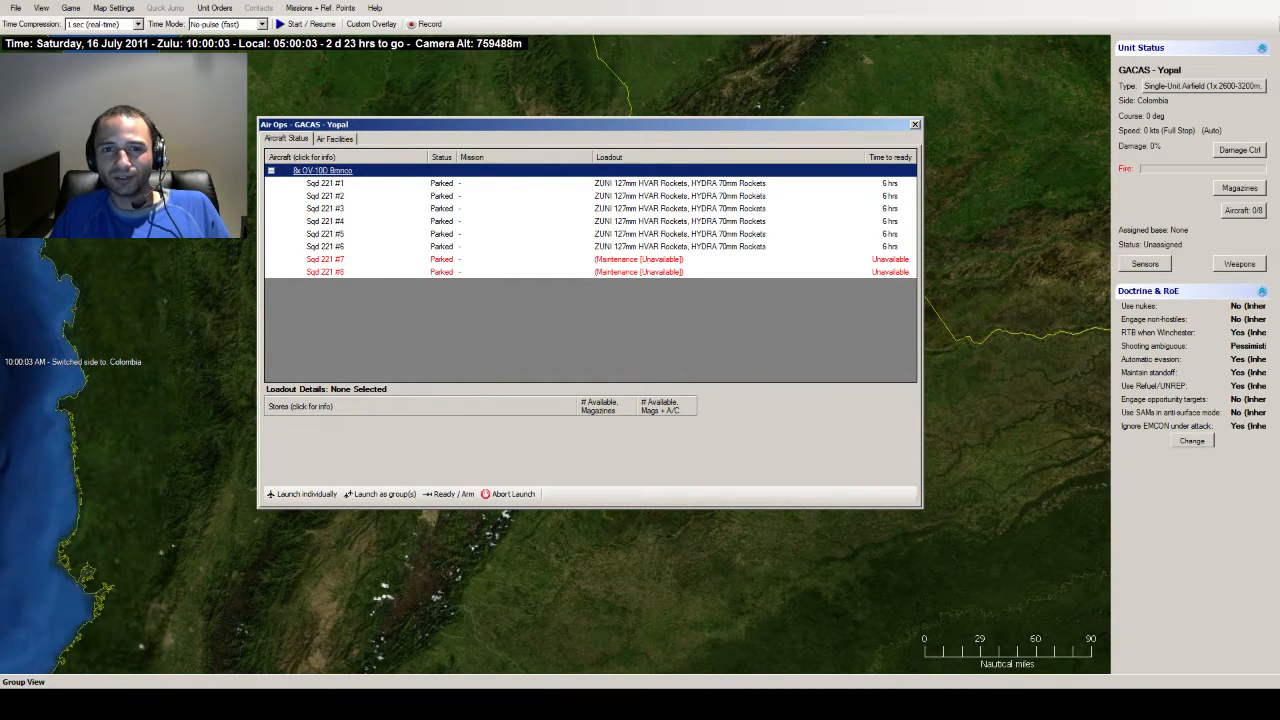
pyautogui.click(912, 124)
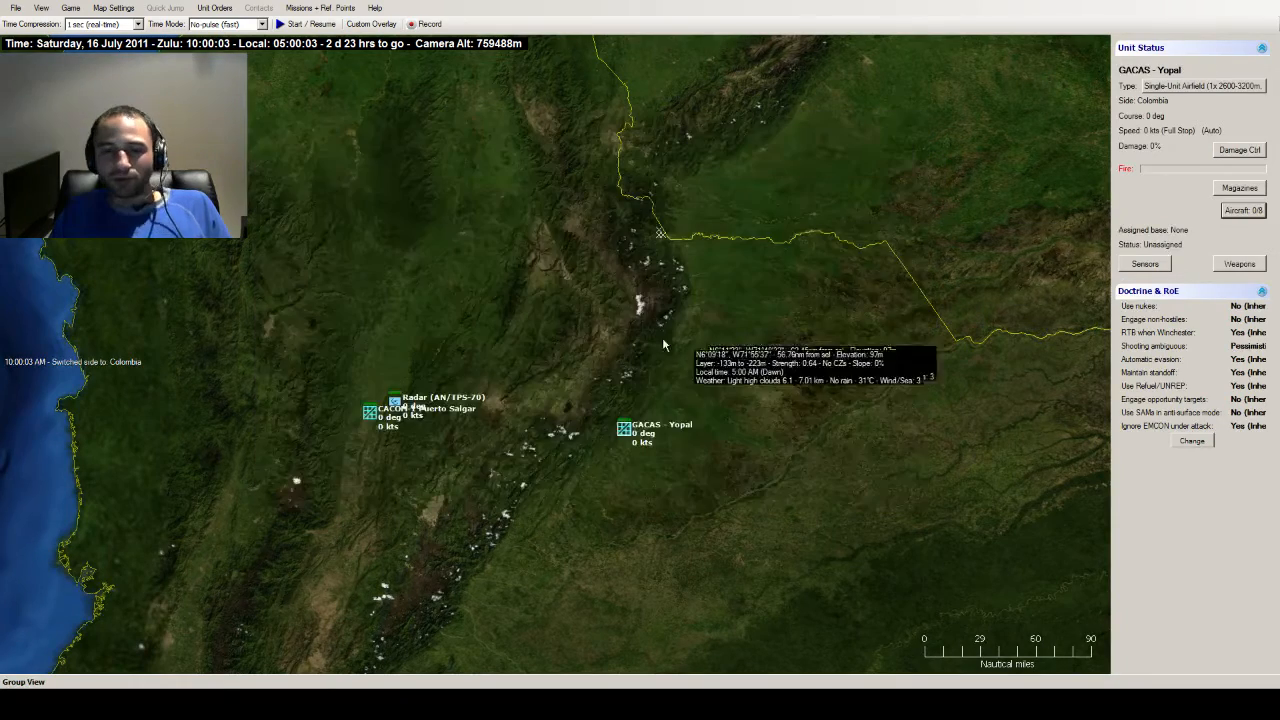
# - Review the CACOM-5 Puerto Salgar aircraft roster and return to the northern coast
pyautogui.click(372, 412)
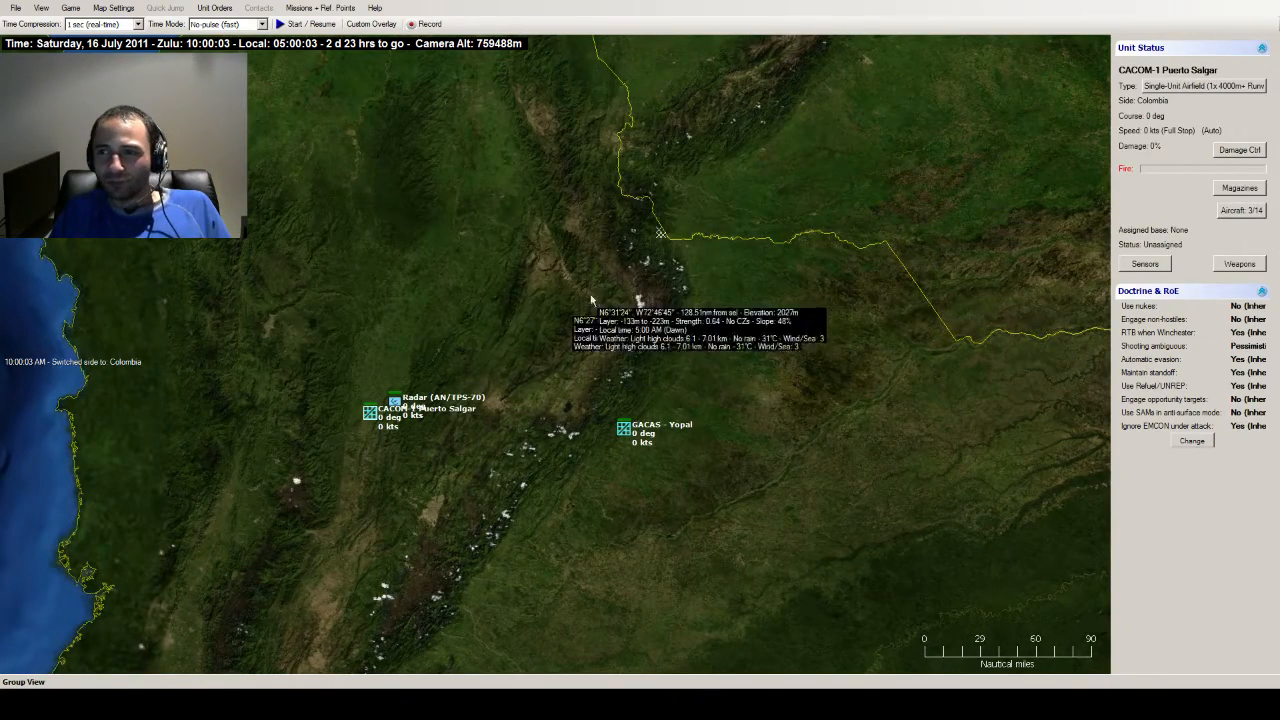
pyautogui.moveTo(1210, 216)
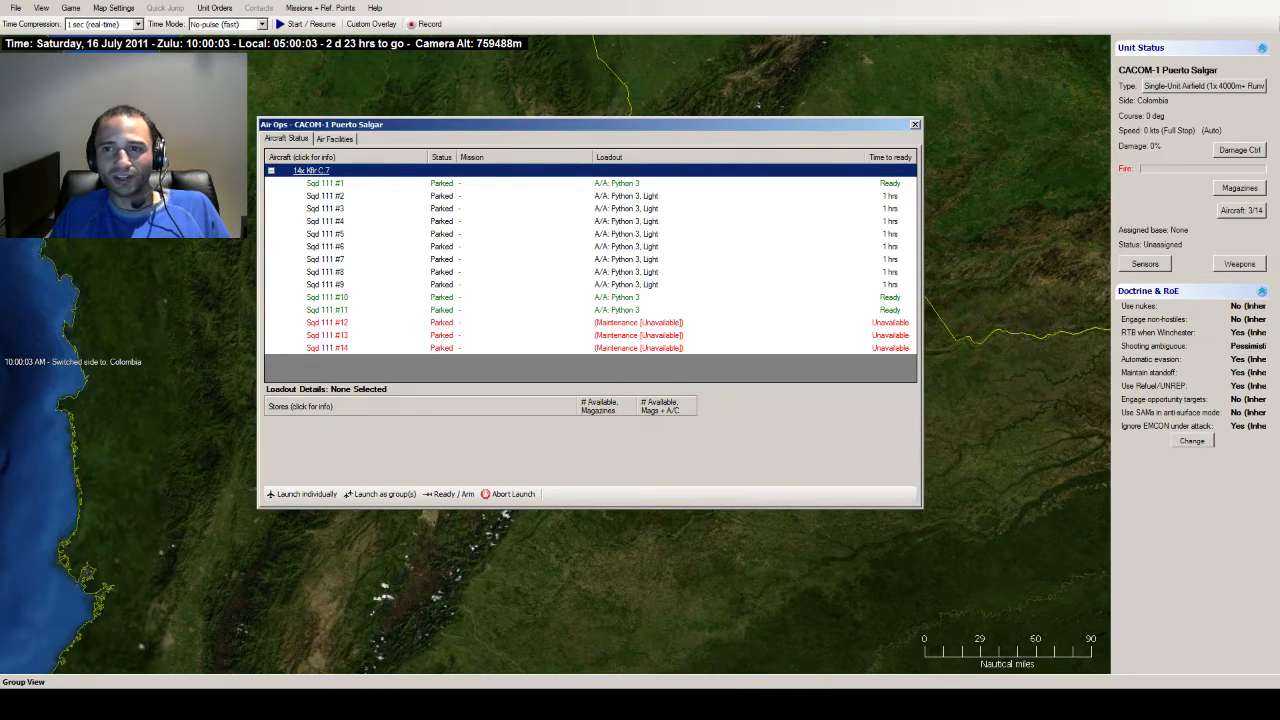
pyautogui.click(914, 124)
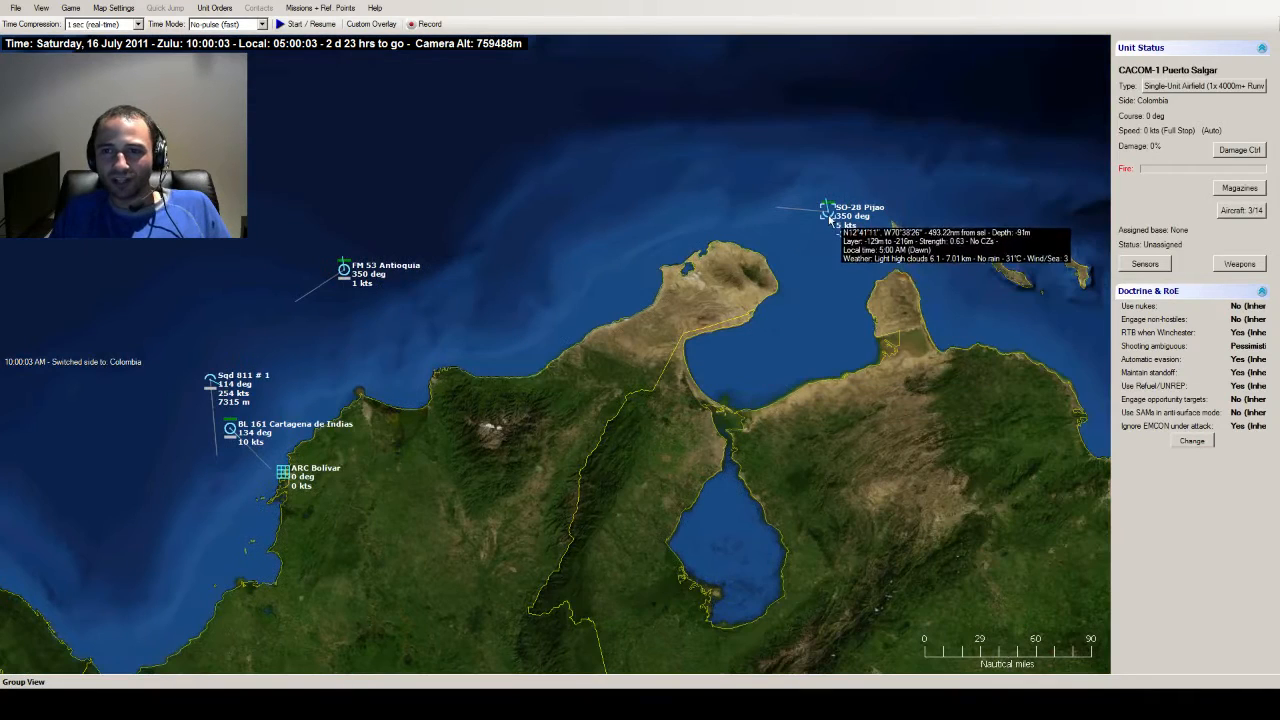
# - Browse the Colombia side's scenario platforms and open the database entry for BL 161 Cartagena de Indias
pyautogui.click(828, 210)
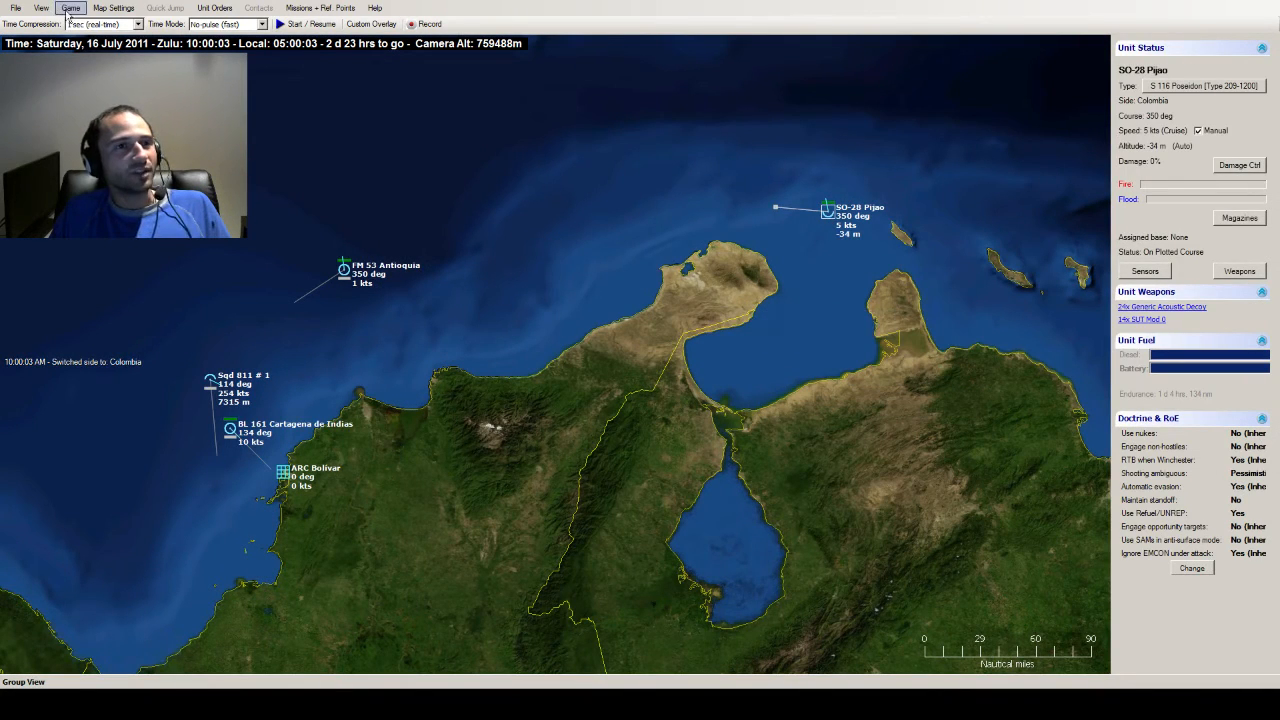
pyautogui.click(70, 8)
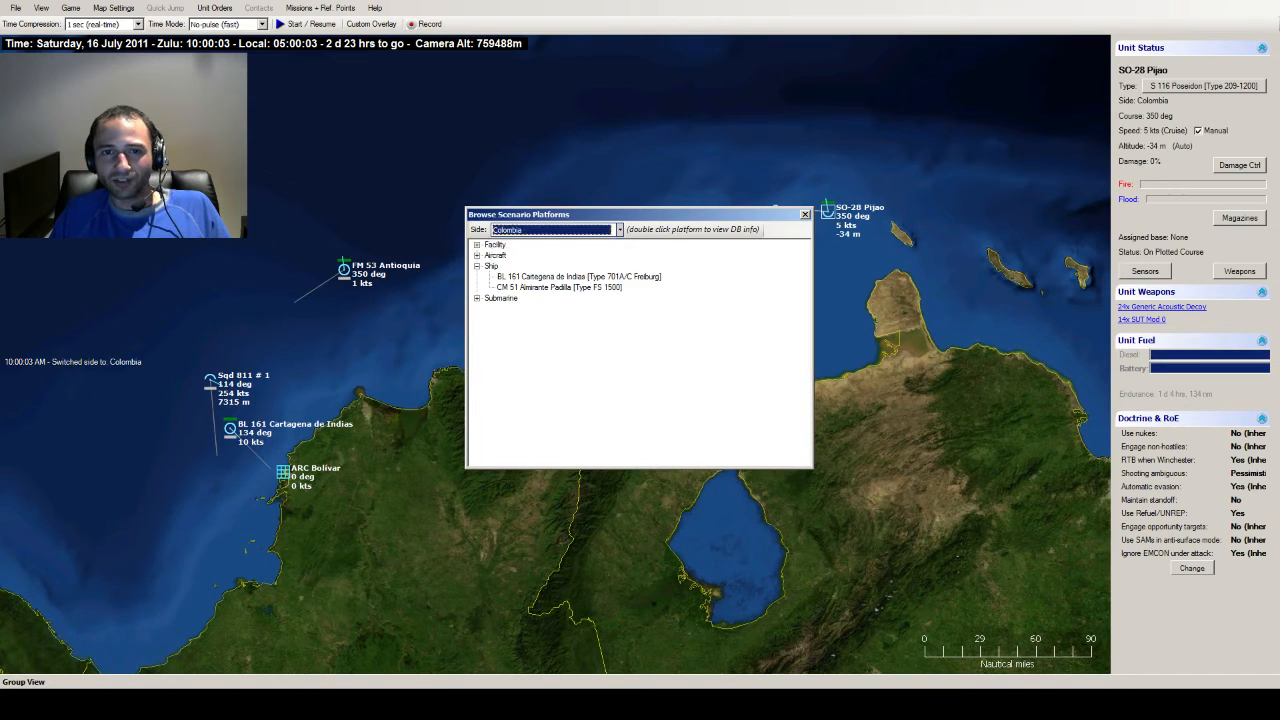
pyautogui.click(560, 288)
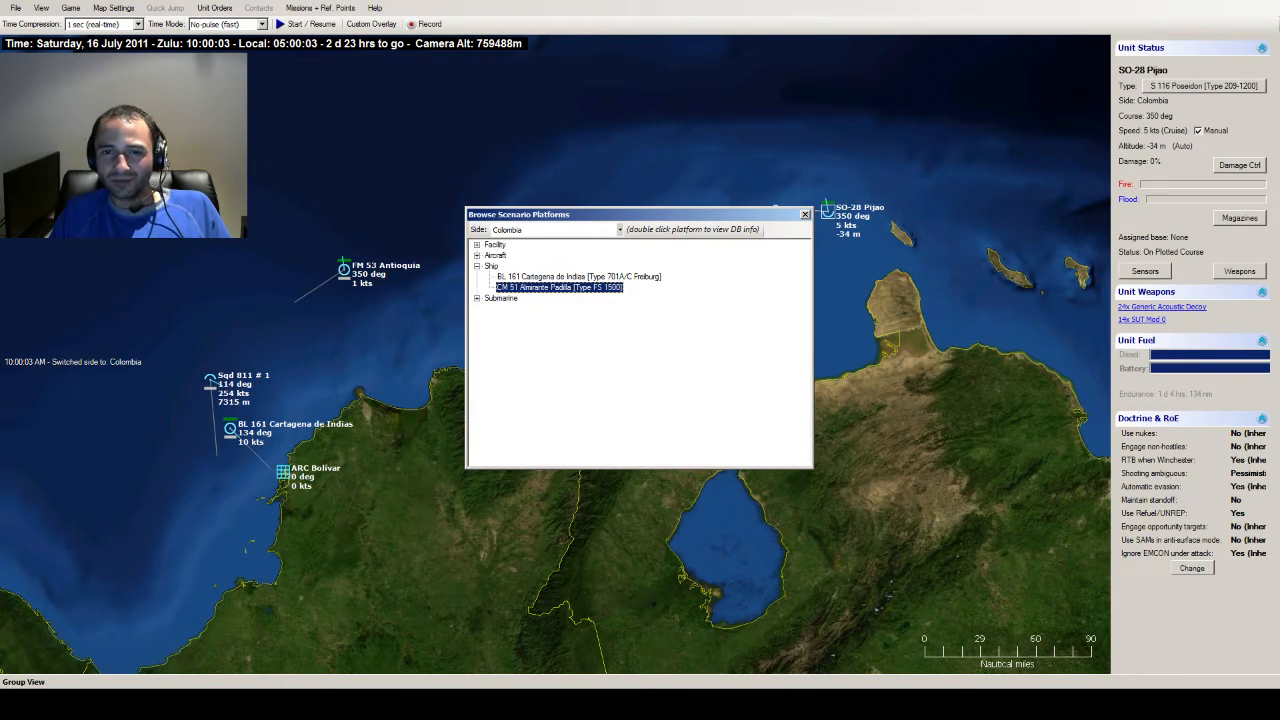
pyautogui.click(578, 276)
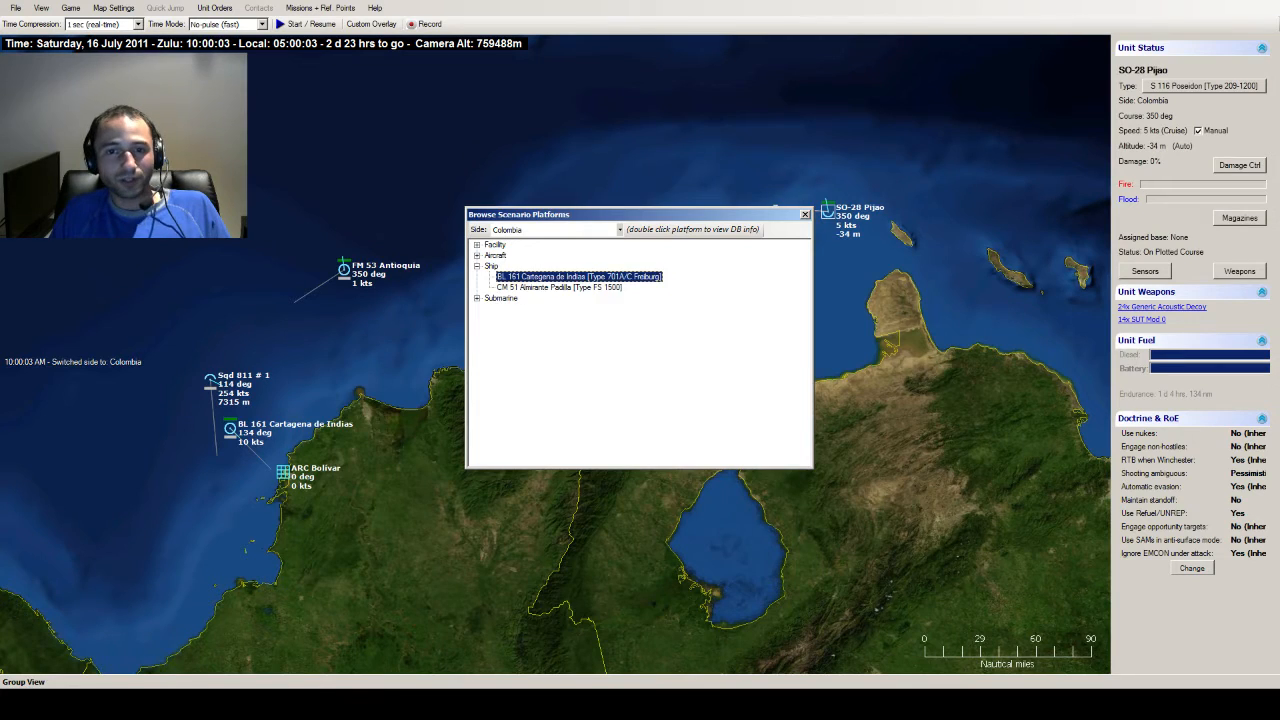
pyautogui.doubleClick(578, 276)
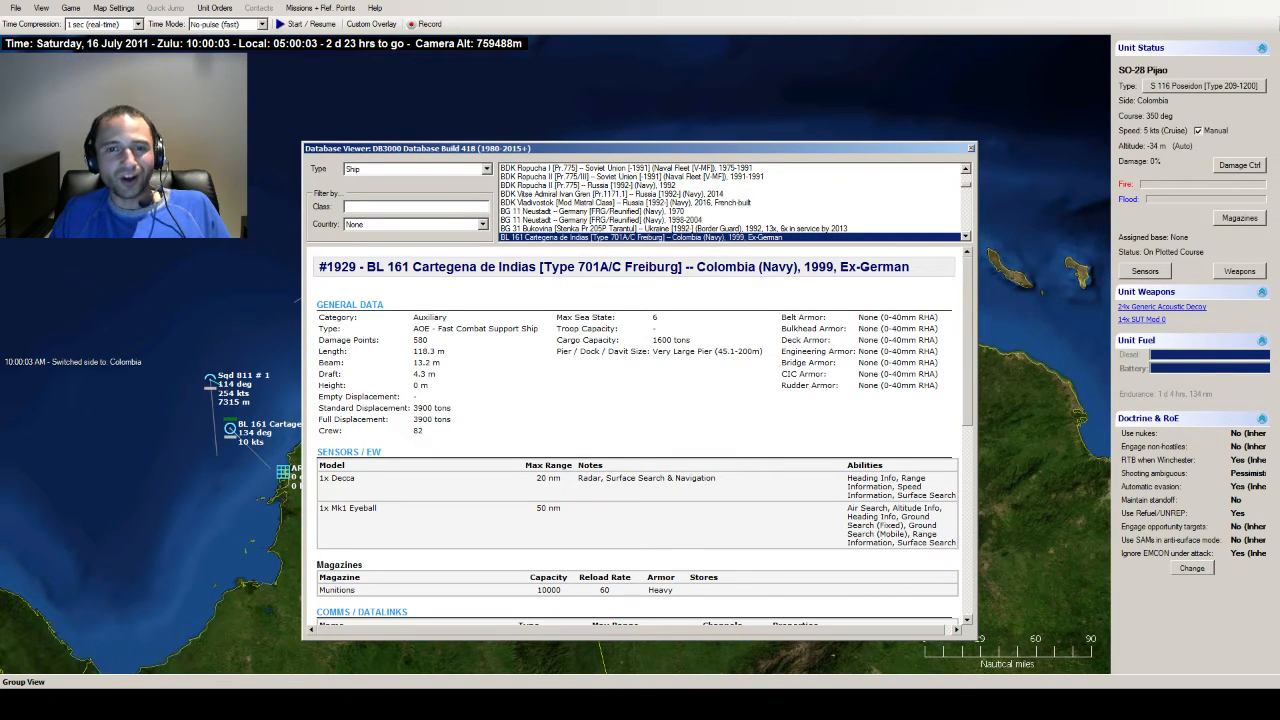
# - Scroll through the Cartagena de Indias database record and return to the platform browser
pyautogui.doubleClick(652, 266)
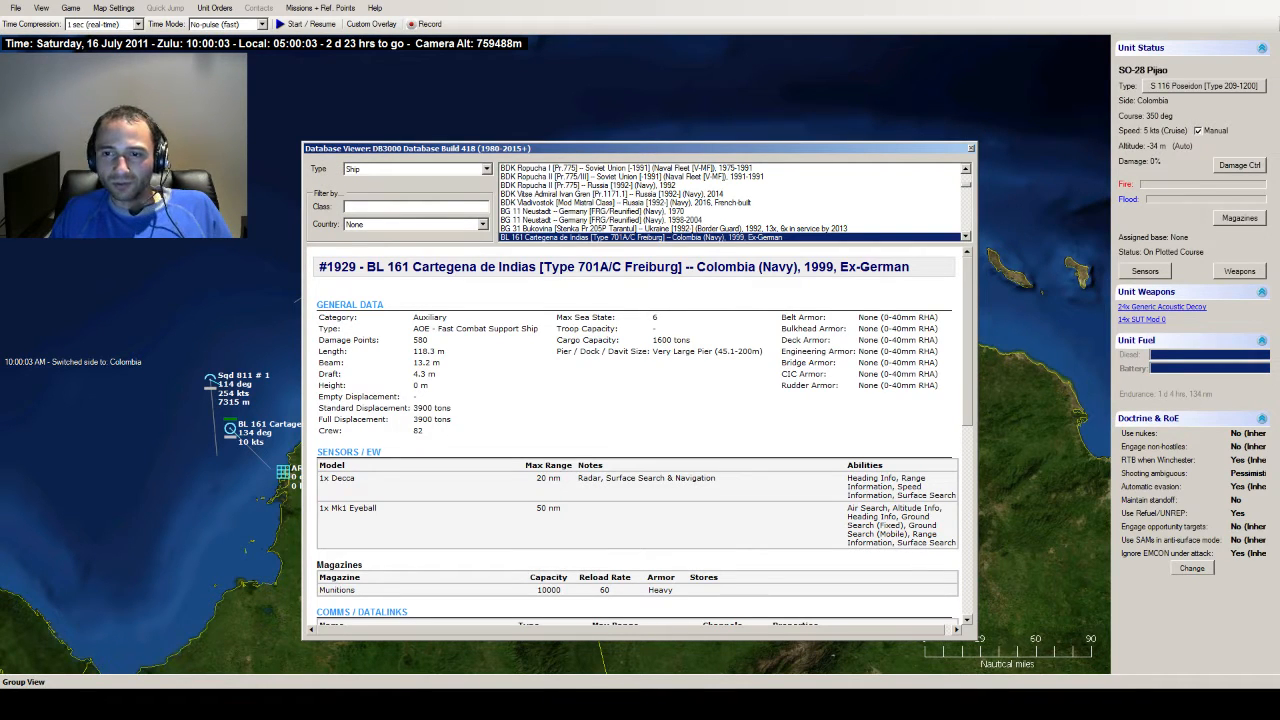
pyautogui.scroll(-3)
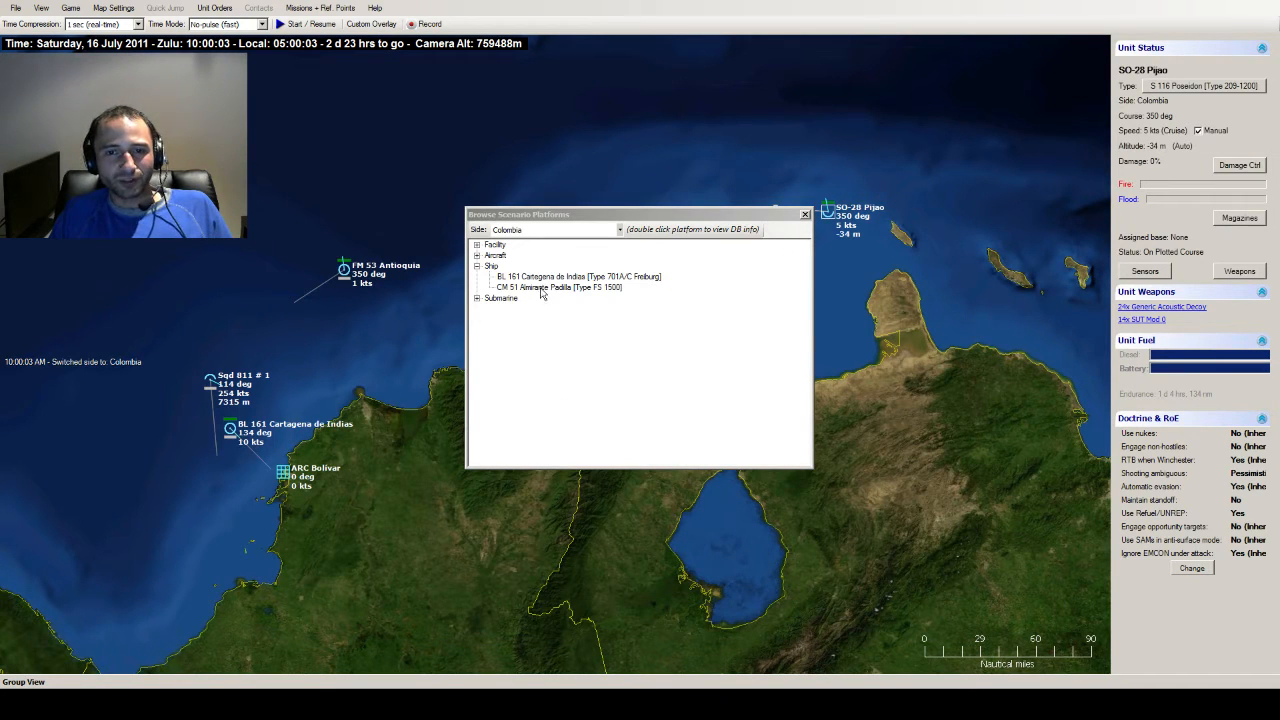
# - Review the CM 51 Almirante Padilla database entry, scrolling its sensors, mounts and magazines
pyautogui.click(558, 288)
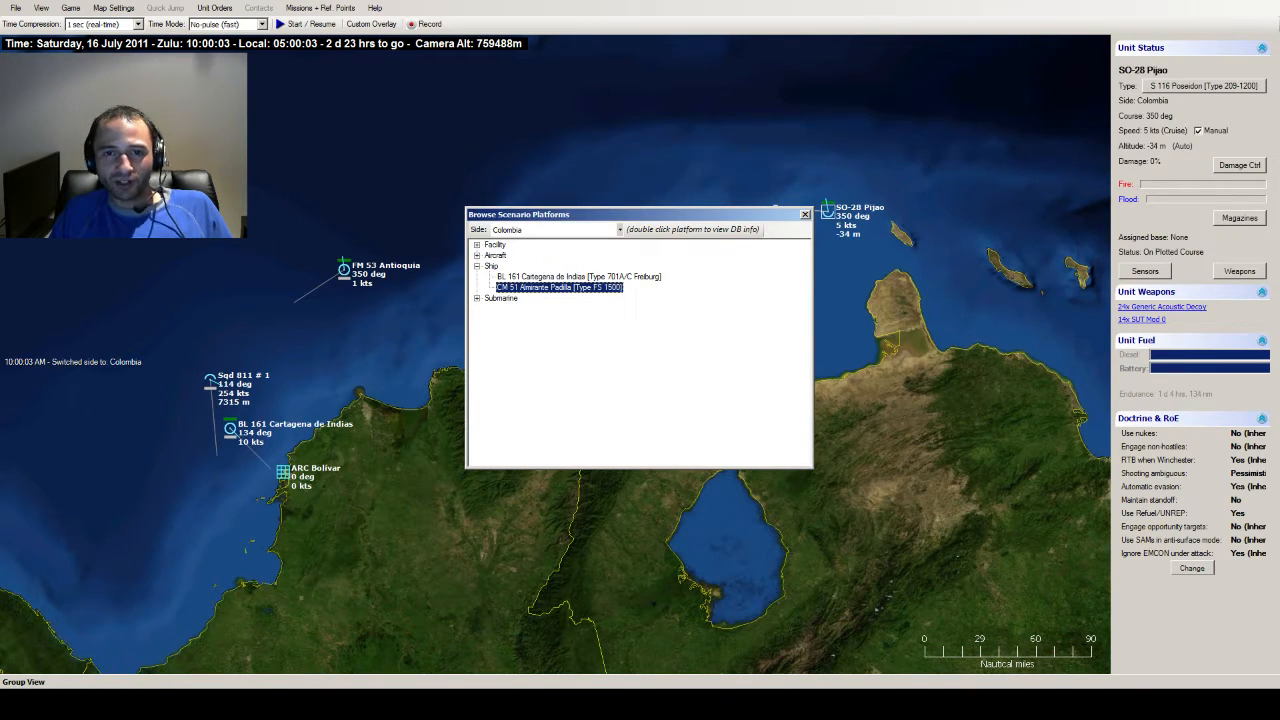
pyautogui.doubleClick(556, 288)
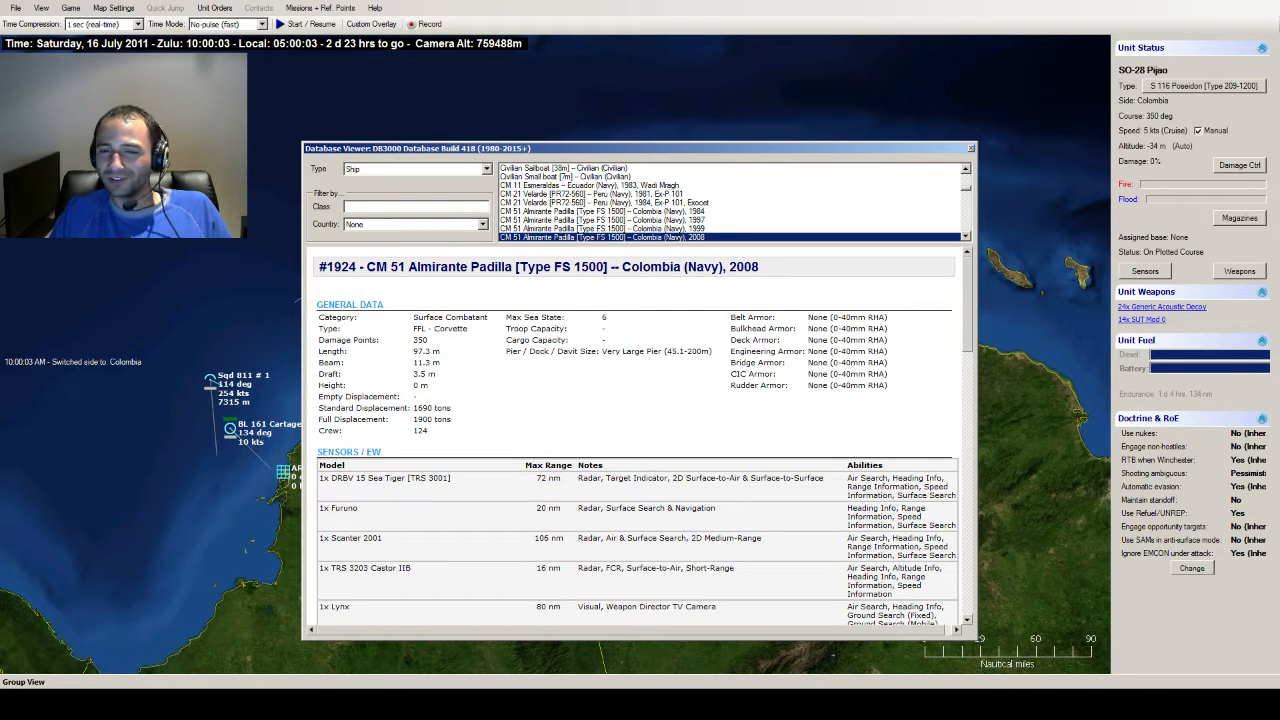
pyautogui.scroll(-3)
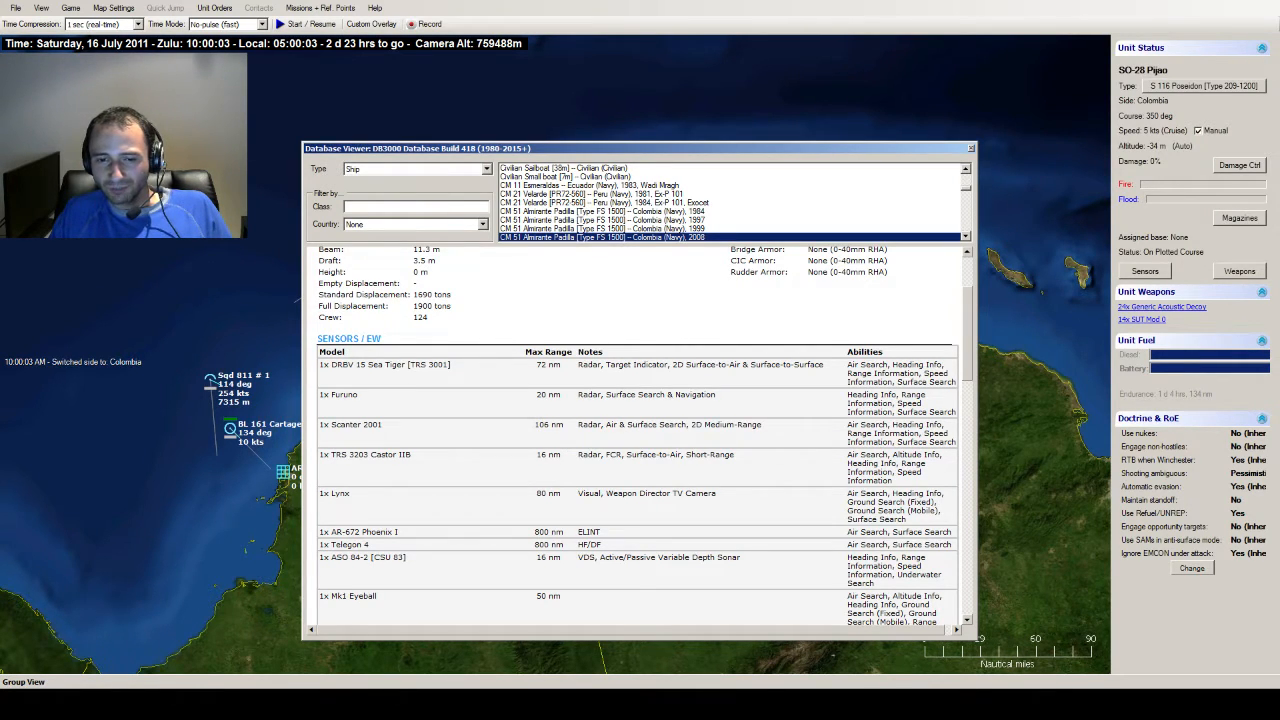
pyautogui.scroll(-3)
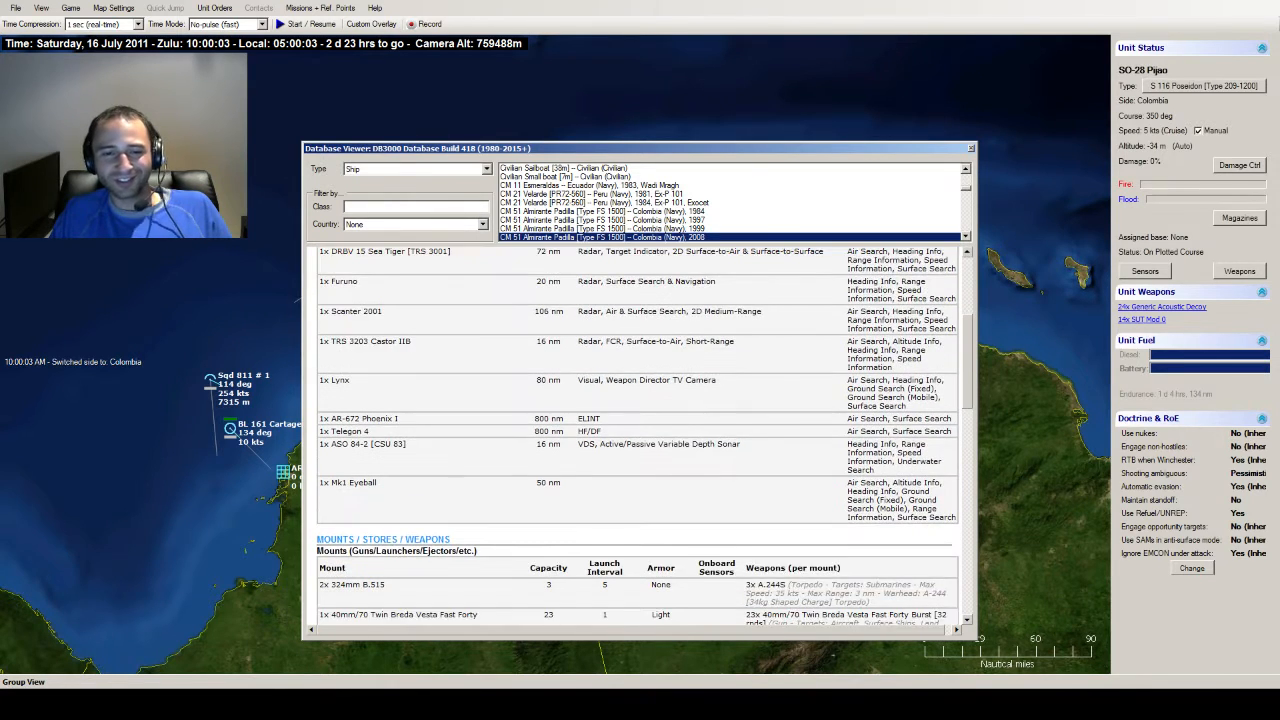
pyautogui.scroll(-3)
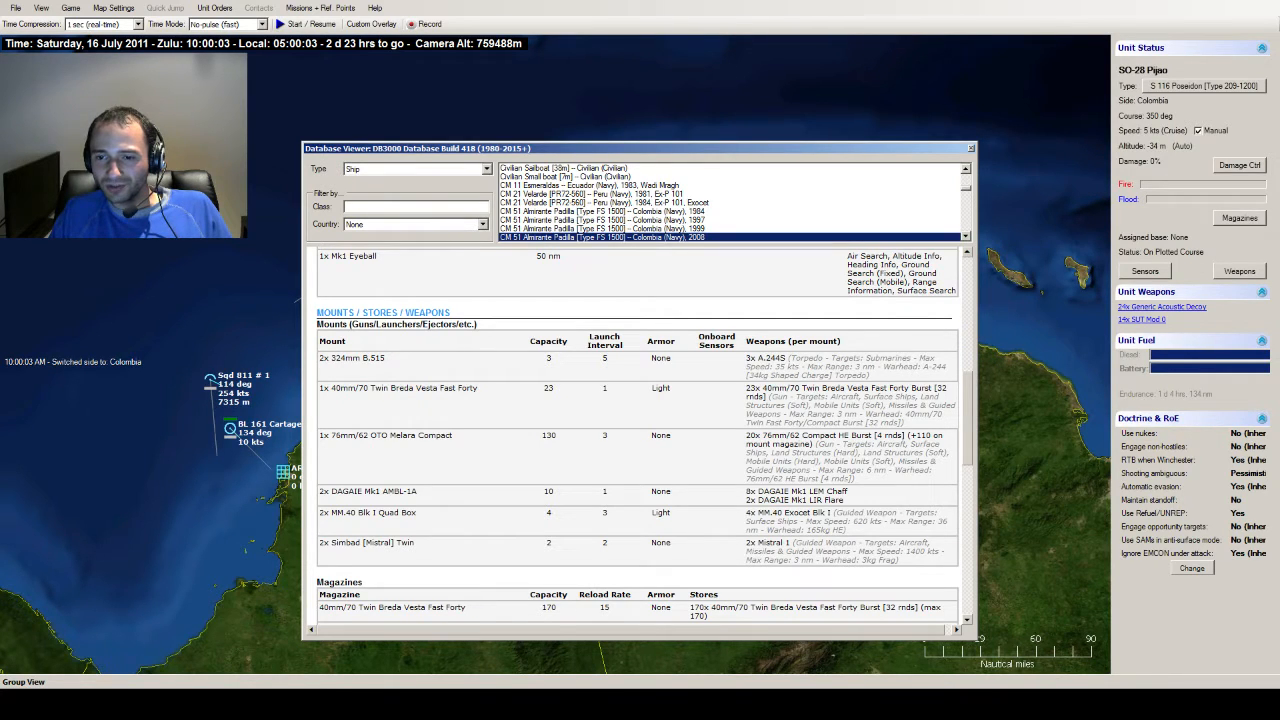
pyautogui.scroll(-3)
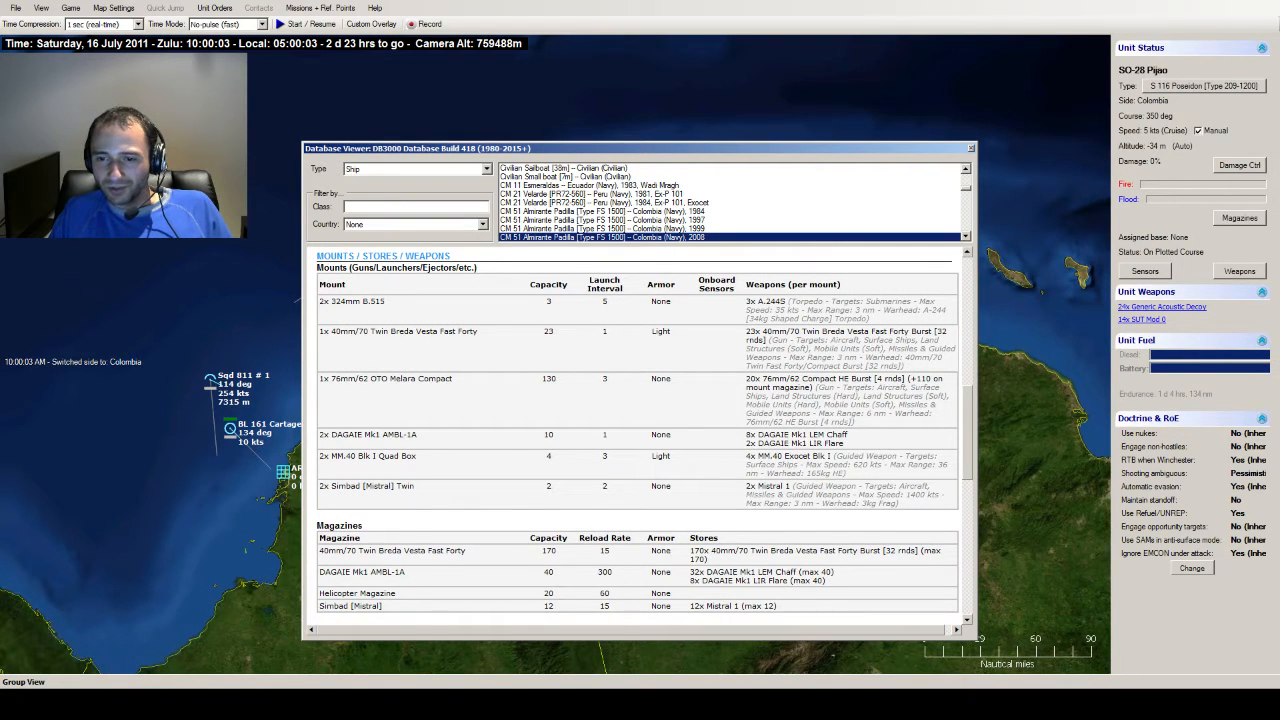
pyautogui.scroll(-3)
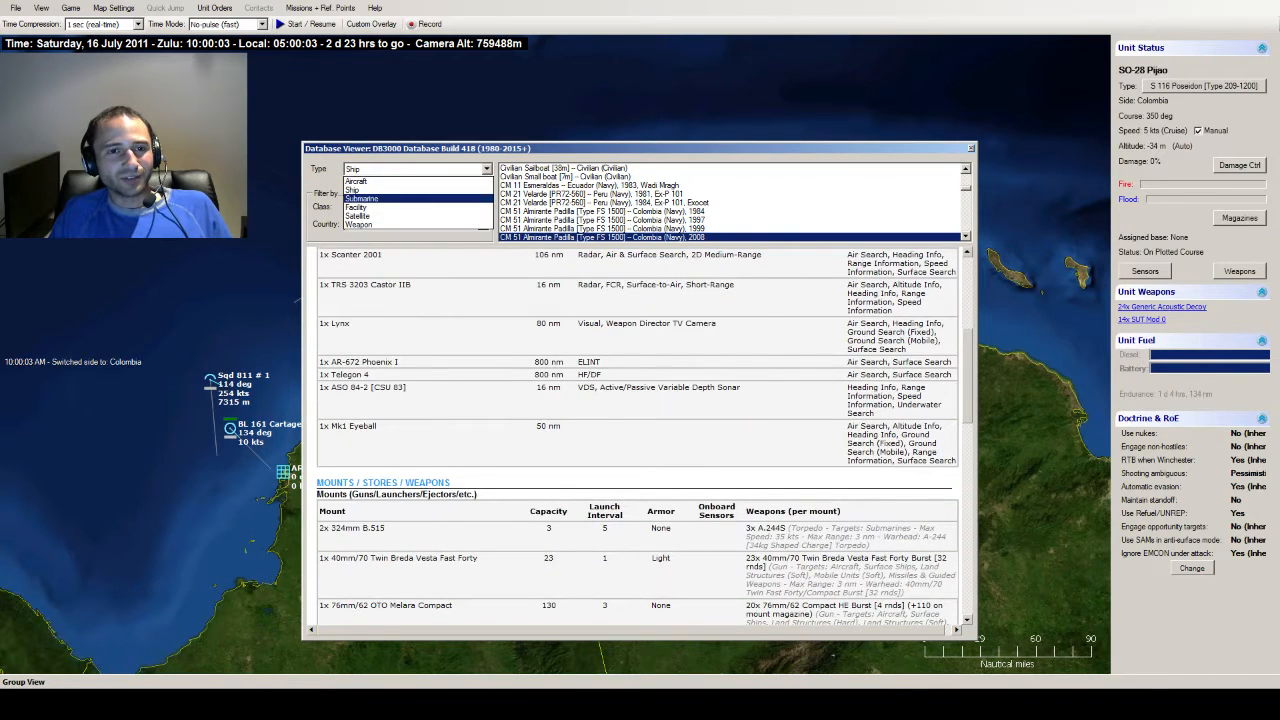
# - Bring up the air operations list for frigate FM 53 Antioquia
pyautogui.click(356, 176)
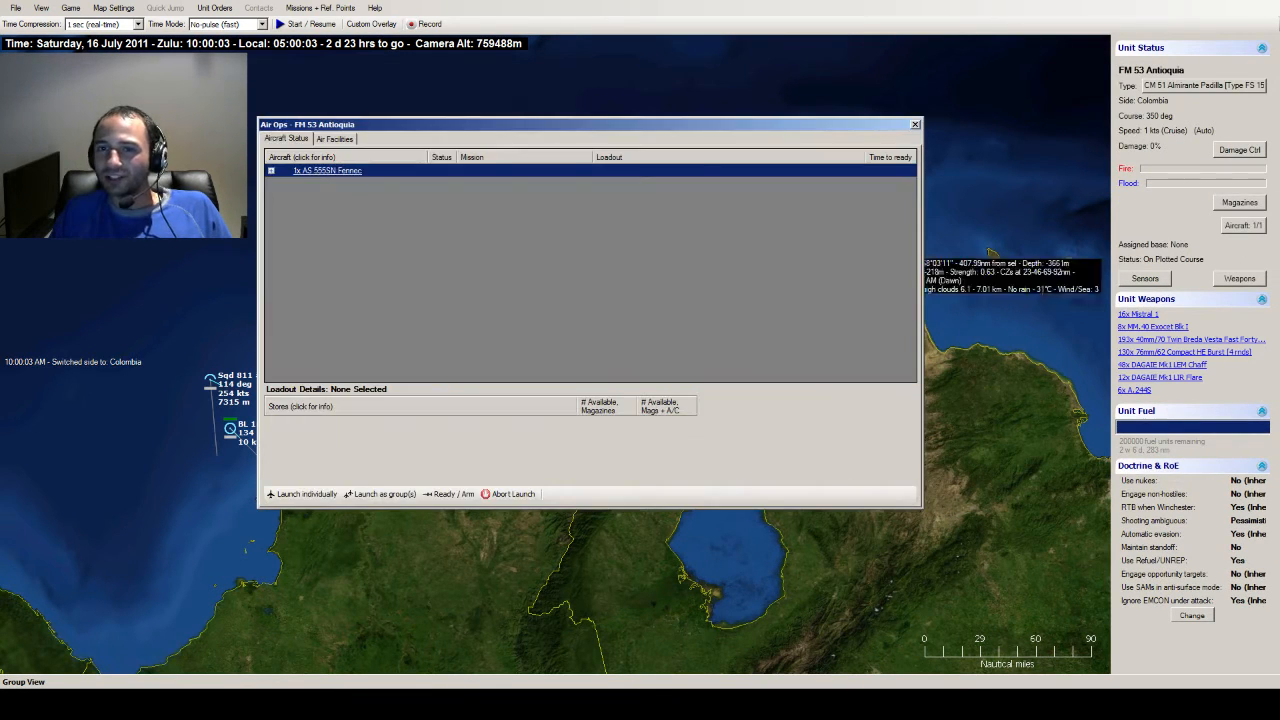
# - Expand the Antioquia's AS 565 Panther helicopter group and inspect its A.244 loadout
pyautogui.click(272, 170)
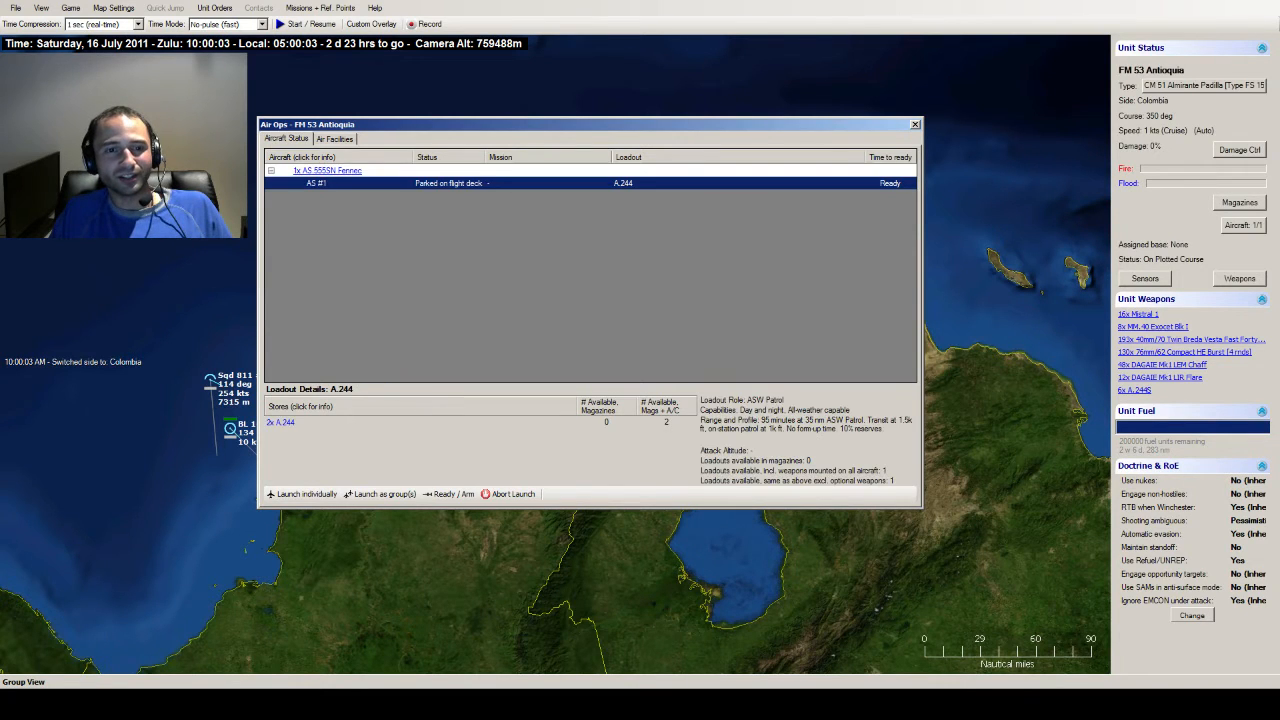
pyautogui.click(328, 170)
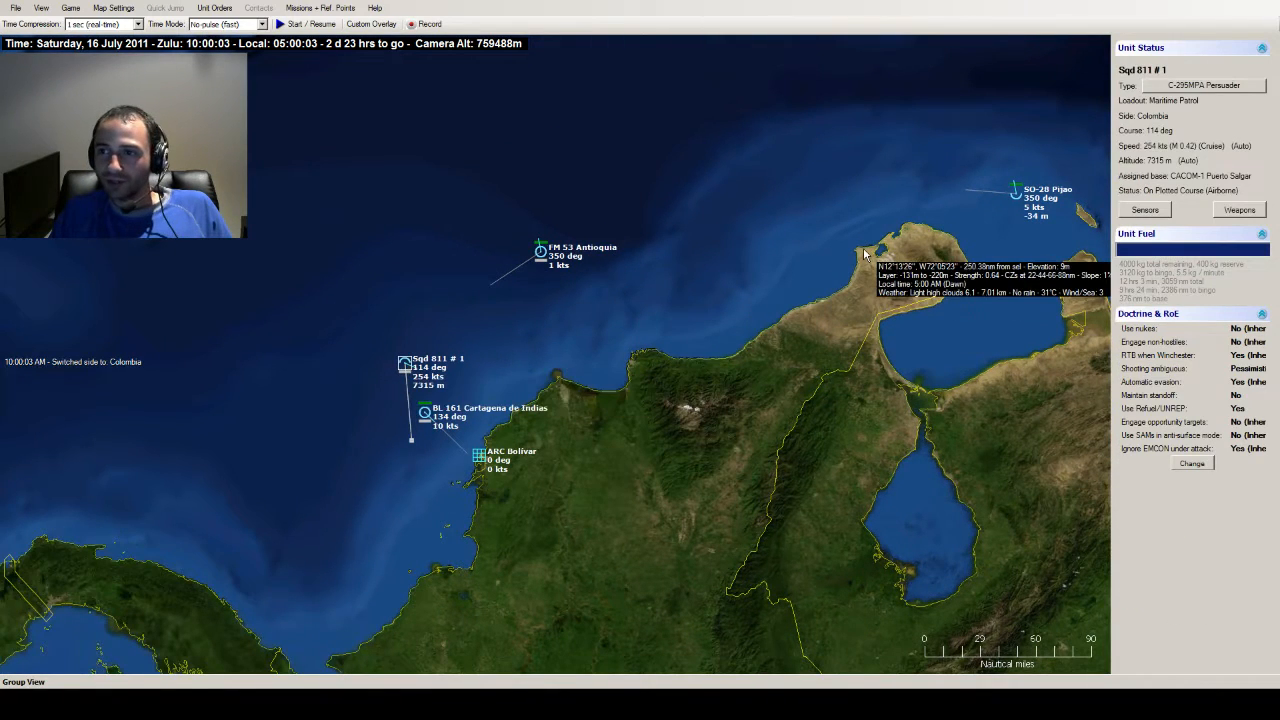
# - Run the scenario clock briefly to 10:00:05, then select the CACOM-5 Puerto Salgar airbase inland
pyautogui.click(424, 412)
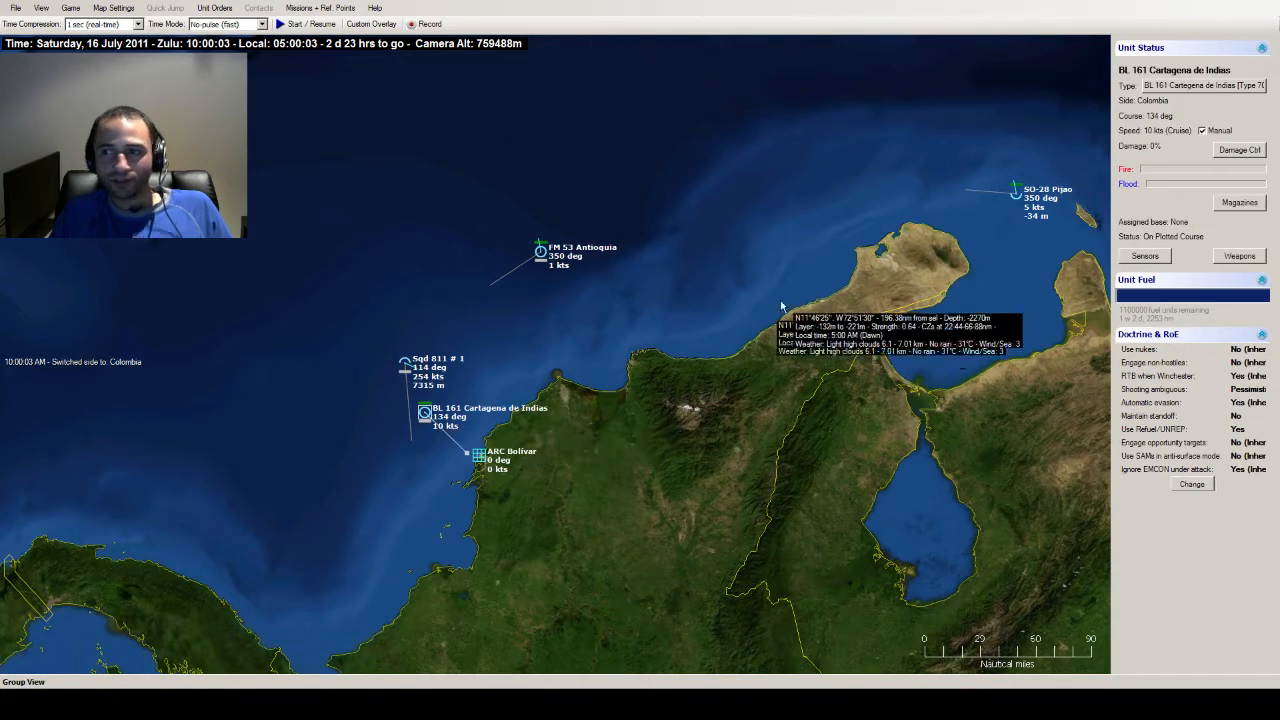
pyautogui.moveTo(452, 464)
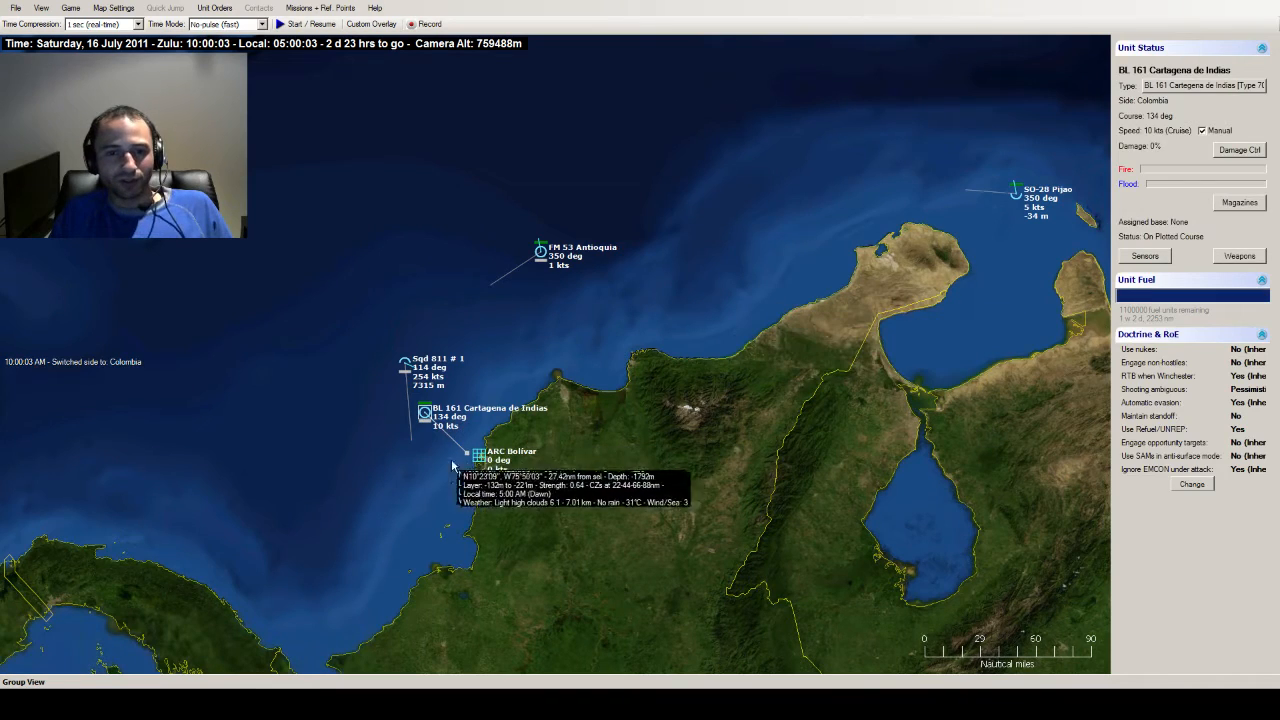
pyautogui.click(480, 456)
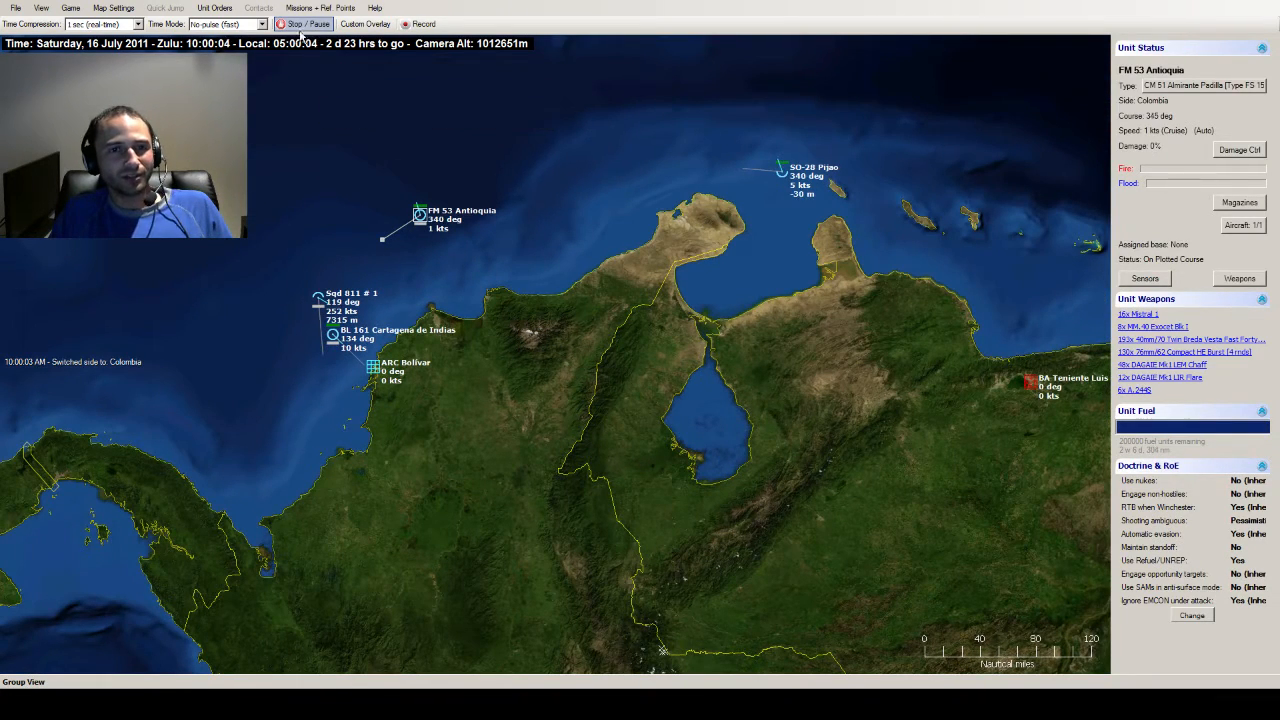
pyautogui.click(112, 8)
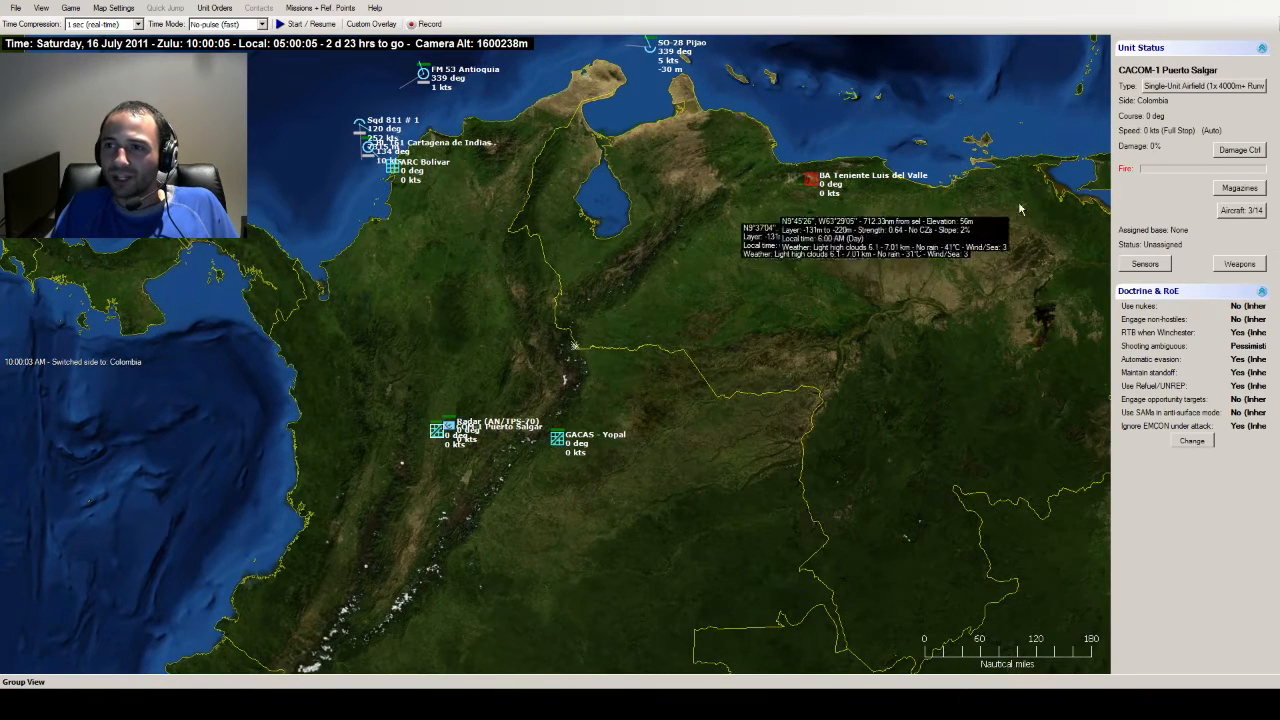
# - Review Puerto Salgar's Kfir C.7 fighters and their A/A Python 3 loadout details in Air Ops
pyautogui.click(1240, 210)
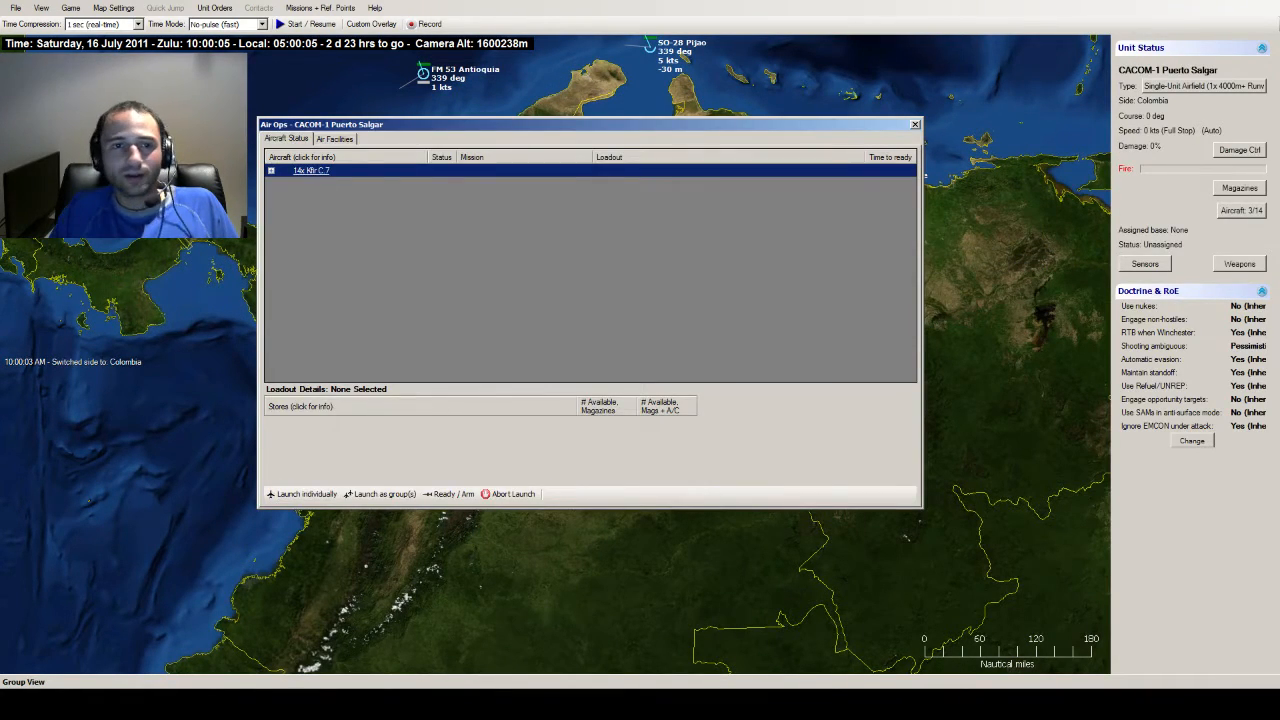
pyautogui.click(270, 170)
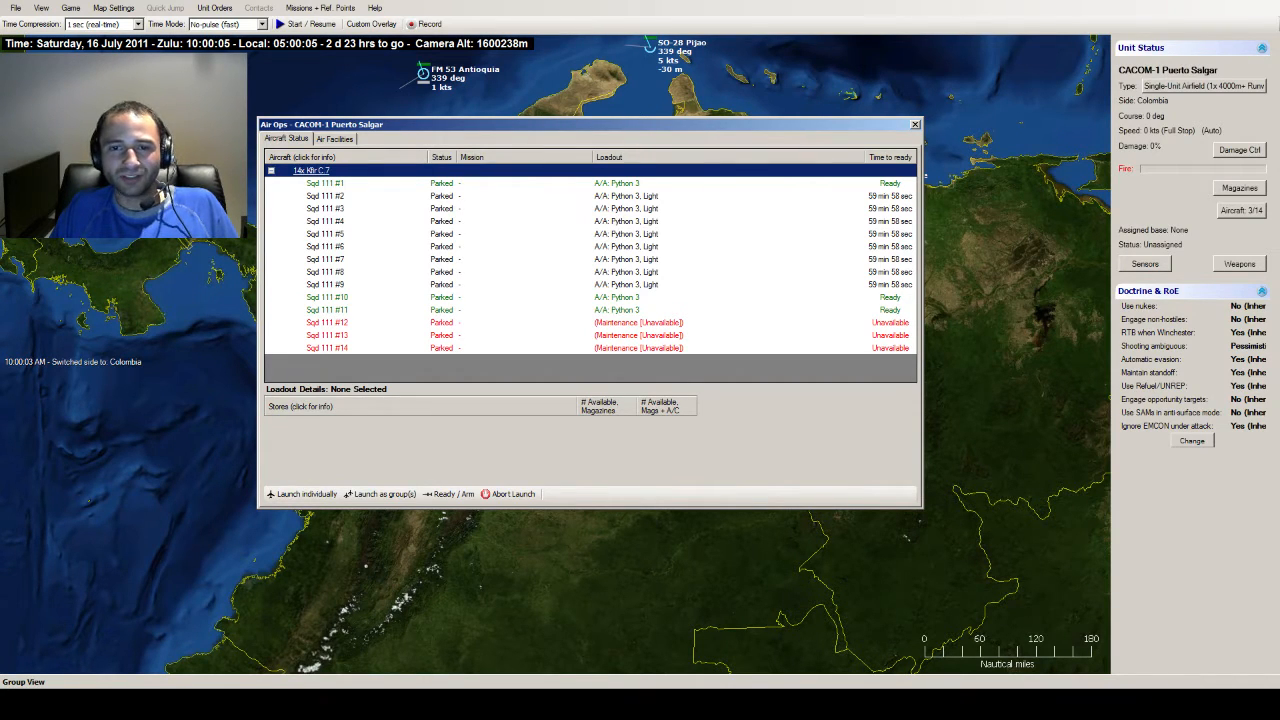
pyautogui.click(324, 182)
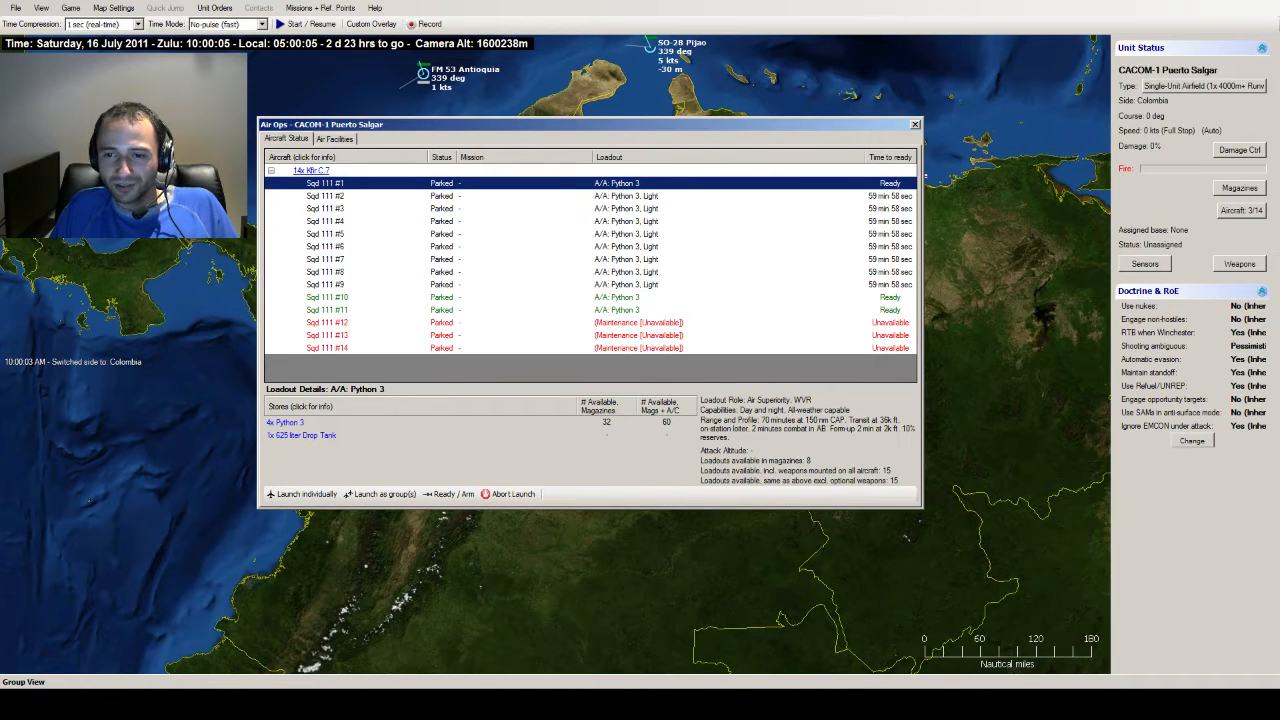
pyautogui.click(326, 260)
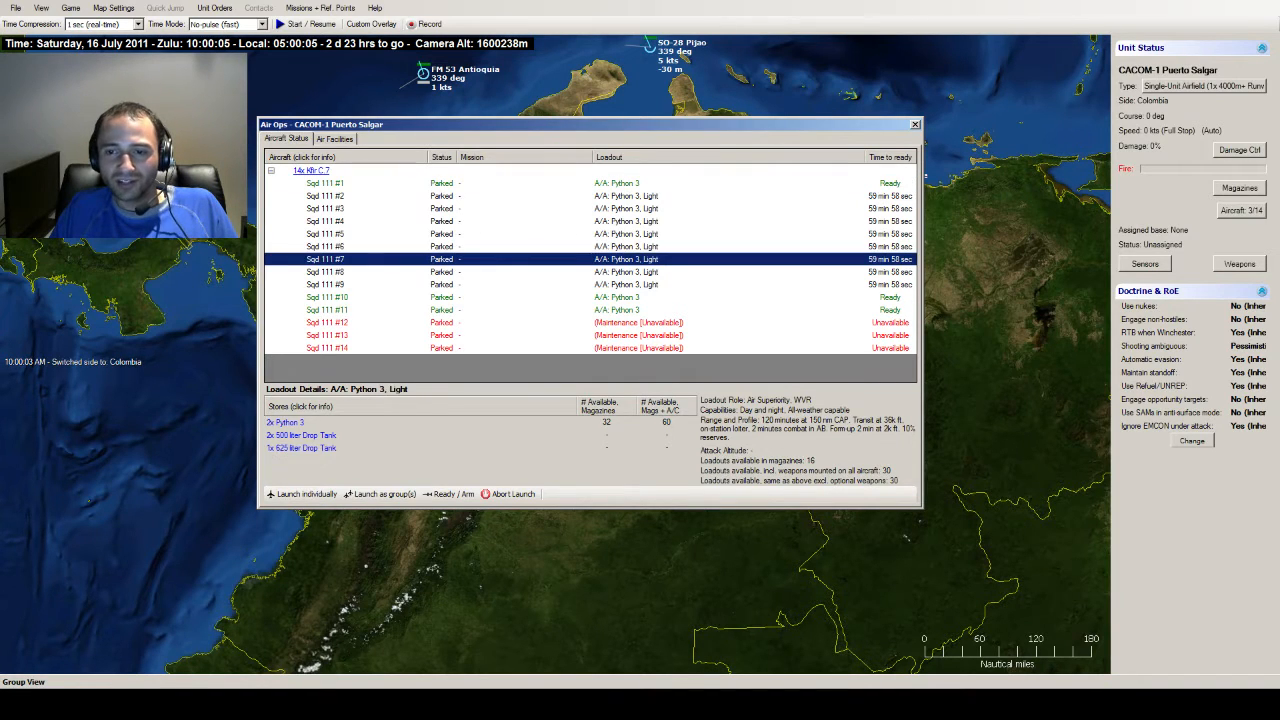
pyautogui.click(324, 182)
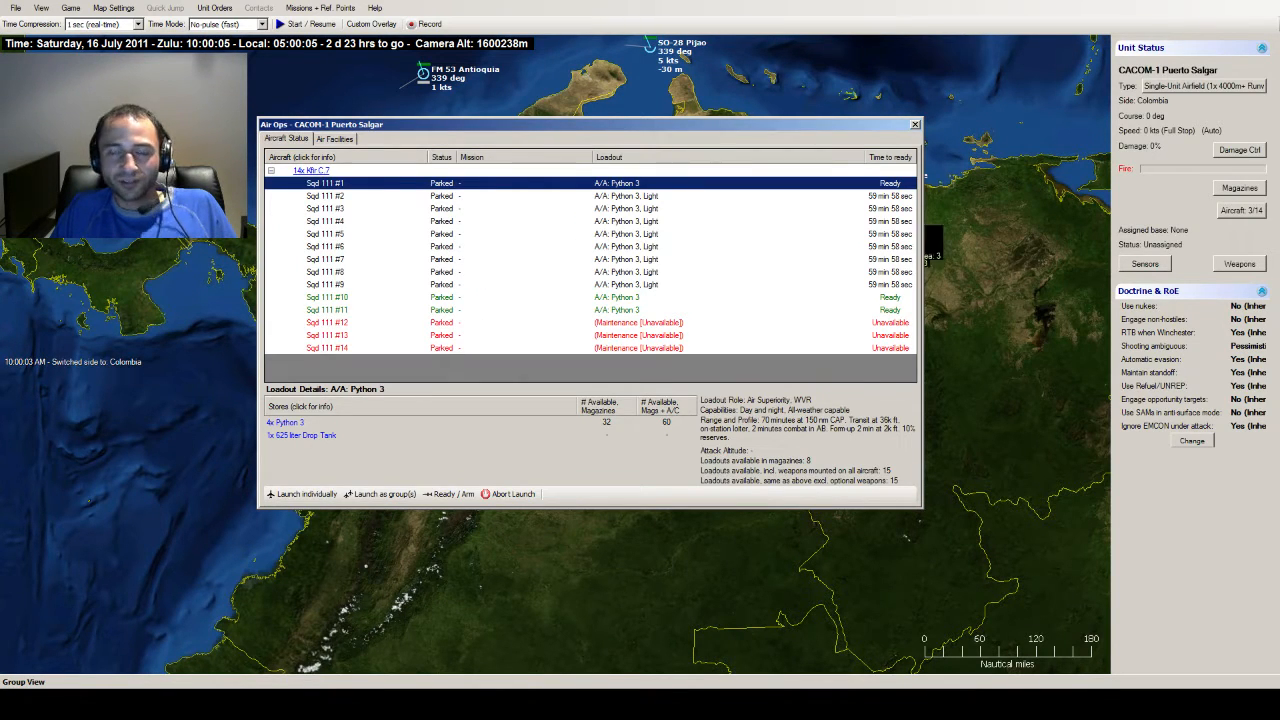
# - Review Yopal's rocket-armed strike aircraft loadouts in Air Ops, then close the window
pyautogui.click(912, 124)
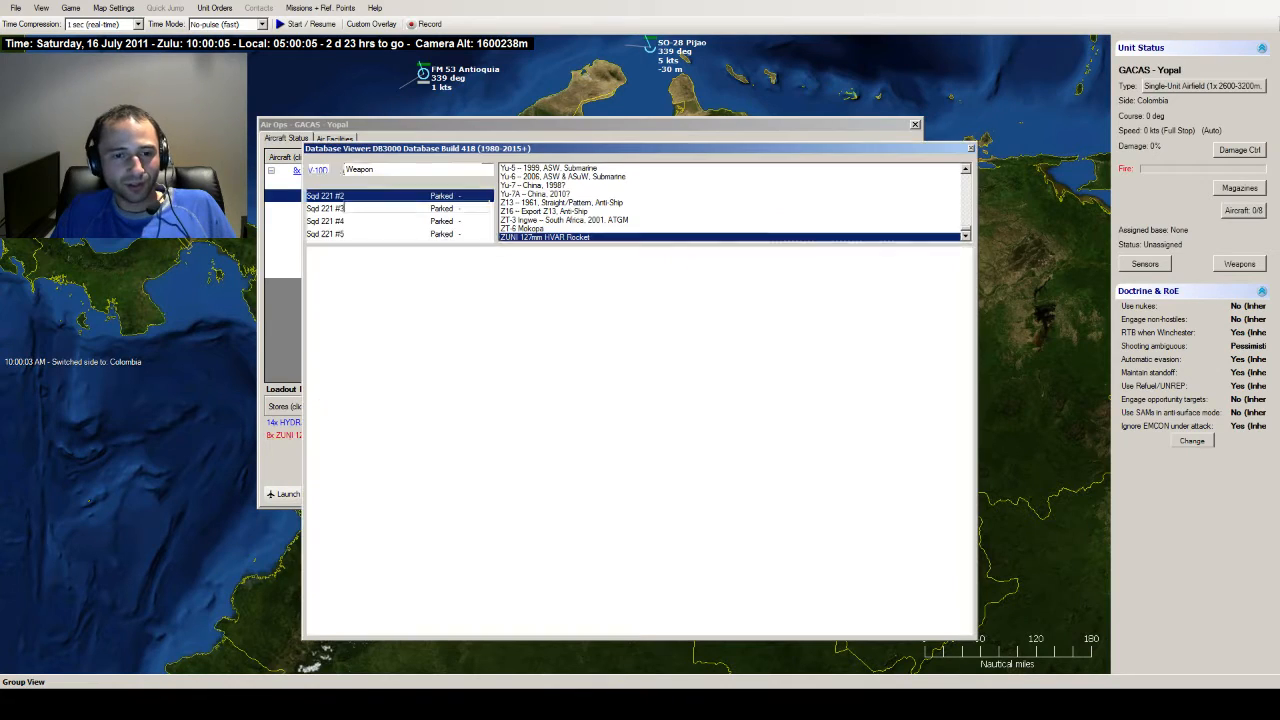
pyautogui.click(544, 236)
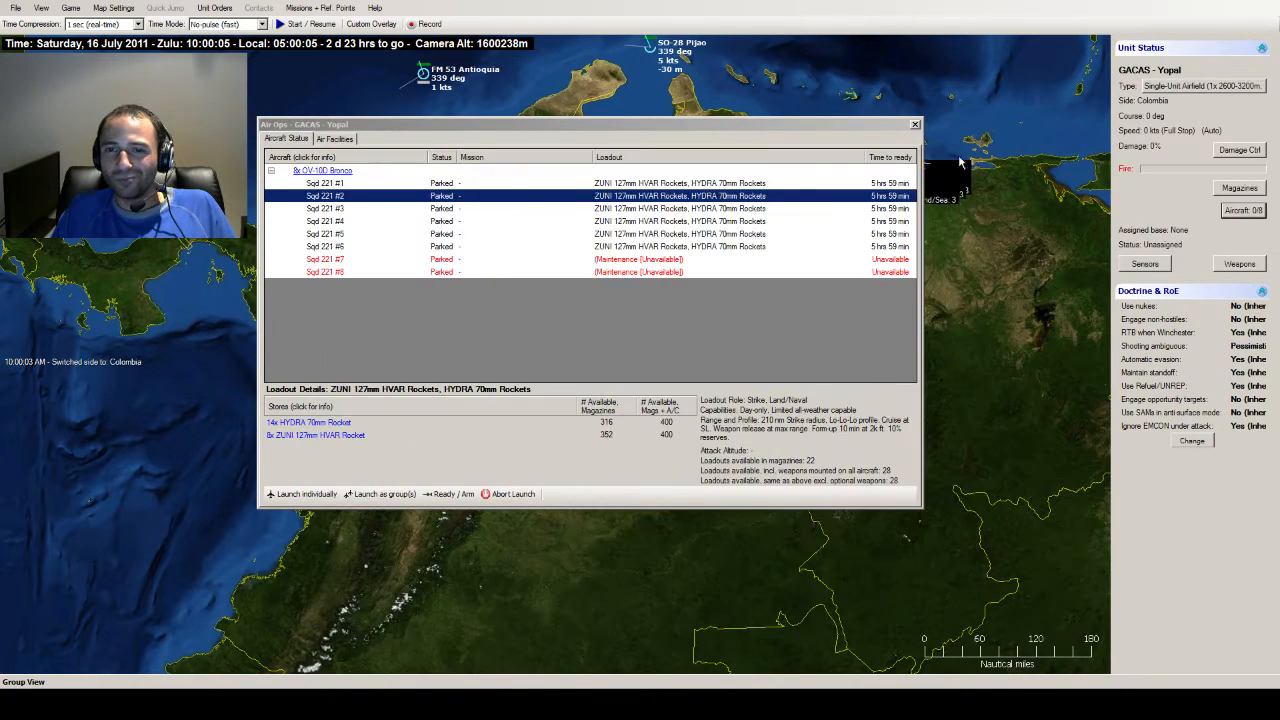
pyautogui.click(324, 208)
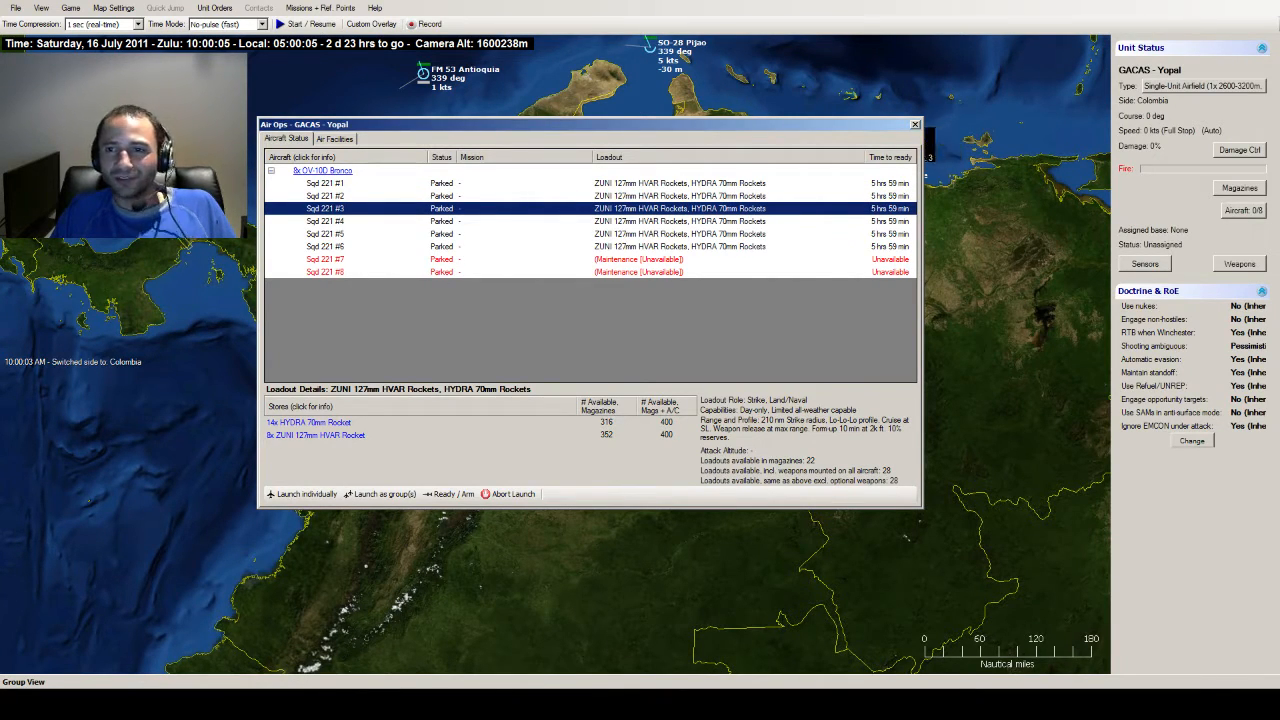
pyautogui.click(912, 124)
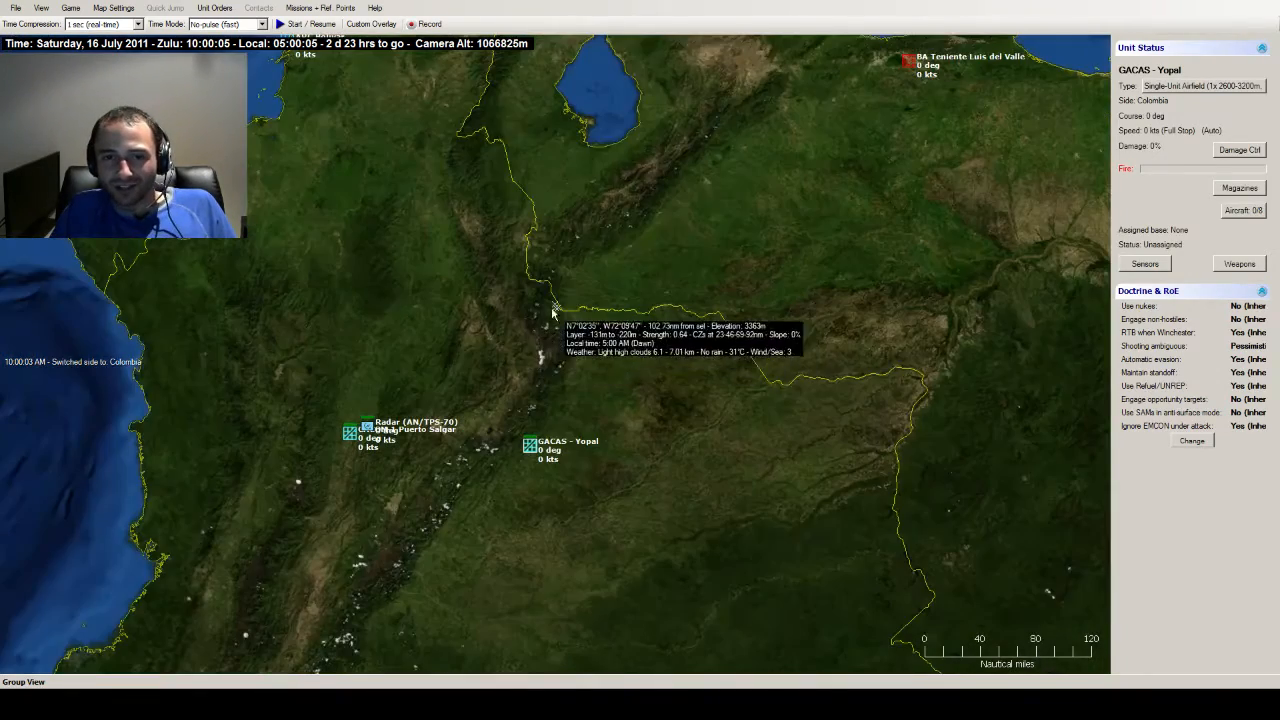
pyautogui.moveTo(548, 358)
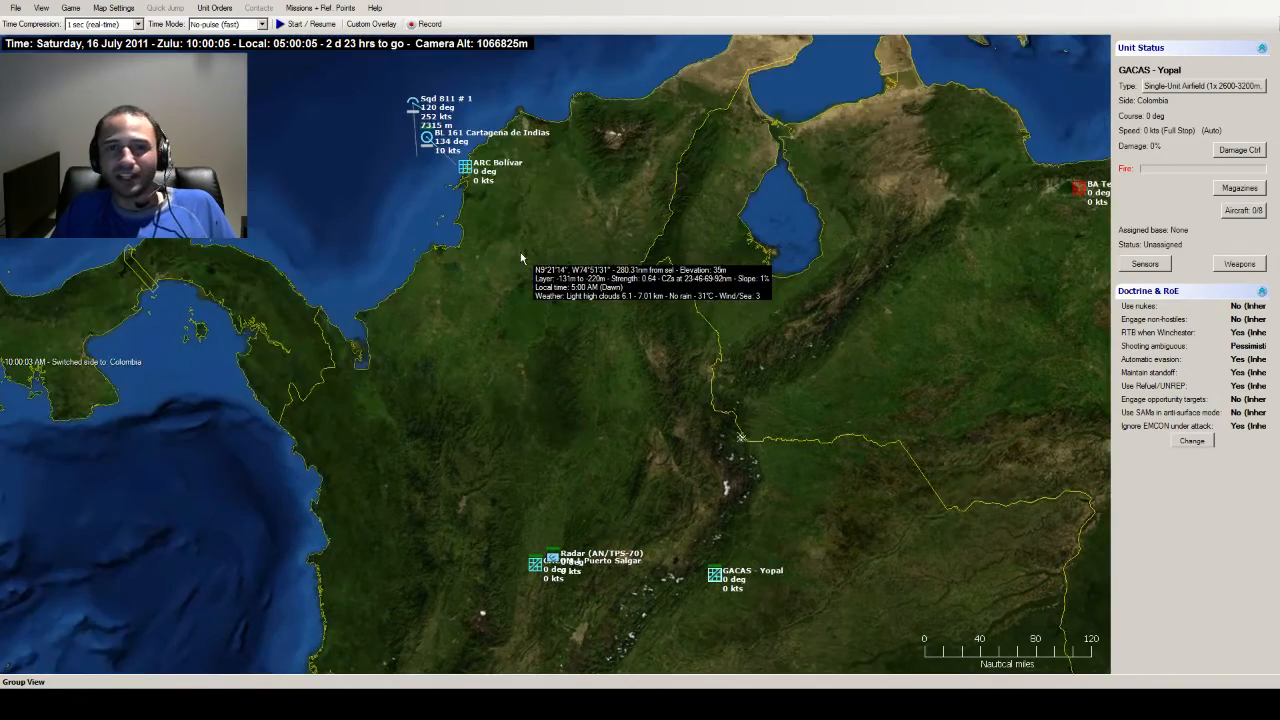
# - Close Puerto Salgar's Air Ops window and bring up the Missions + Ref Points options
pyautogui.scroll(-3)
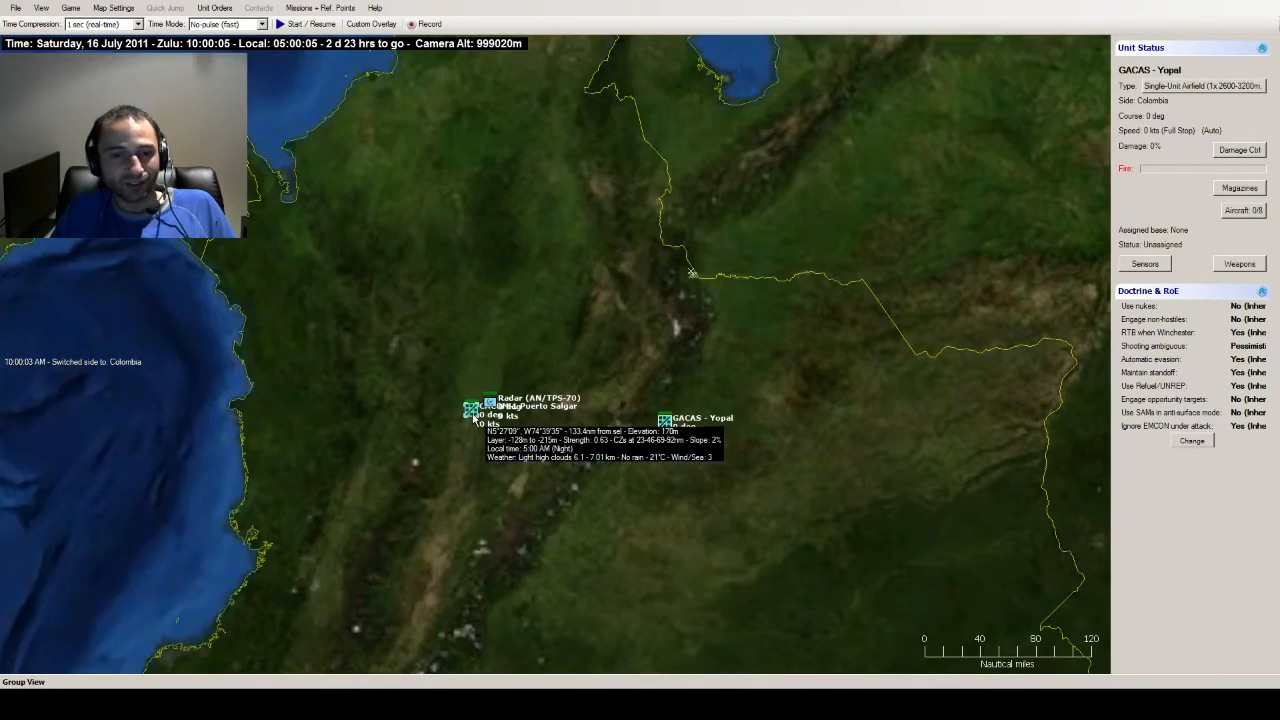
pyautogui.click(472, 410)
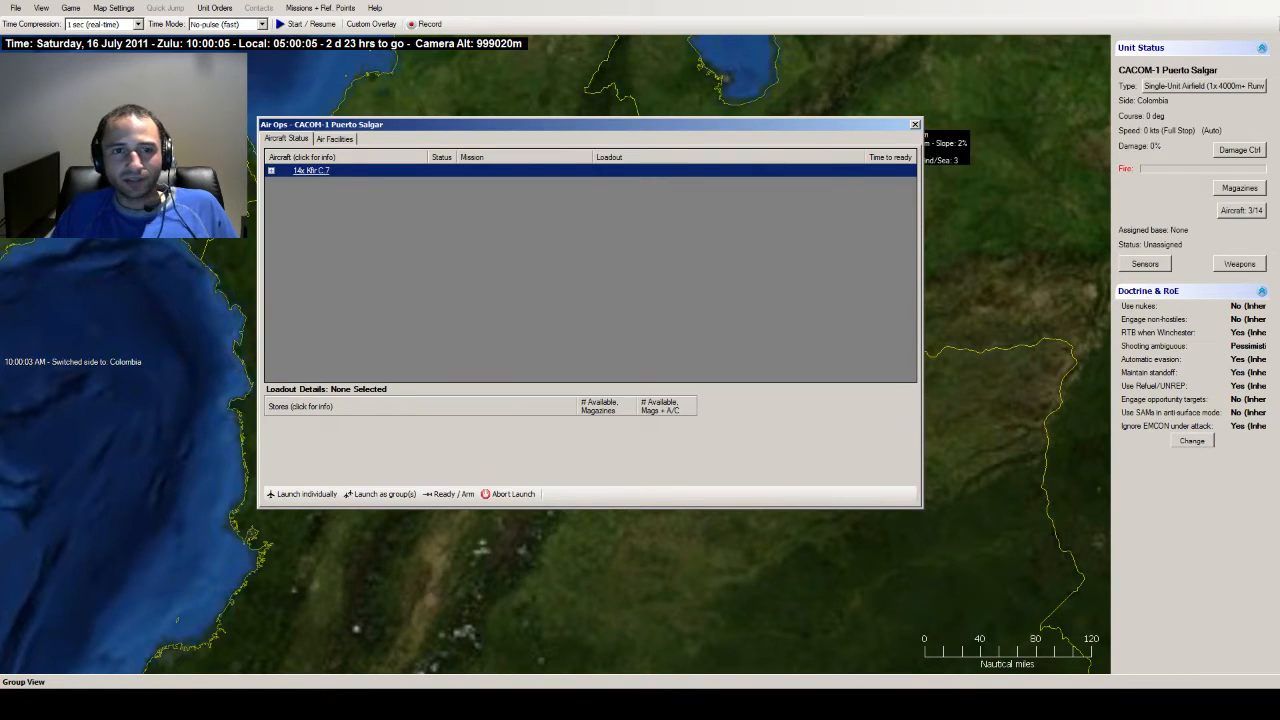
pyautogui.click(320, 8)
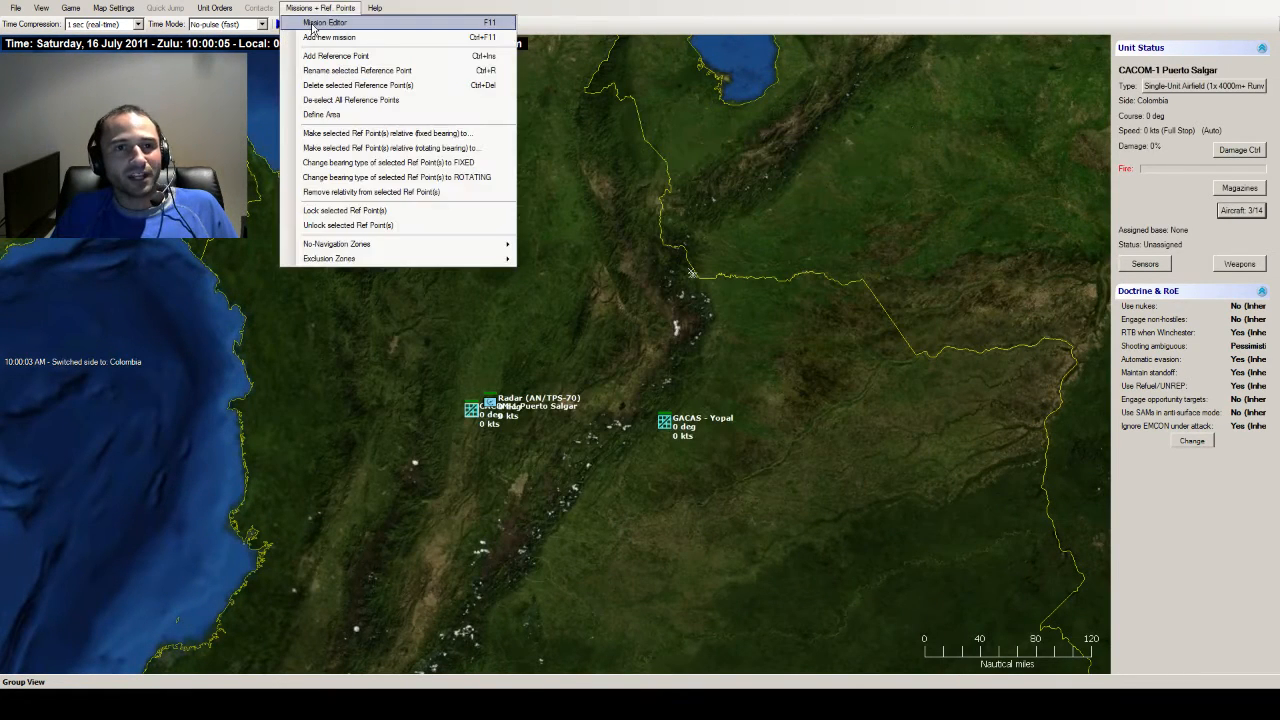
pyautogui.click(324, 22)
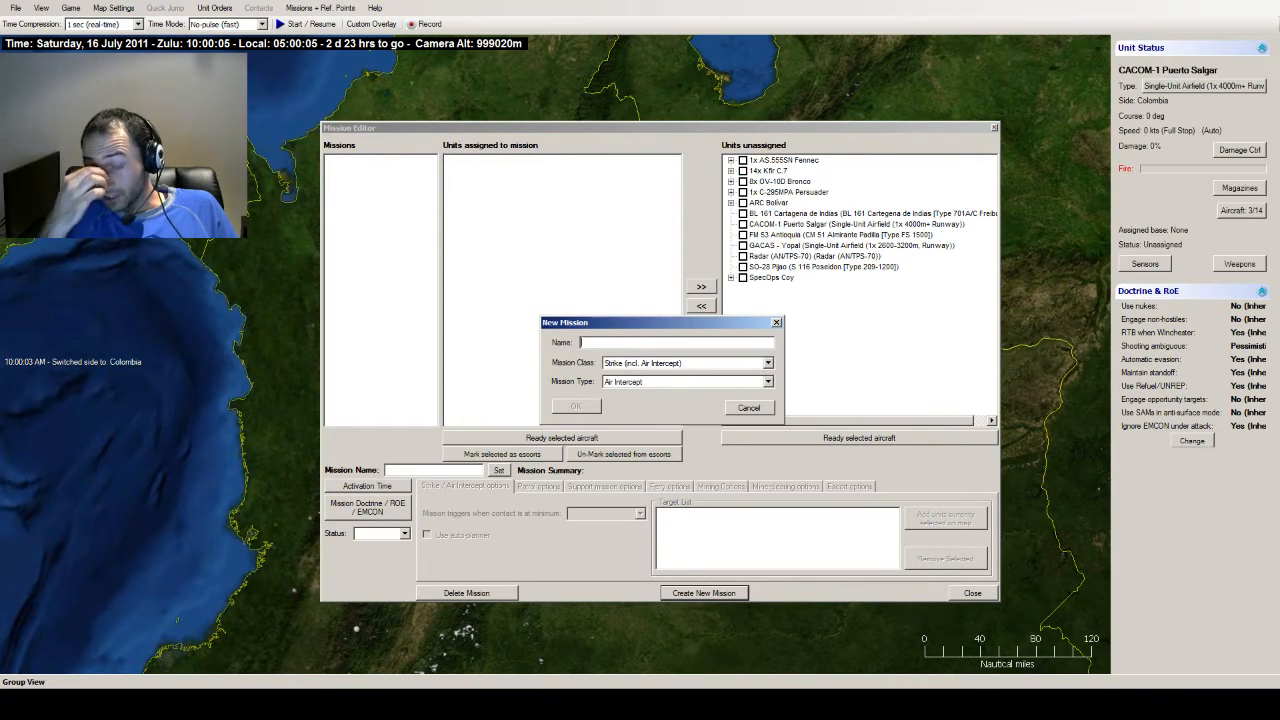
pyautogui.write('Initialairsup')
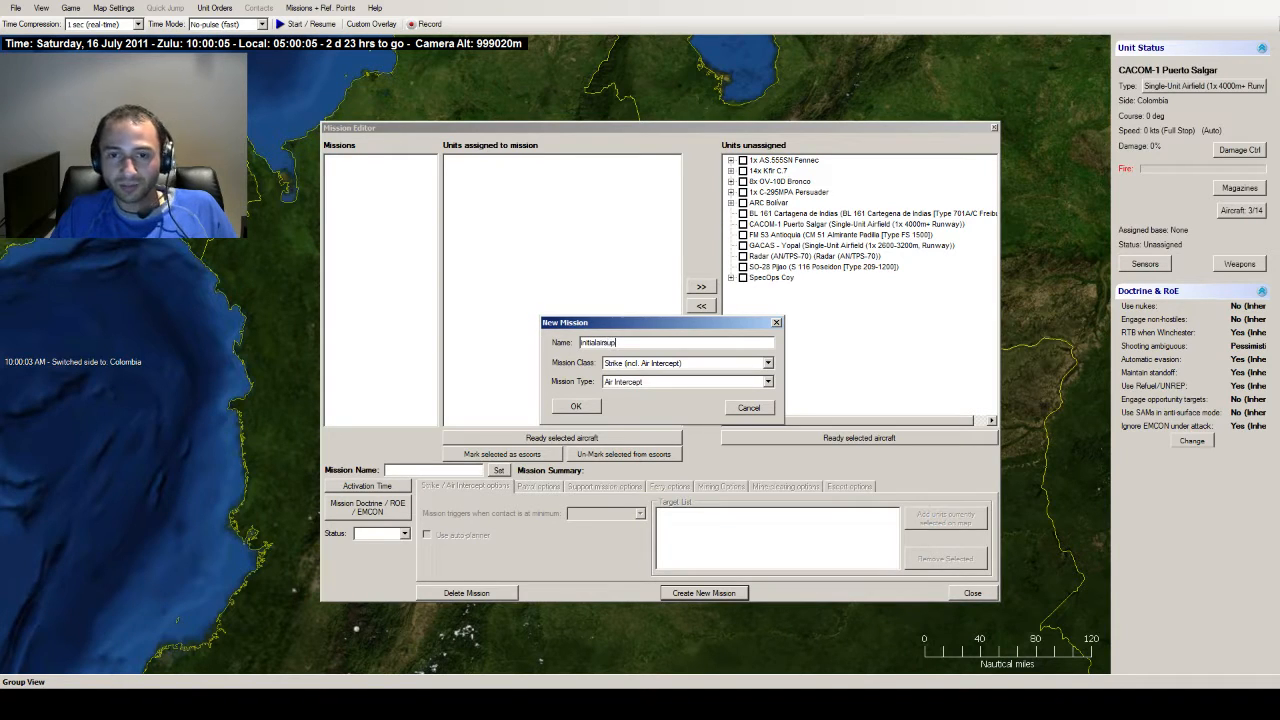
pyautogui.click(768, 364)
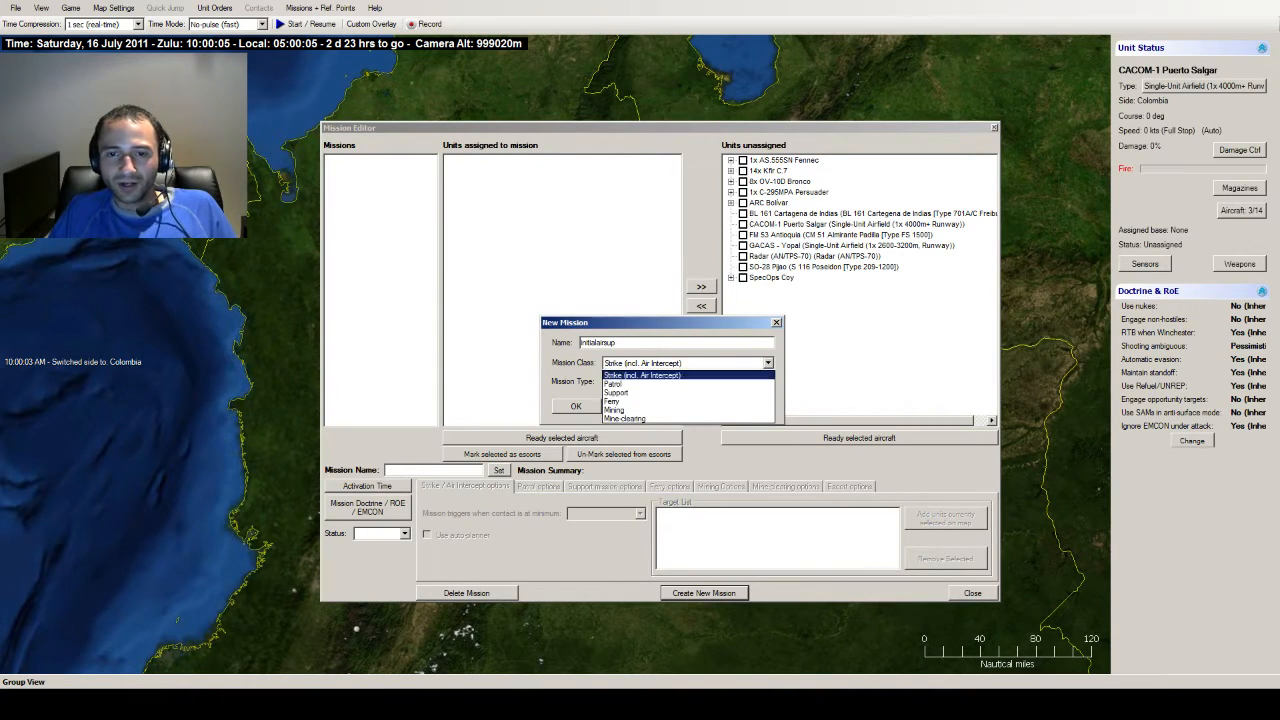
pyautogui.click(612, 384)
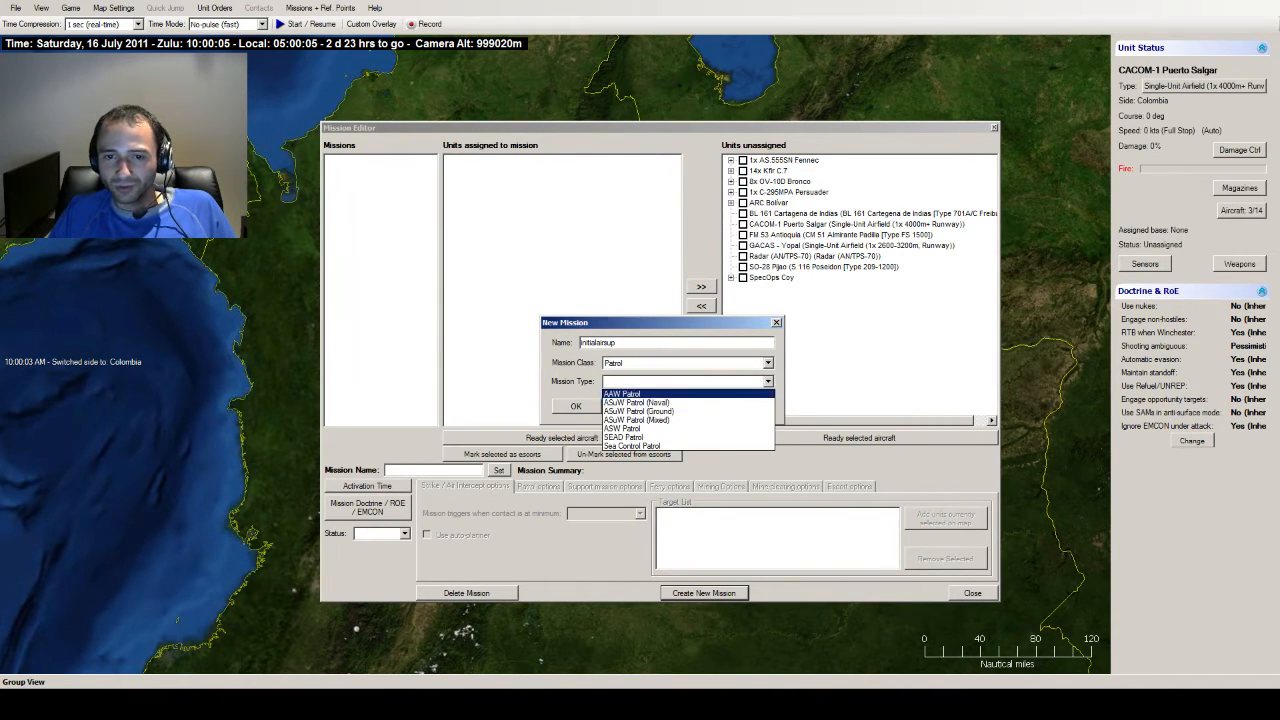
pyautogui.click(622, 392)
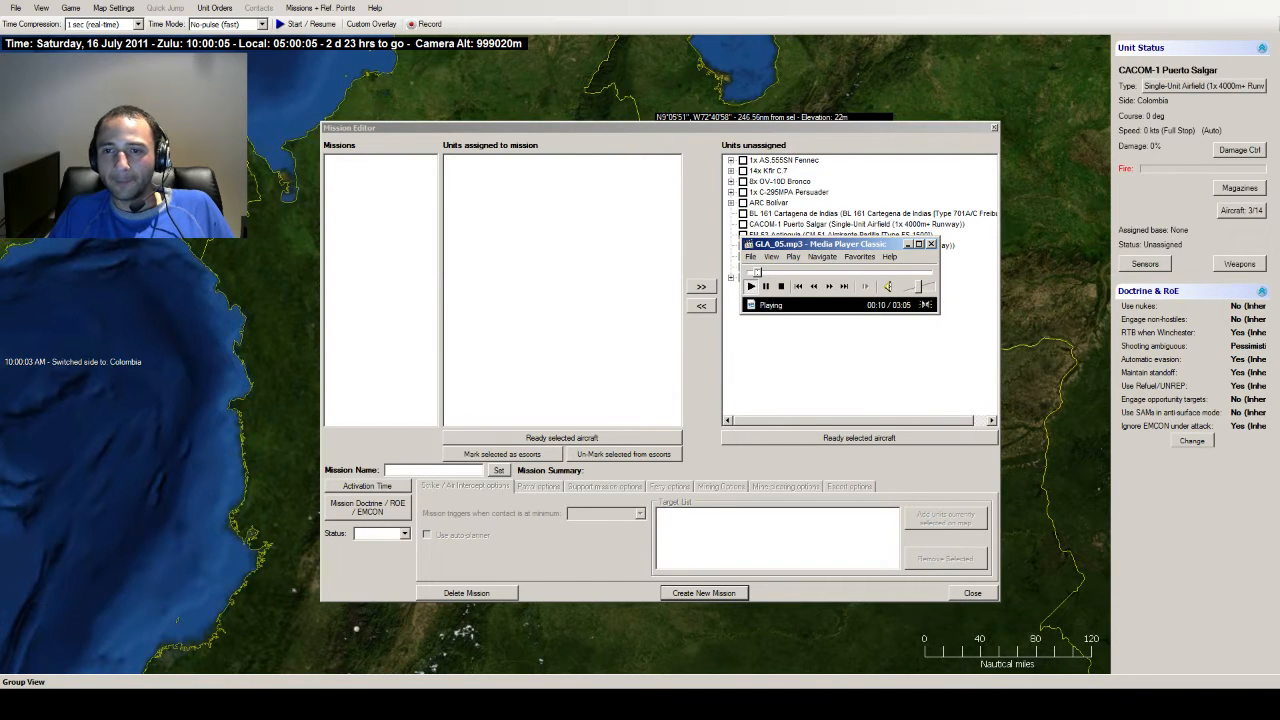
pyautogui.click(930, 244)
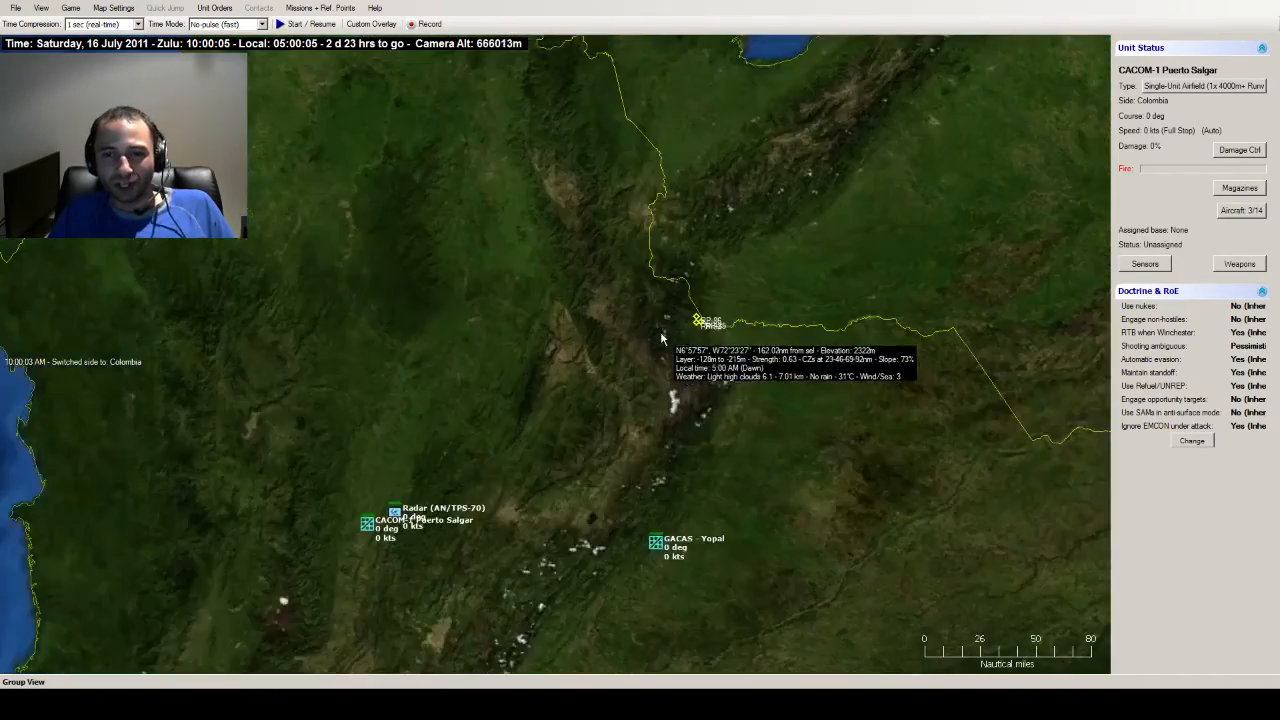
# - Create a new Patrol-class mission named 'Initial'
pyautogui.scroll(-3)
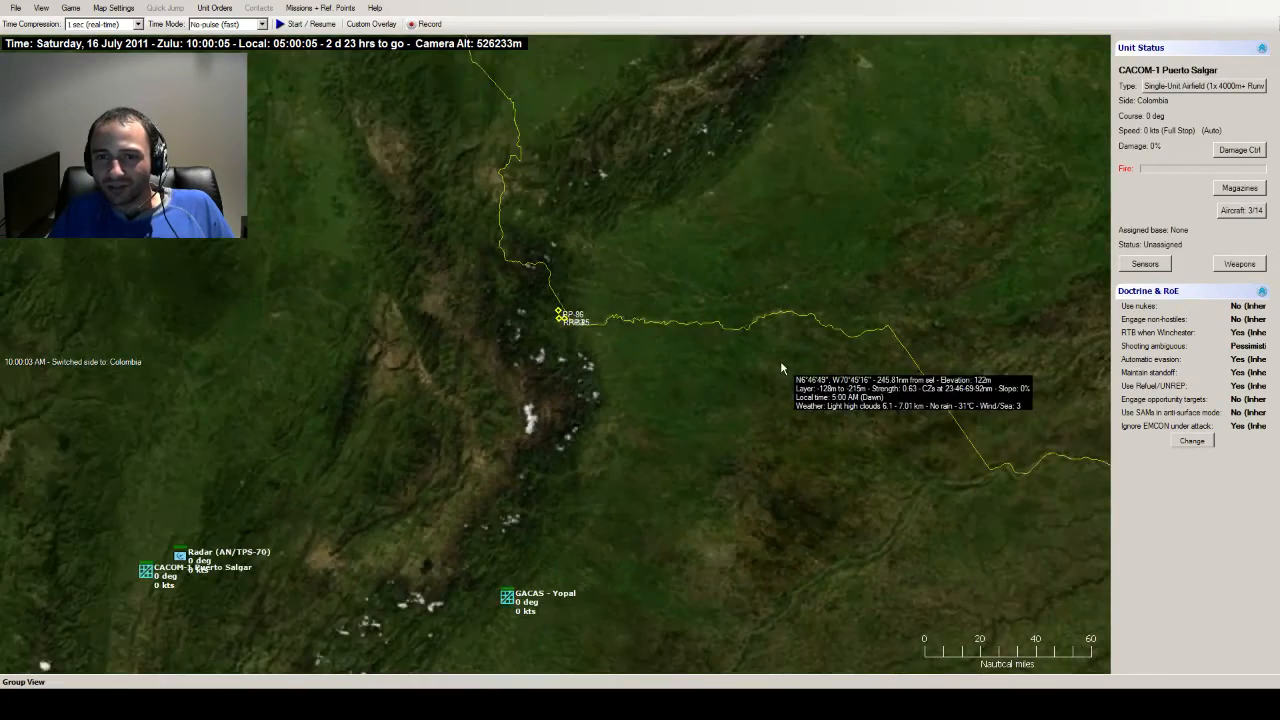
pyautogui.scroll(-3)
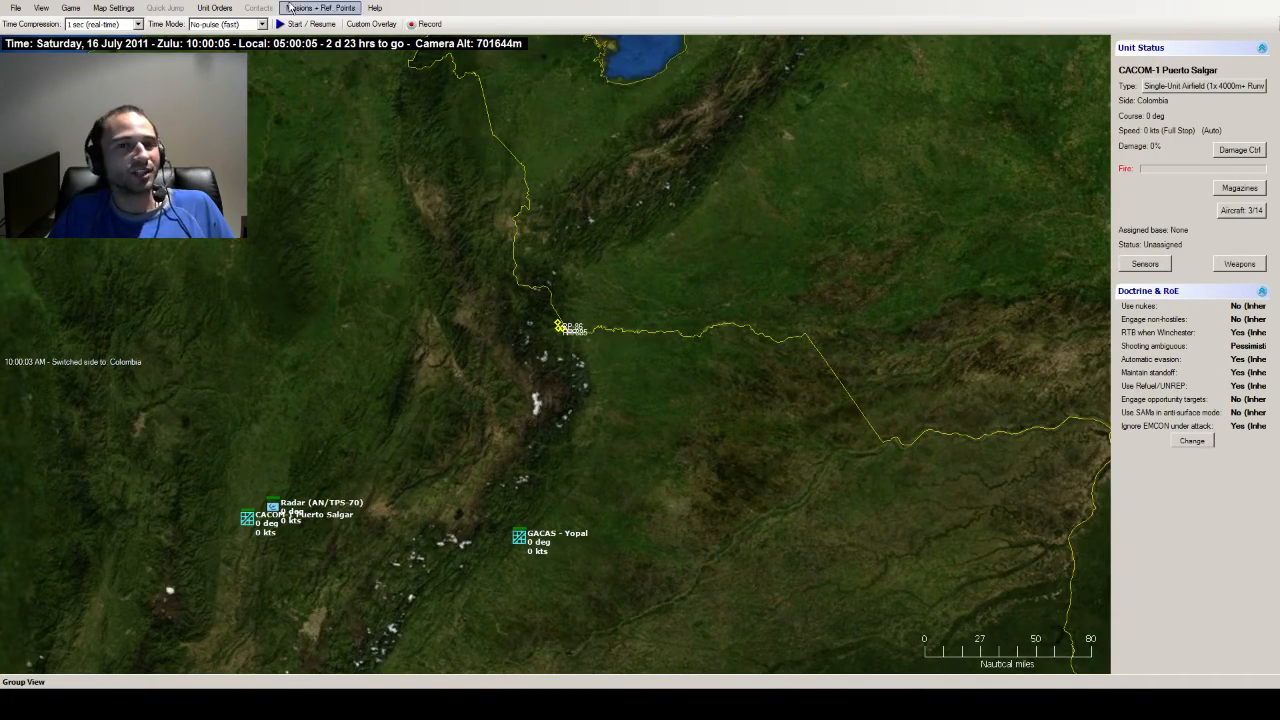
pyautogui.click(320, 8)
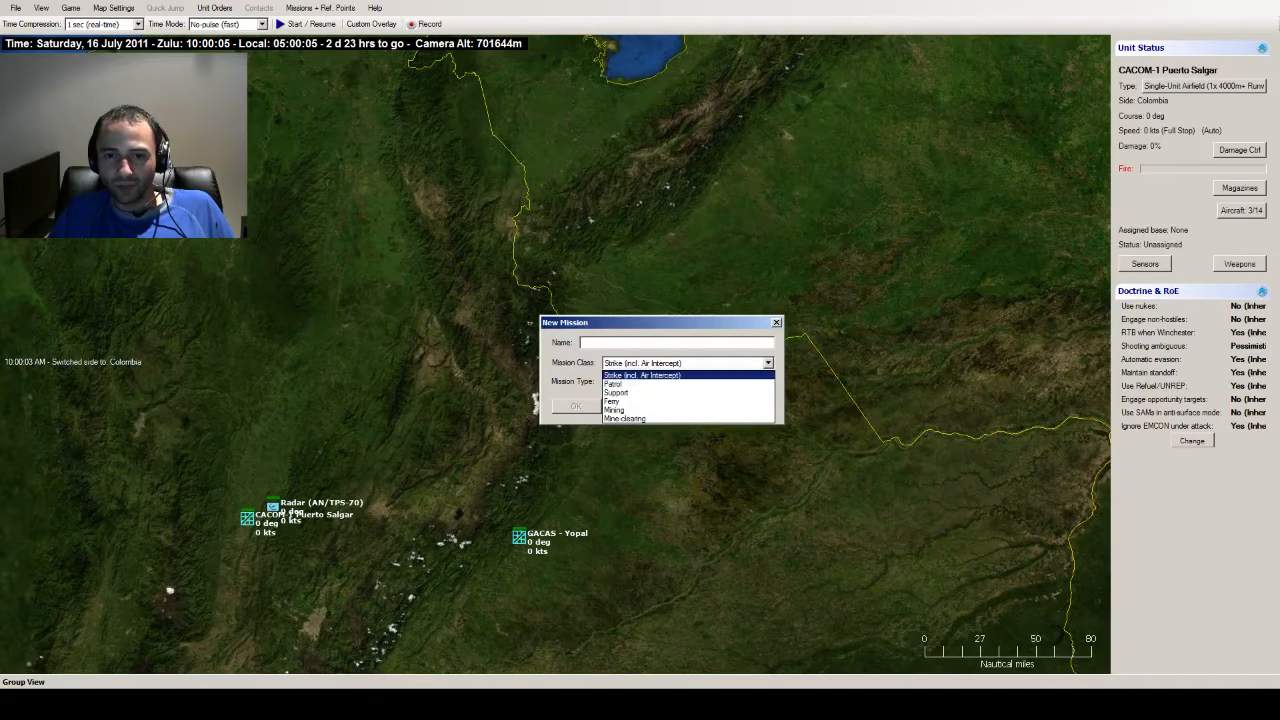
pyautogui.click(612, 384)
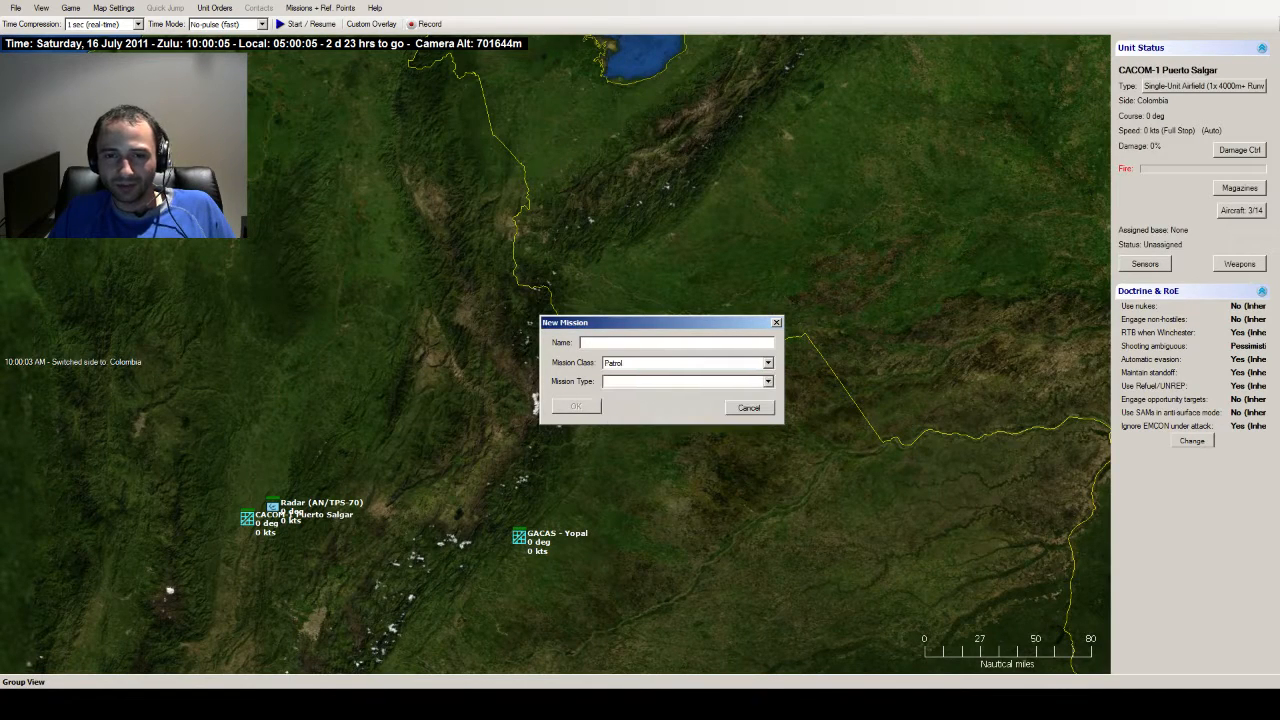
pyautogui.write('Initial')
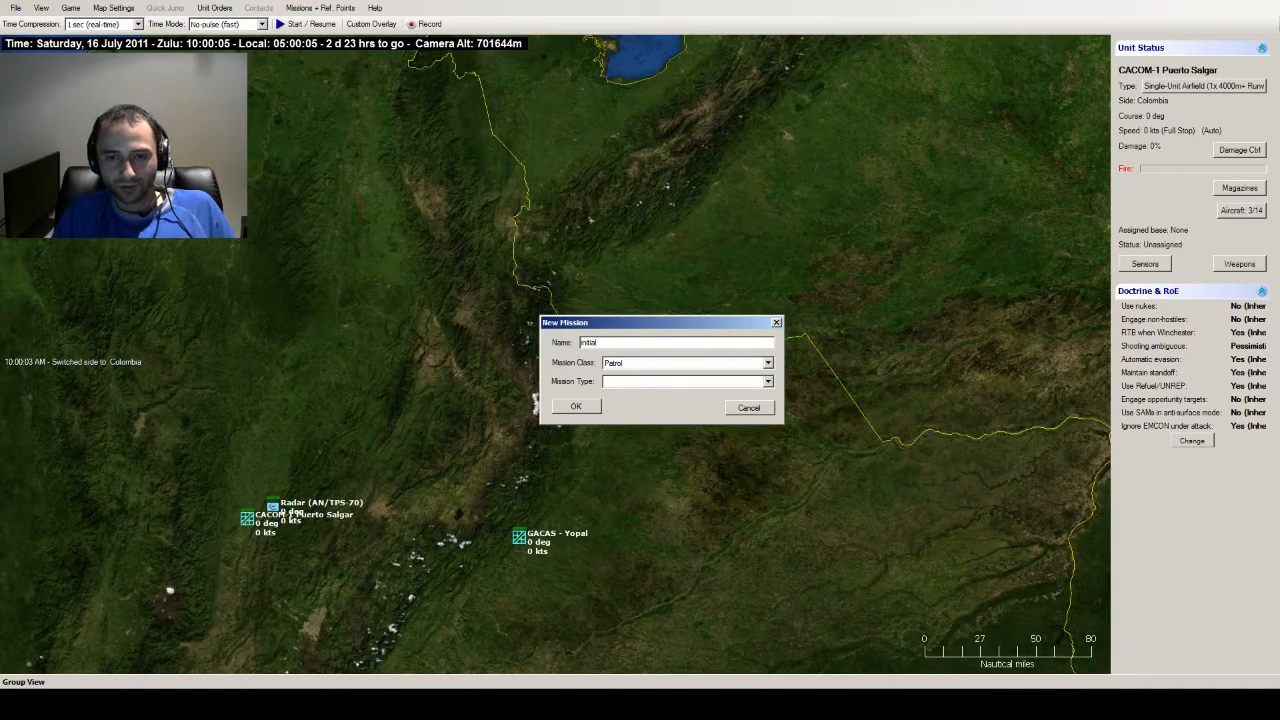
pyautogui.click(768, 380)
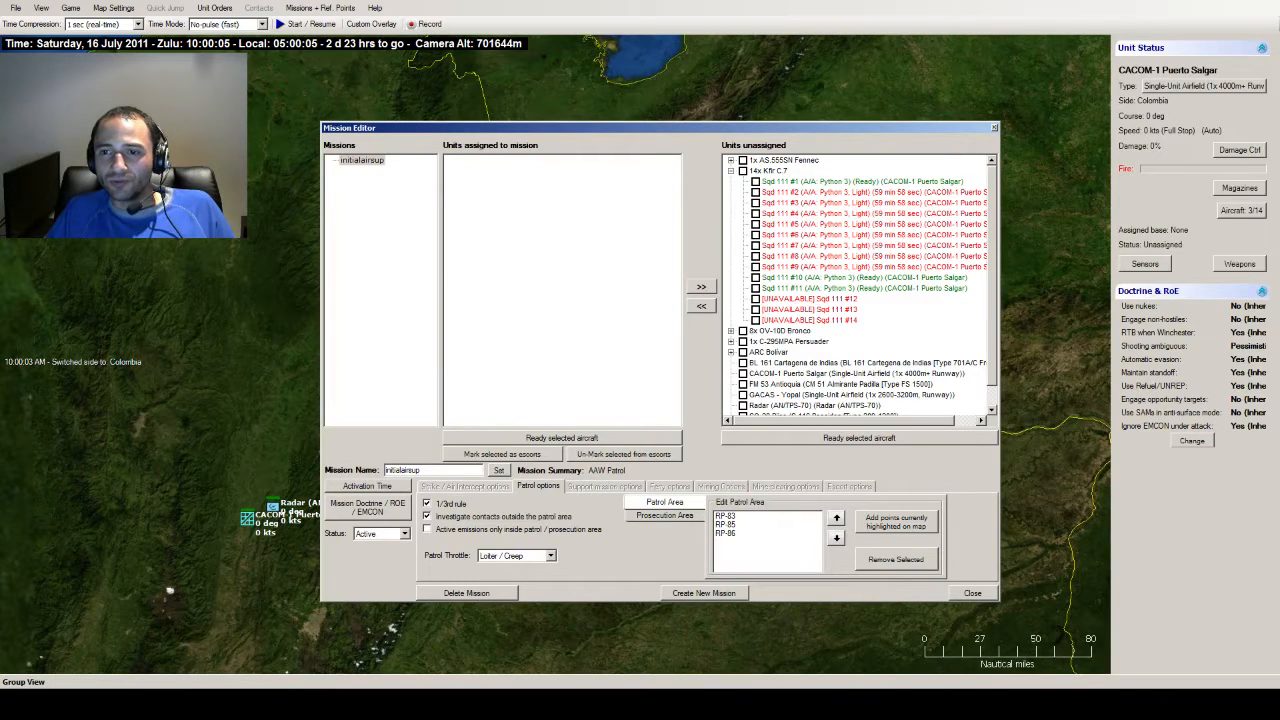
# - Assign aircraft, review the mission's Doctrine/ROE and EMCON settings, and close the editor
pyautogui.scroll(-3)
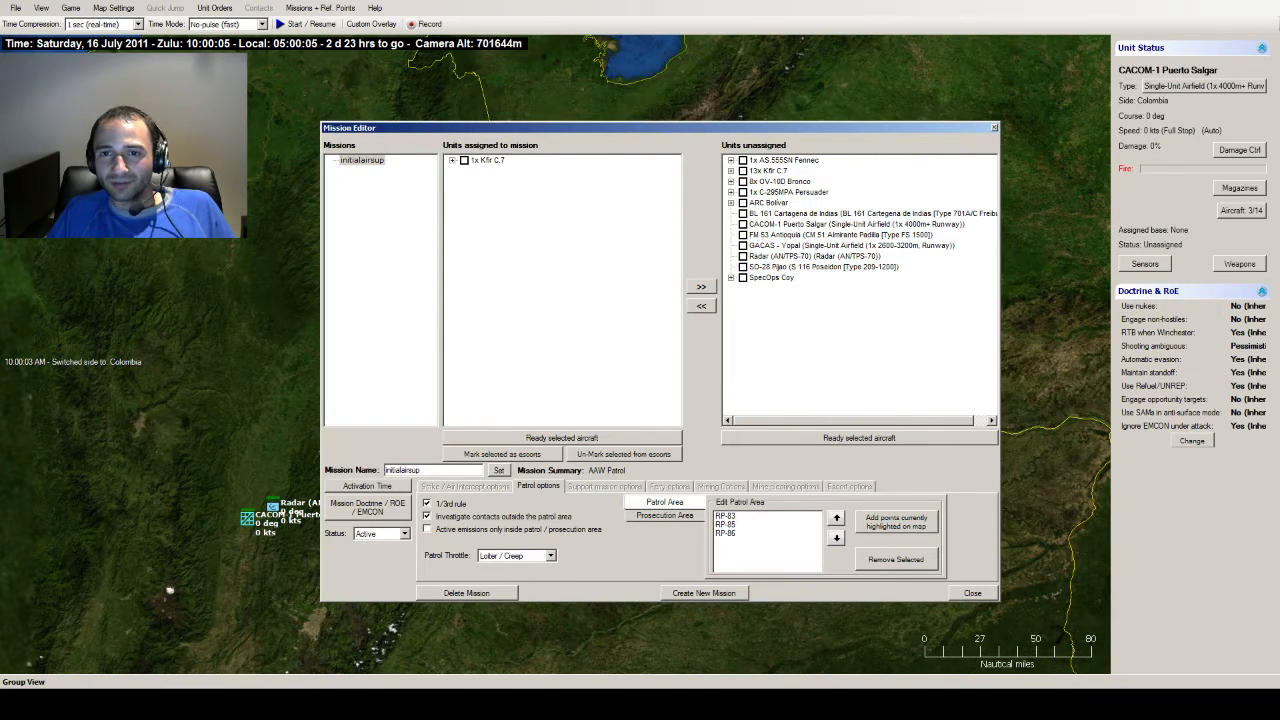
pyautogui.click(734, 170)
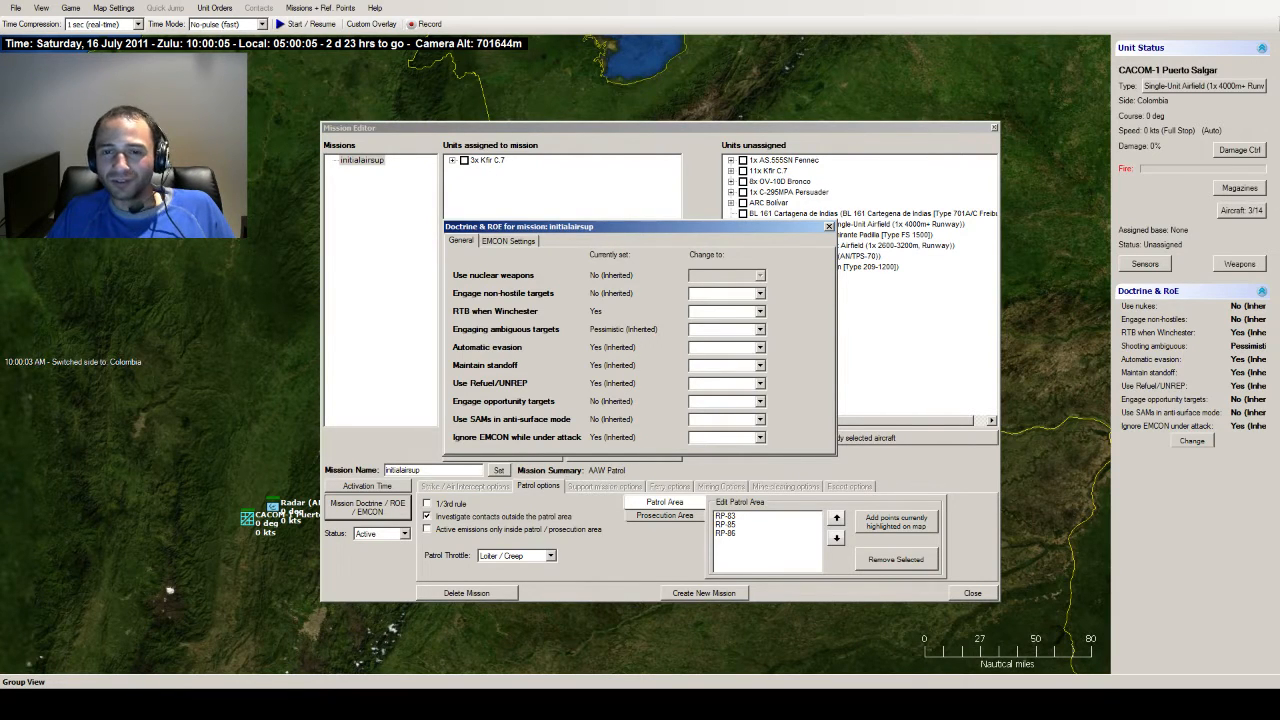
pyautogui.click(724, 292)
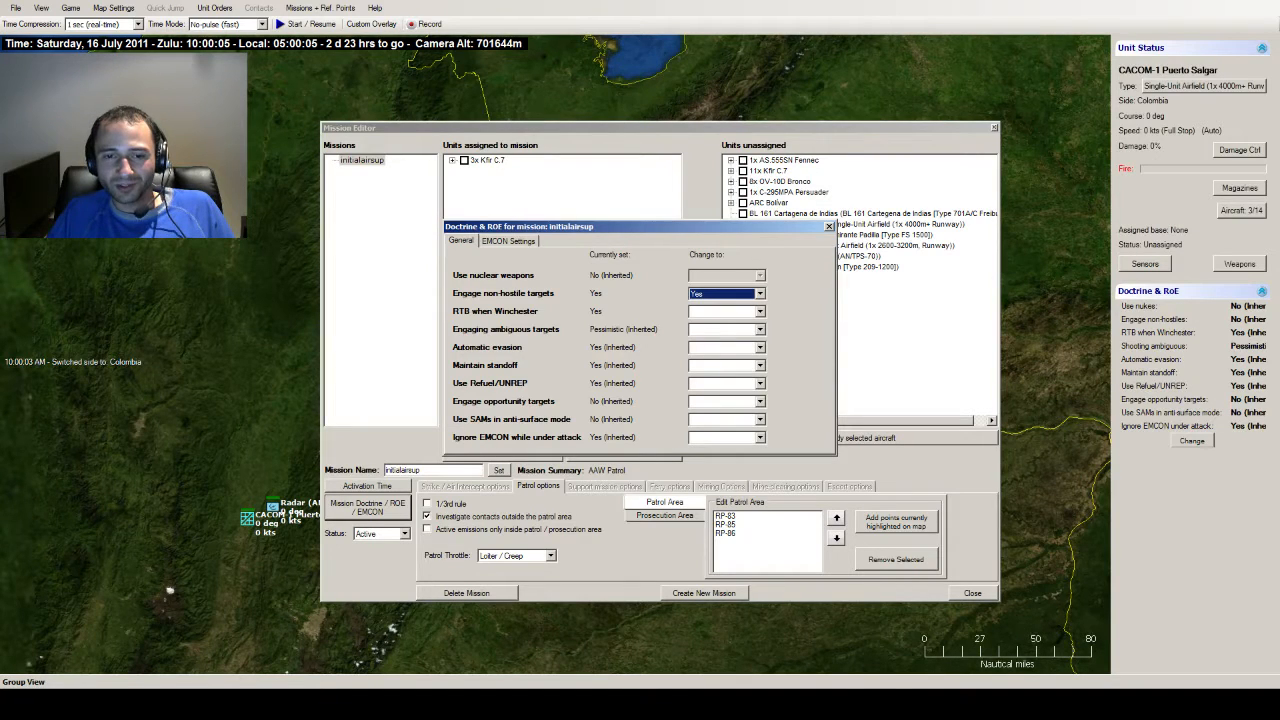
pyautogui.click(508, 240)
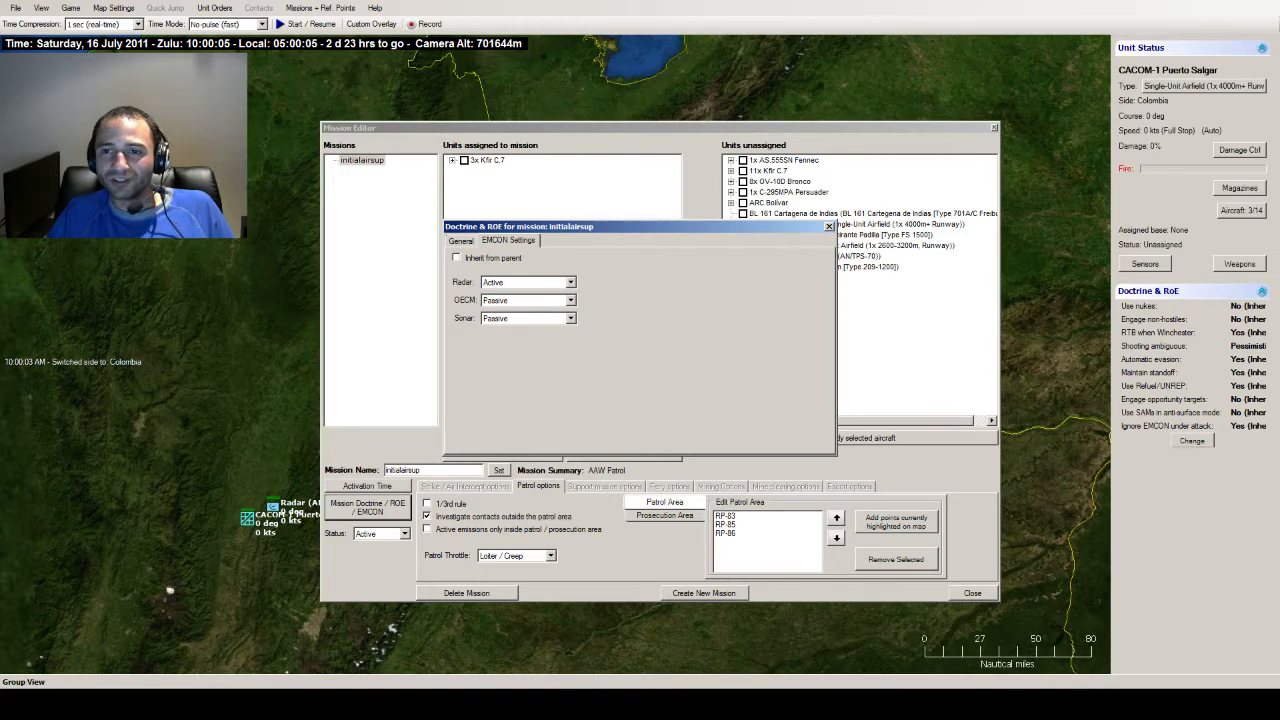
pyautogui.click(828, 226)
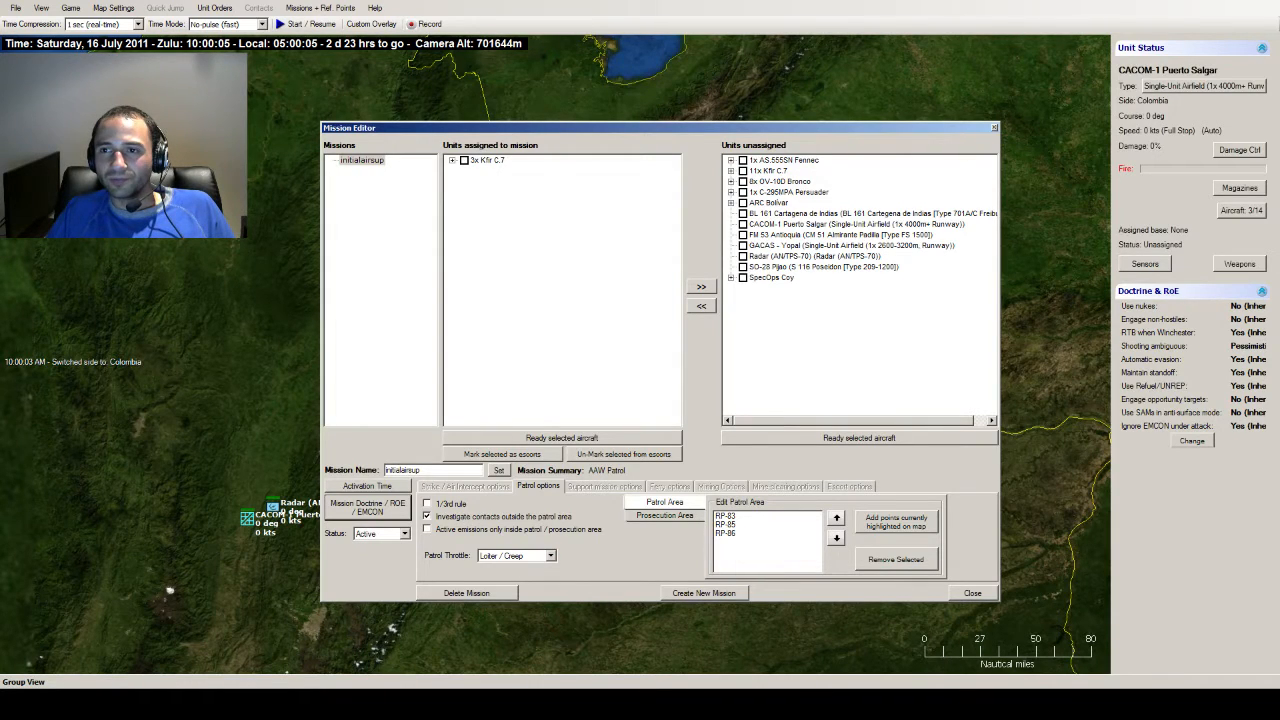
pyautogui.click(972, 592)
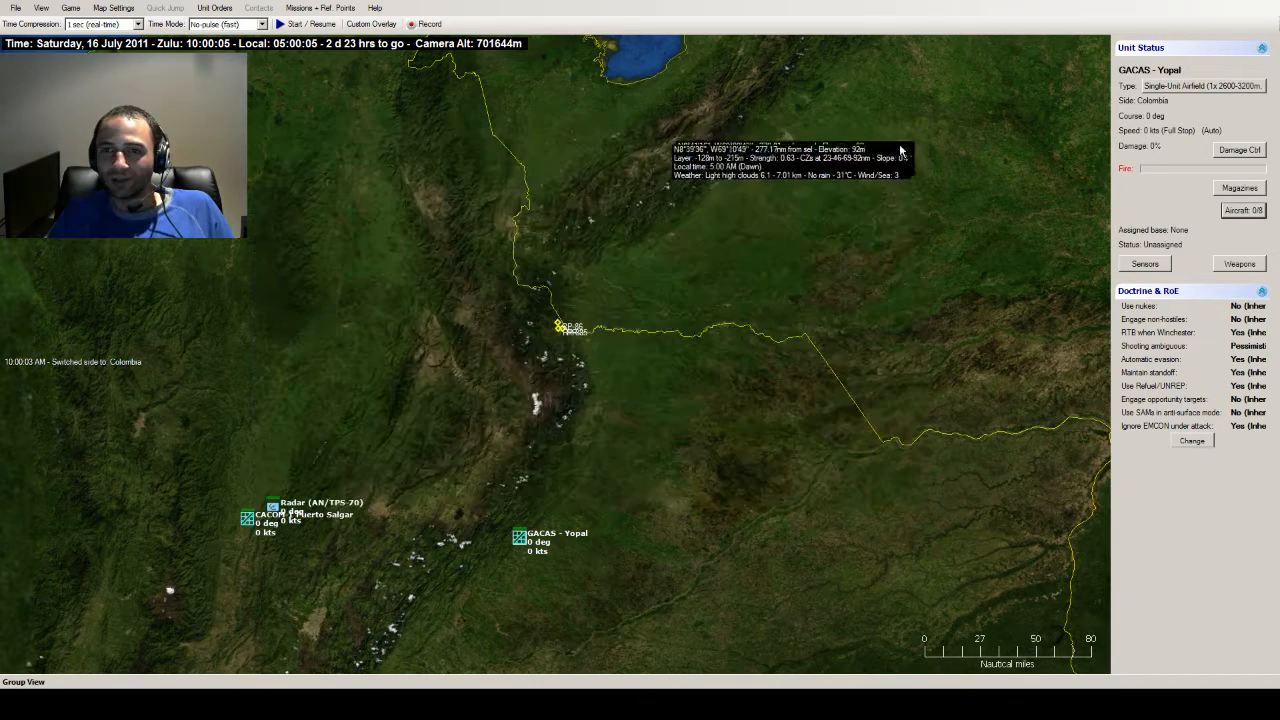
pyautogui.moveTo(544, 376)
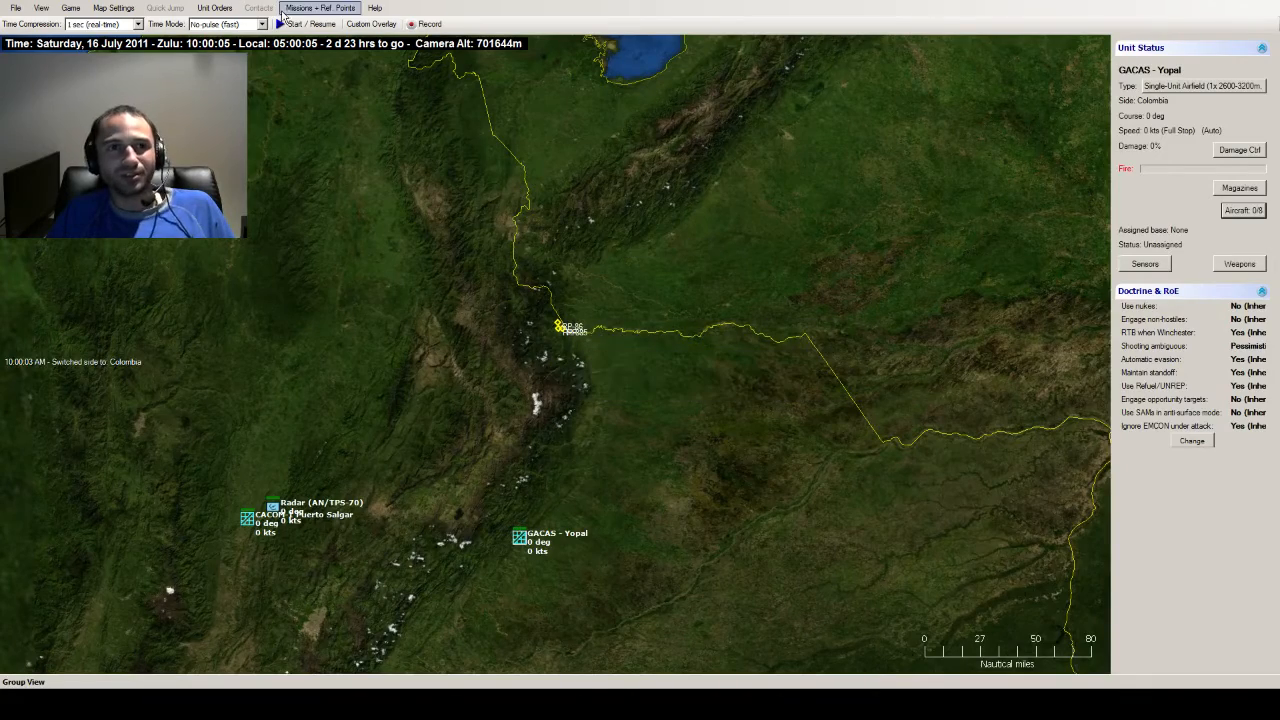
pyautogui.moveTo(552, 278)
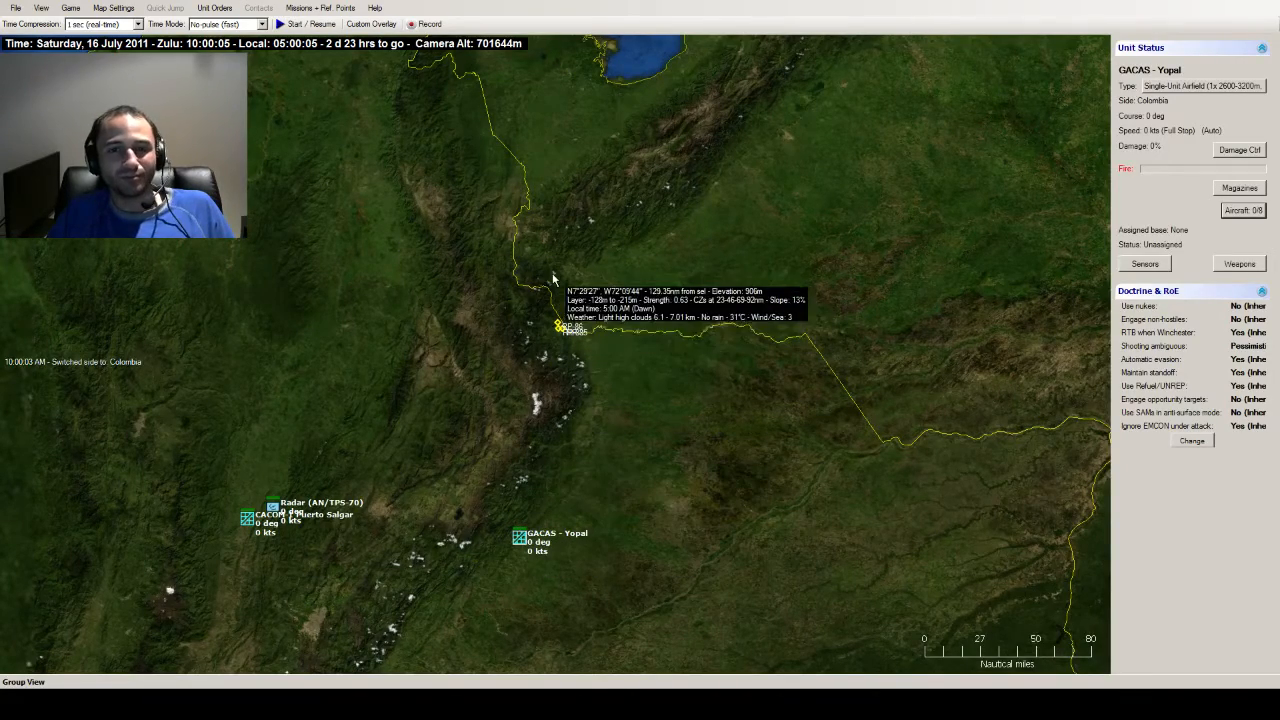
# - Create an ASuW Patrol (Ground) mission named 'initialbomberpatrol'
pyautogui.click(320, 8)
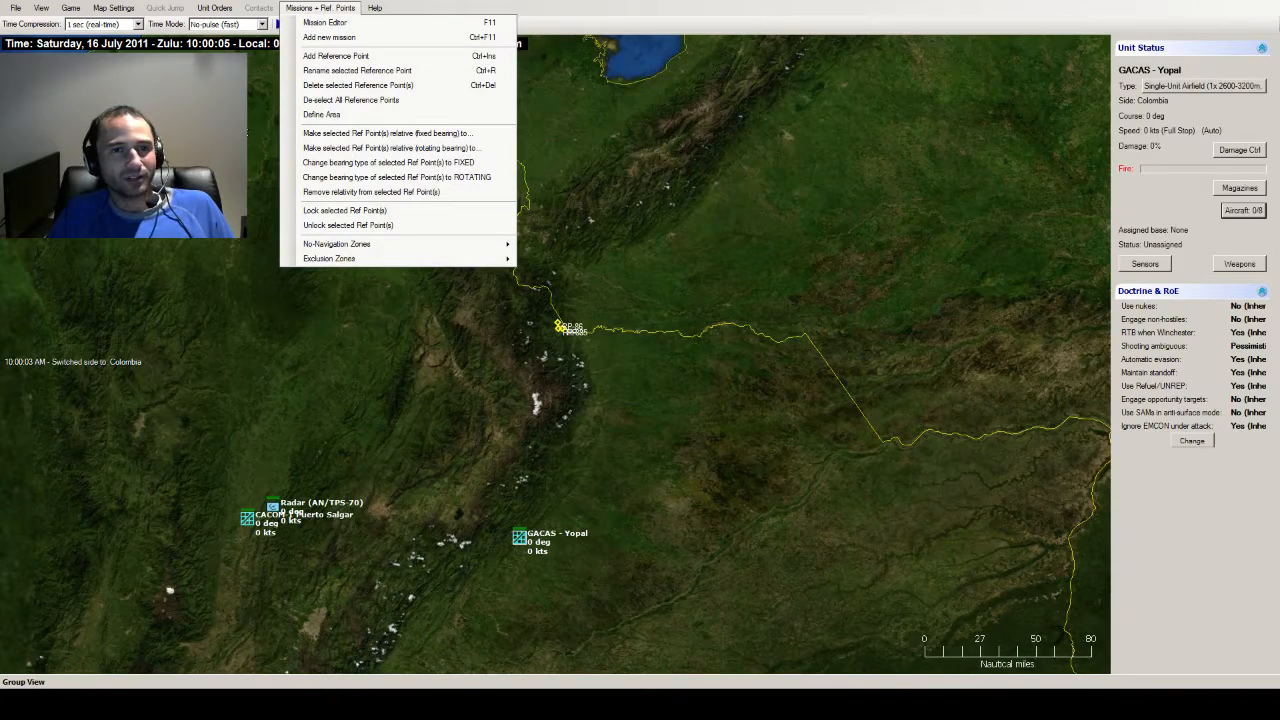
pyautogui.moveTo(328, 36)
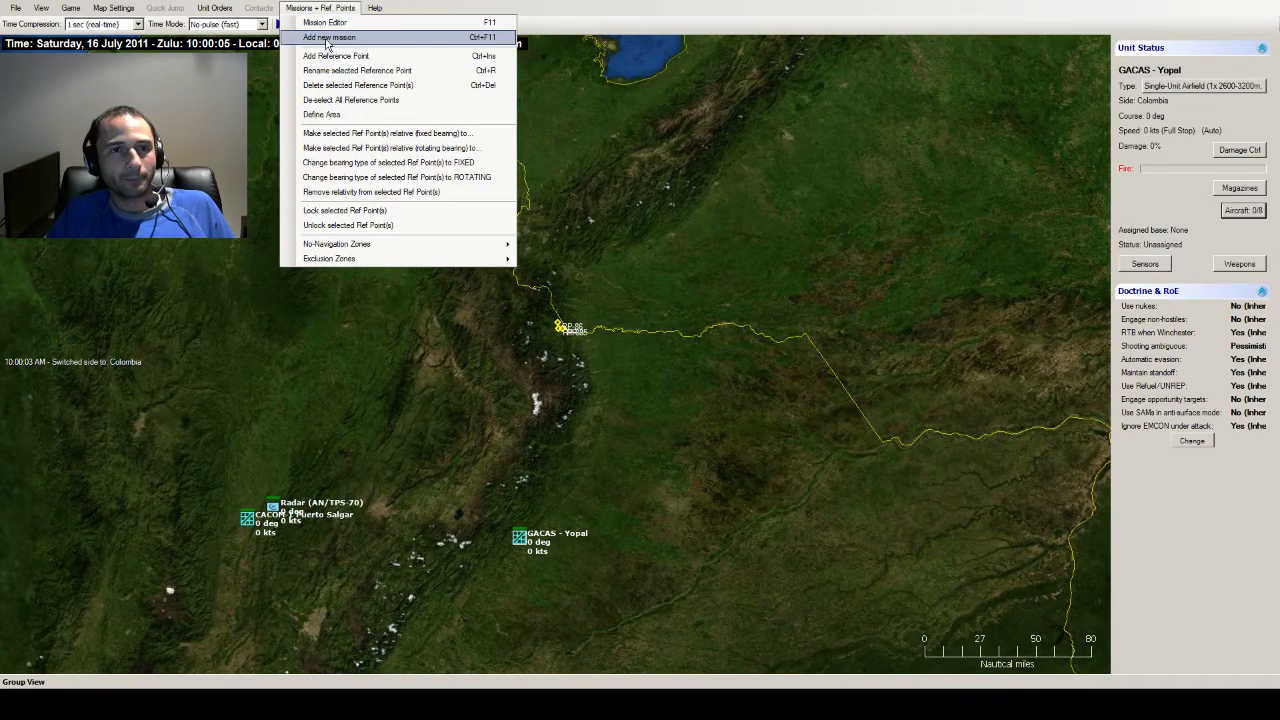
pyautogui.click(328, 36)
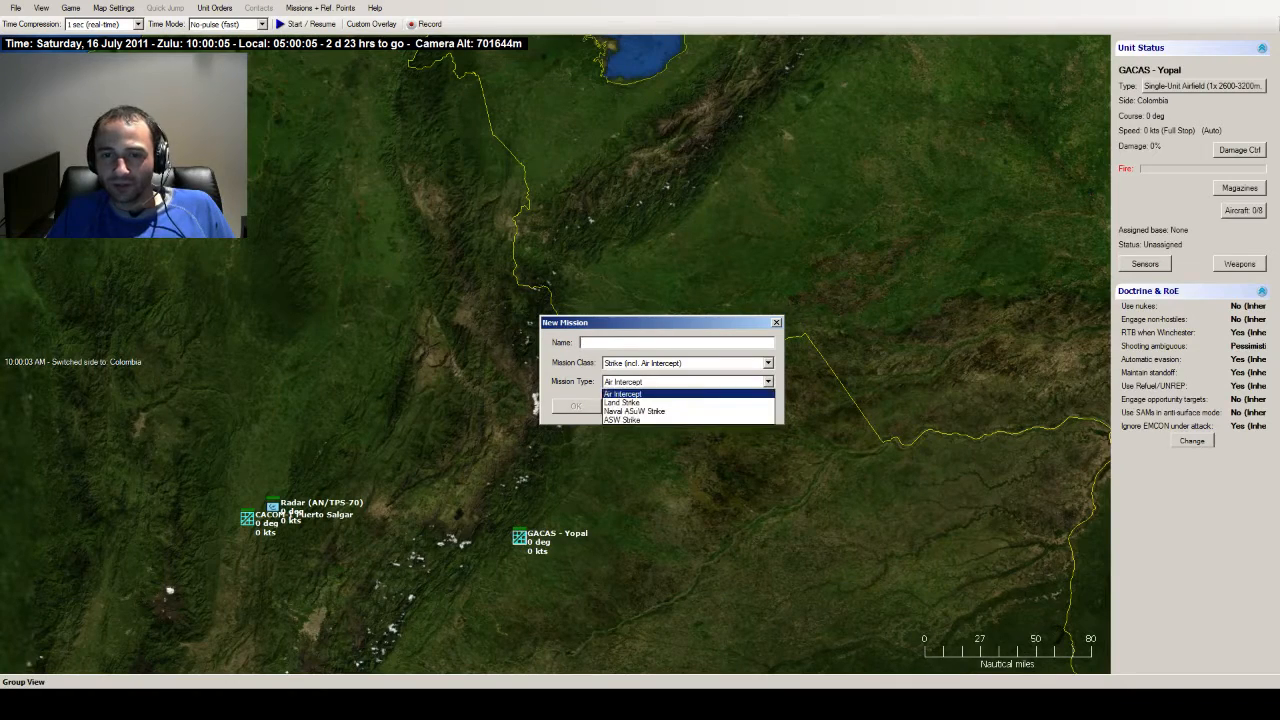
pyautogui.click(686, 362)
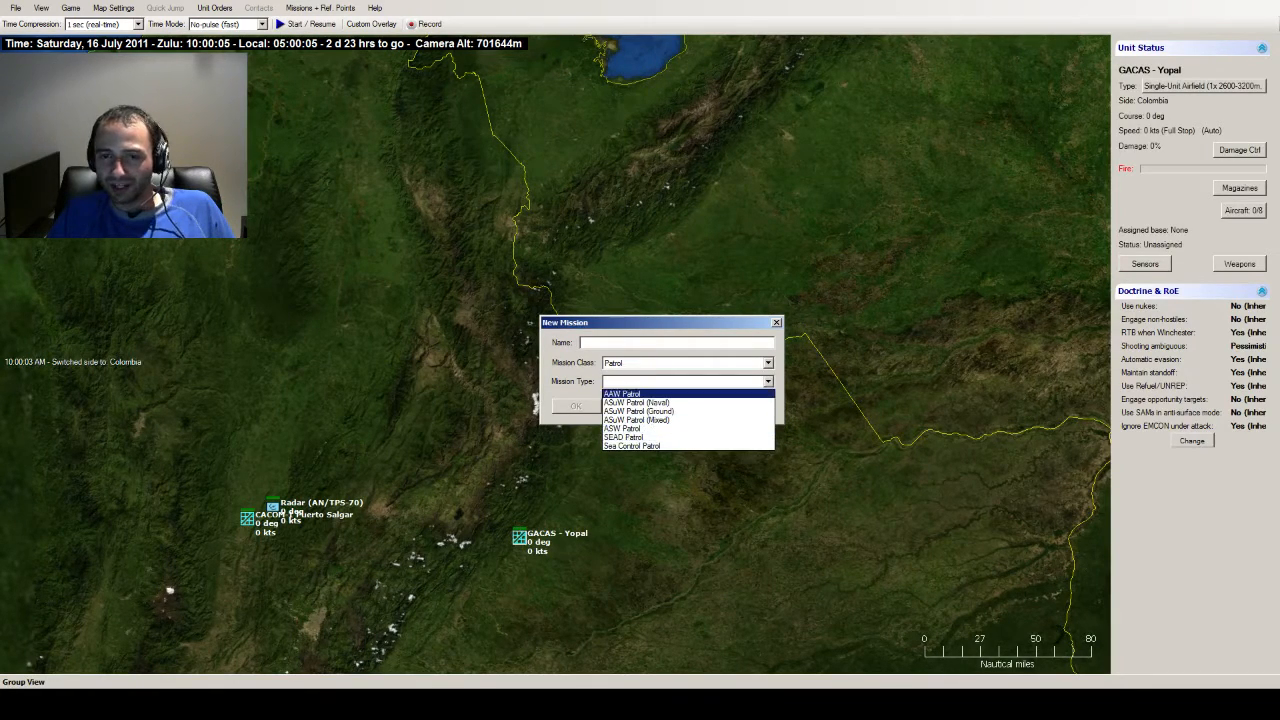
pyautogui.click(638, 412)
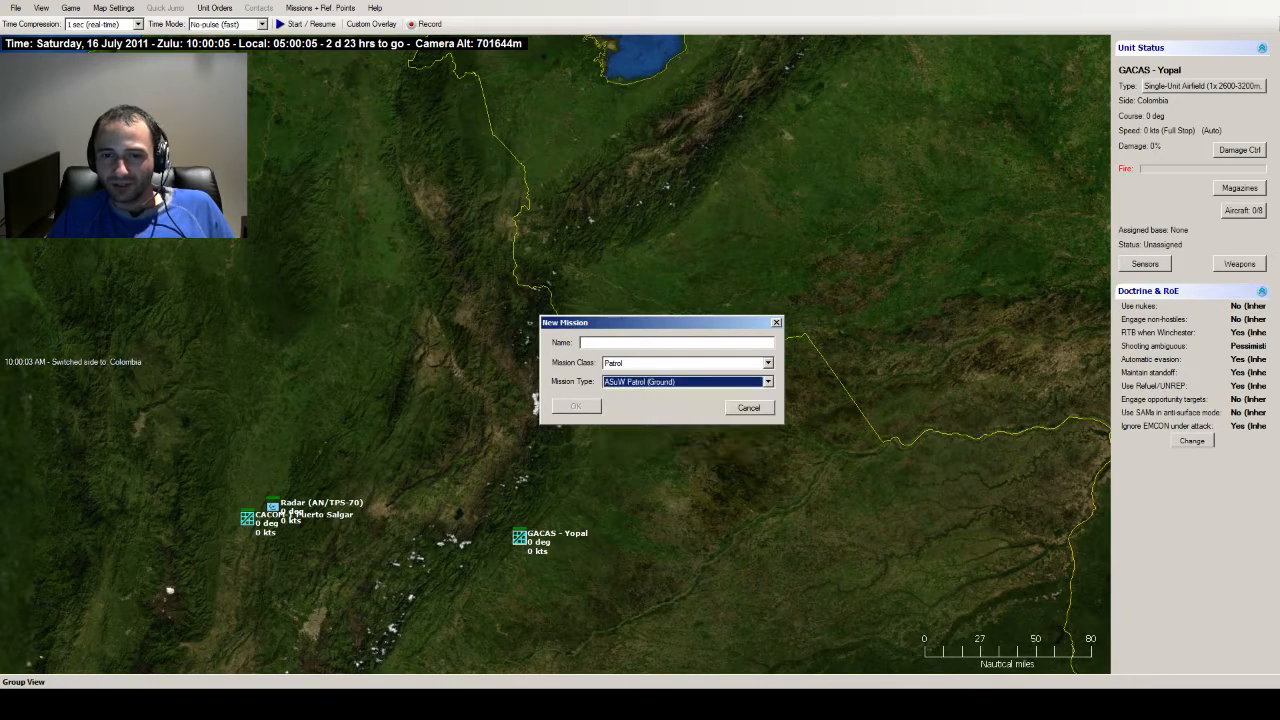
pyautogui.write('Initial')
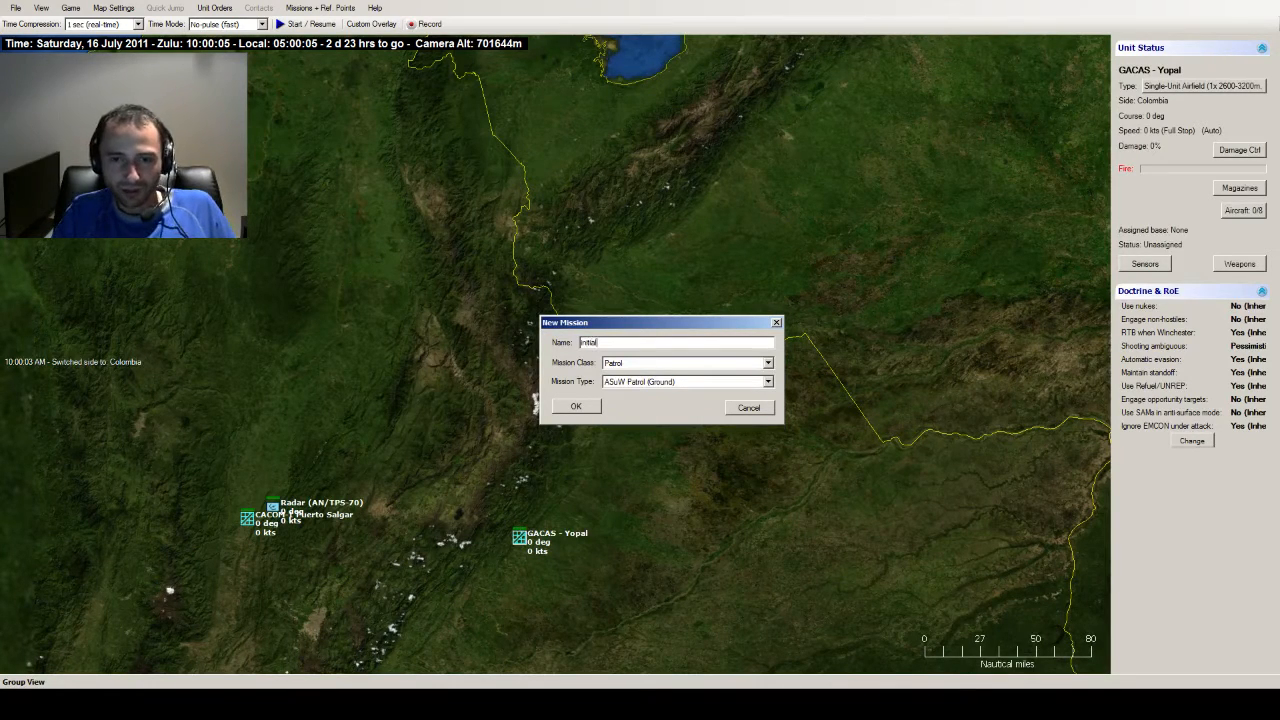
pyautogui.write('bomberp')
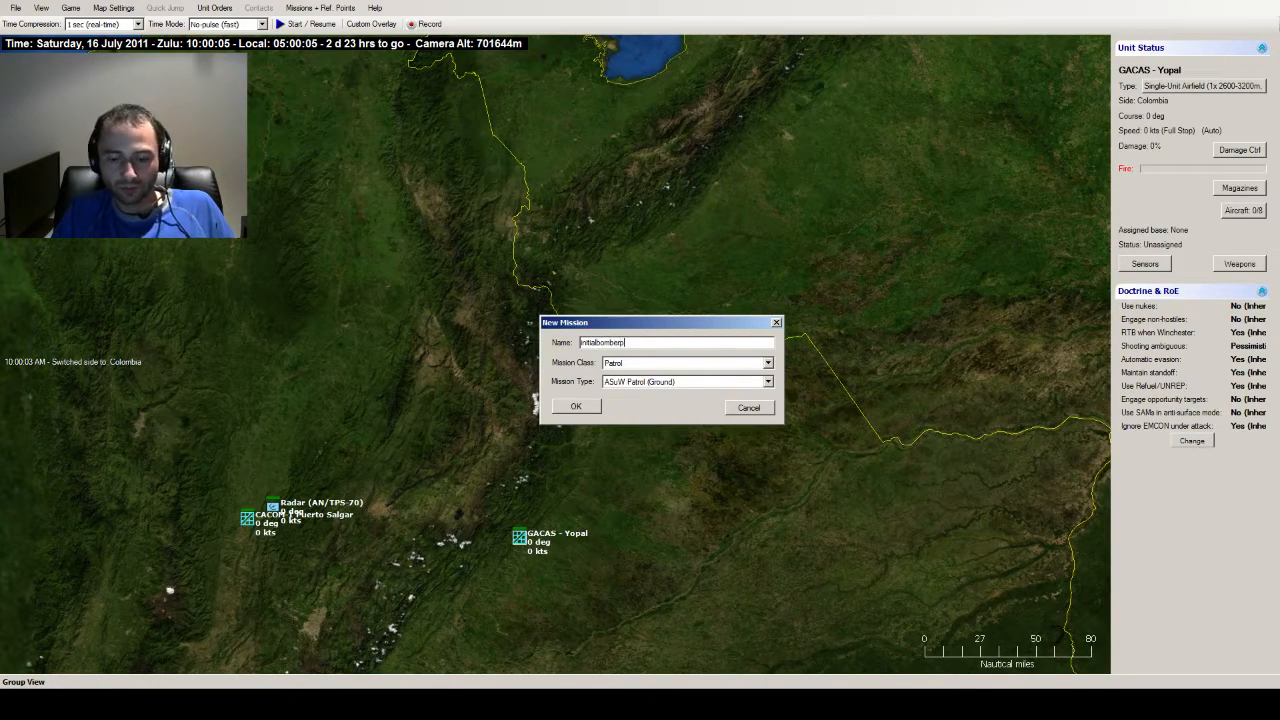
pyautogui.write('patrol')
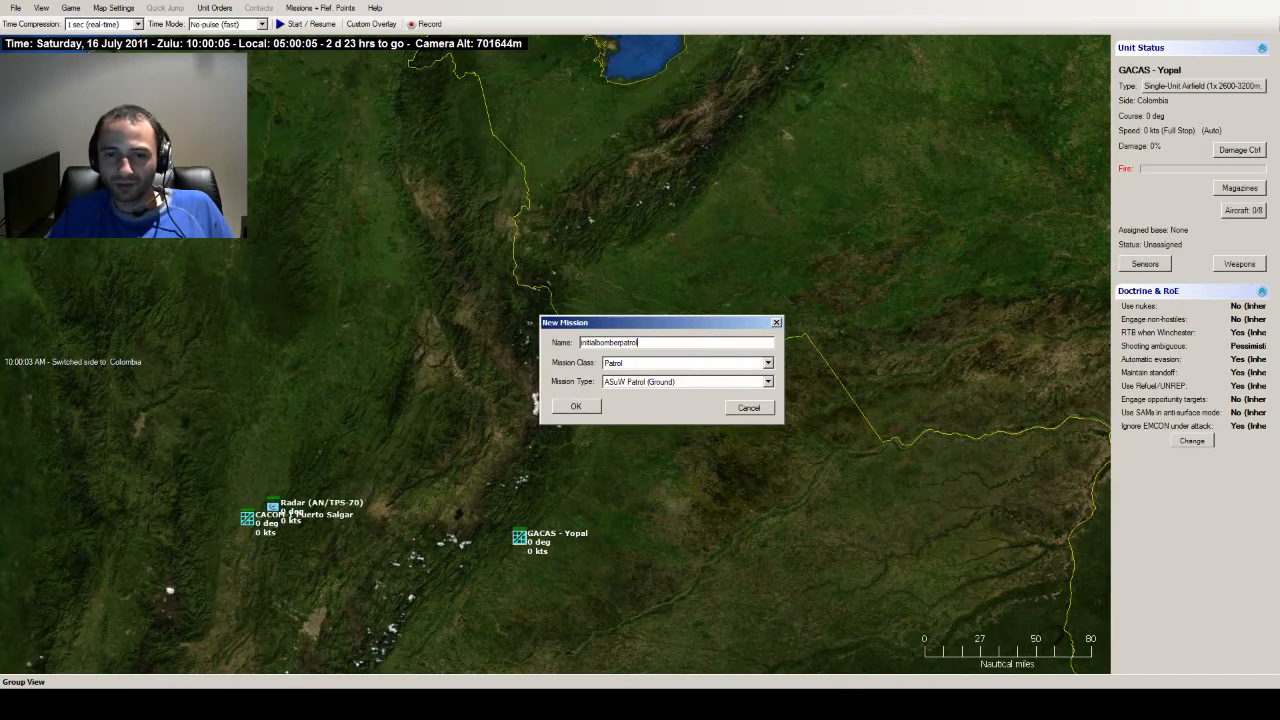
pyautogui.click(576, 406)
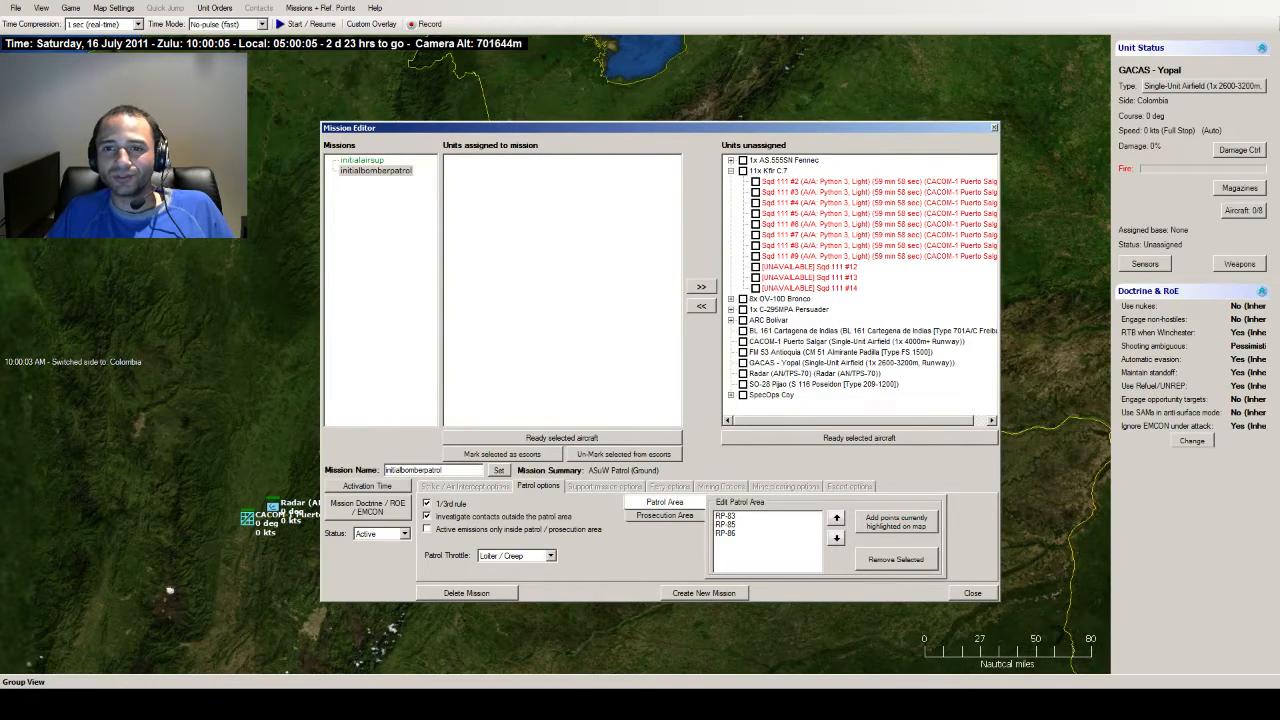
# - Select the initialbomberpatrol mission in the Mission Editor to assign the OV-10D Broncos
pyautogui.click(362, 160)
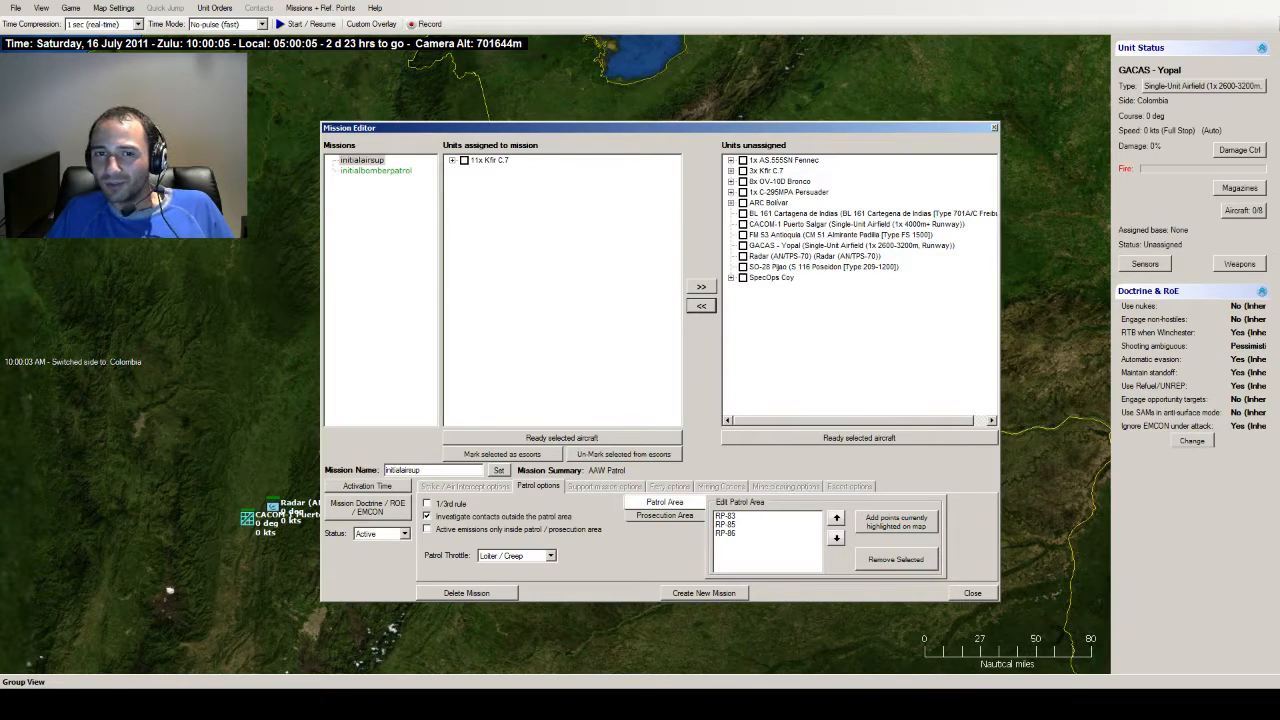
pyautogui.click(376, 170)
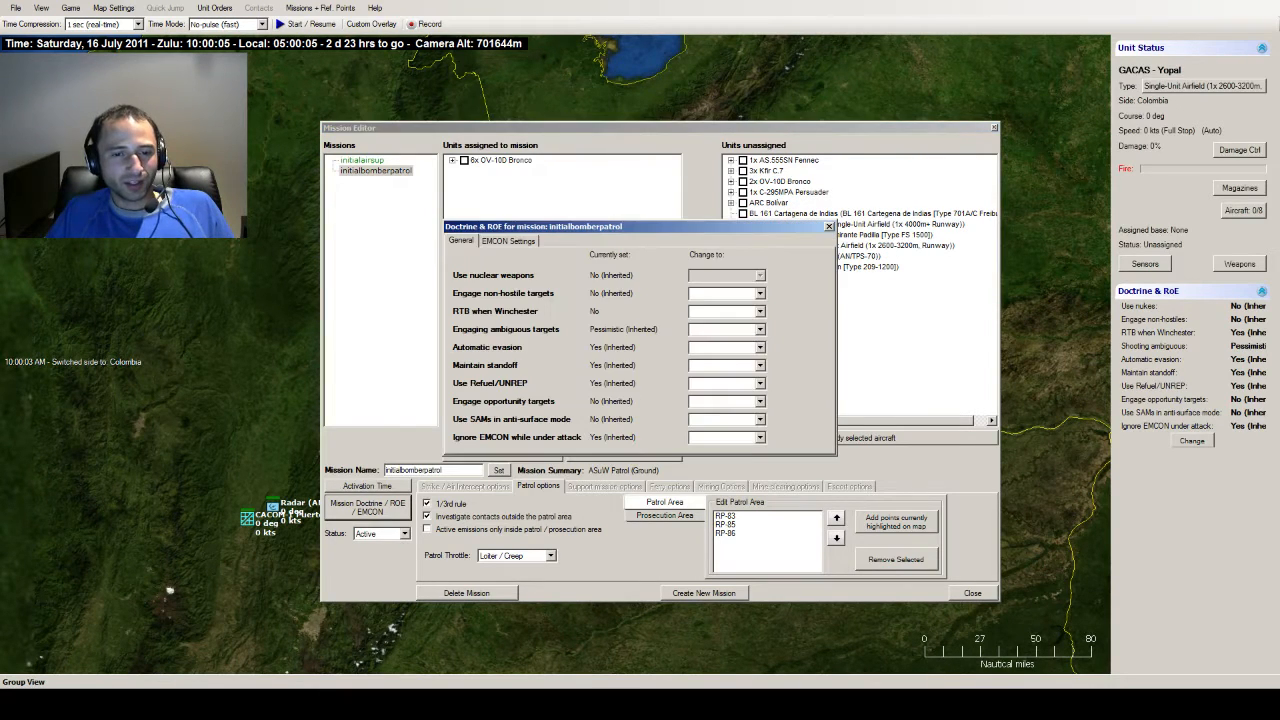
# - Set the mission's EMCON radar to Passive, review General doctrine, and close the dialog
pyautogui.click(508, 240)
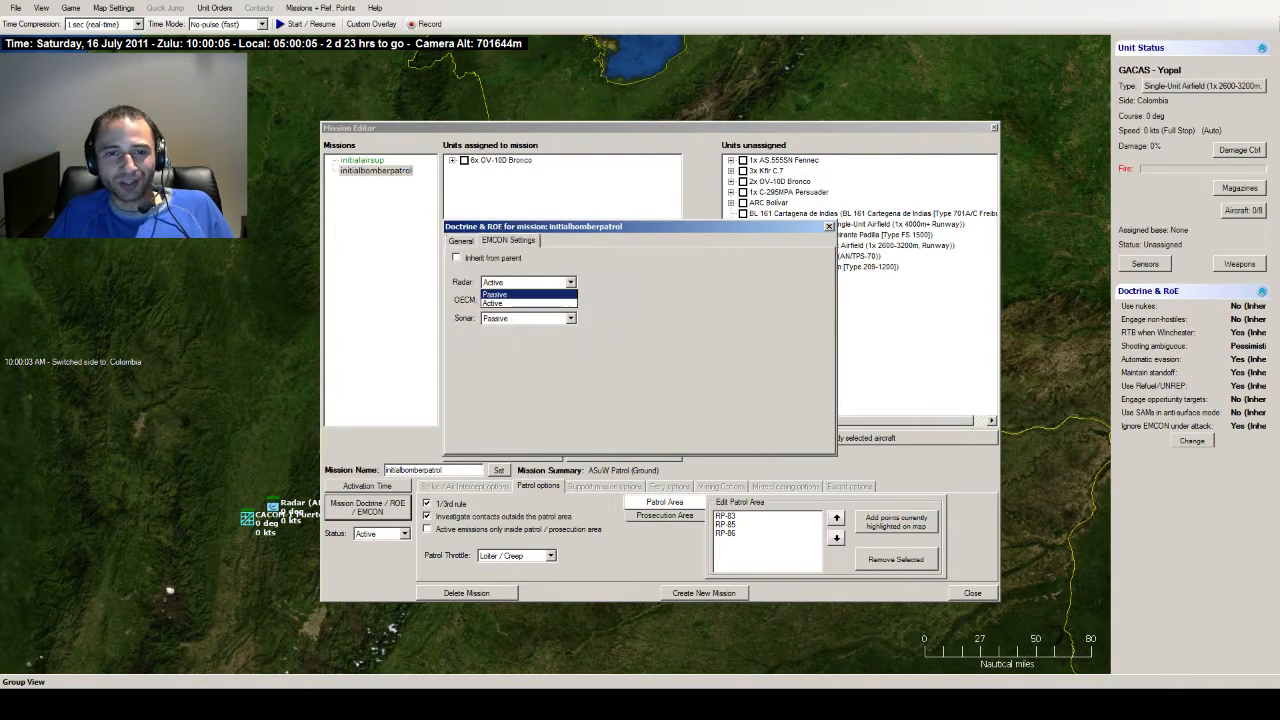
pyautogui.click(494, 292)
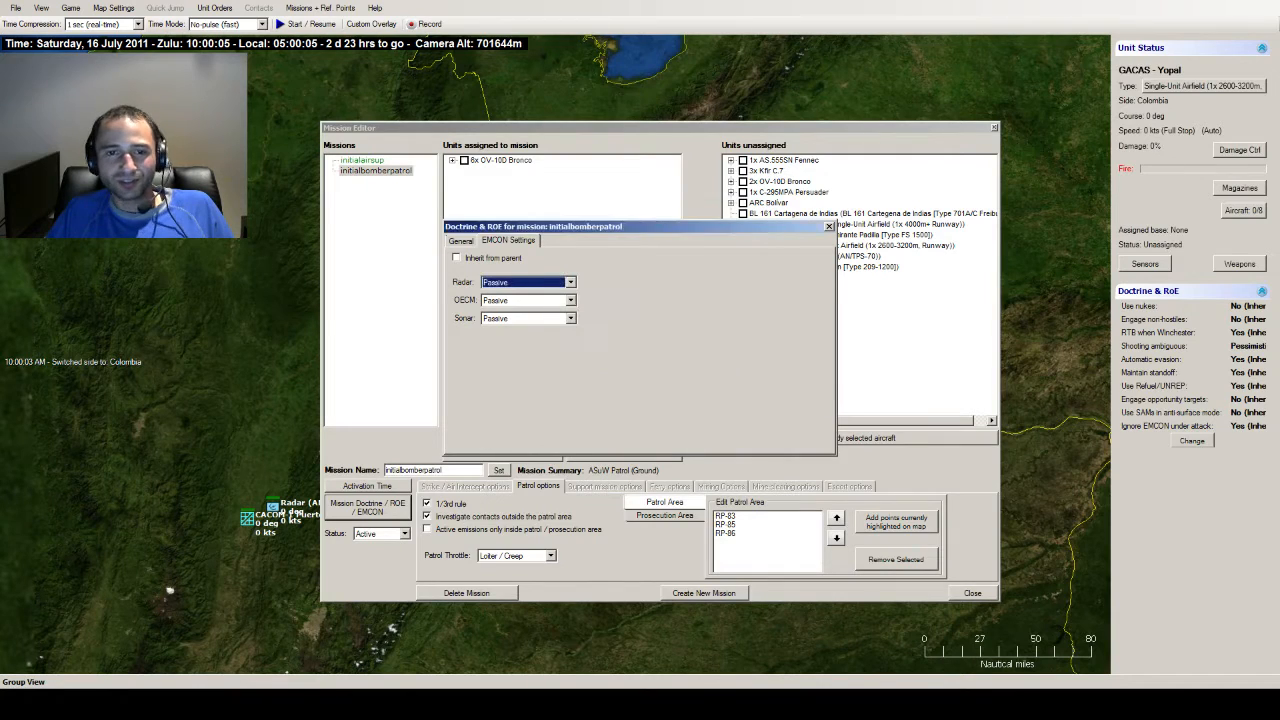
pyautogui.click(460, 240)
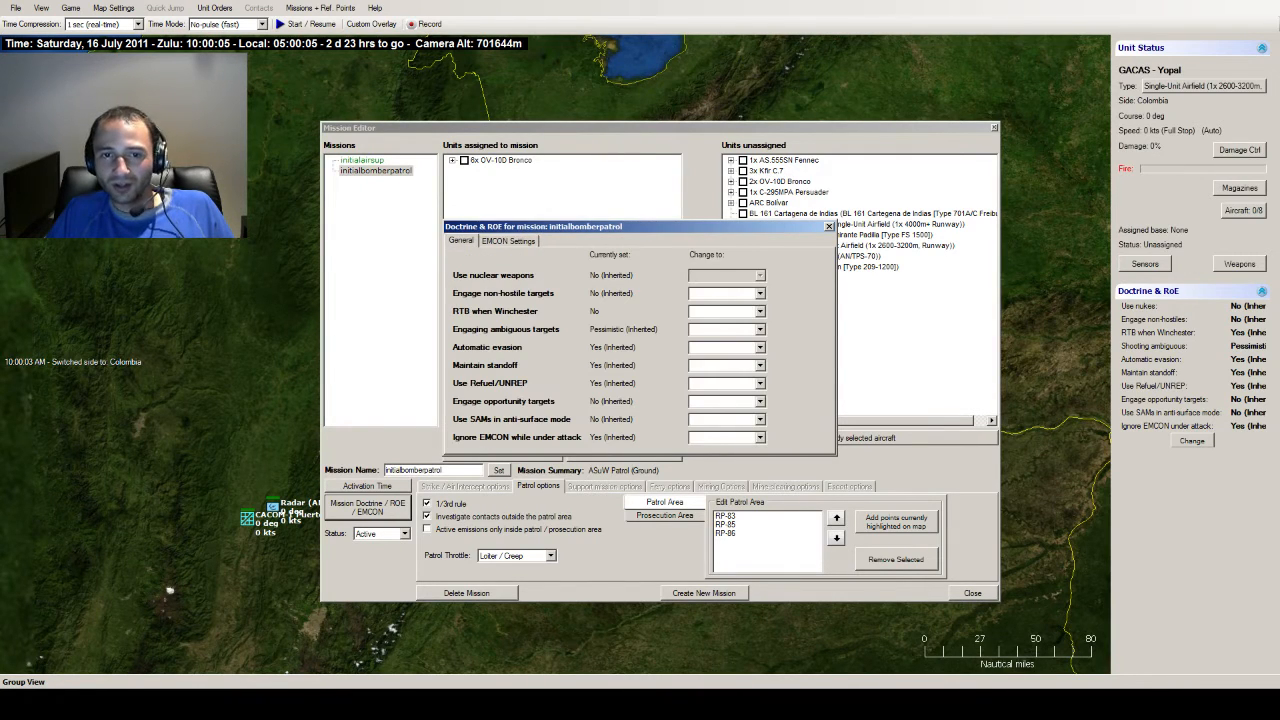
pyautogui.click(760, 292)
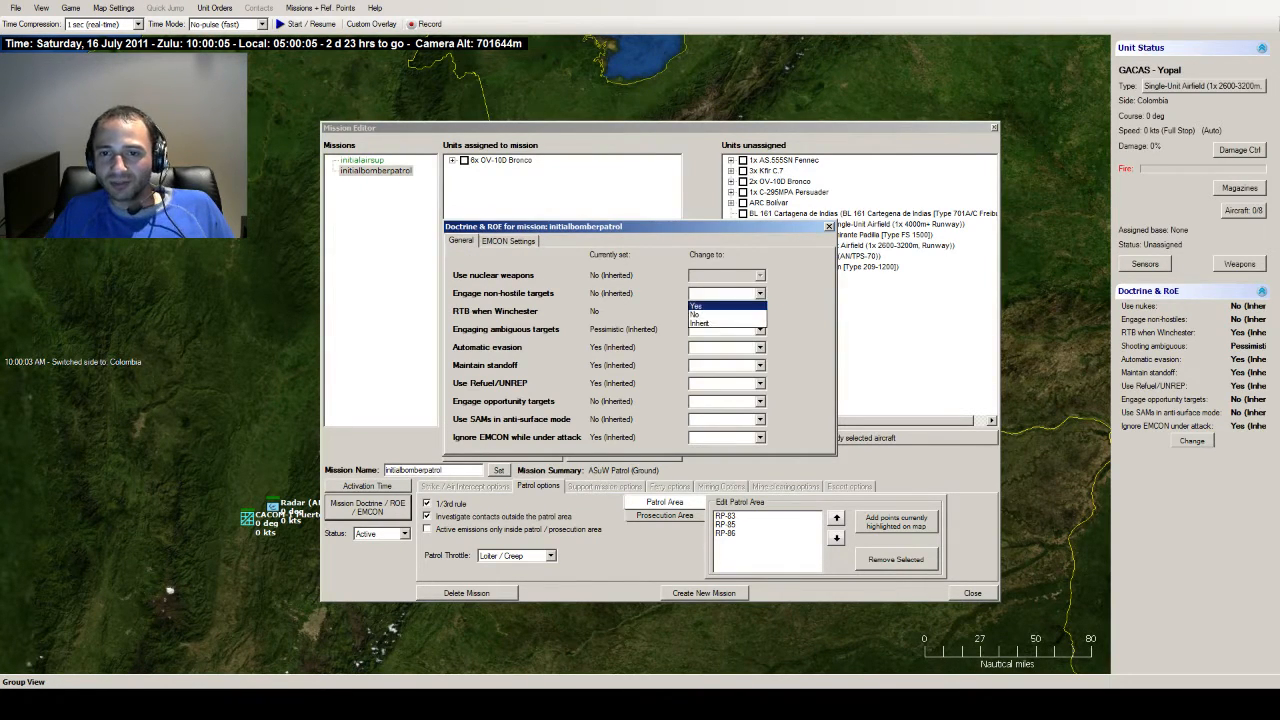
pyautogui.click(508, 240)
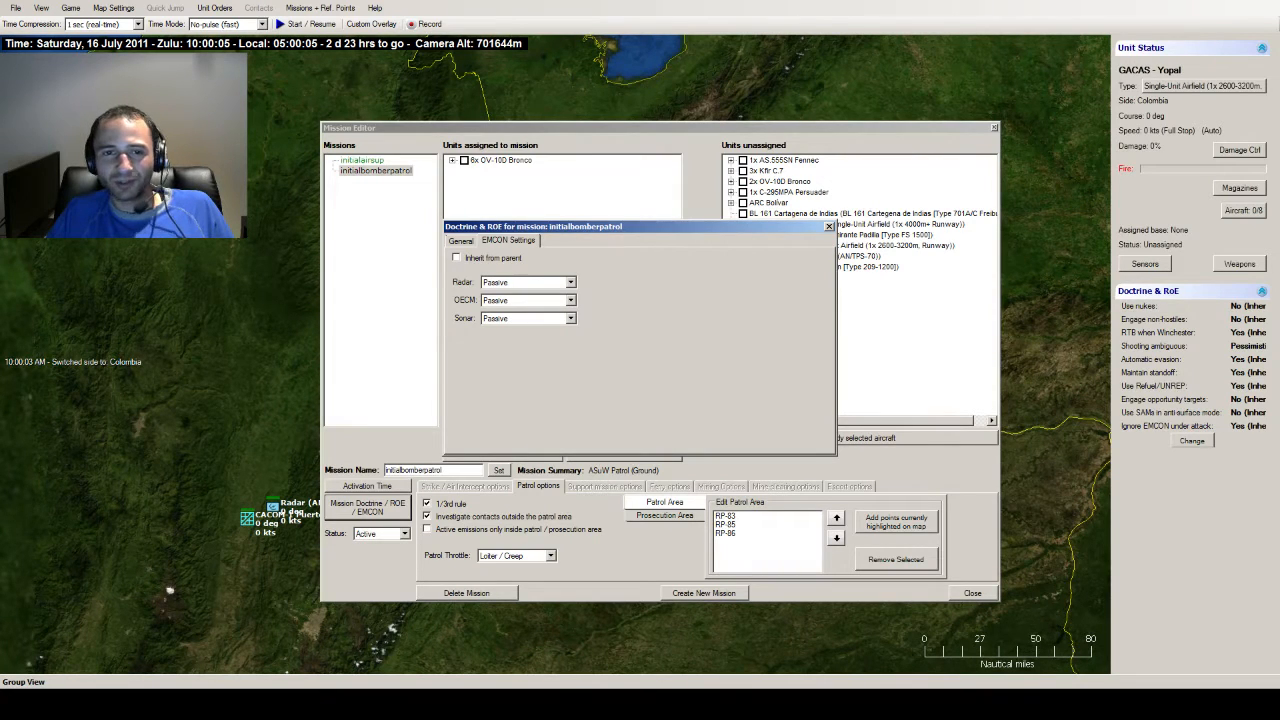
pyautogui.click(460, 240)
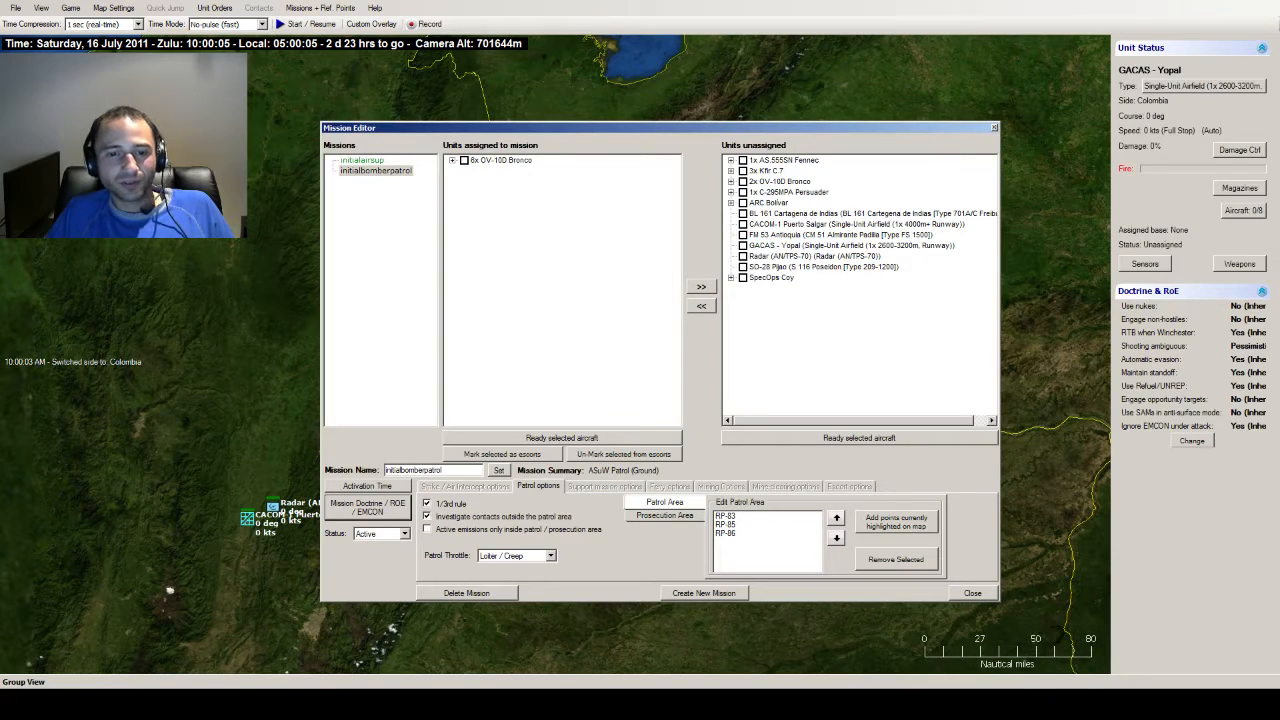
# - Close the Mission Editor and the music player window, showing the wide Colombia map
pyautogui.click(428, 504)
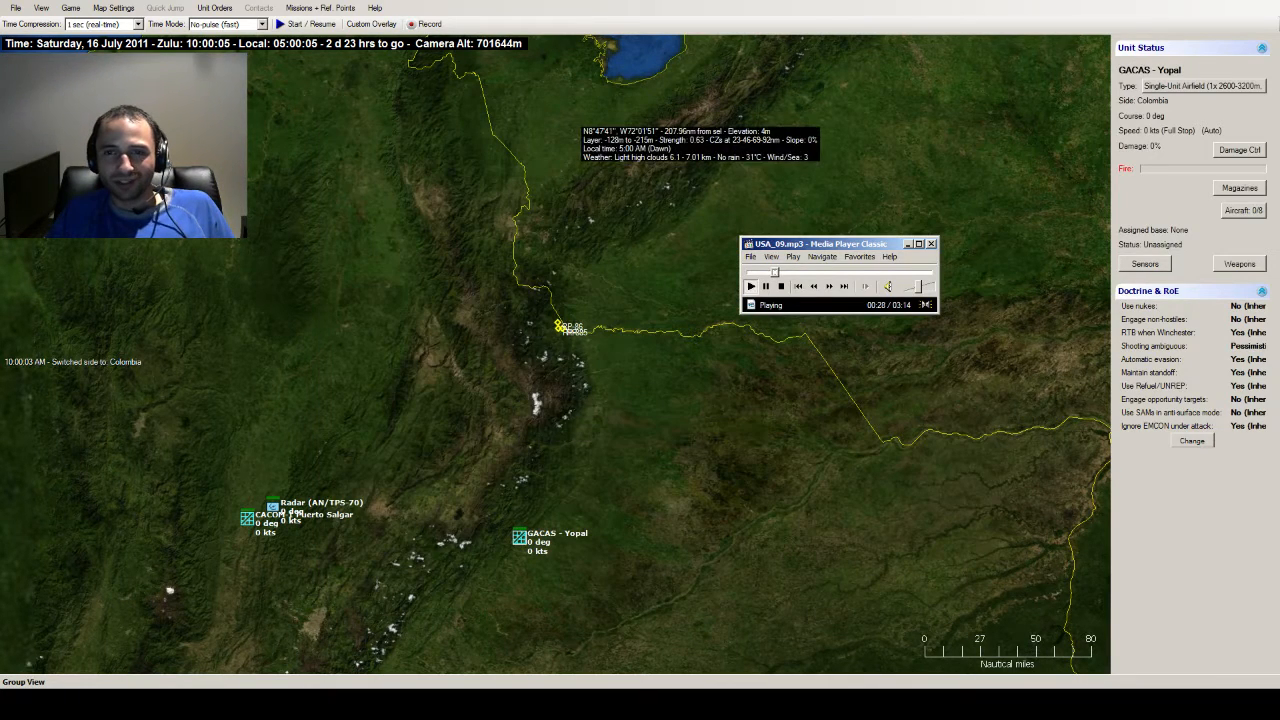
pyautogui.click(932, 244)
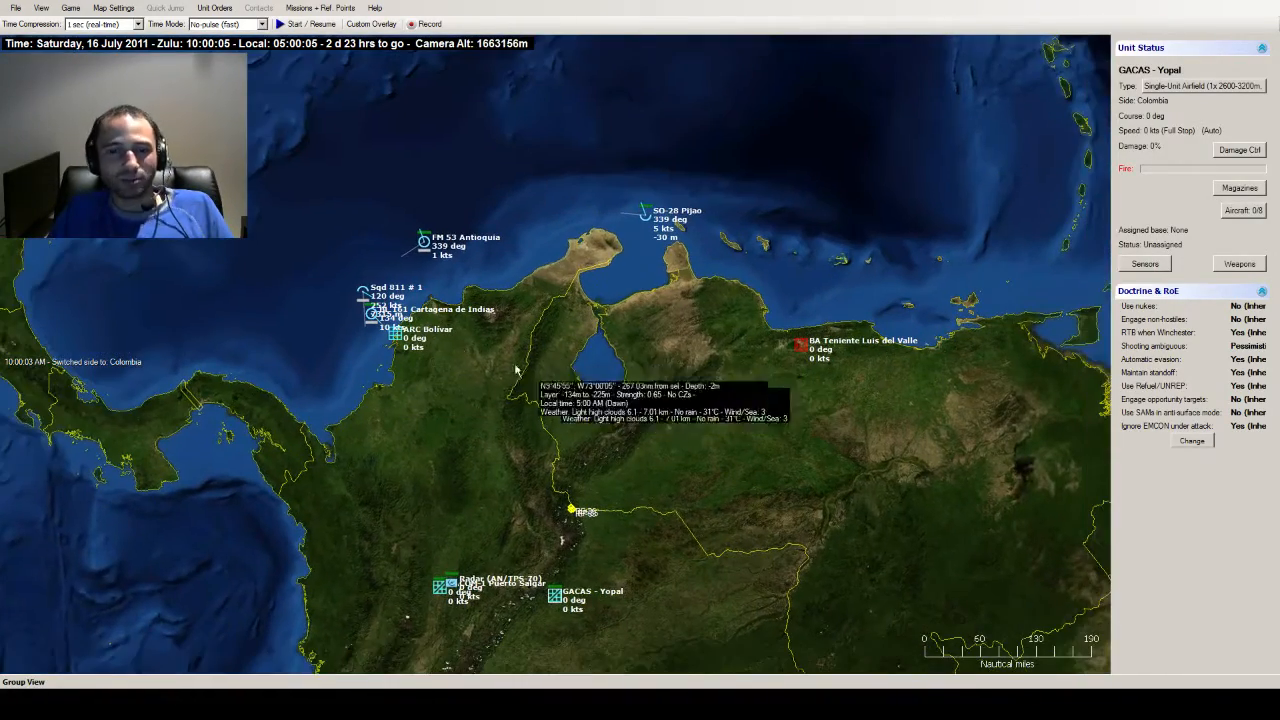
pyautogui.moveTo(536, 344)
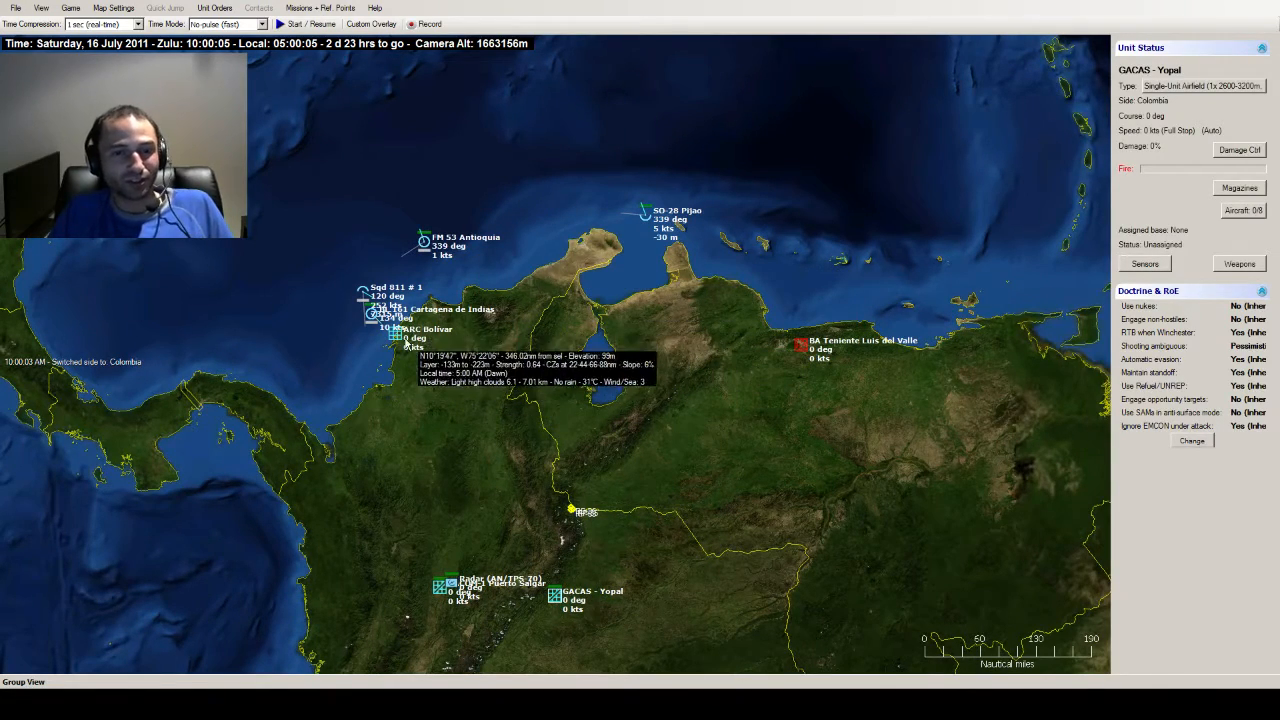
pyautogui.moveTo(516, 452)
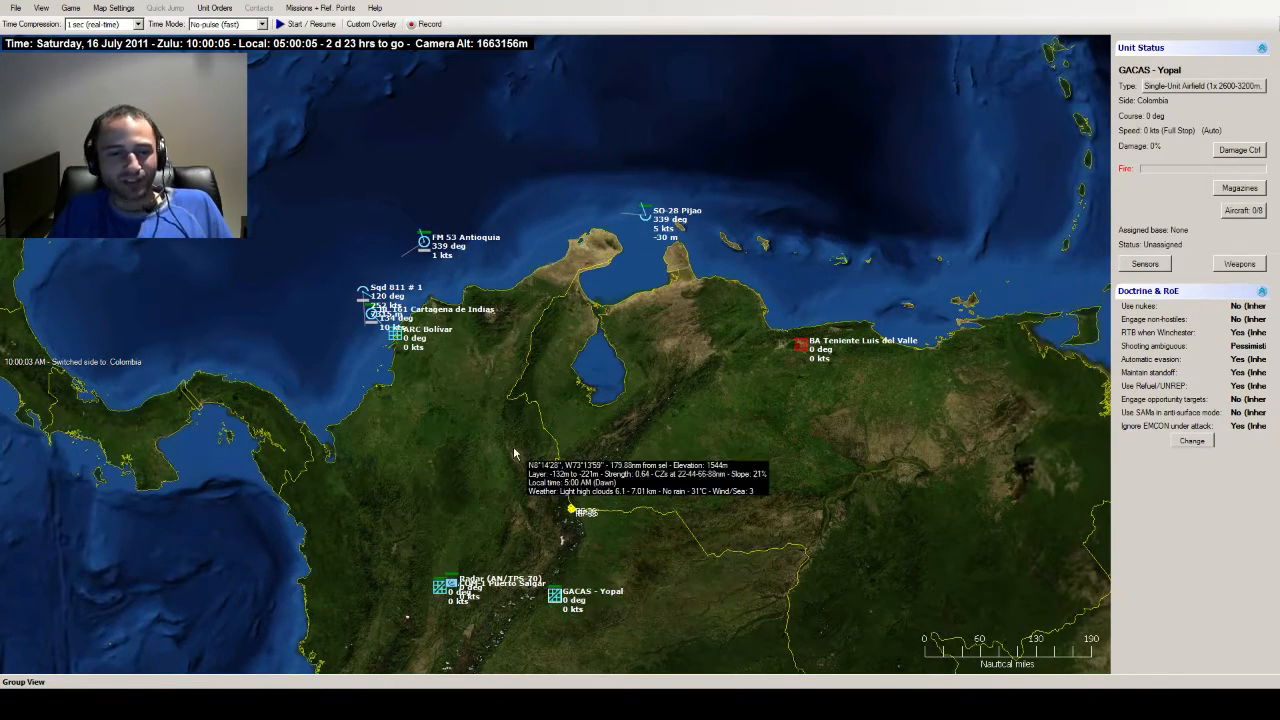
# - Start the scenario clock and review frigate FM 53 Antioquia's sensor list
pyautogui.click(302, 24)
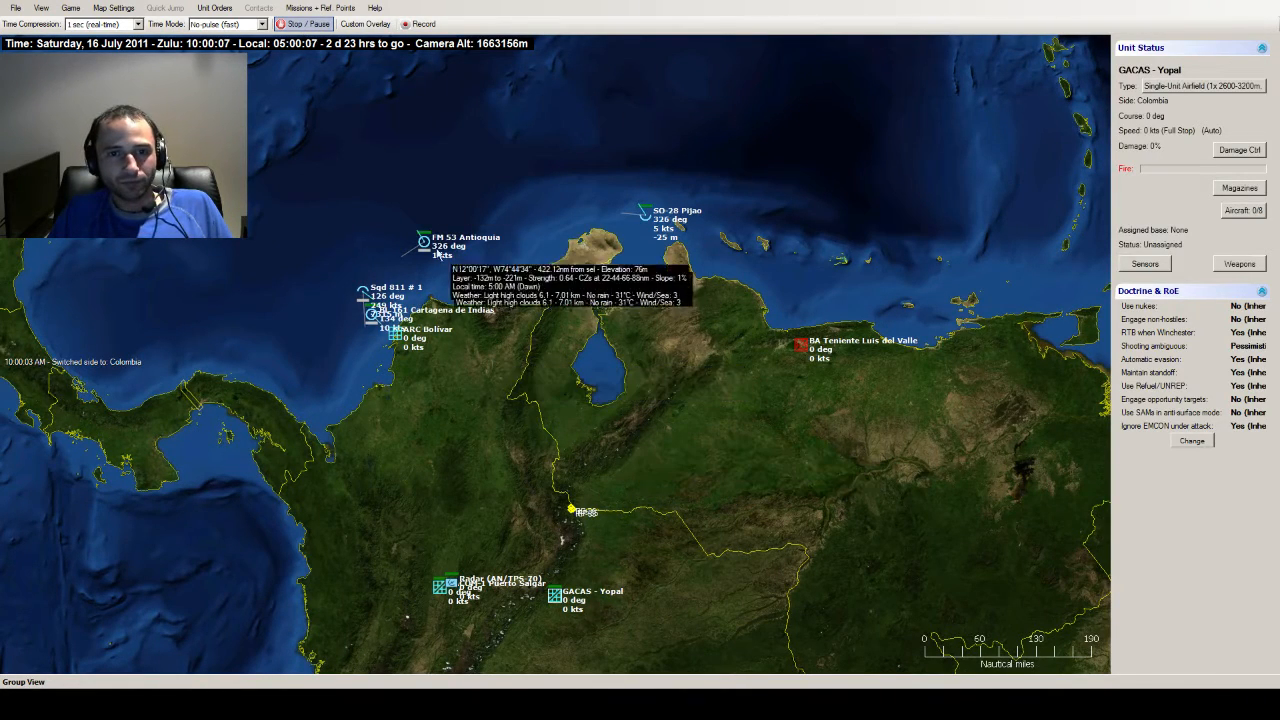
pyautogui.click(422, 240)
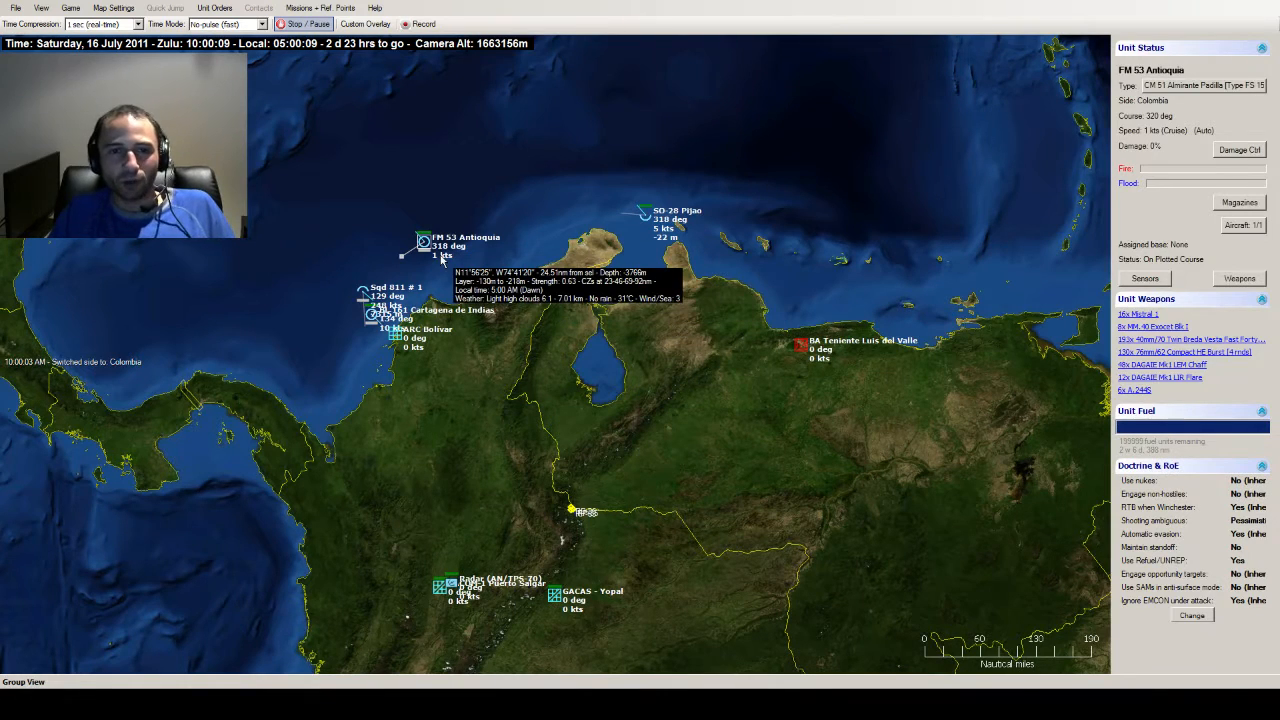
pyautogui.click(1144, 278)
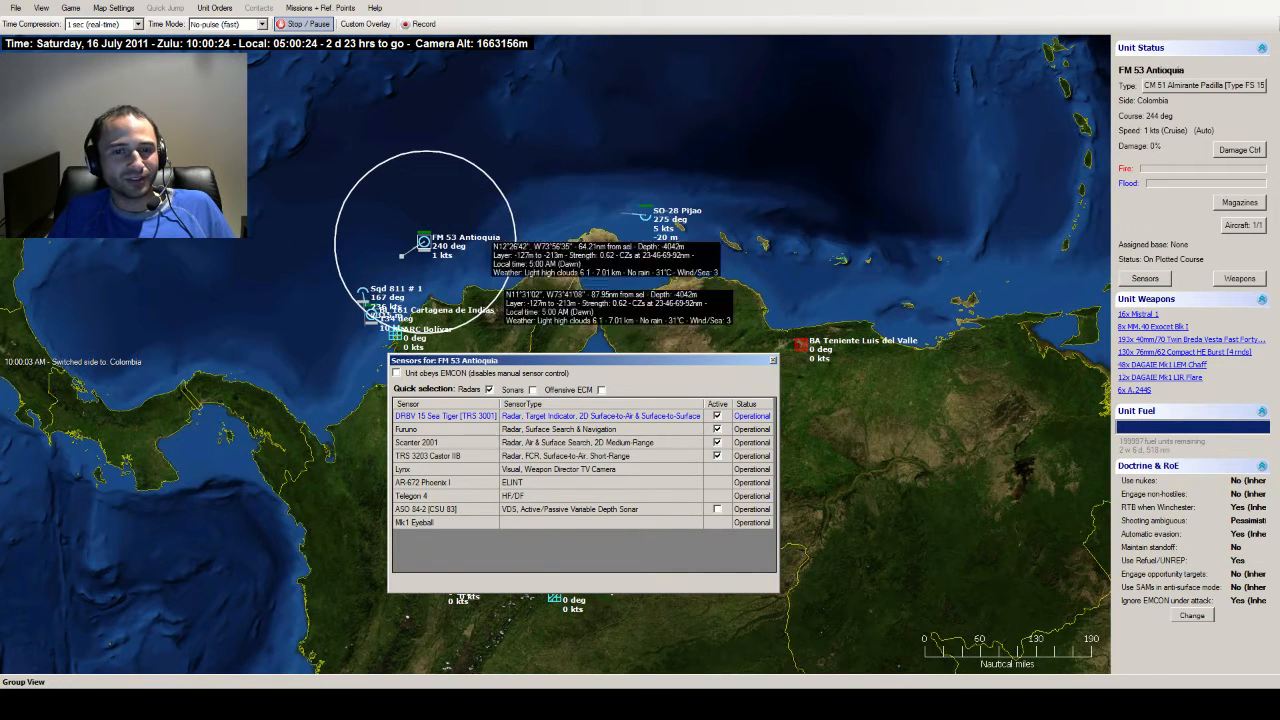
# - Review submarine SO-28 Pijao's sensors, toggling its active hull sonar on and off
pyautogui.click(396, 374)
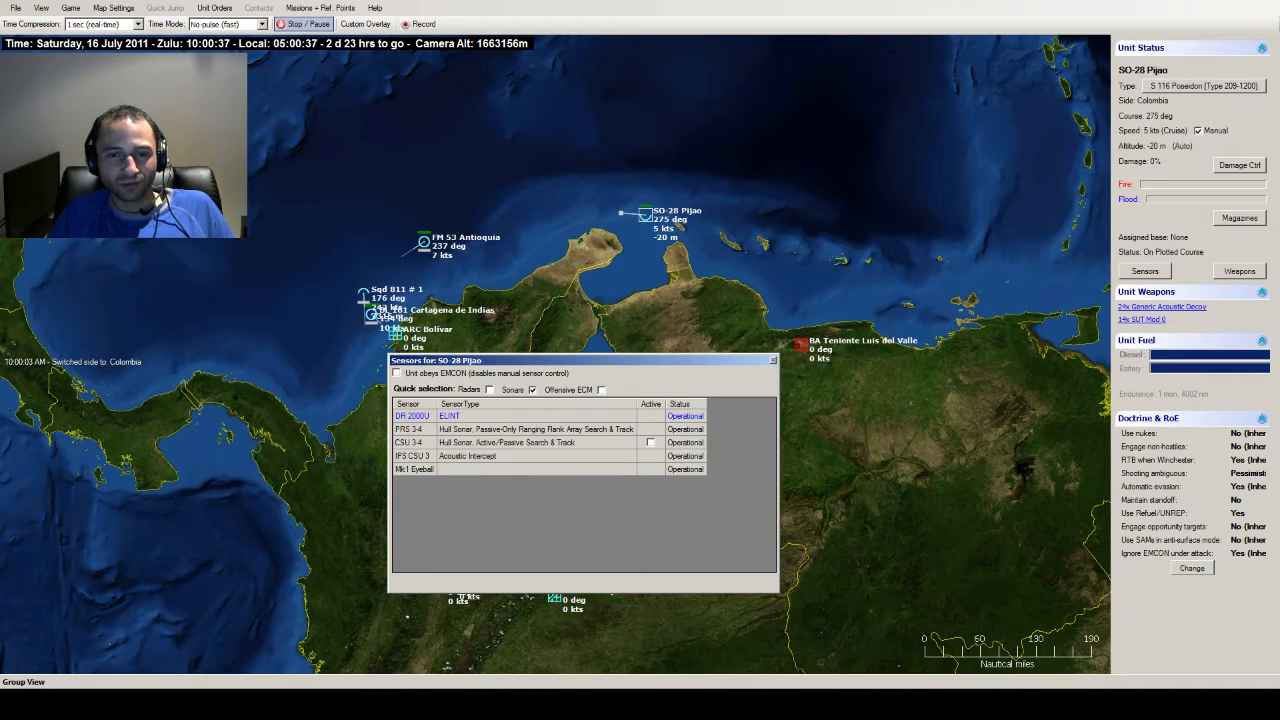
pyautogui.click(650, 442)
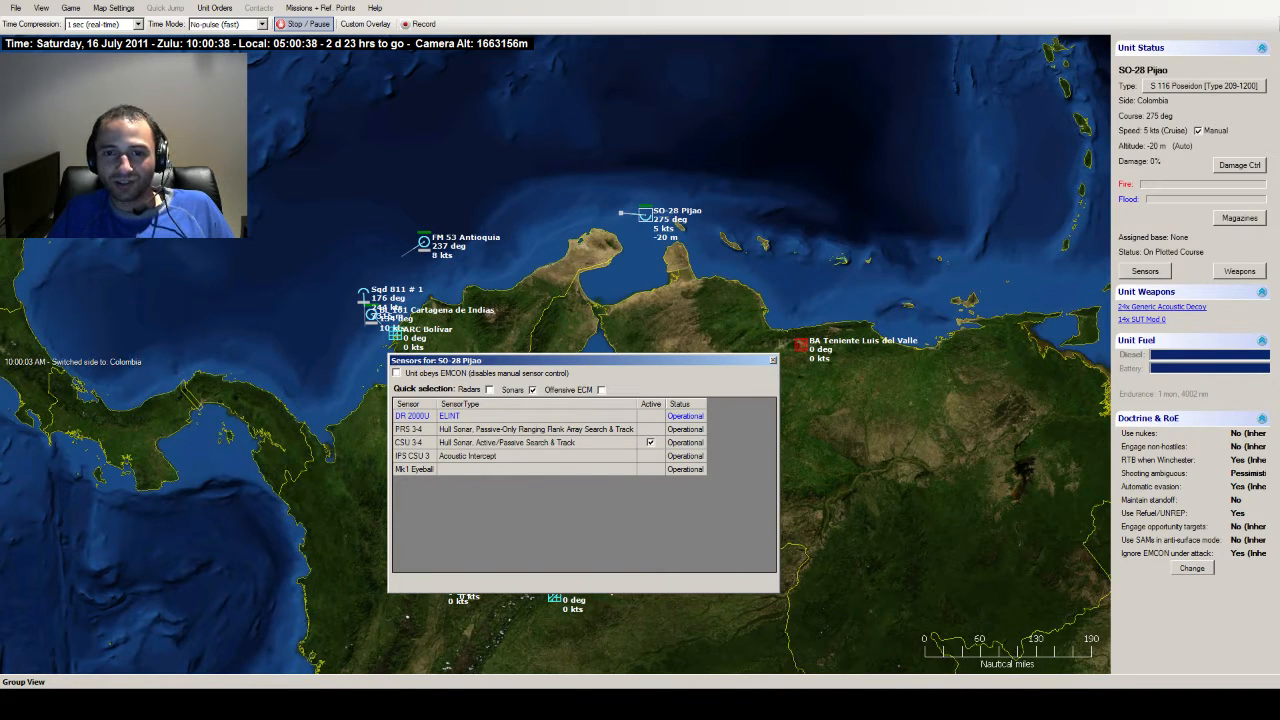
pyautogui.click(650, 442)
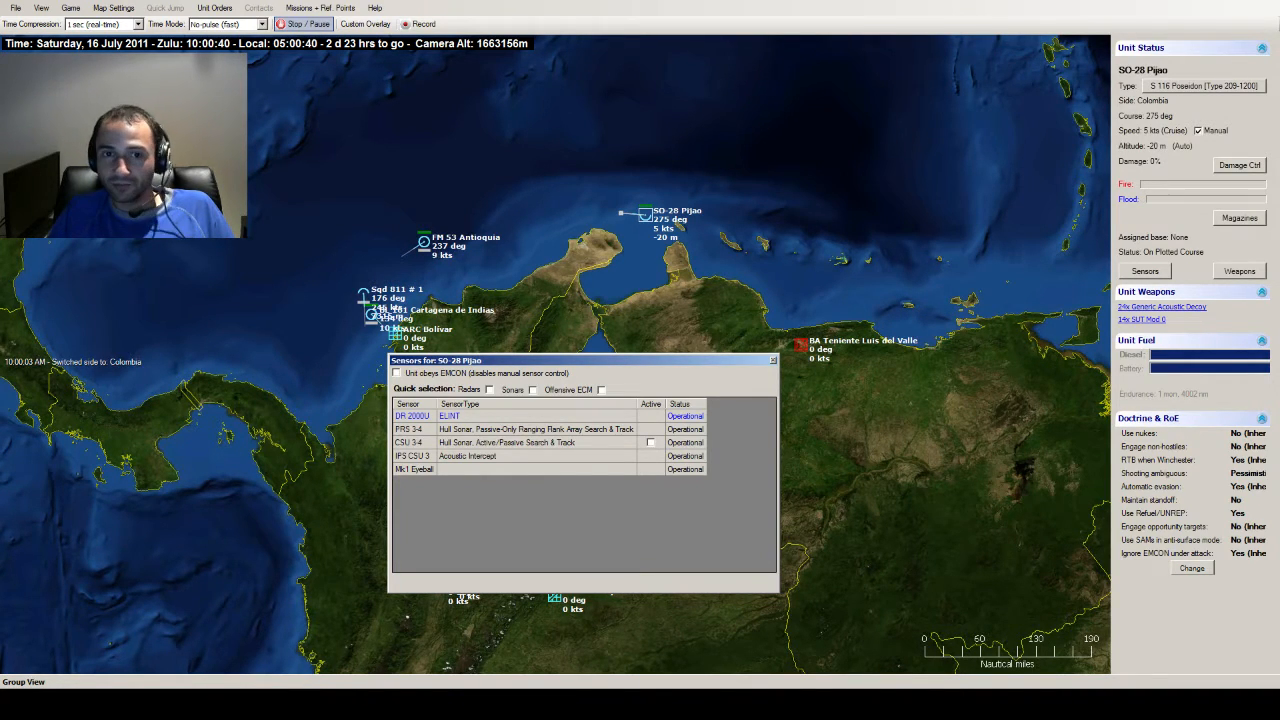
pyautogui.click(396, 374)
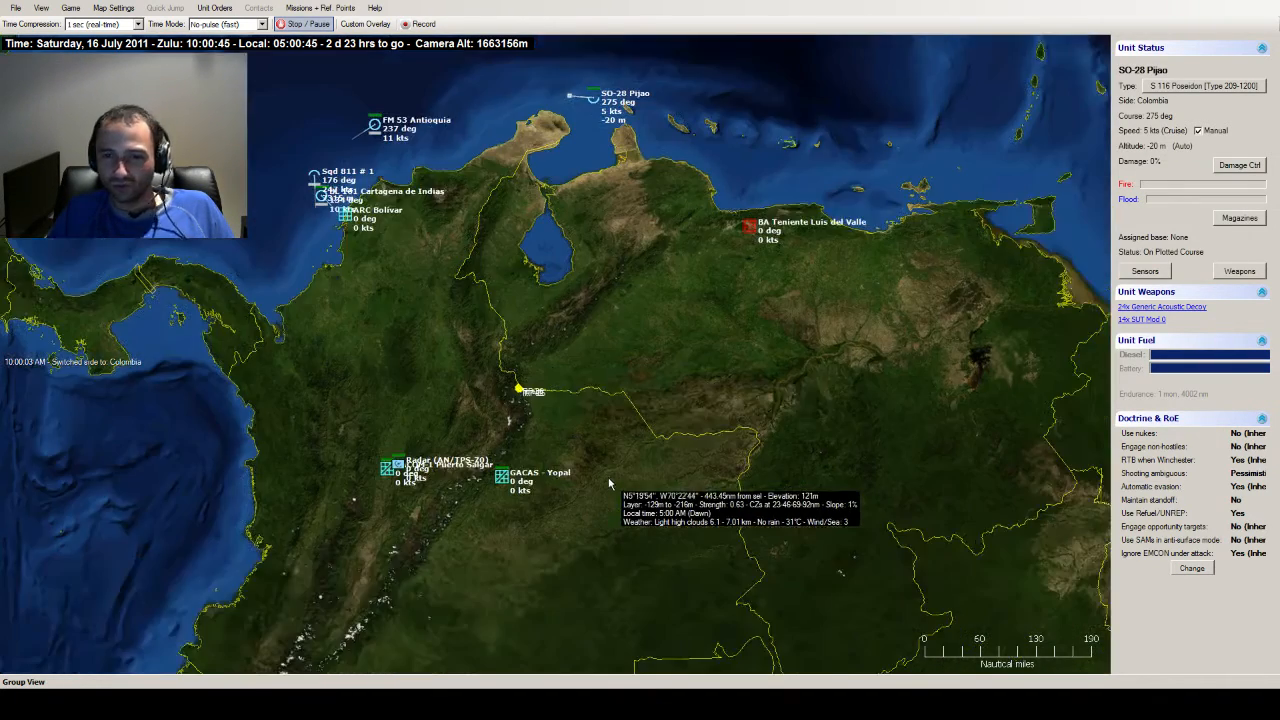
# - Activate the AN/TPS-70 ground radar via its Sensors window and close it
pyautogui.click(390, 468)
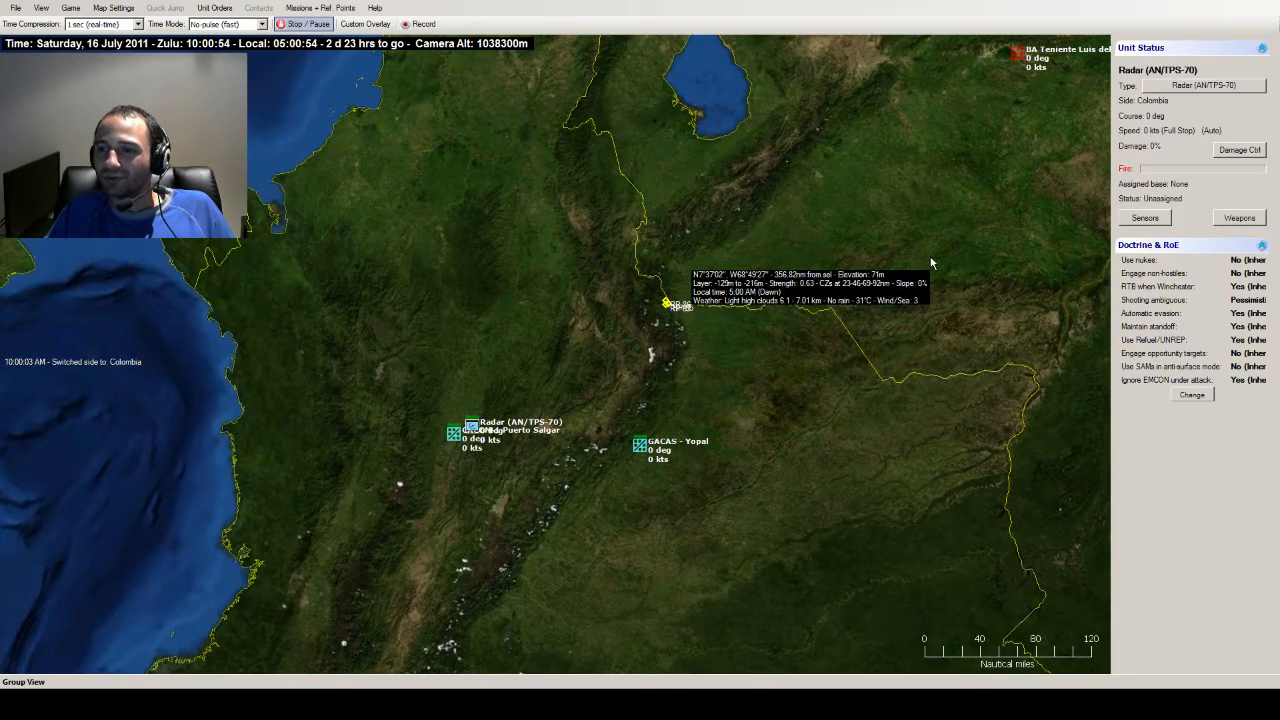
pyautogui.rightClick(470, 432)
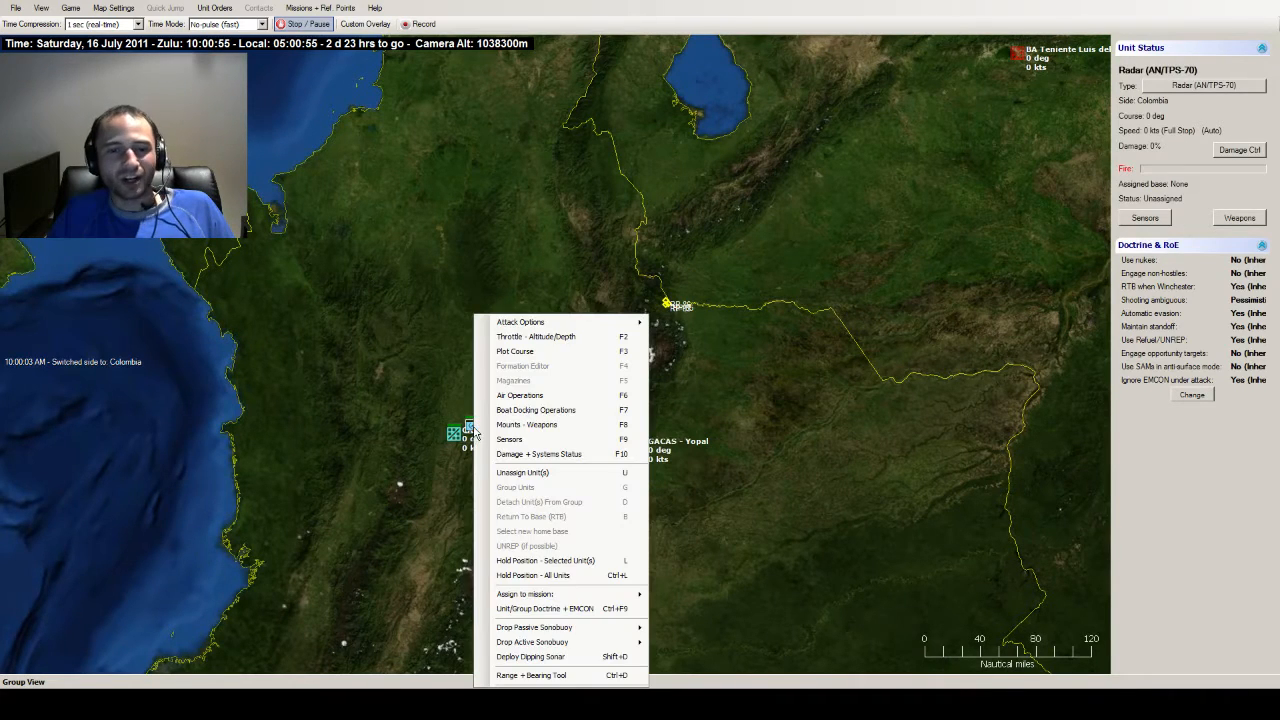
pyautogui.moveTo(396, 308)
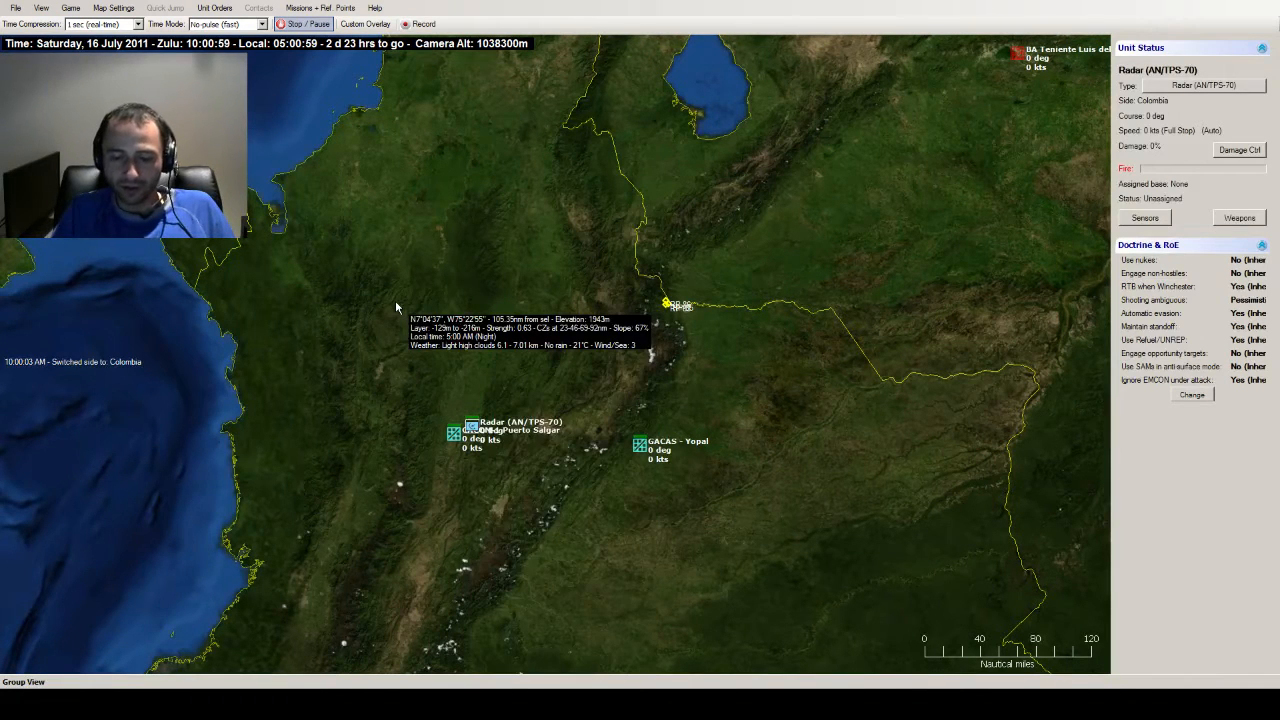
pyautogui.click(1144, 218)
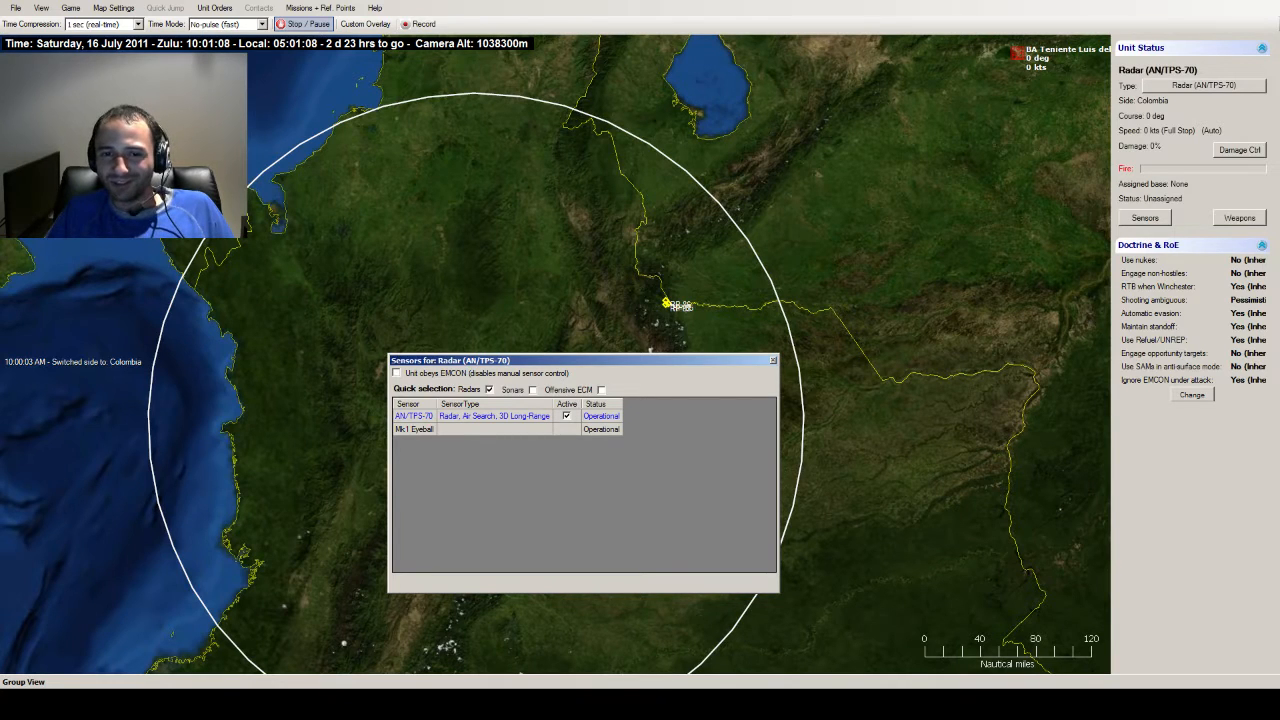
pyautogui.click(600, 388)
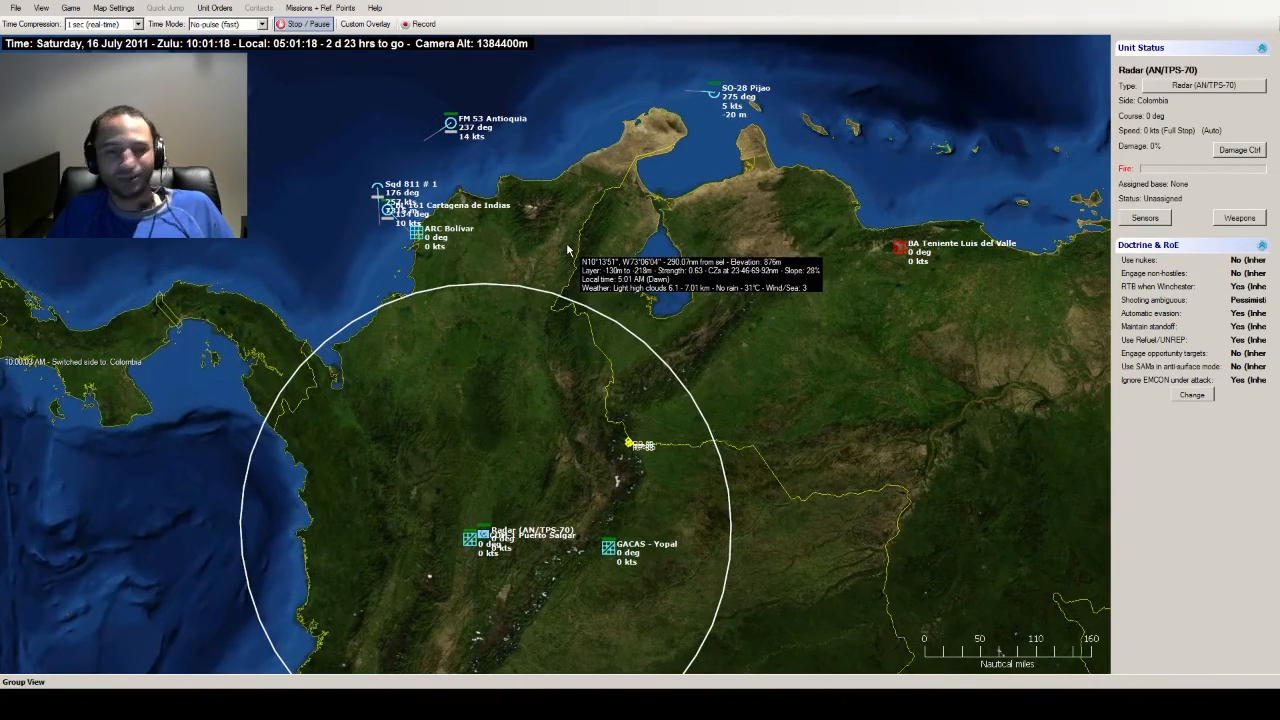
# - Resume the simulation faster, dismiss the mayday message and select frigate FM 53 Antioquia
pyautogui.click(100, 24)
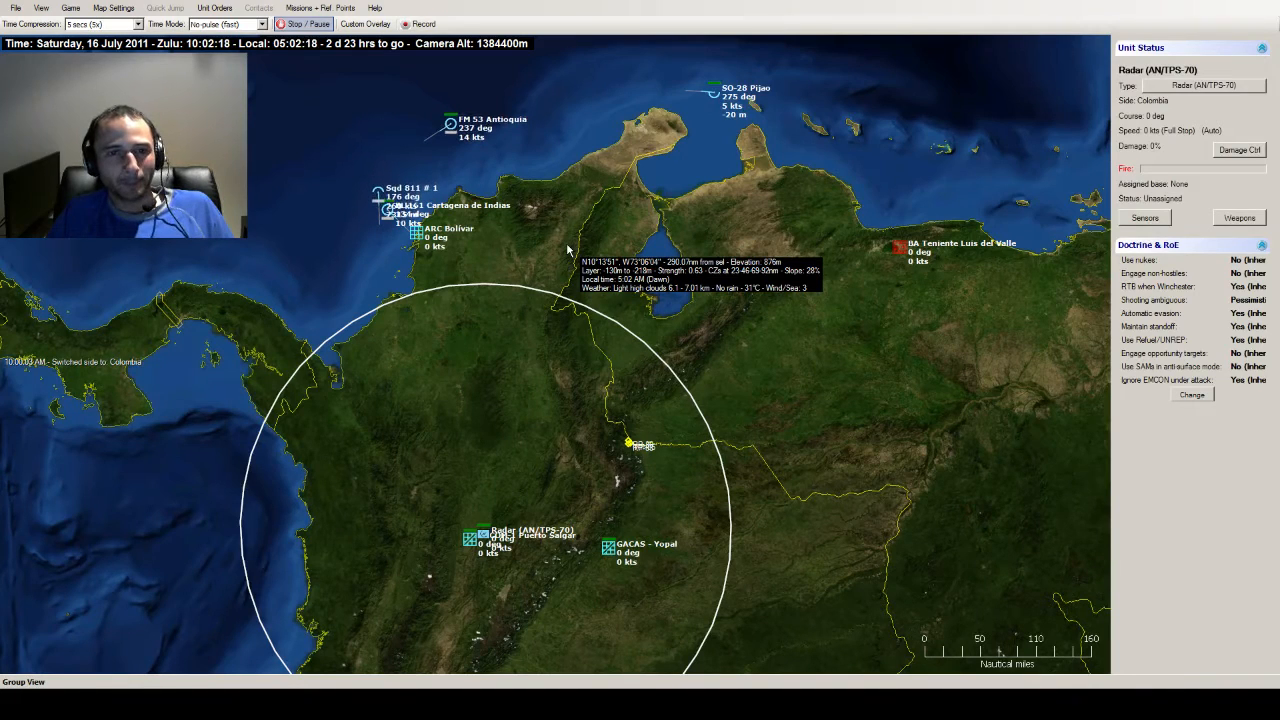
pyautogui.click(302, 24)
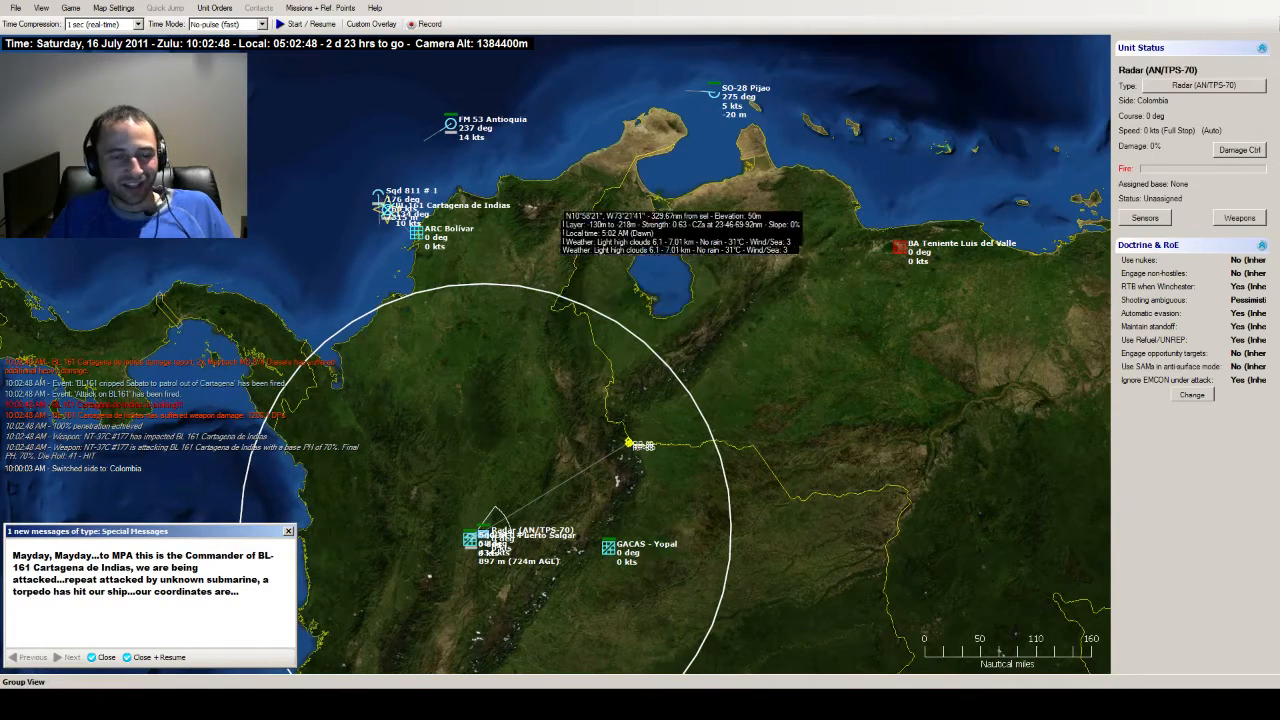
pyautogui.click(712, 90)
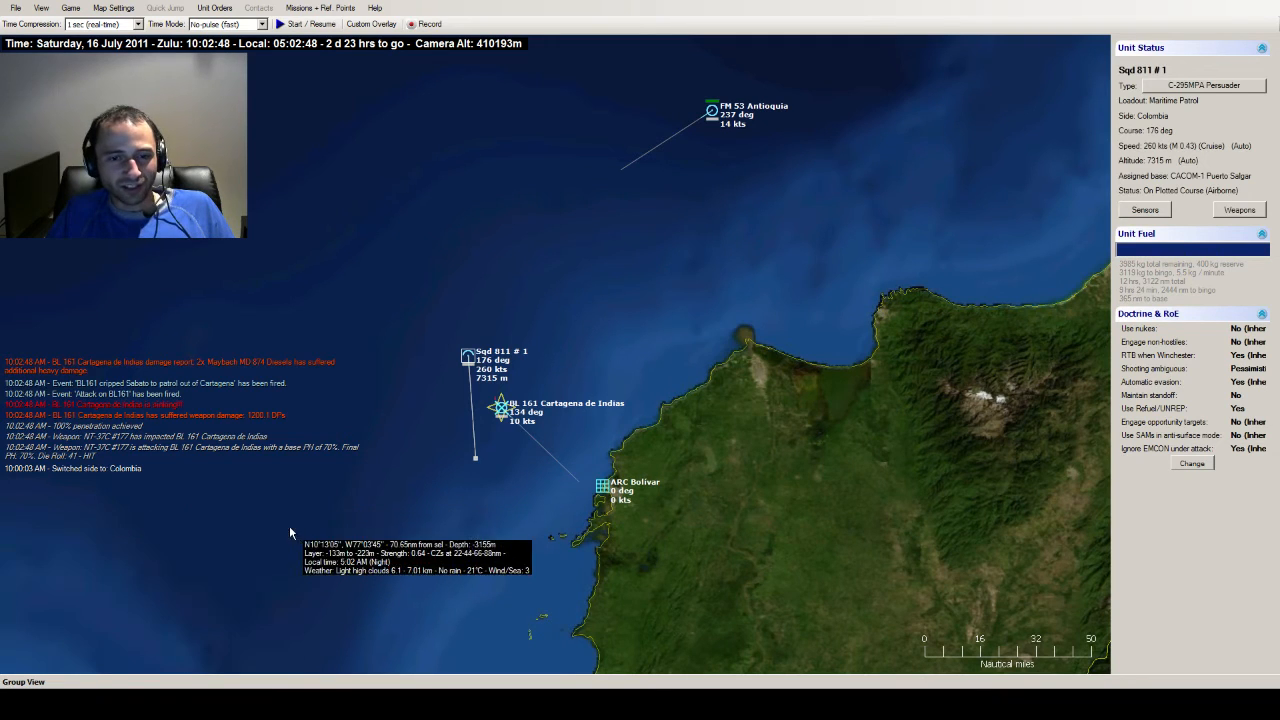
pyautogui.click(712, 108)
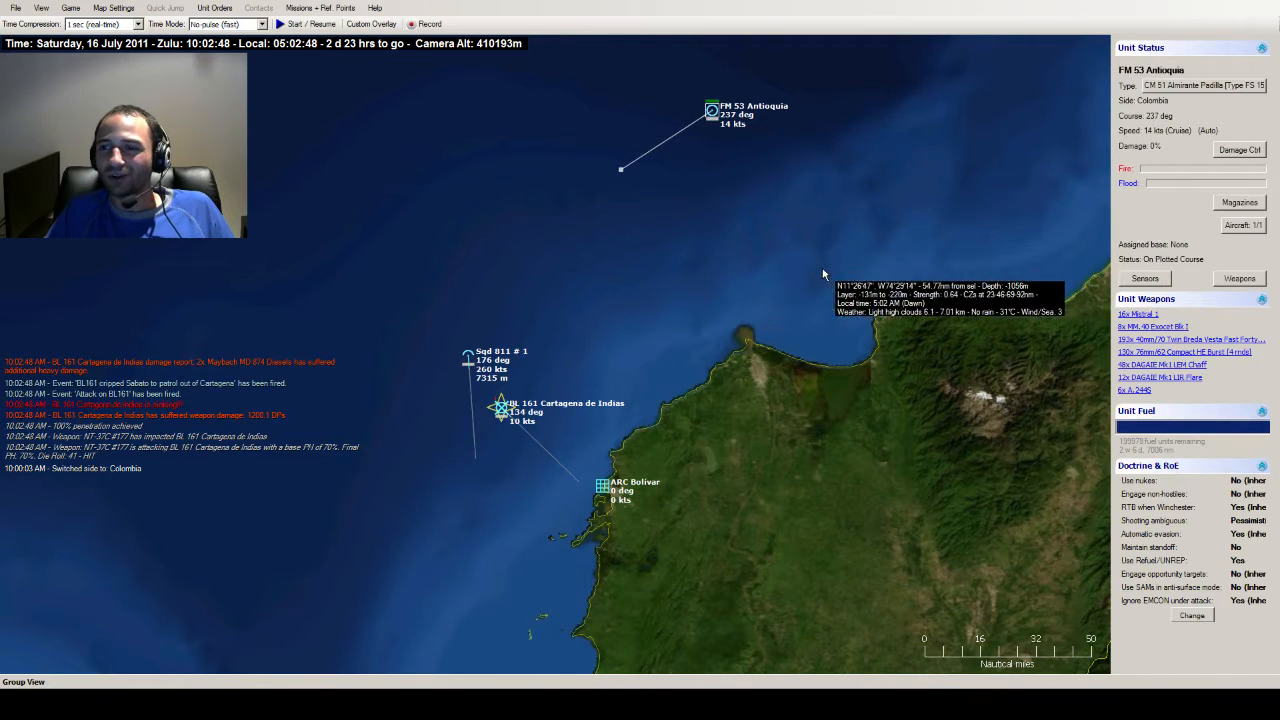
# - Launch Antioquia's AS 555SN Fennec helicopter with its A-244 loadout and close Air Ops
pyautogui.click(1244, 224)
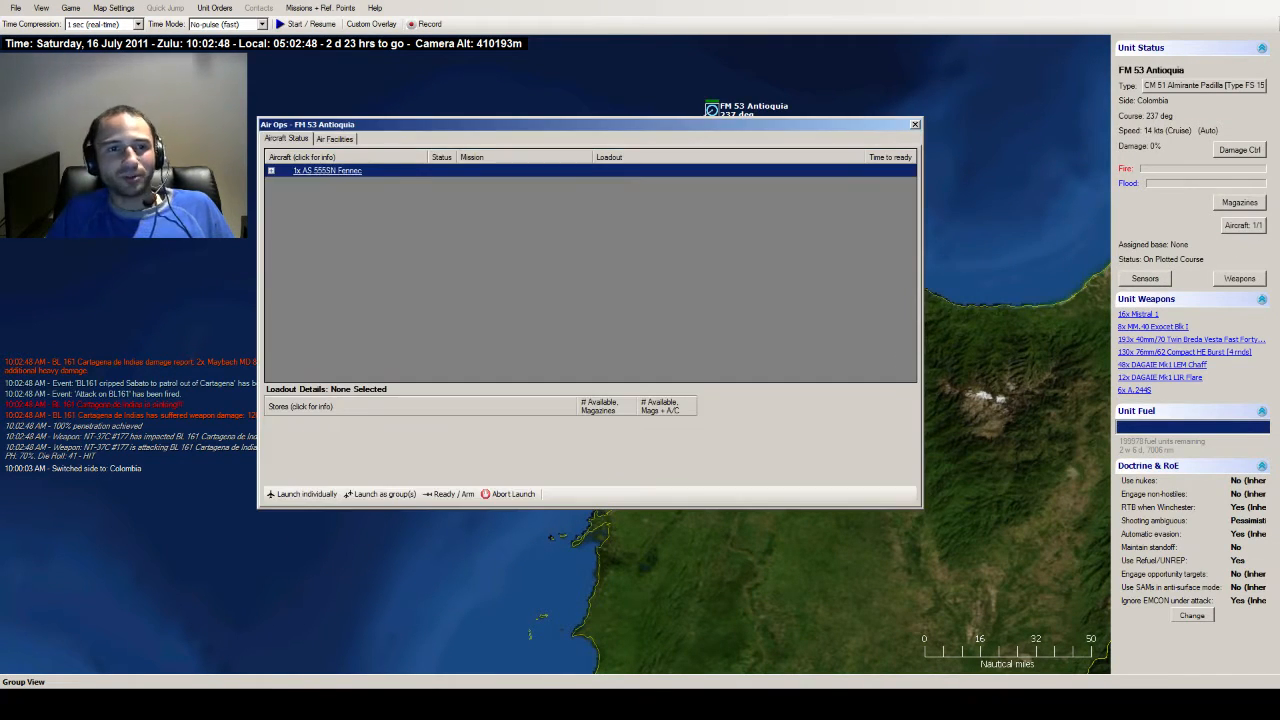
pyautogui.click(272, 170)
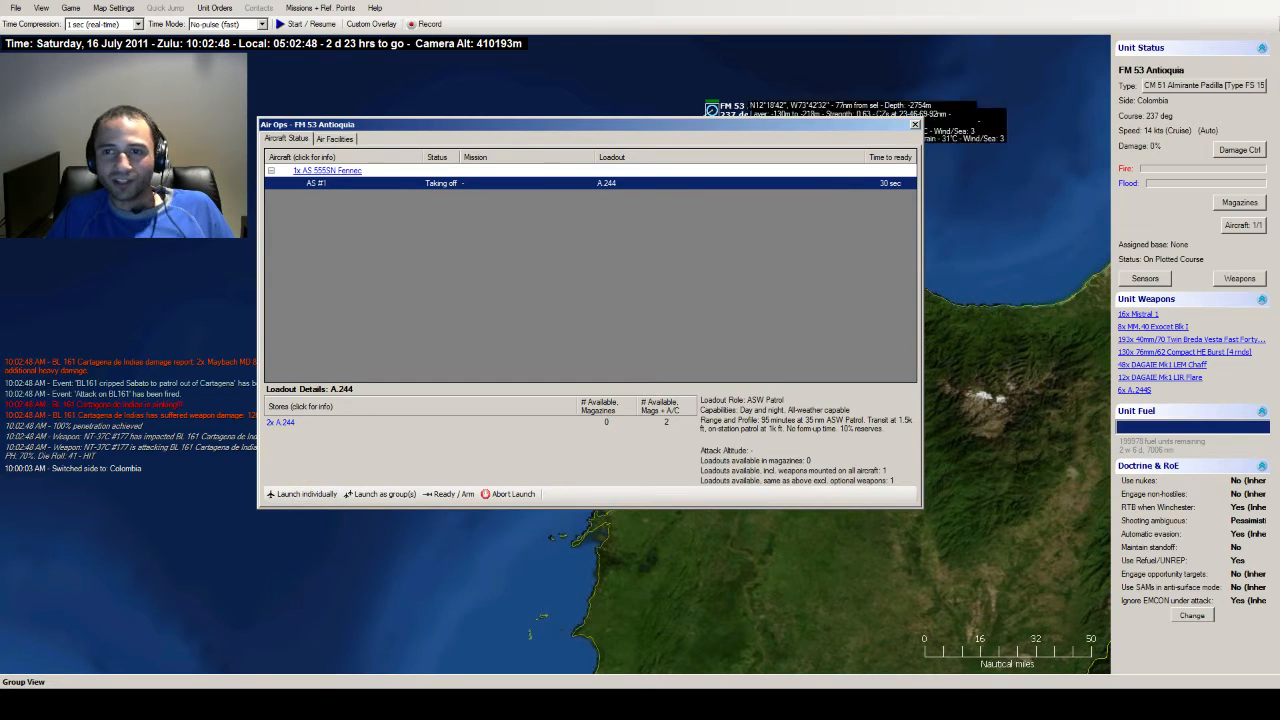
pyautogui.click(914, 124)
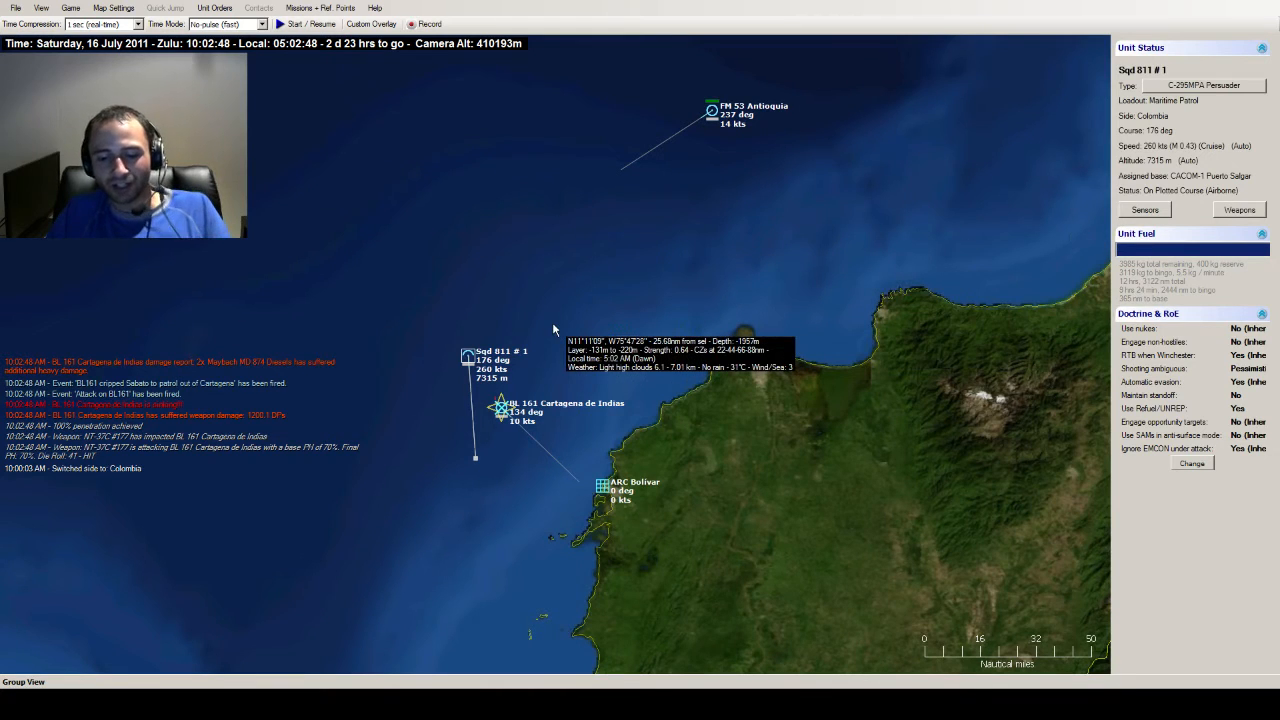
# - Review FM 53 Antioquia's sensor list with radars active, then close it
pyautogui.click(1144, 210)
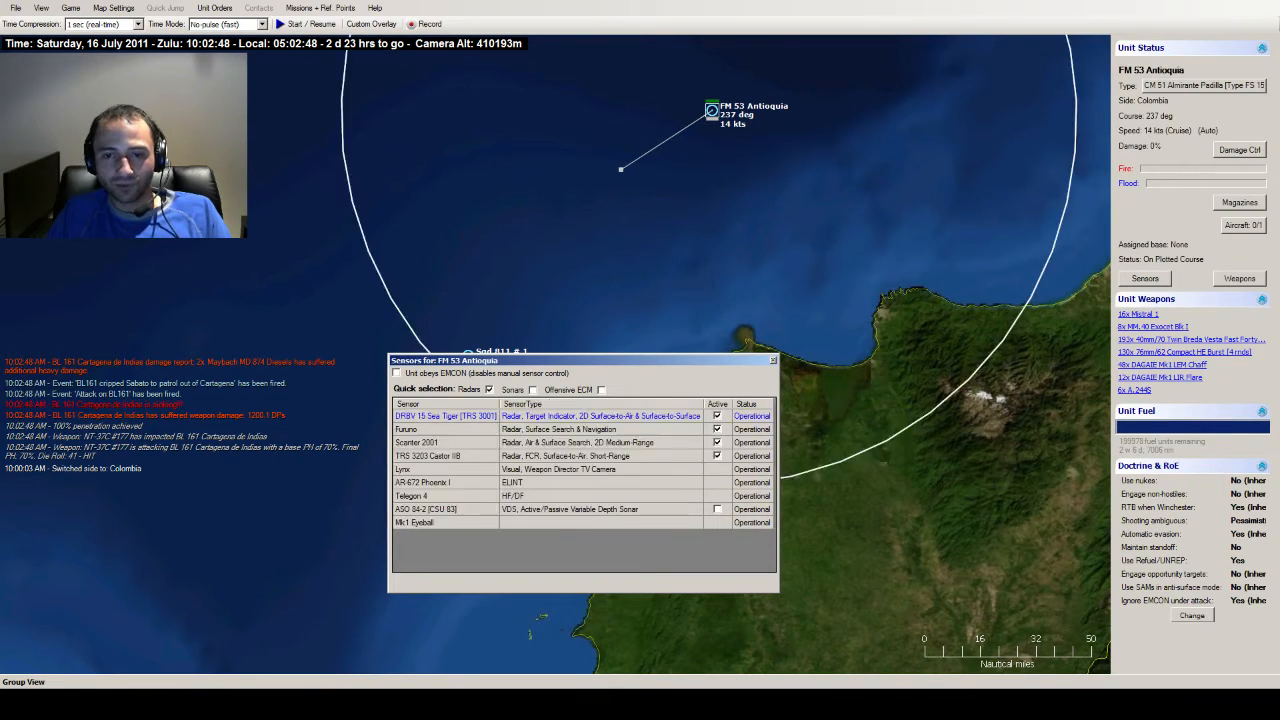
pyautogui.click(716, 510)
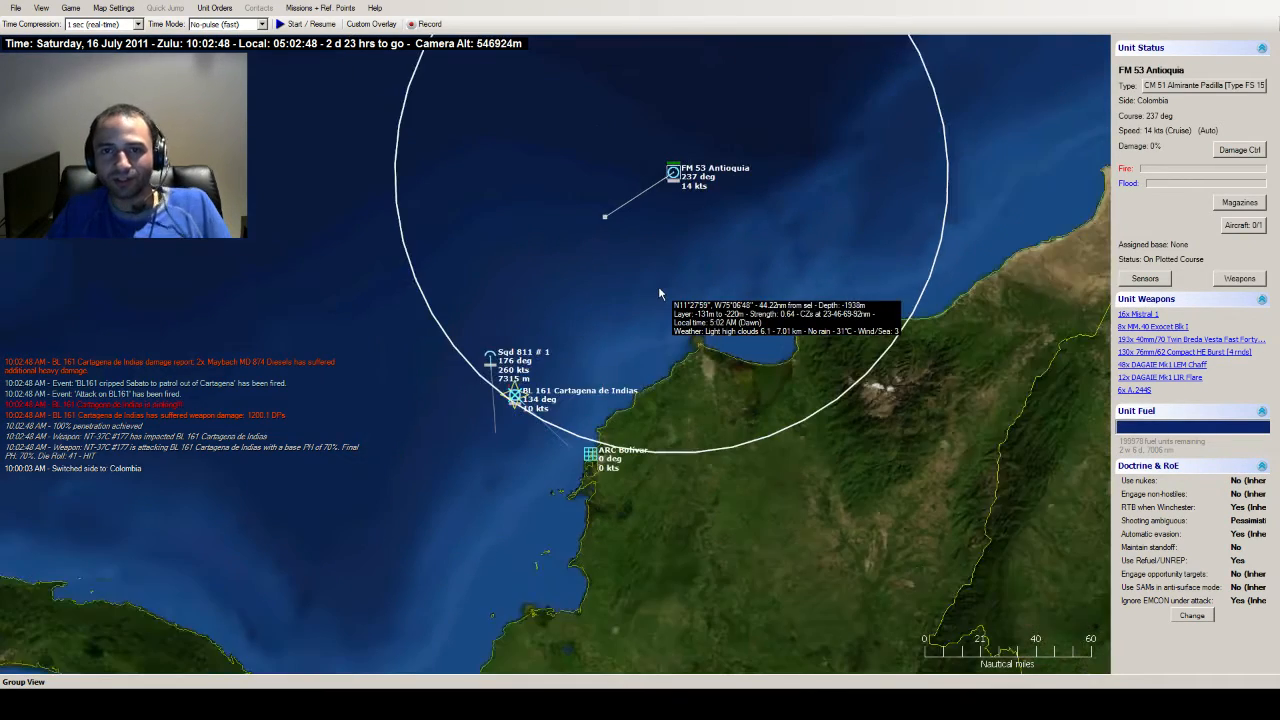
# - Select the ARC Bolivar installation and resume the simulation past 10:03 Zulu
pyautogui.scroll(-3)
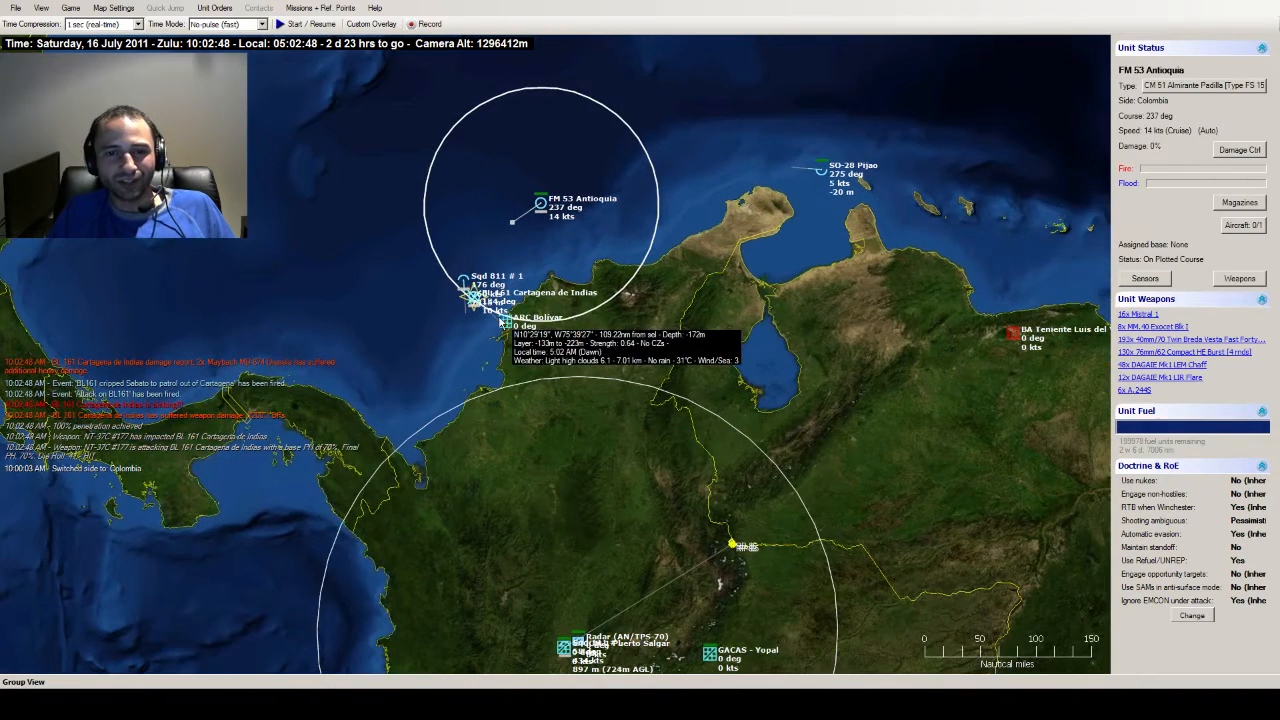
pyautogui.click(524, 322)
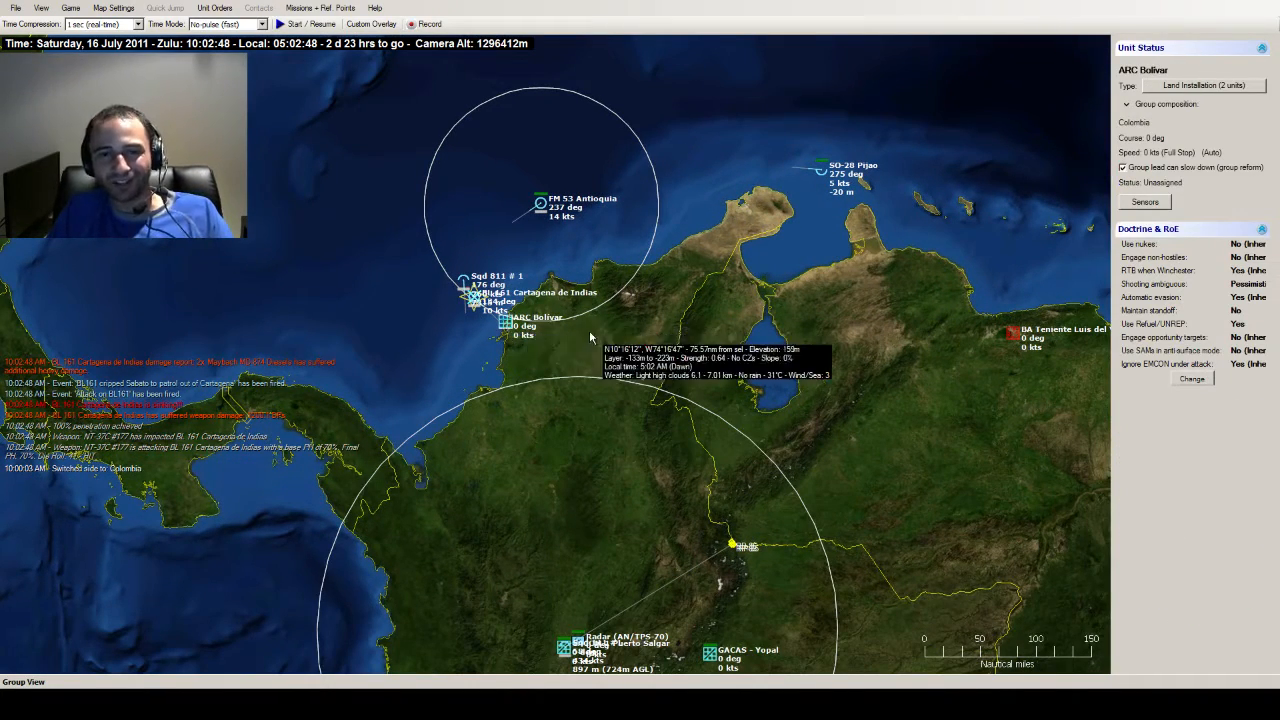
pyautogui.click(1144, 200)
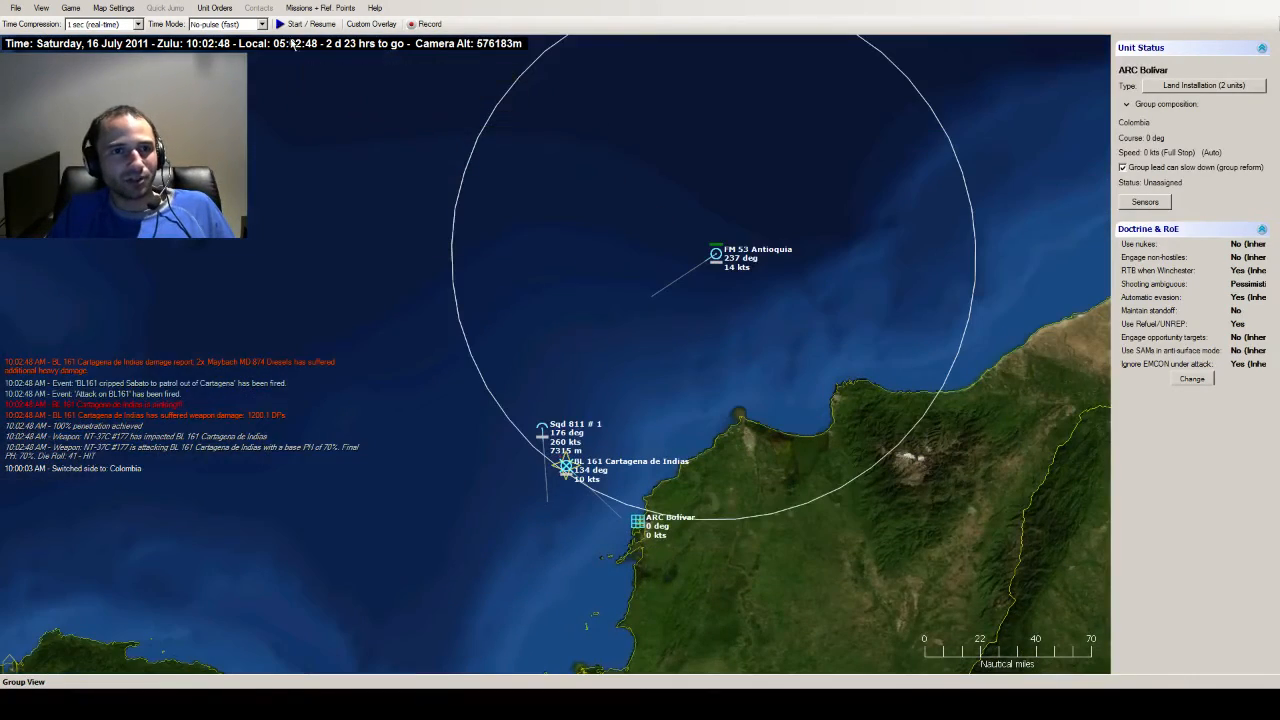
pyautogui.click(296, 24)
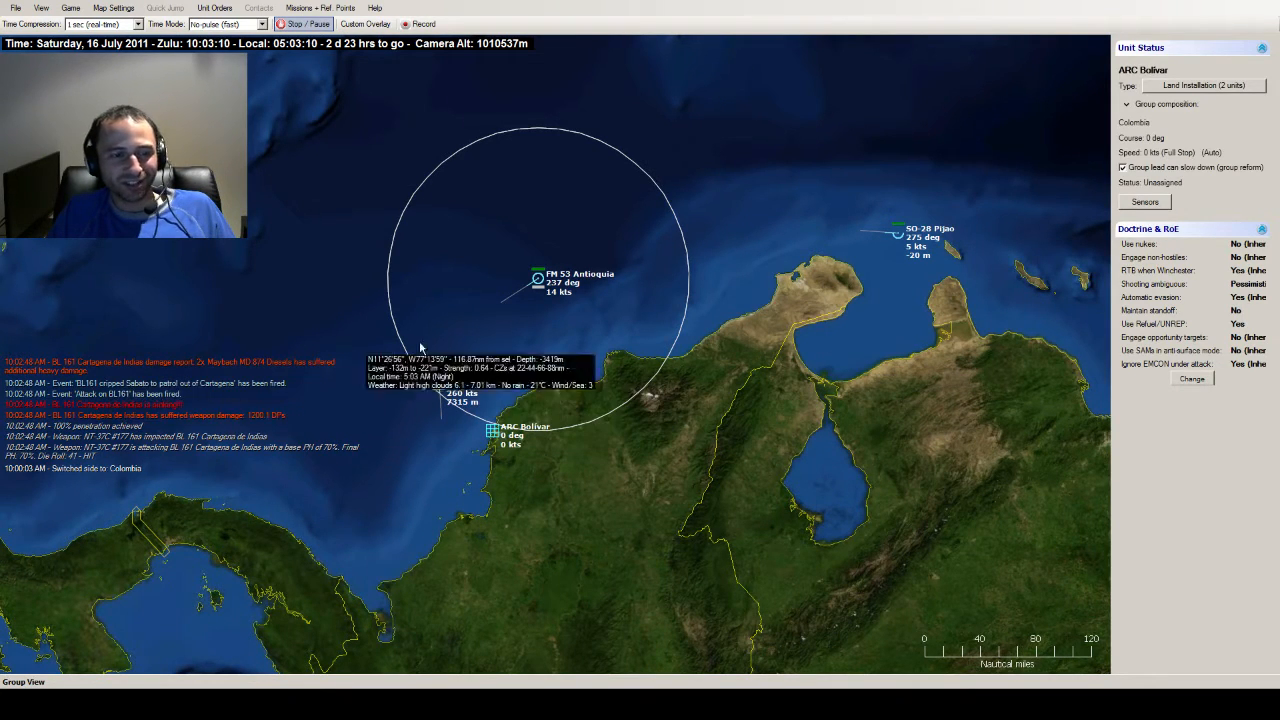
# - Select Antioquia, then Sepi 811 #1, then the airborne Fennec helicopter AS #1
pyautogui.click(538, 278)
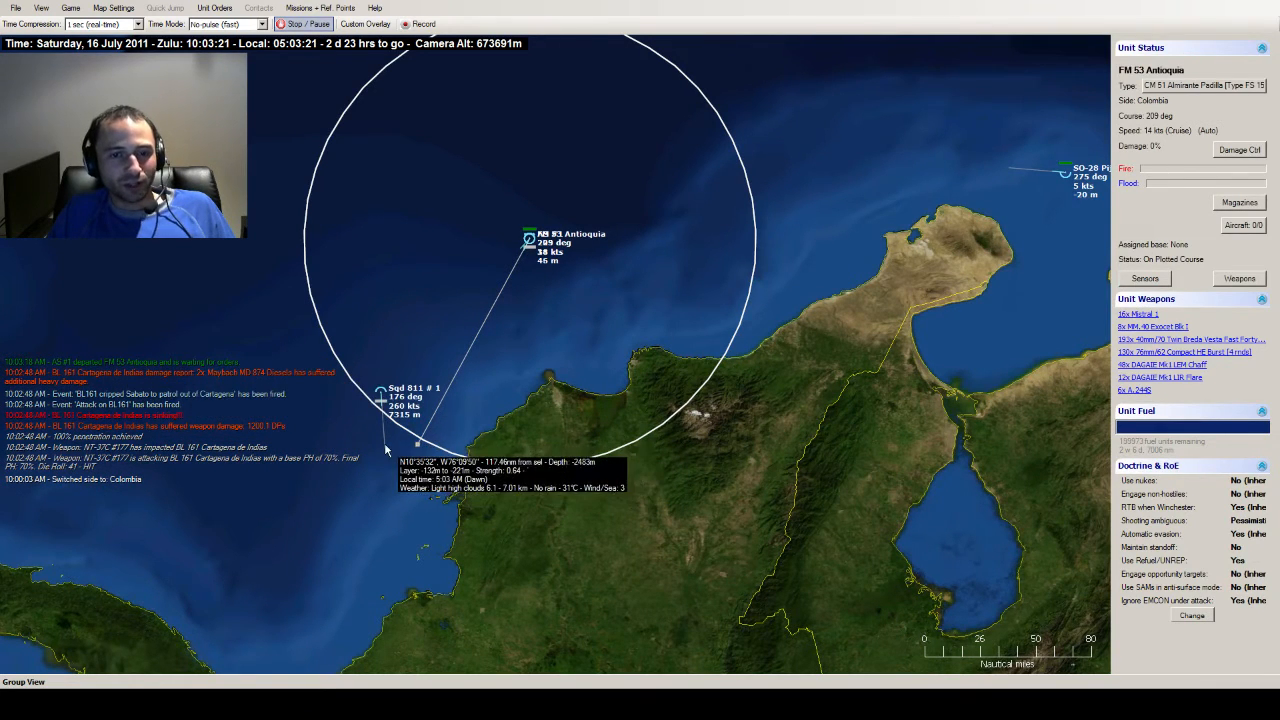
pyautogui.click(384, 392)
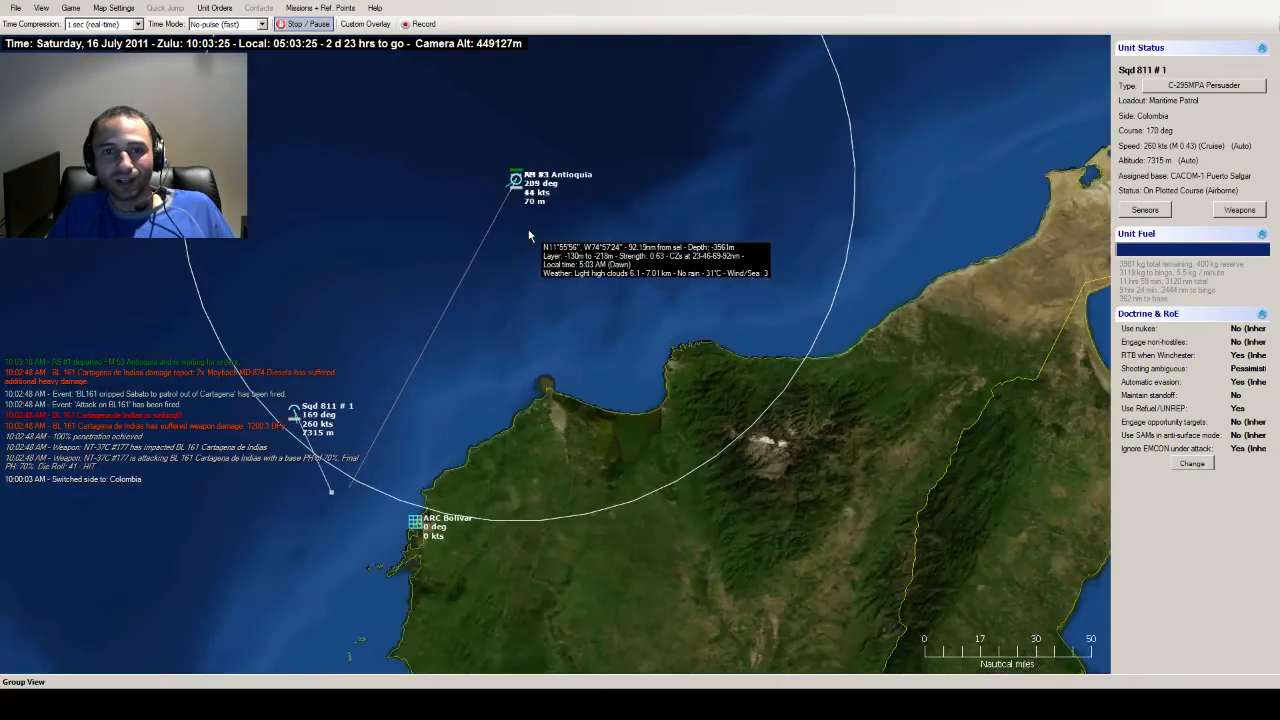
pyautogui.click(516, 180)
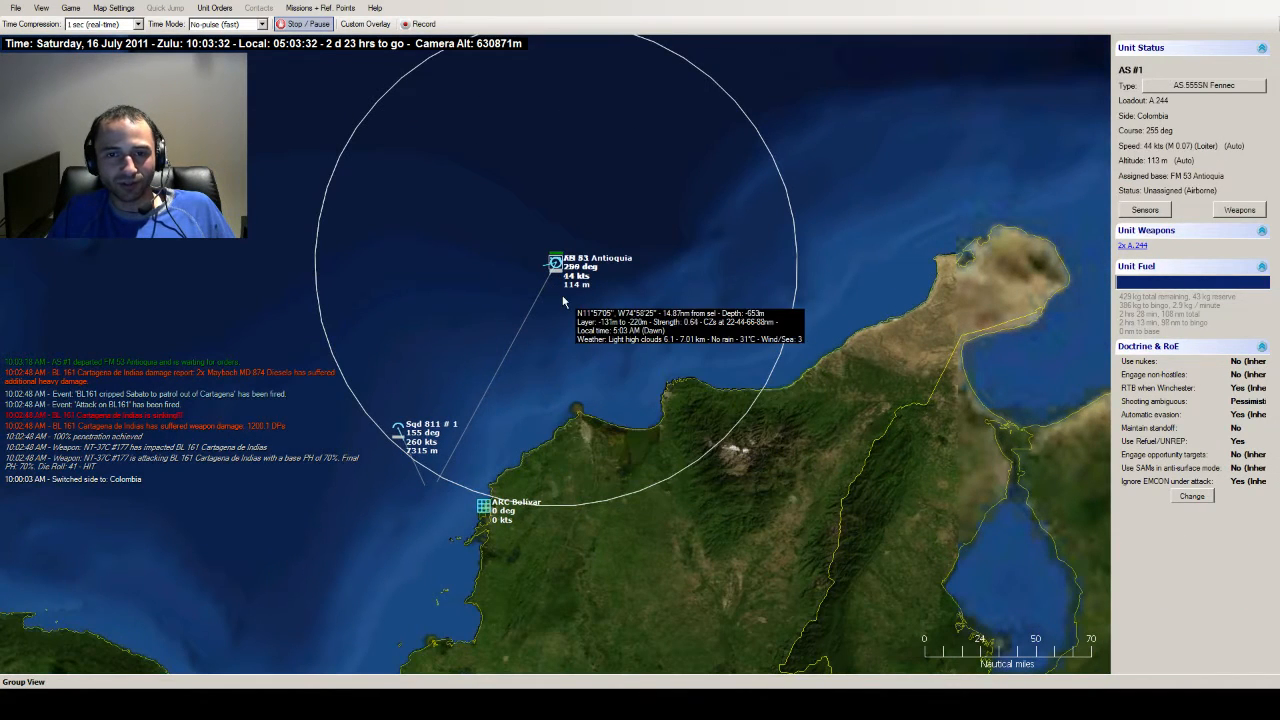
pyautogui.moveTo(730, 388)
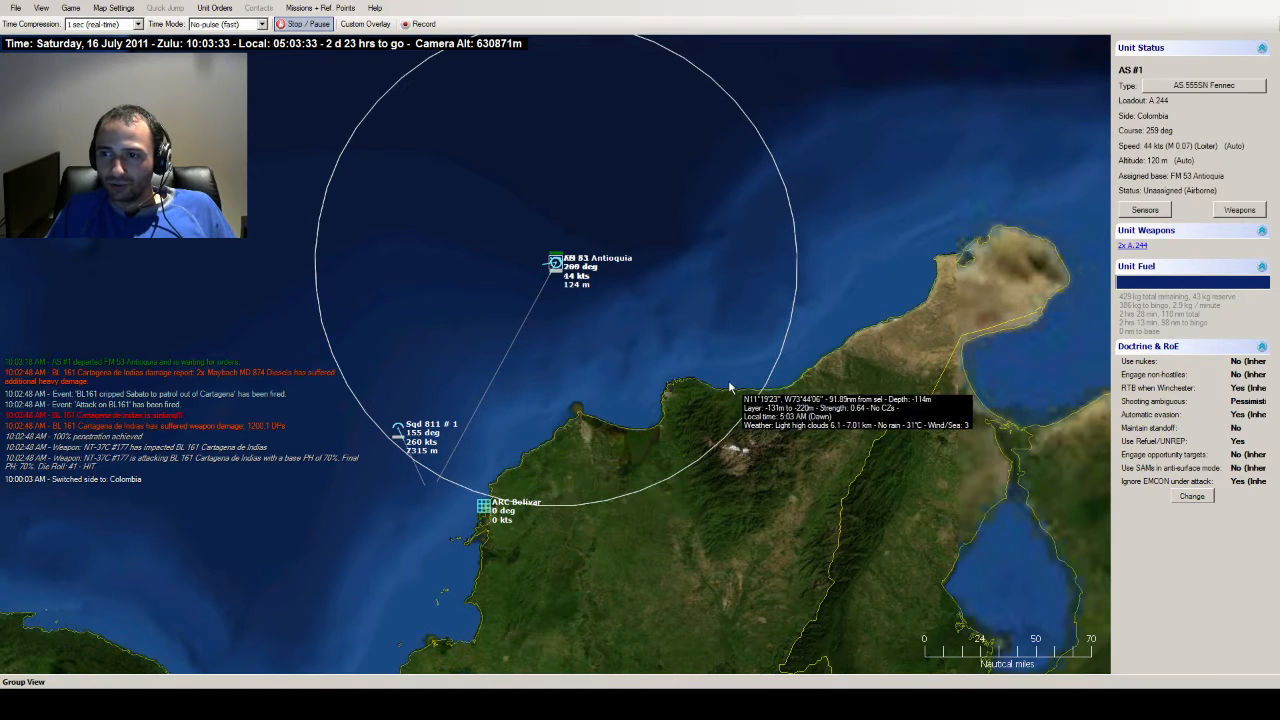
# - Switch on AS #1's RDR 1500 surface search radar and close its Sensors window
pyautogui.click(1144, 210)
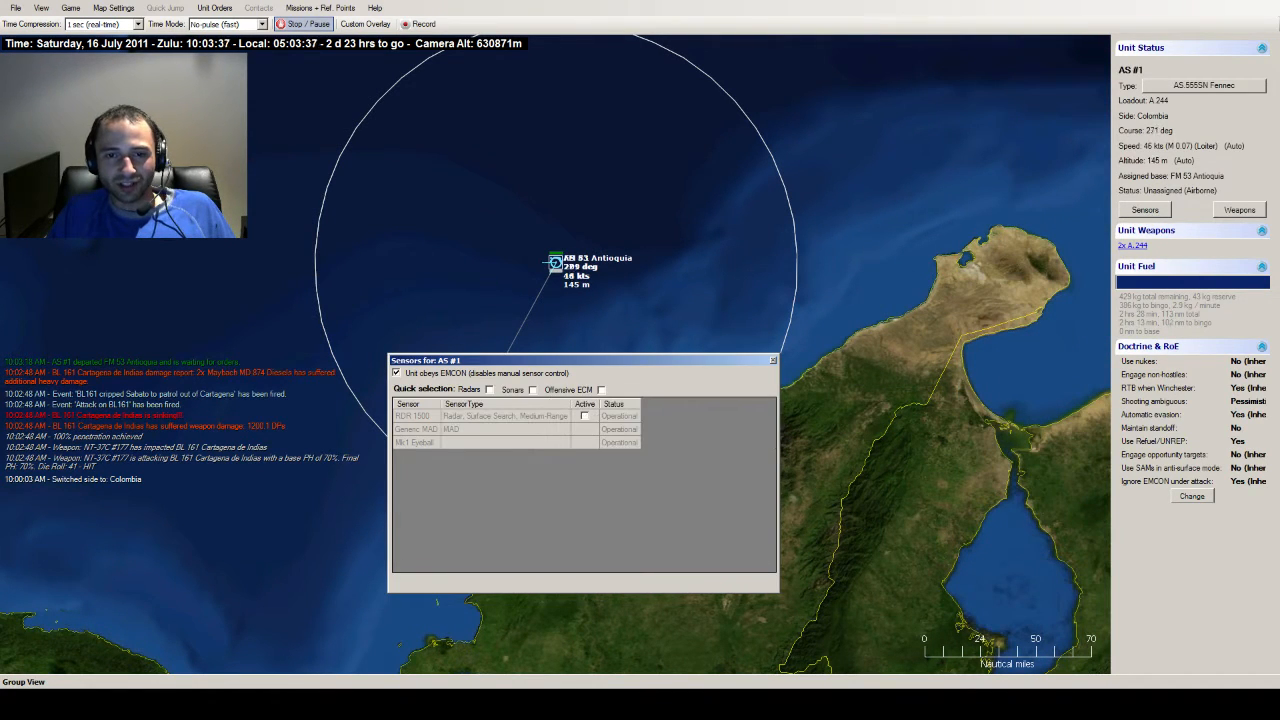
pyautogui.click(532, 388)
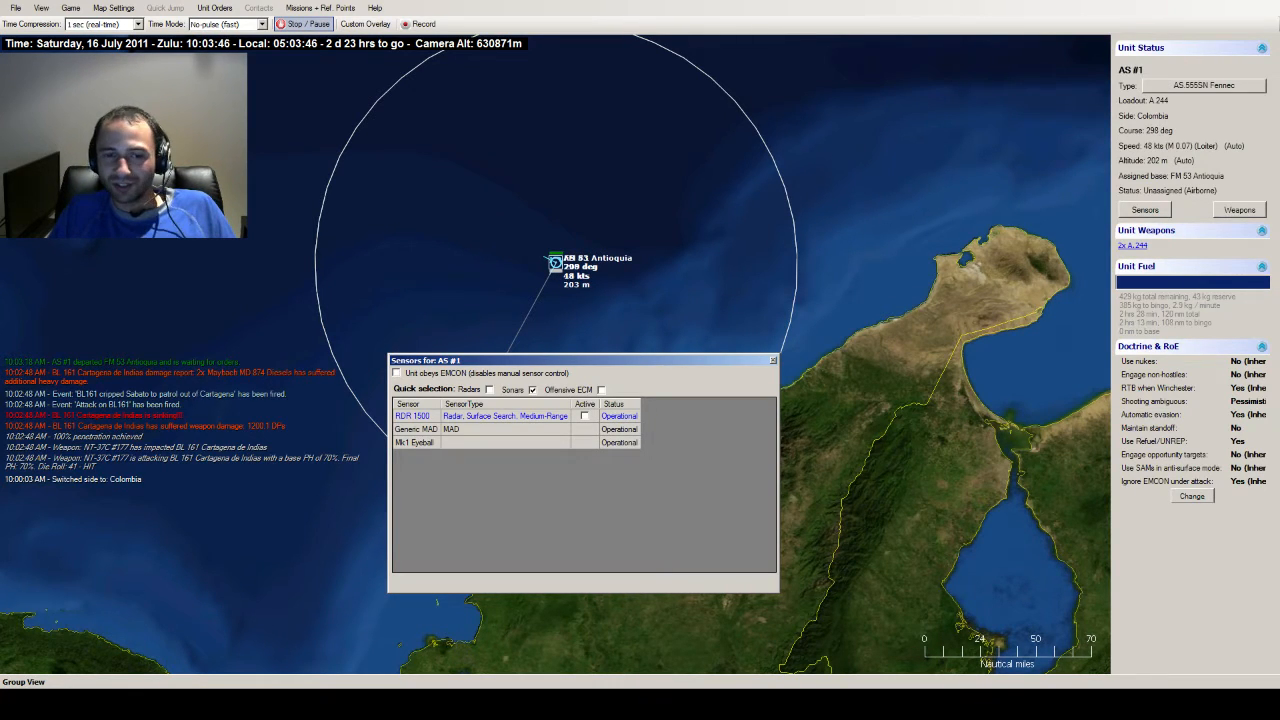
pyautogui.click(600, 388)
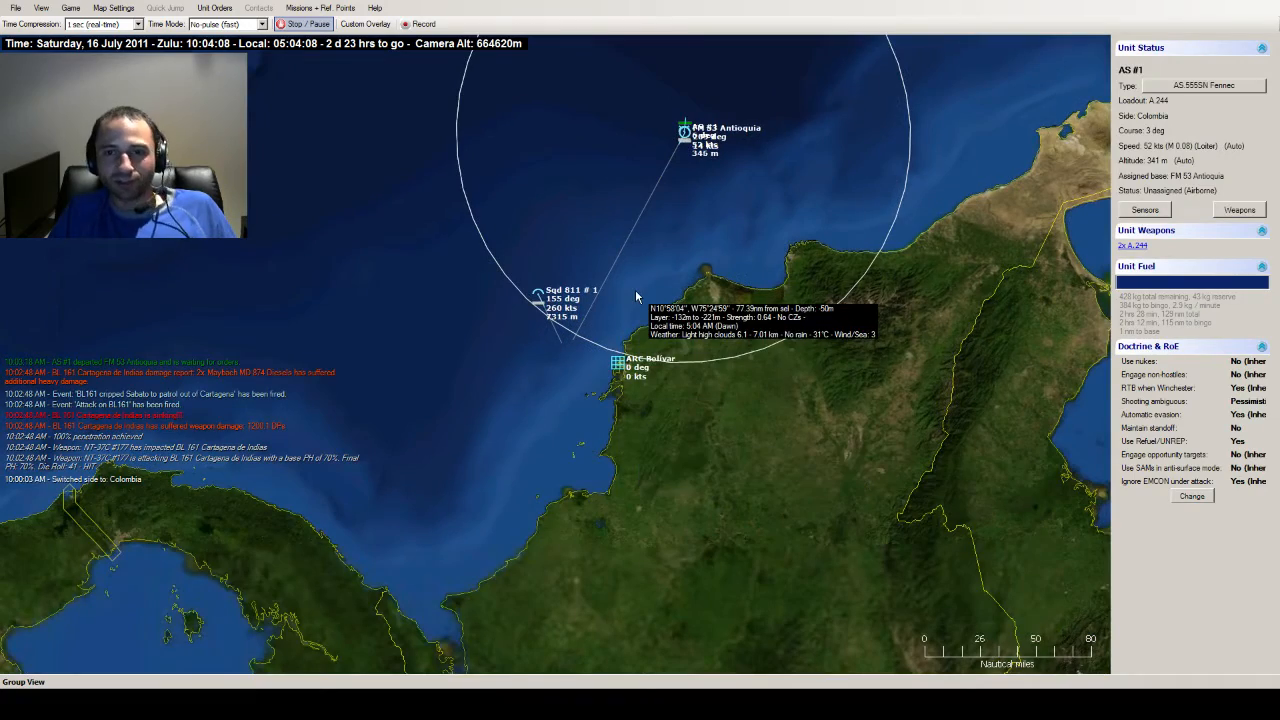
# - Pause the game and define an area around Sepi 811 #1, creating reference points RP-181 to RP-184
pyautogui.scroll(-3)
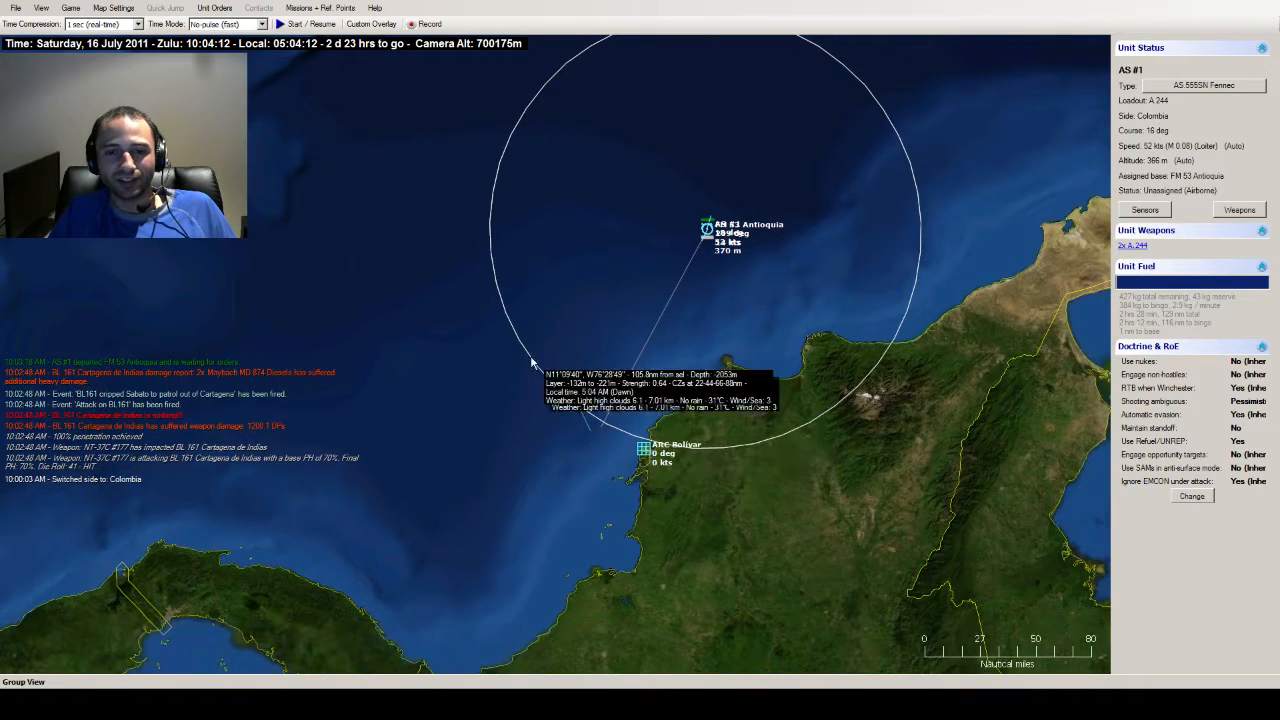
pyautogui.click(308, 24)
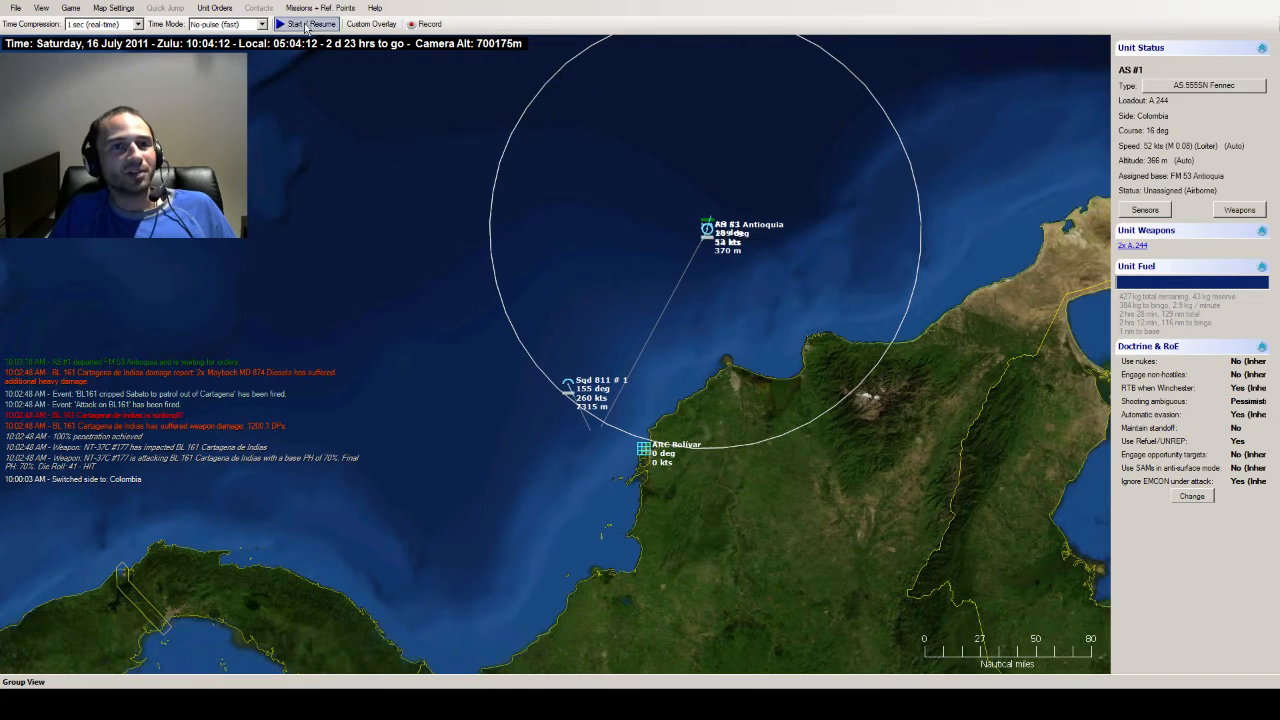
pyautogui.click(320, 8)
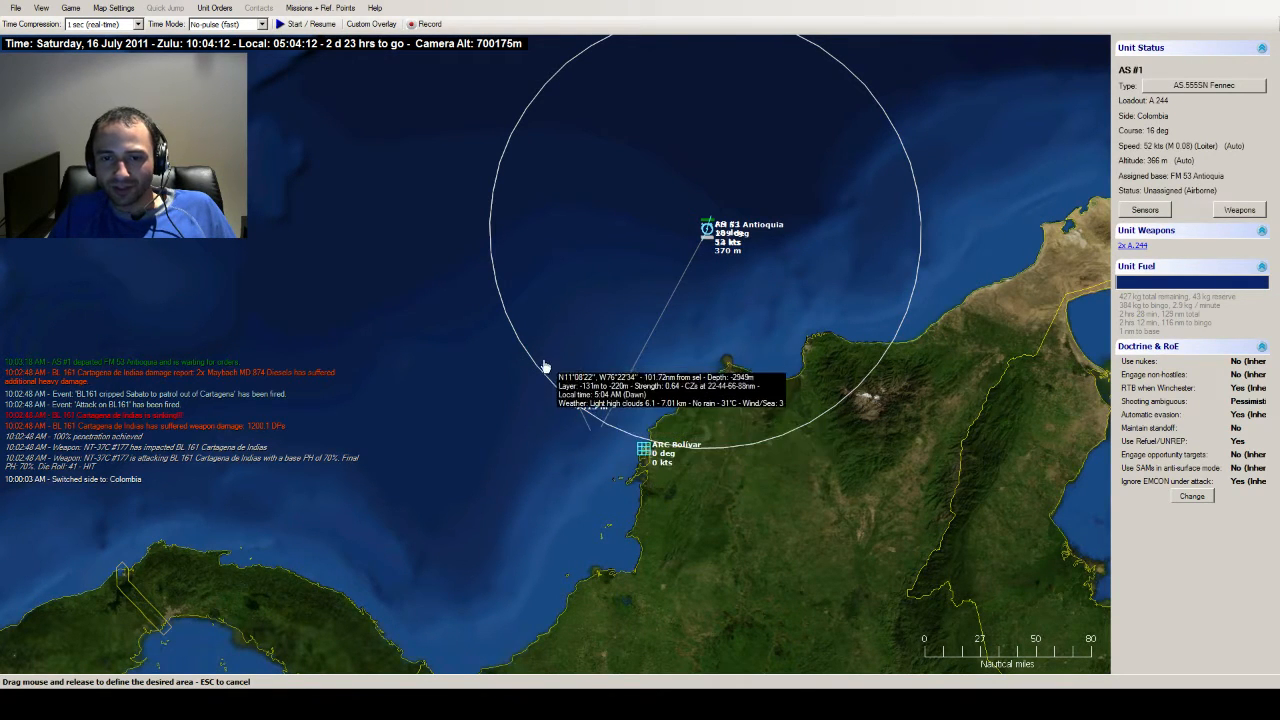
pyautogui.moveTo(544, 364); pyautogui.dragTo(650, 470)
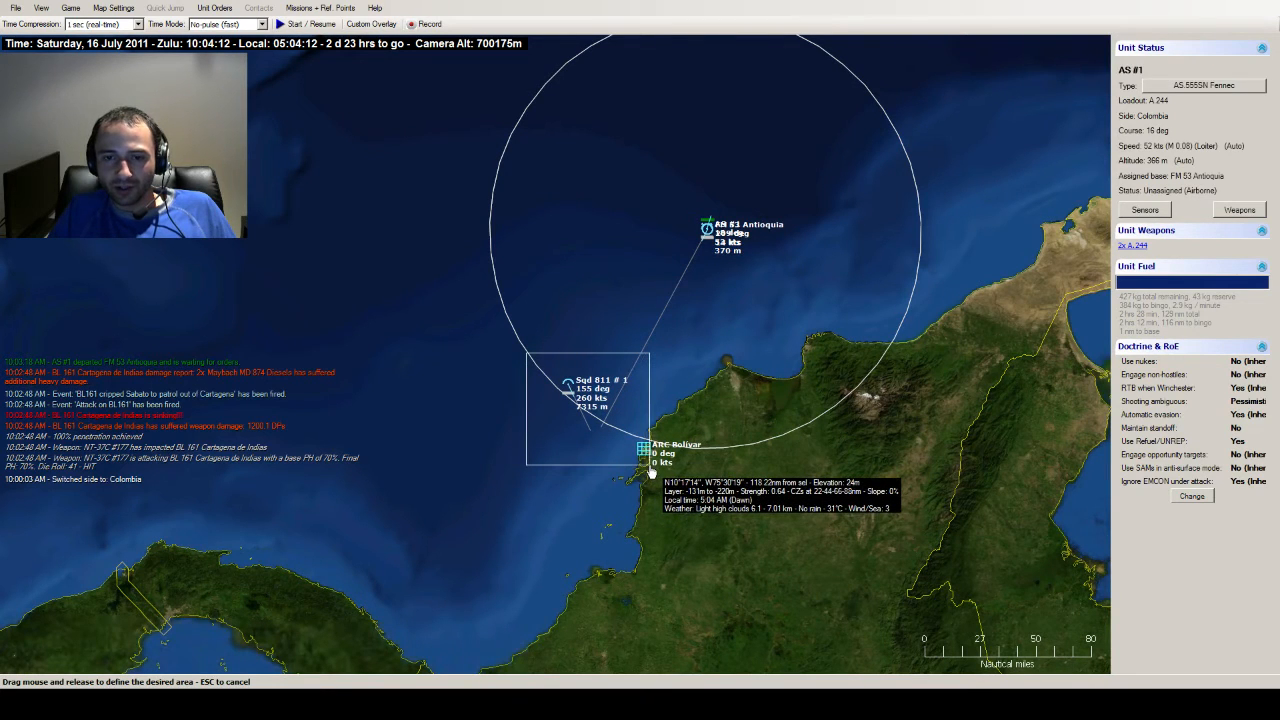
pyautogui.moveTo(524, 356); pyautogui.dragTo(650, 470)
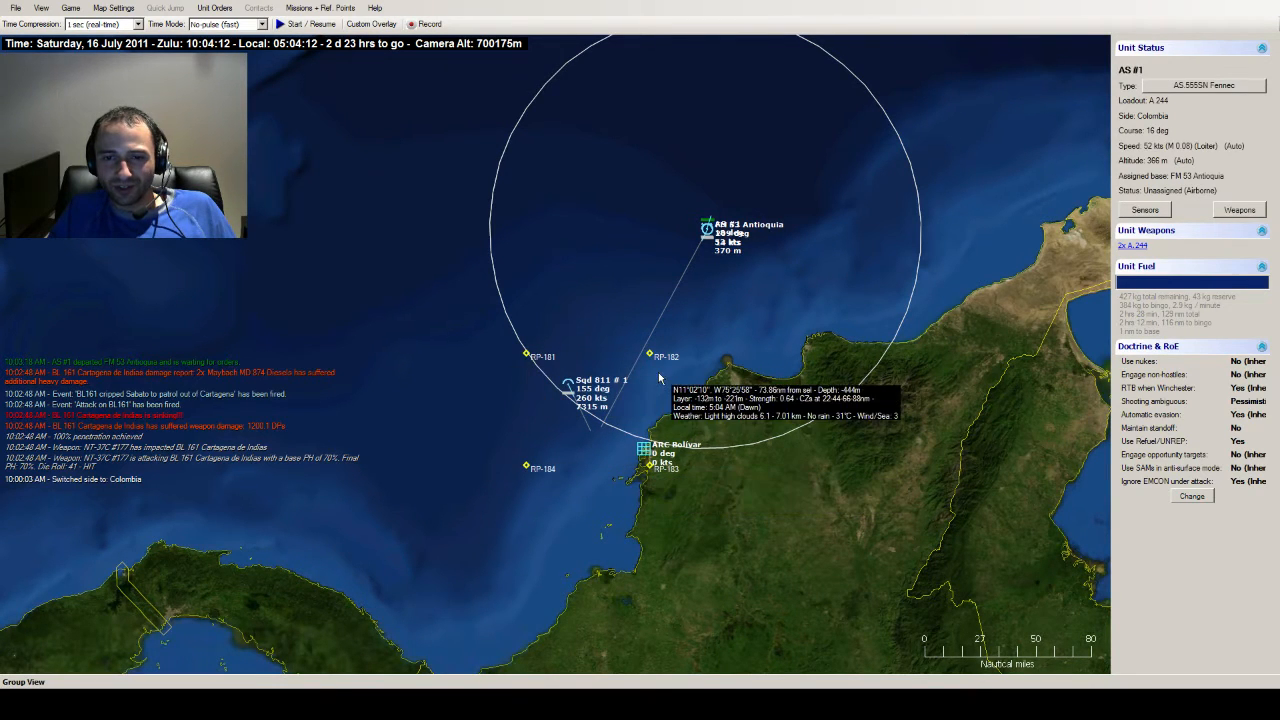
pyautogui.scroll(-3)
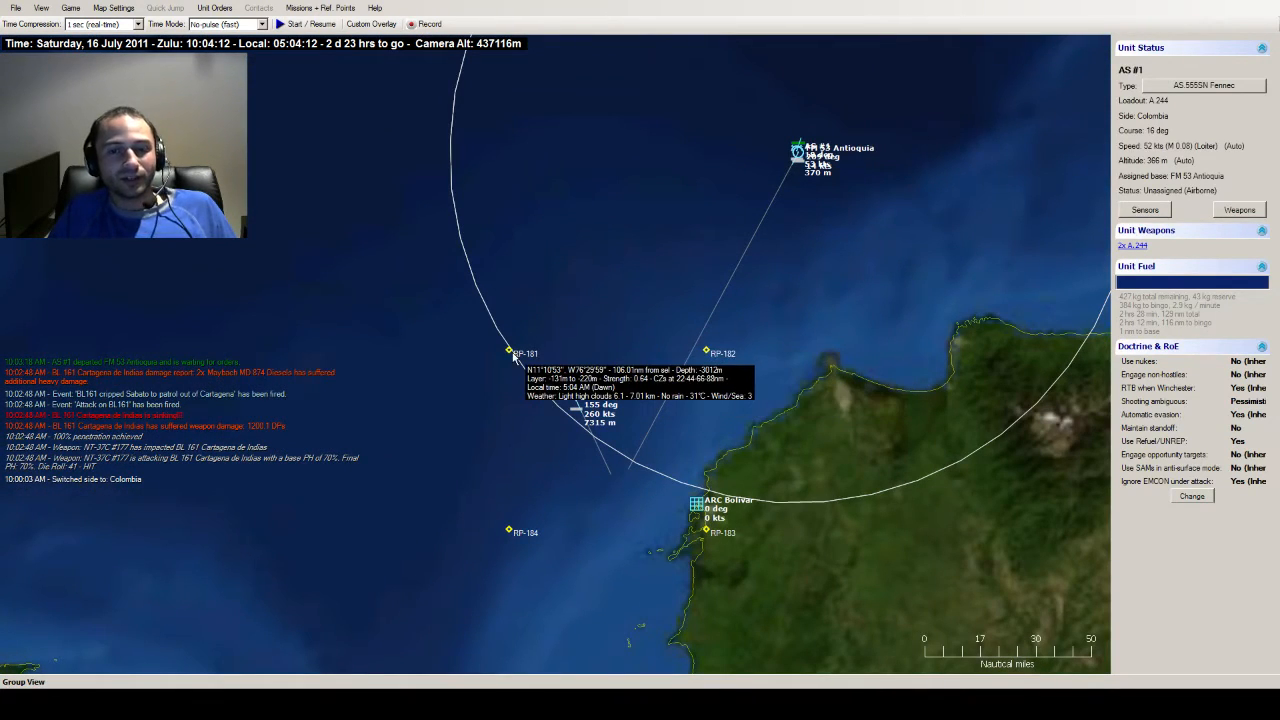
# - Add a new mission named 'bolivanasw' of type ASW Patrol and confirm it
pyautogui.click(320, 8)
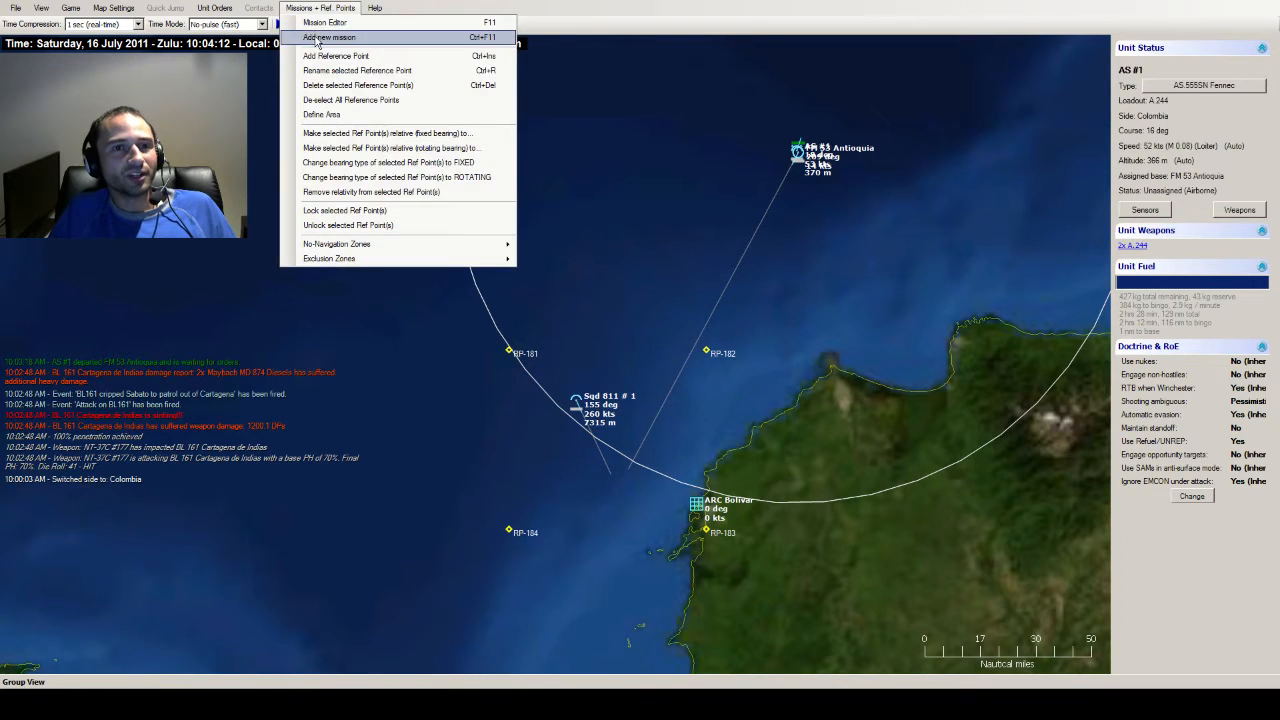
pyautogui.click(328, 36)
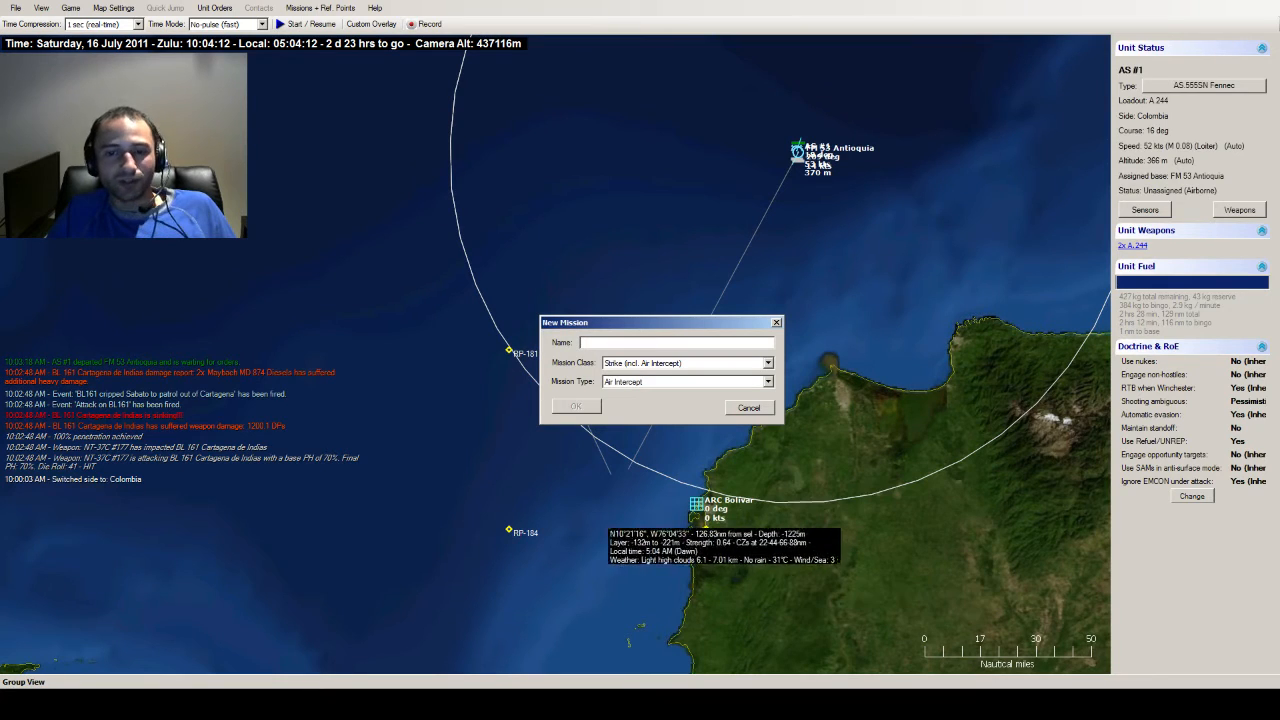
pyautogui.write('bolivan')
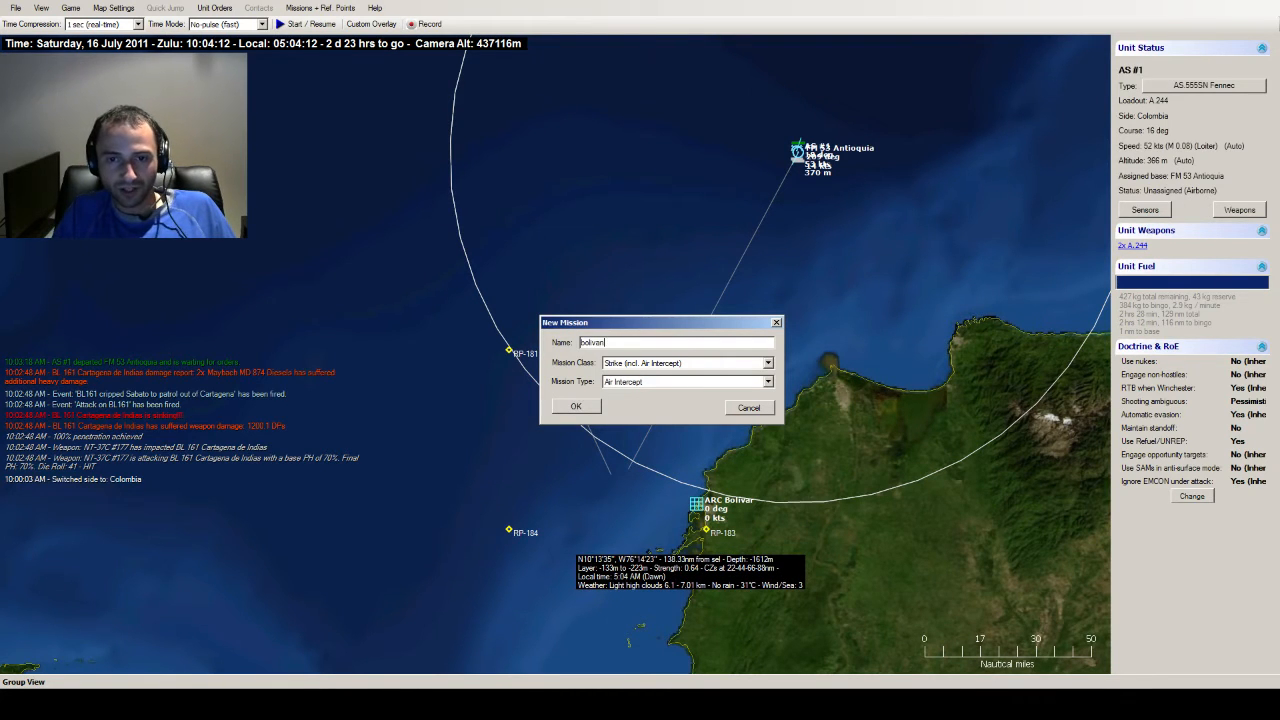
pyautogui.write('asw')
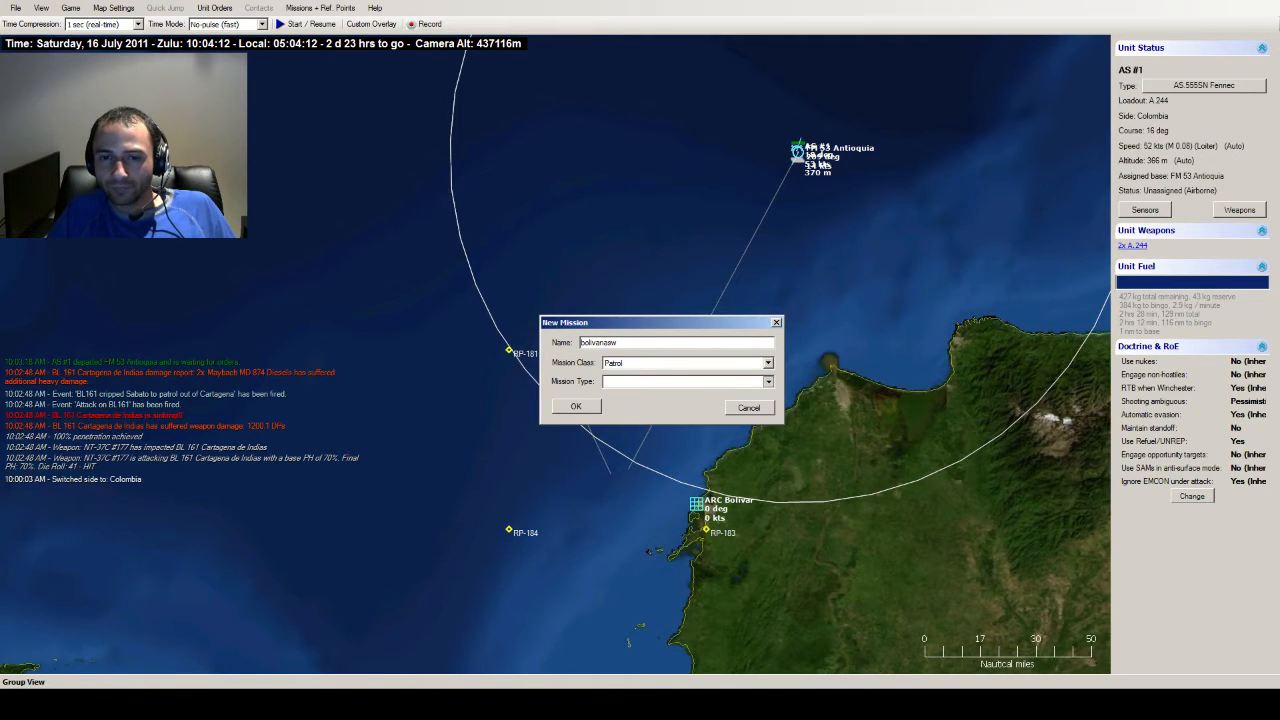
pyautogui.click(688, 380)
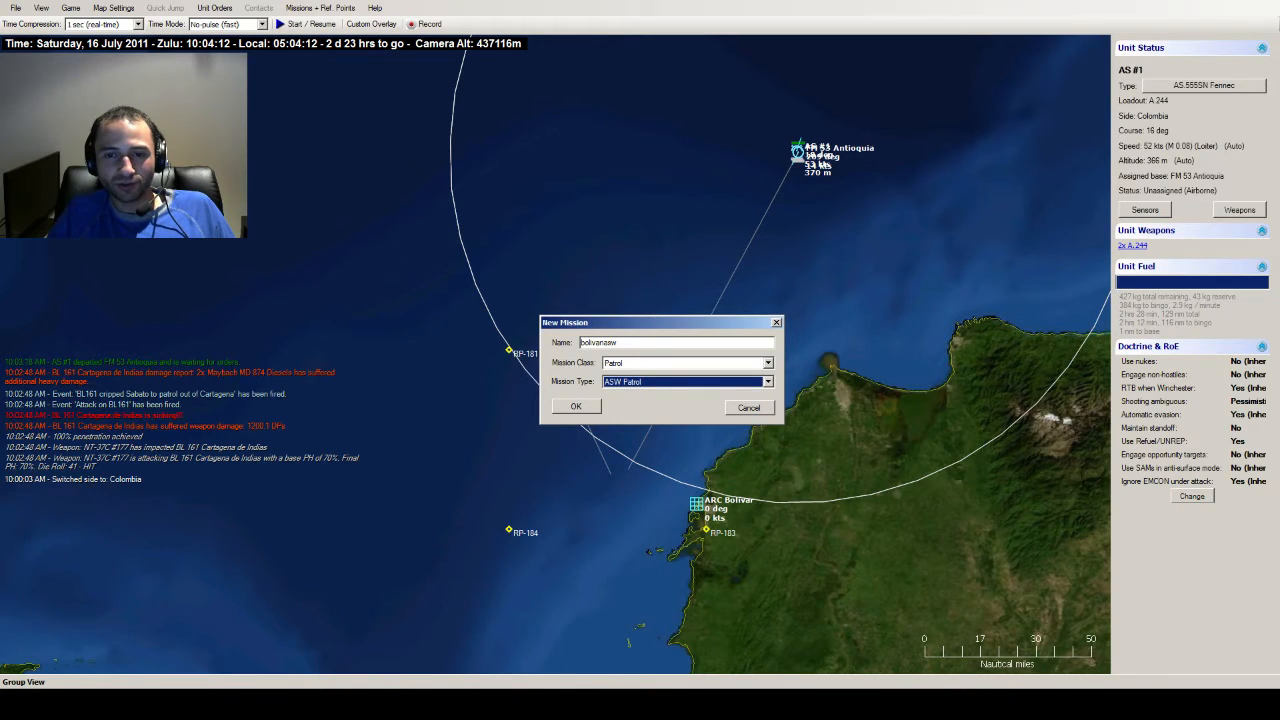
pyautogui.click(576, 406)
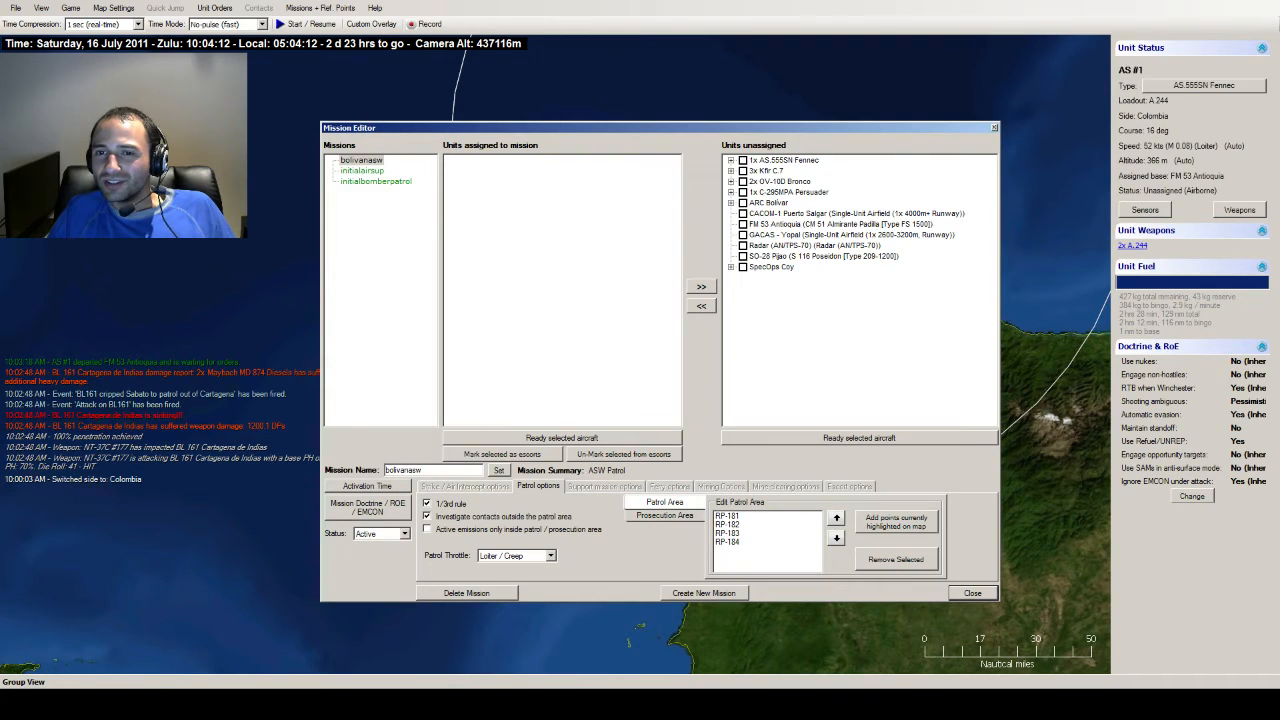
# - Set the ASW patrol's throttle to Cruise and bring up its Doctrine / ROE / EMCON settings
pyautogui.click(732, 160)
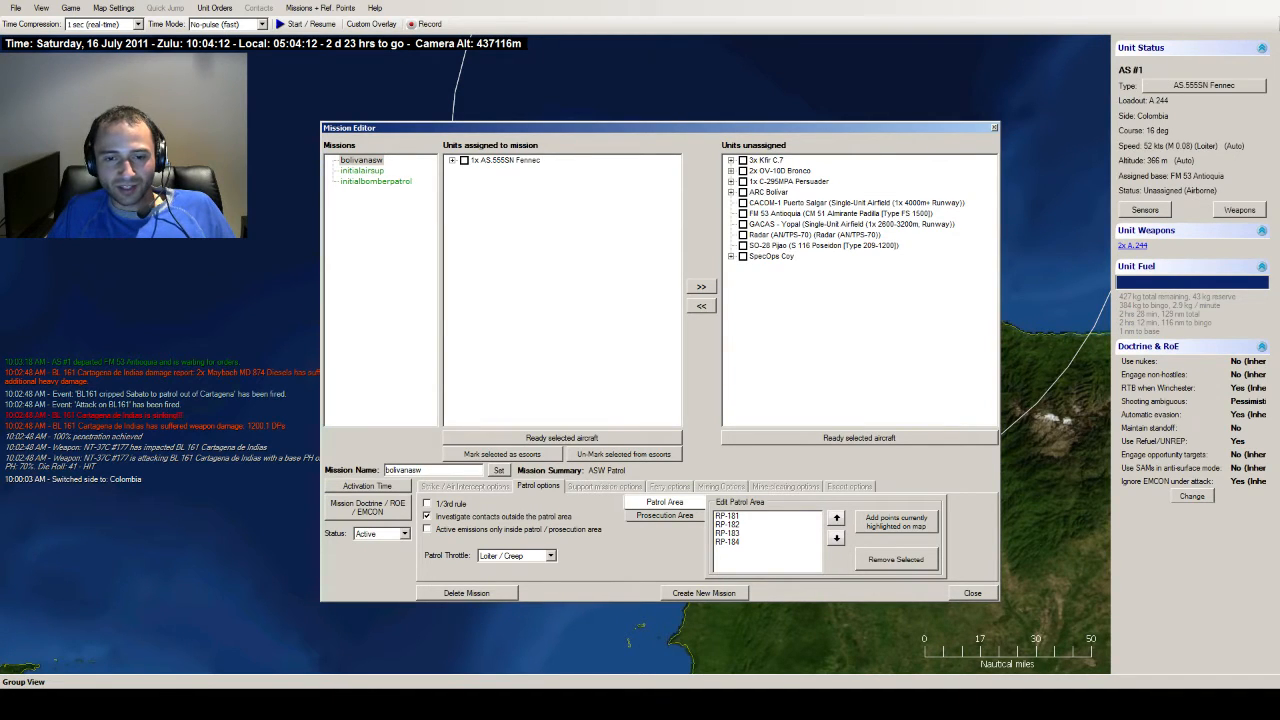
pyautogui.click(548, 556)
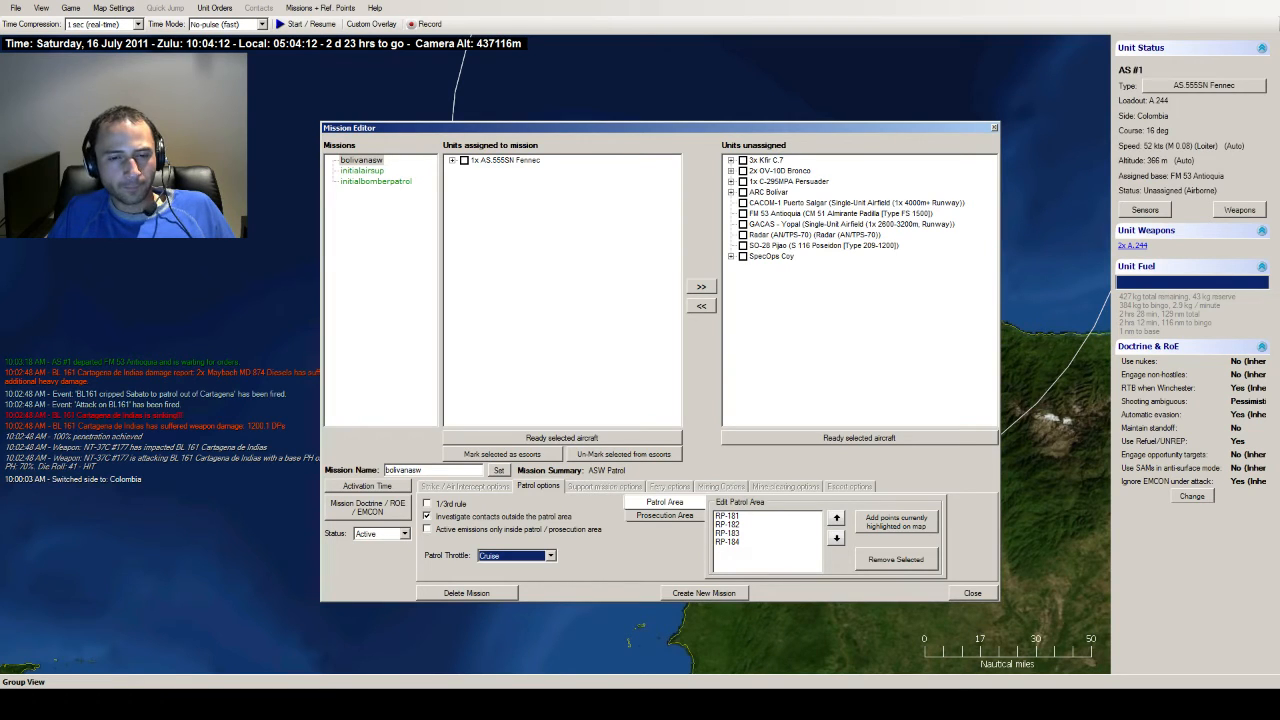
pyautogui.click(368, 508)
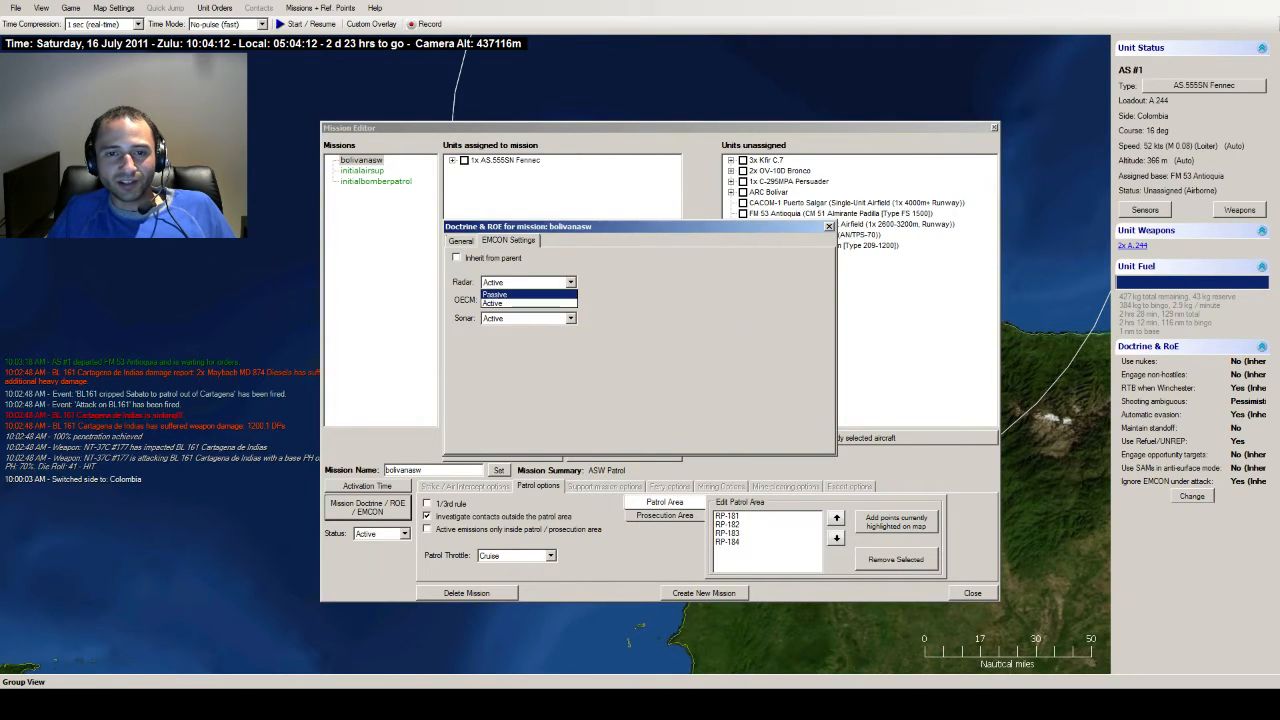
# - Make the mission's radar emissions Passive, check the General doctrine rules and close the window
pyautogui.click(494, 294)
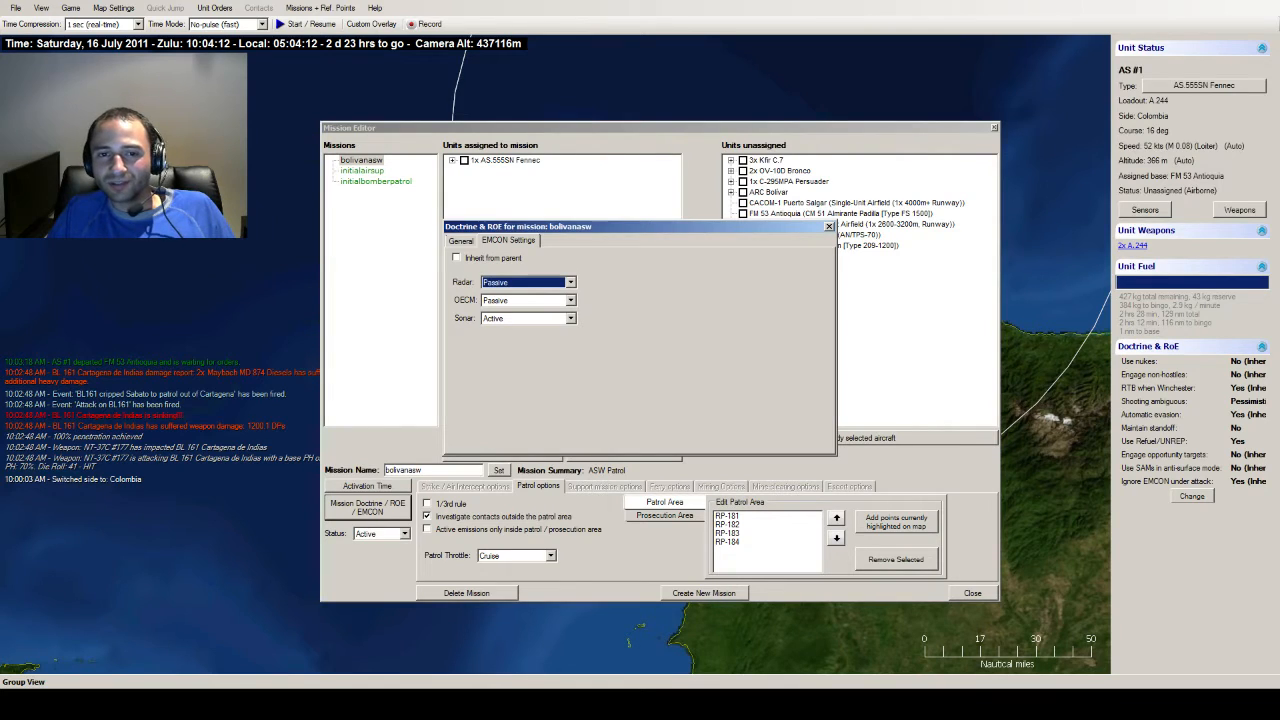
pyautogui.click(460, 240)
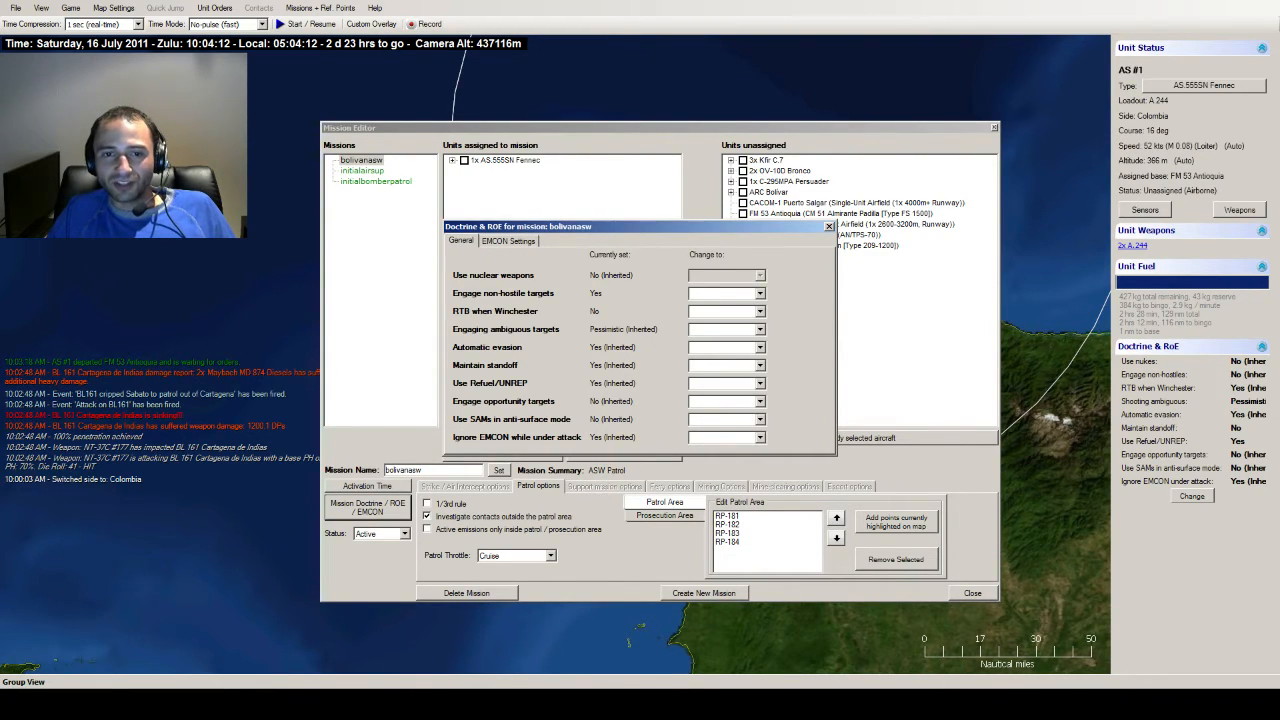
pyautogui.click(724, 312)
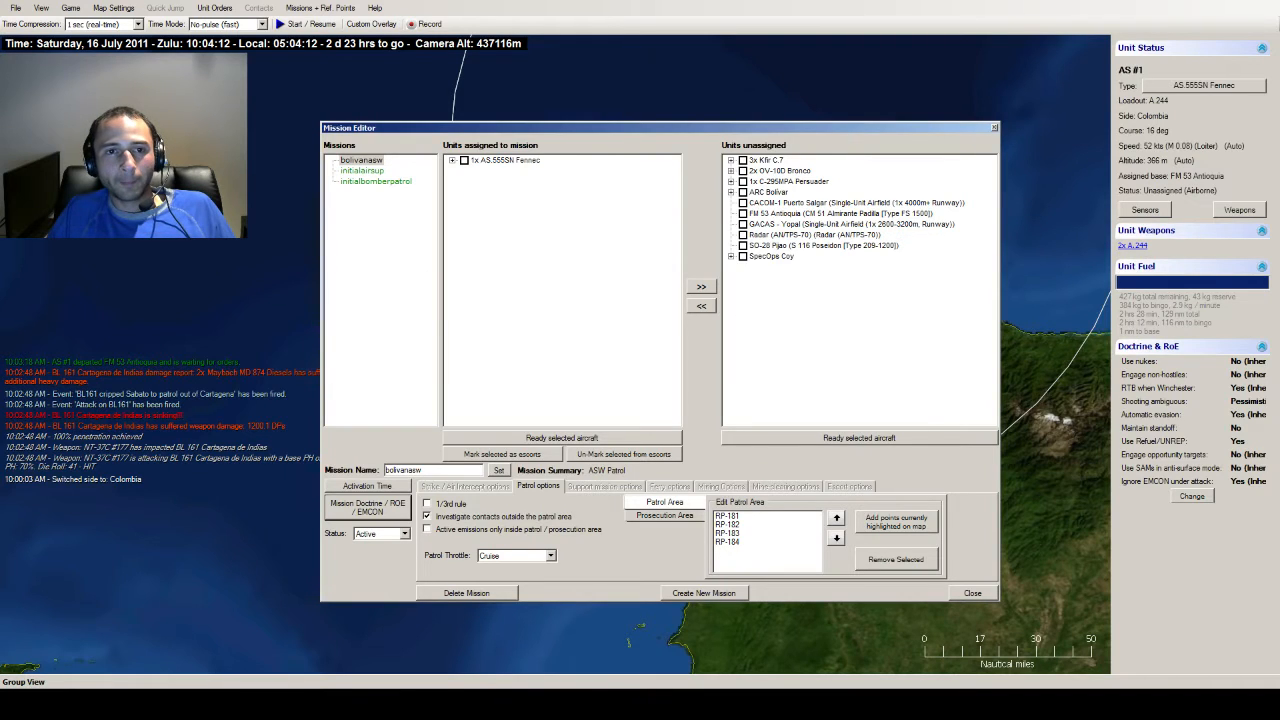
# - Compare the other patrol mission with the ASW patrol, then leave the mission editor
pyautogui.click(376, 180)
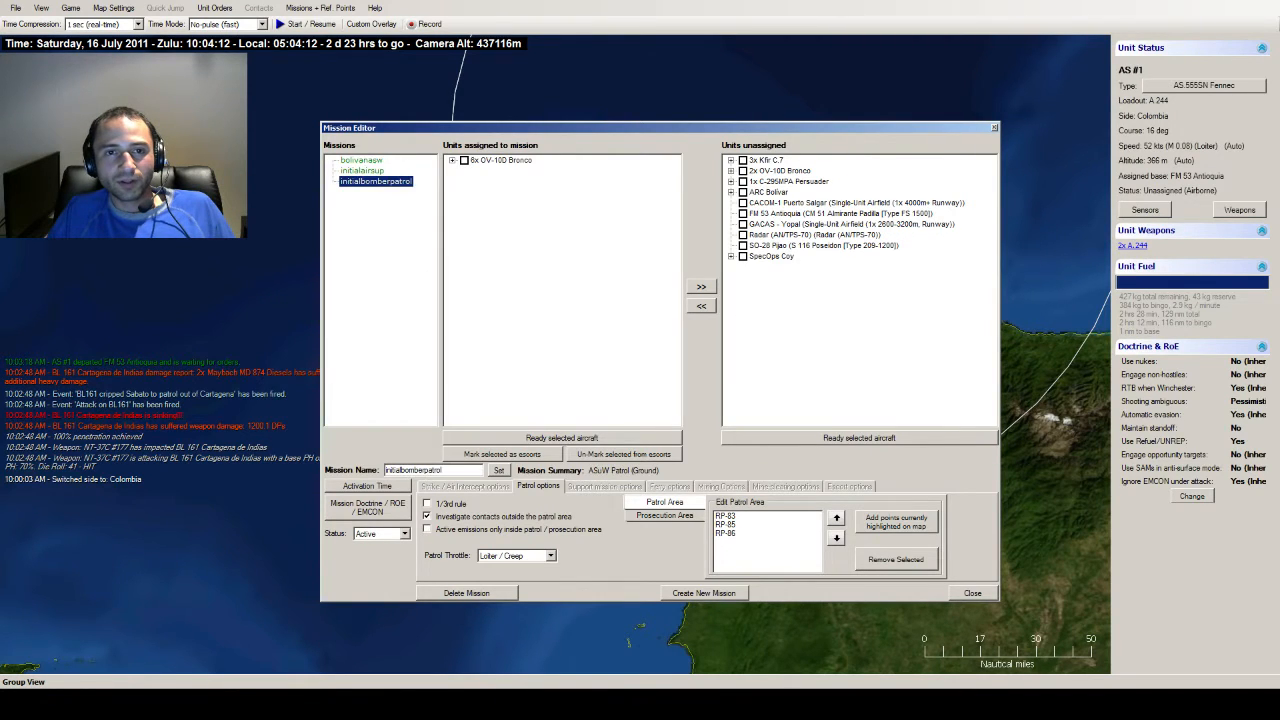
pyautogui.click(360, 160)
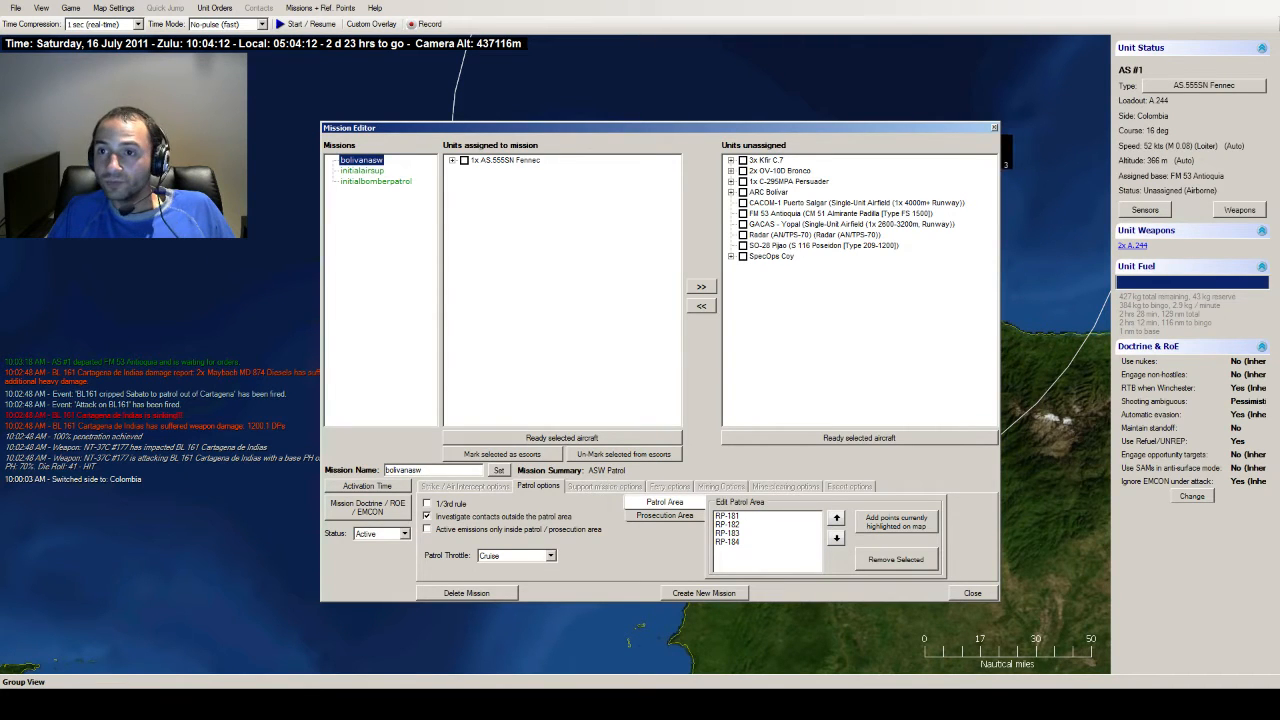
pyautogui.click(972, 592)
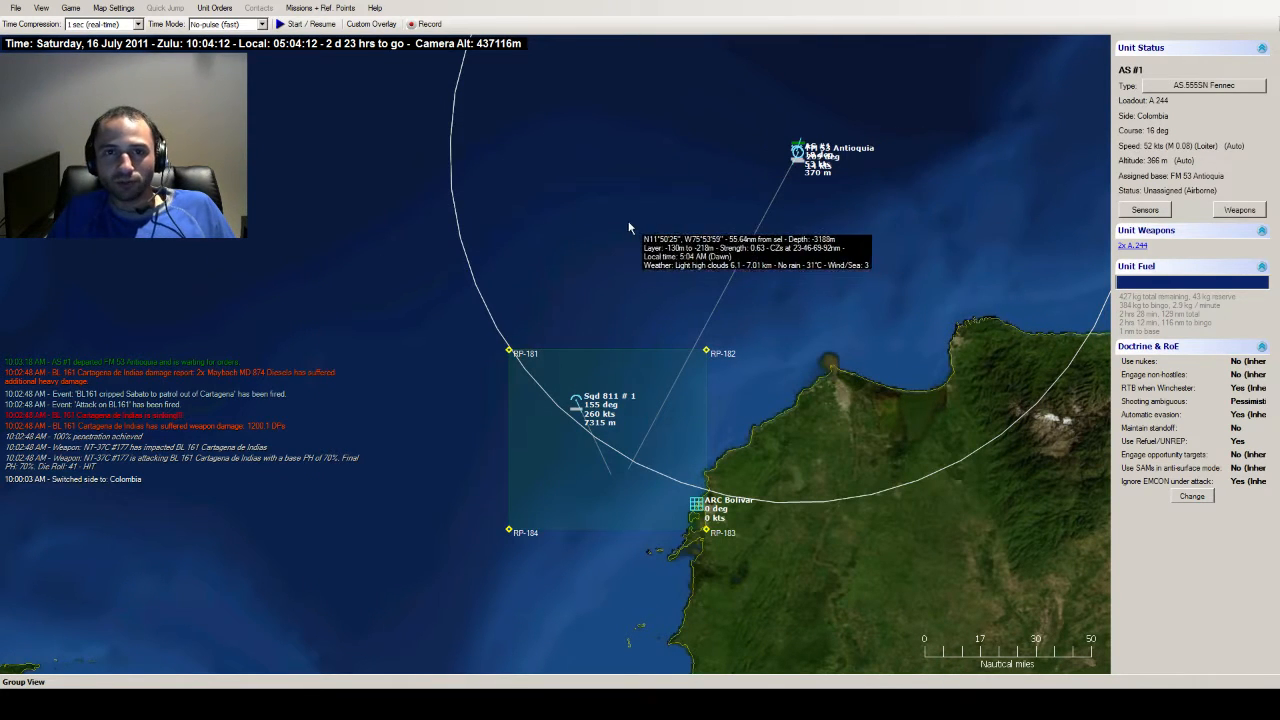
# - Resume the simulation and bring up the sensor list of submarine SO-28 Pijao
pyautogui.click(312, 24)
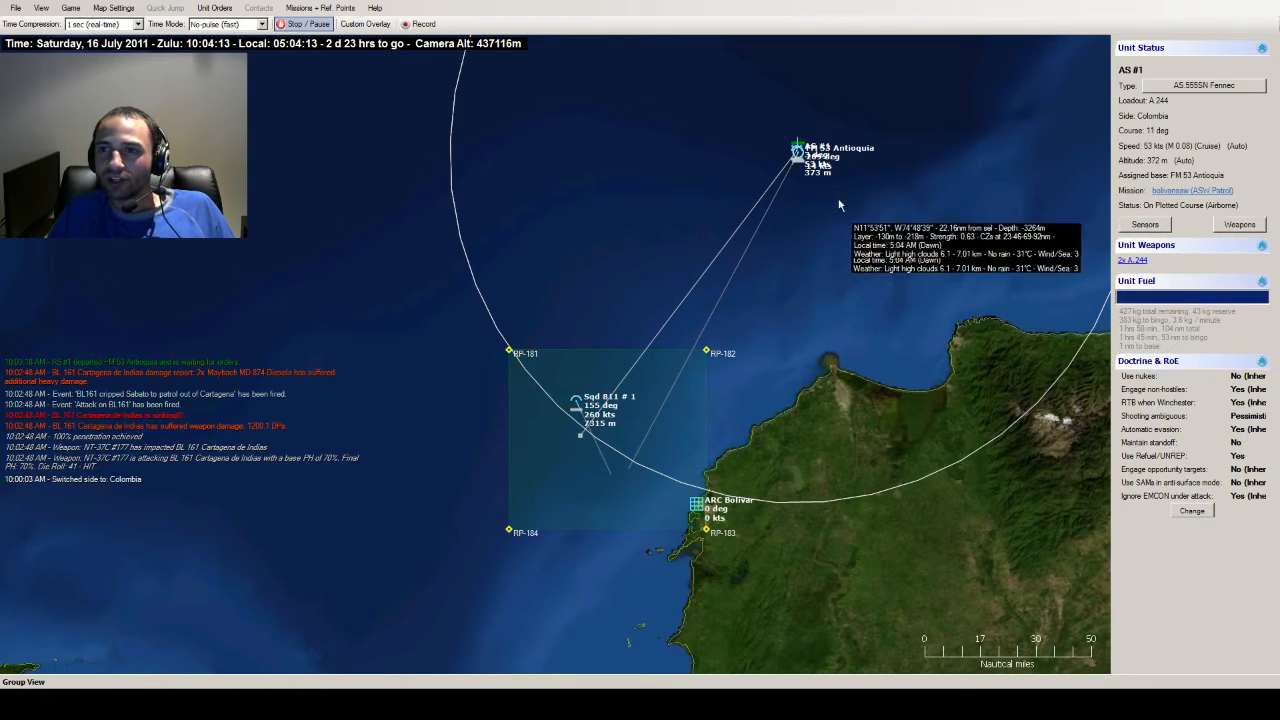
pyautogui.click(798, 152)
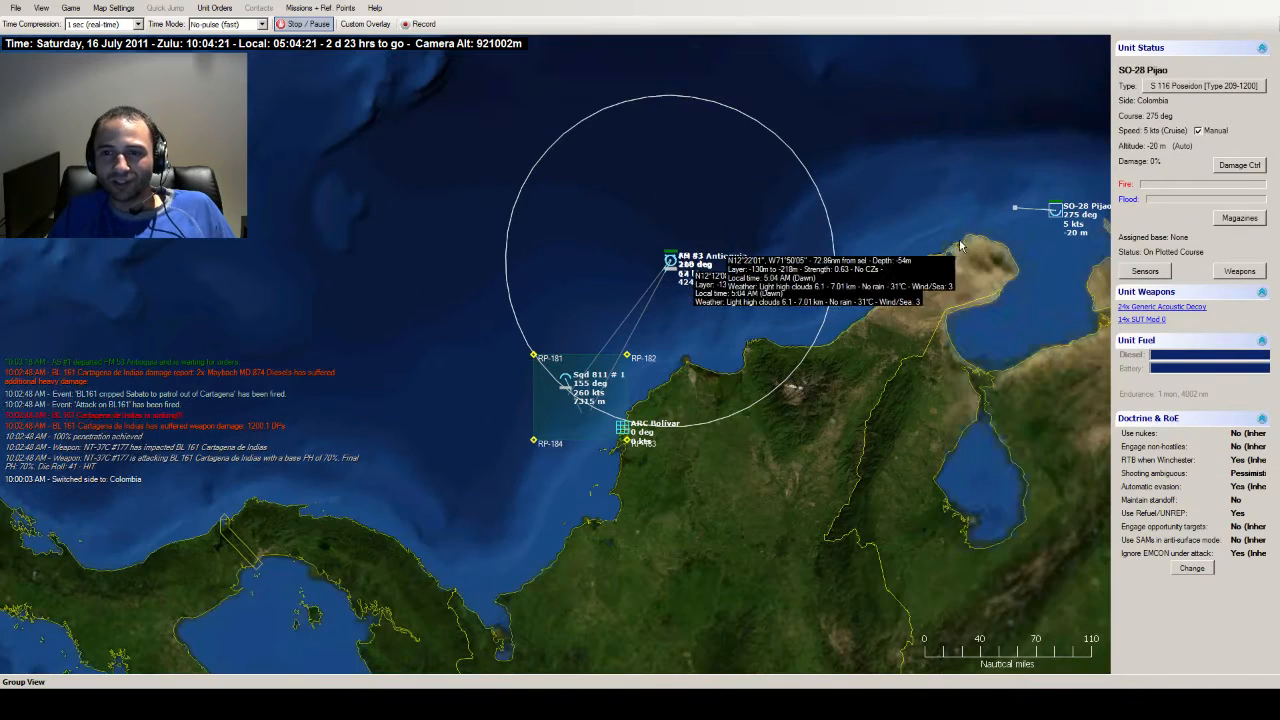
pyautogui.click(1144, 272)
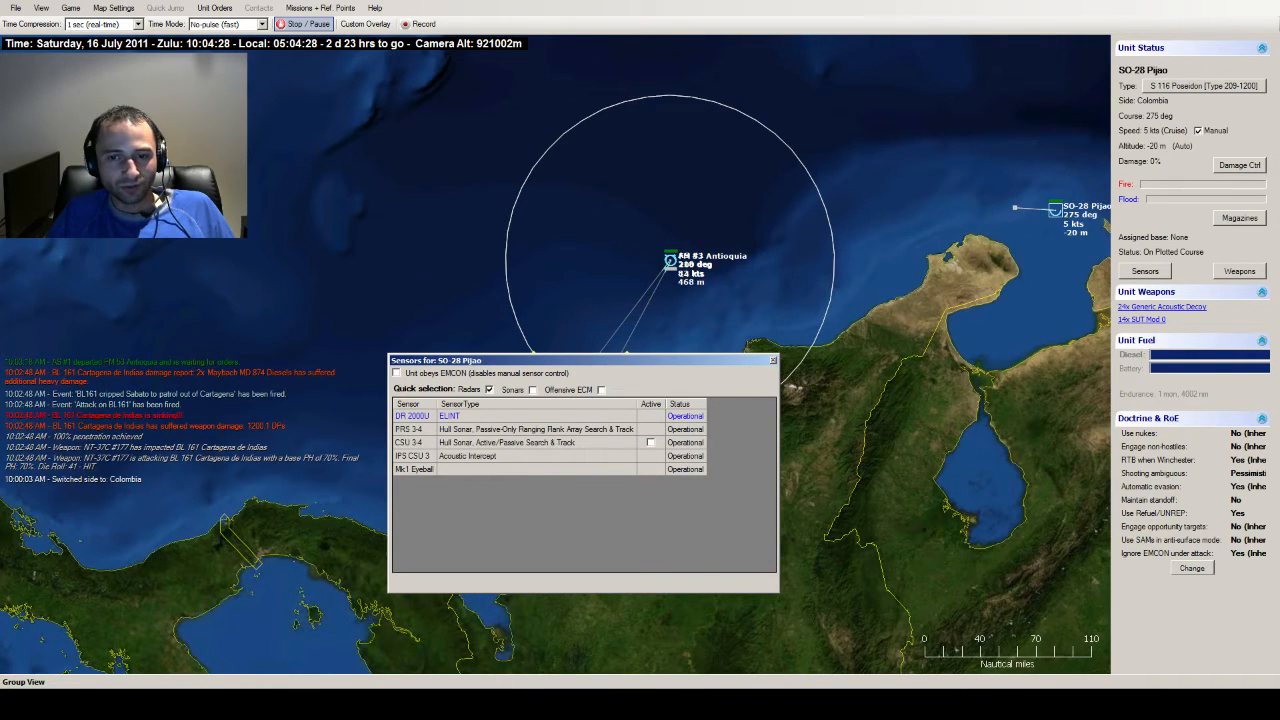
# - Close Pijao's sensor list and let the scenario run on to 10:12 Zulu
pyautogui.click(650, 442)
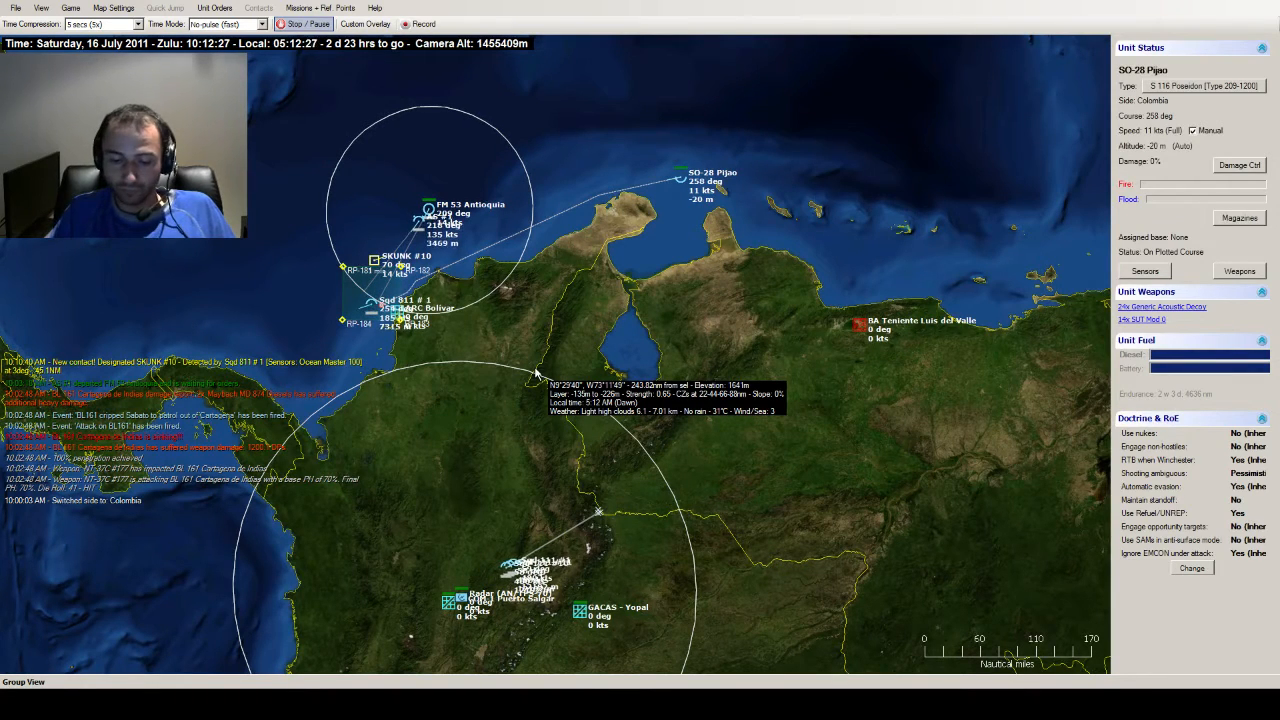
# - Pause the simulation at 10:13 Zulu
pyautogui.click(300, 24)
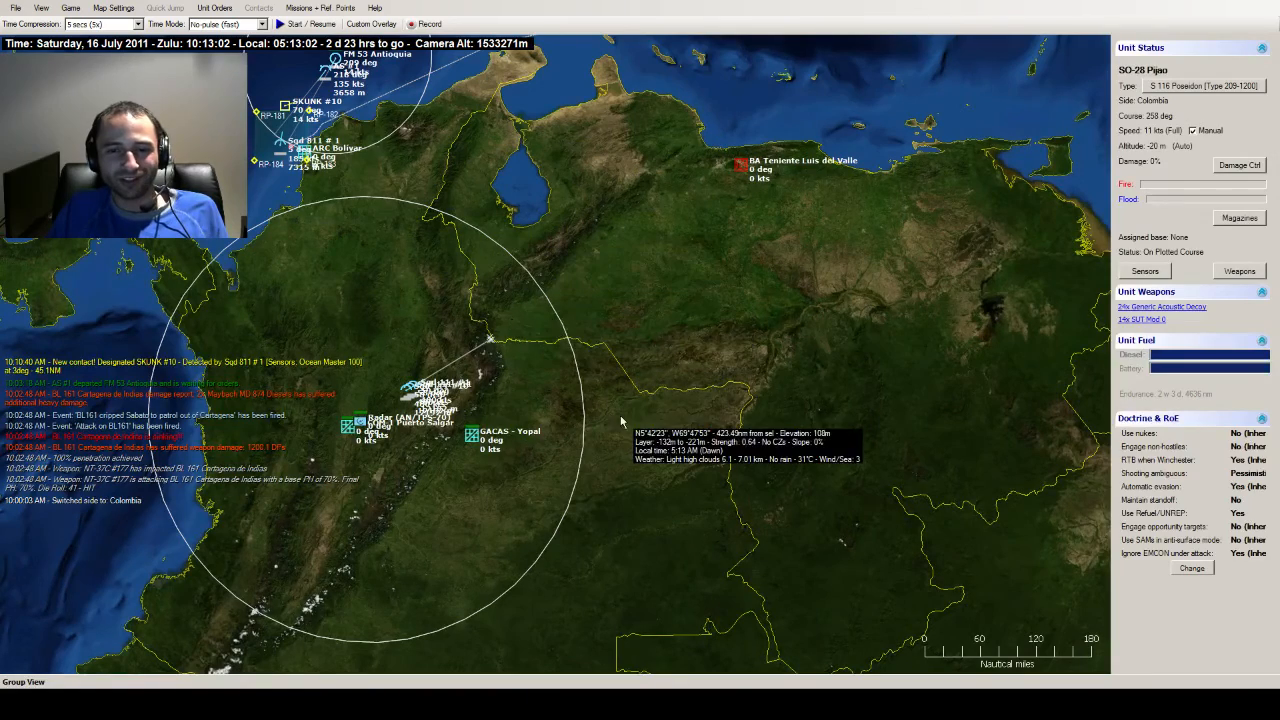
pyautogui.moveTo(616, 252)
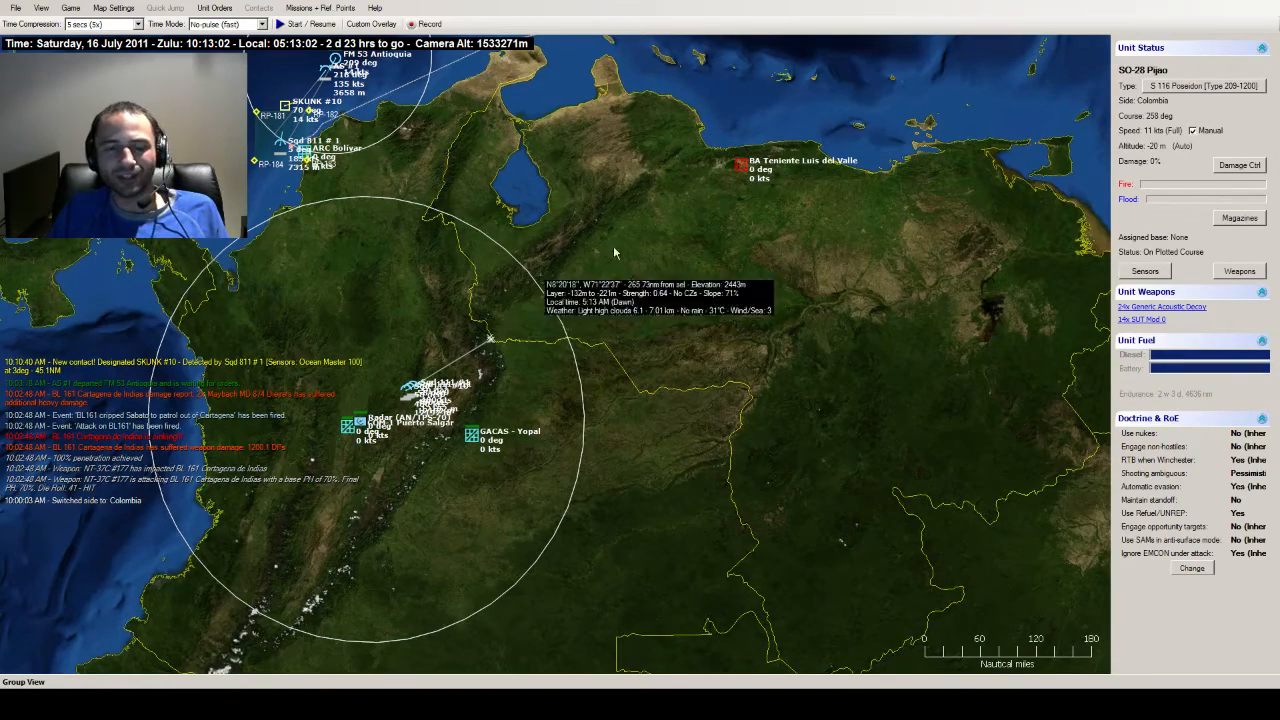
pyautogui.moveTo(584, 312)
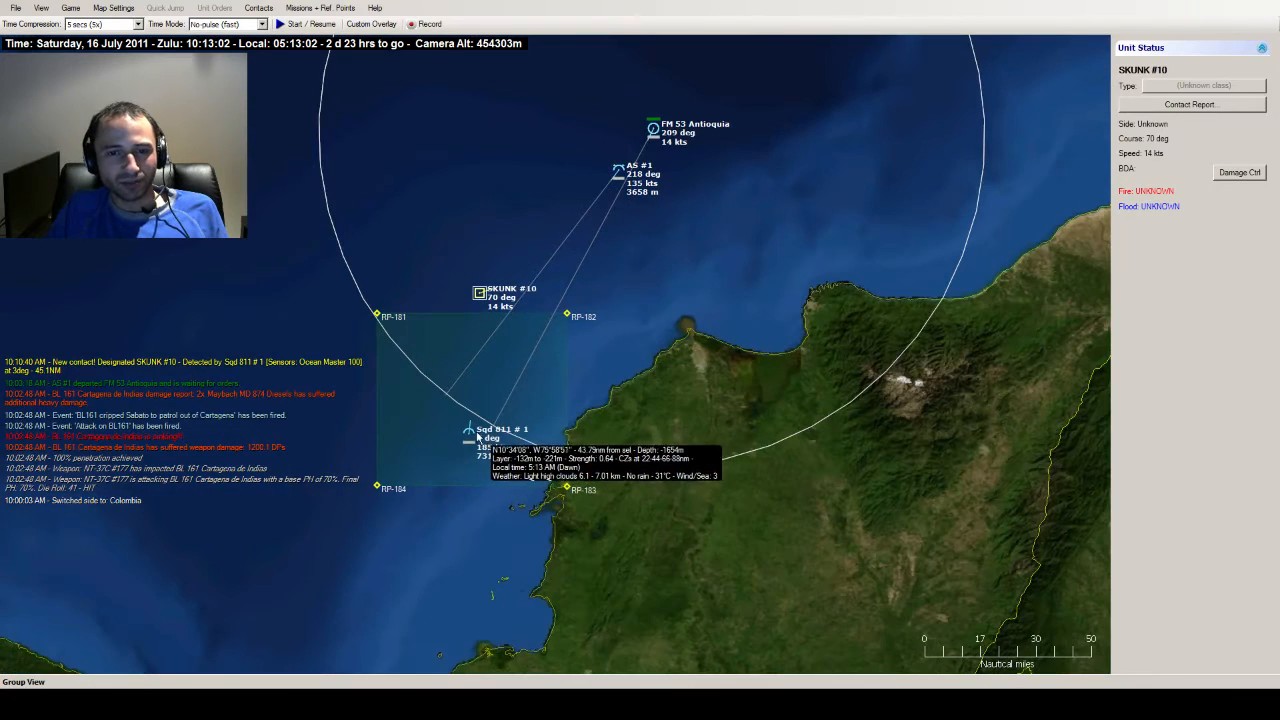
# - Select patrol aircraft Sqd 811 #1 and zoom toward its position
pyautogui.click(470, 434)
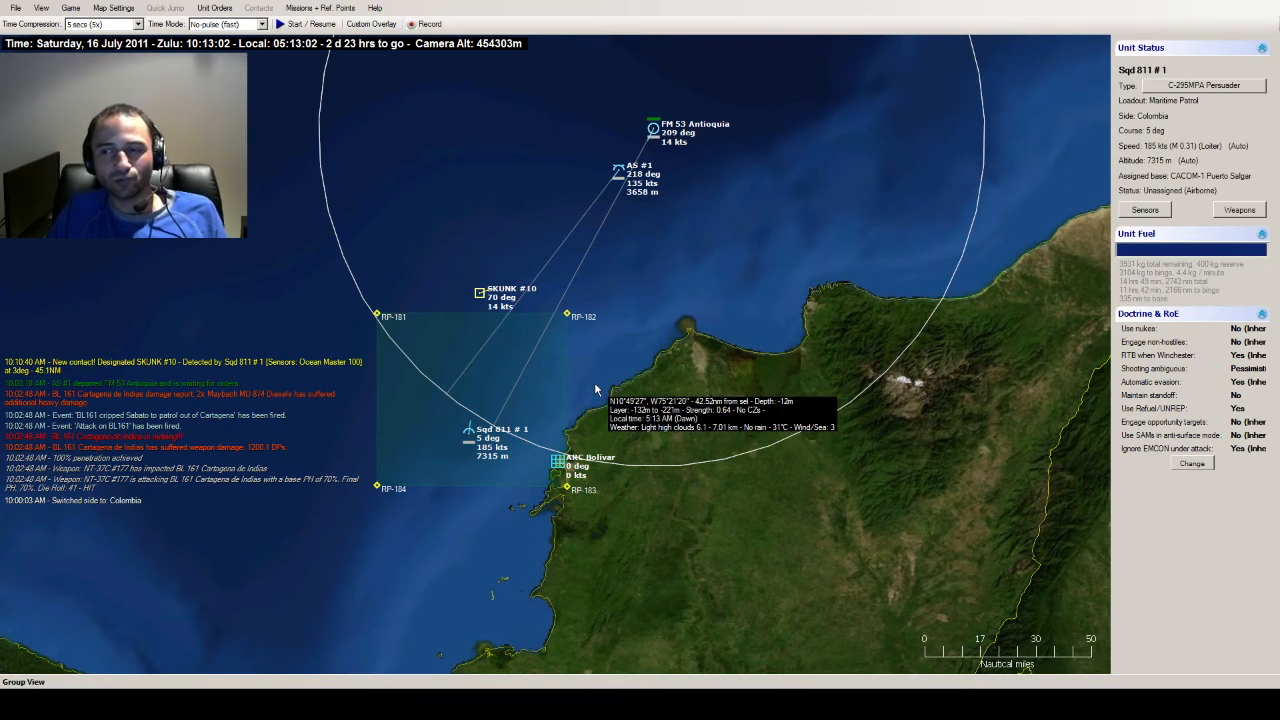
pyautogui.moveTo(668, 436)
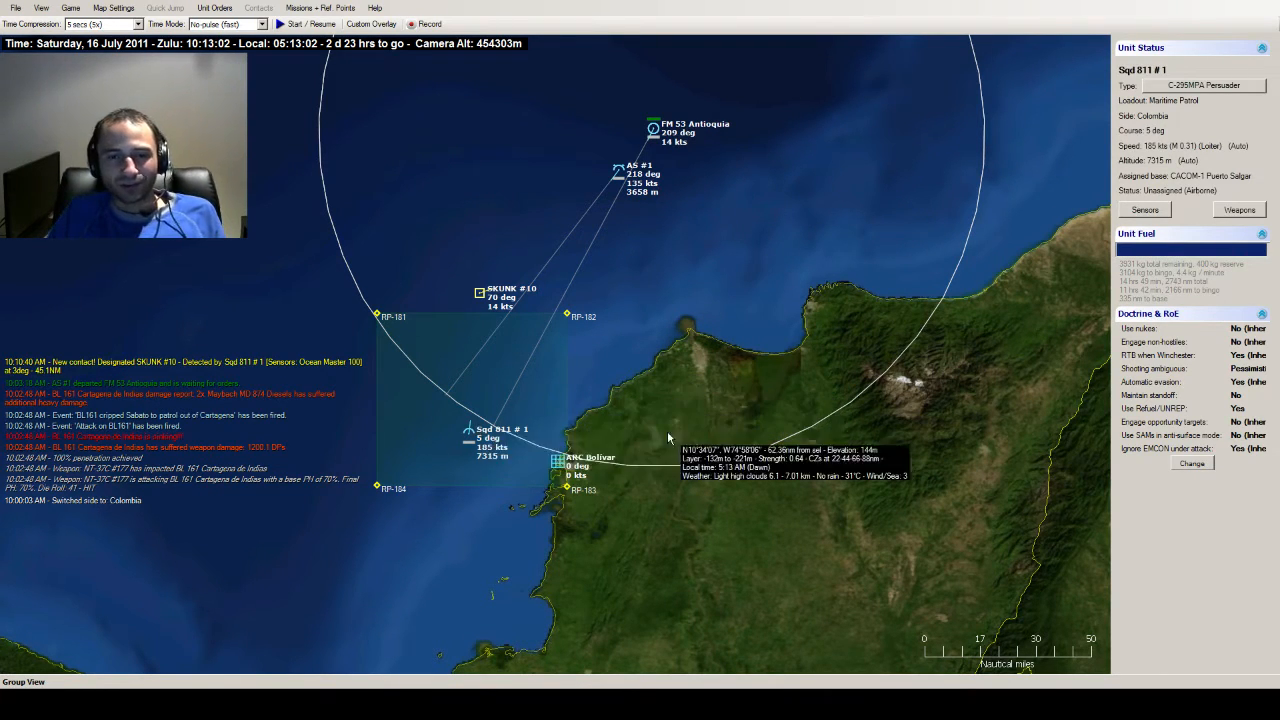
pyautogui.scroll(-3)
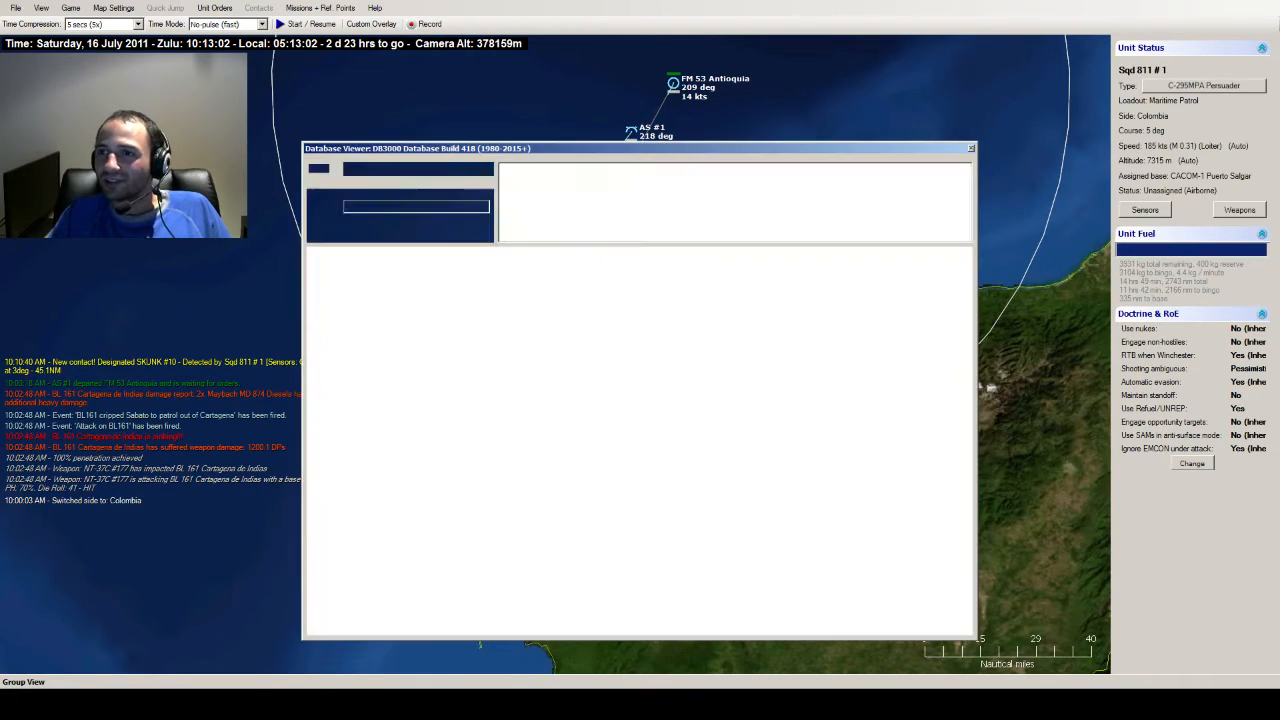
# - Review the C-295MPA Persuader page in the Database Viewer
pyautogui.click(566, 236)
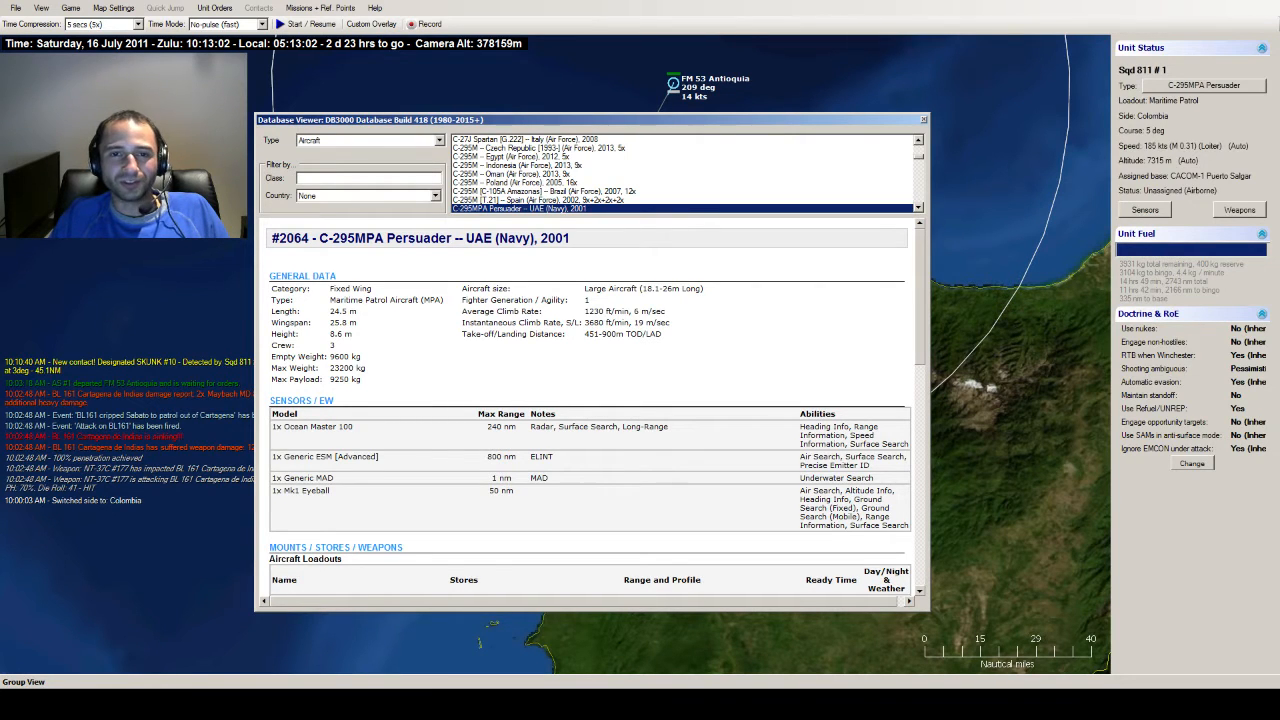
pyautogui.scroll(-3)
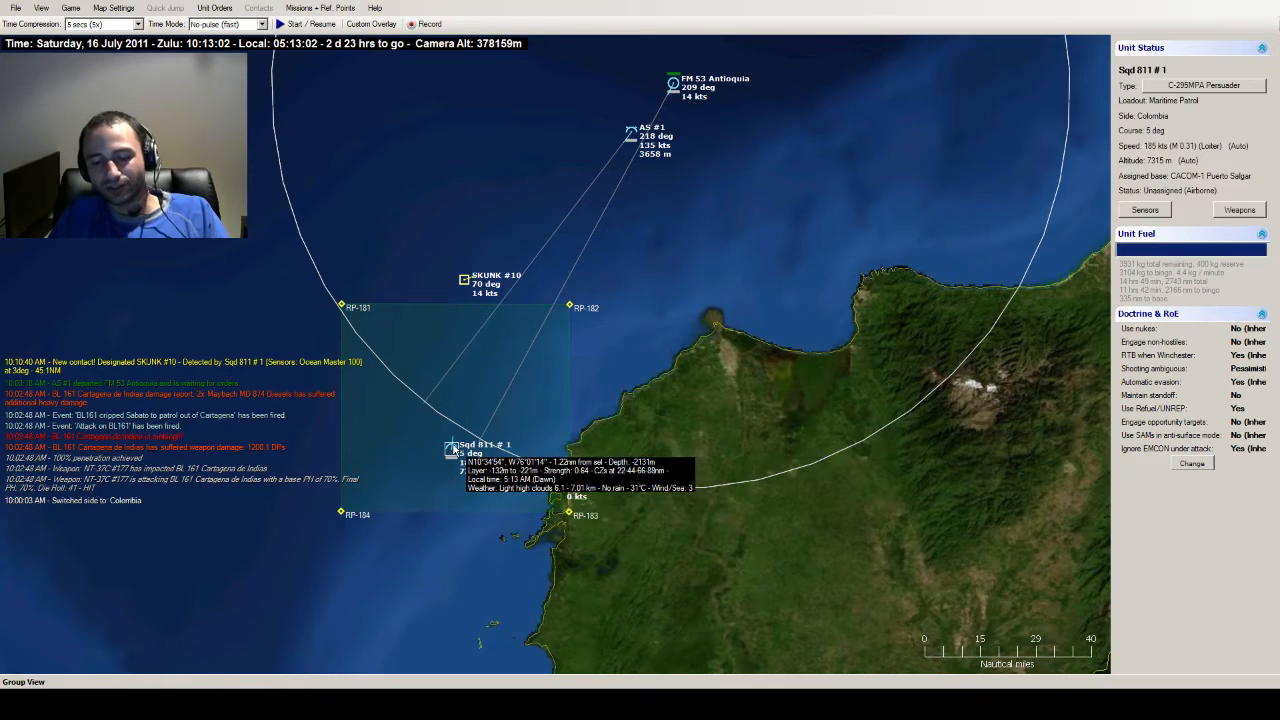
# - Zoom the map out and back in over the patrol area
pyautogui.click(1144, 210)
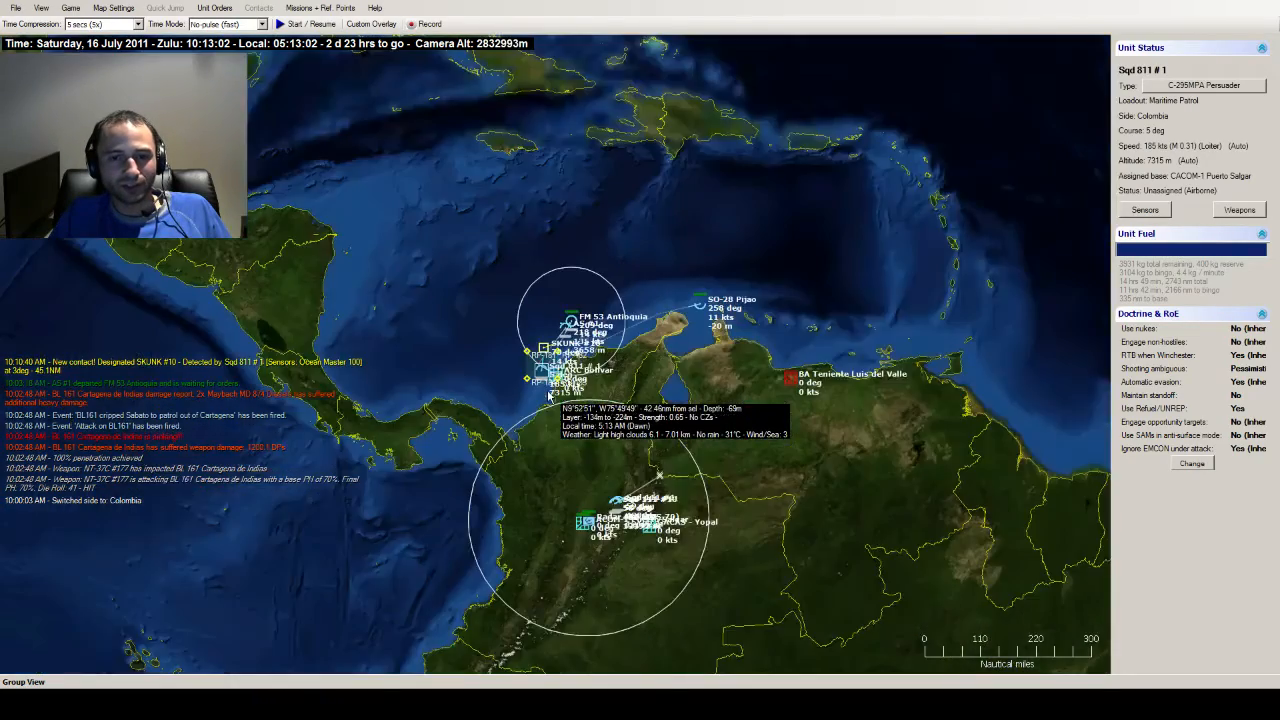
pyautogui.scroll(-3)
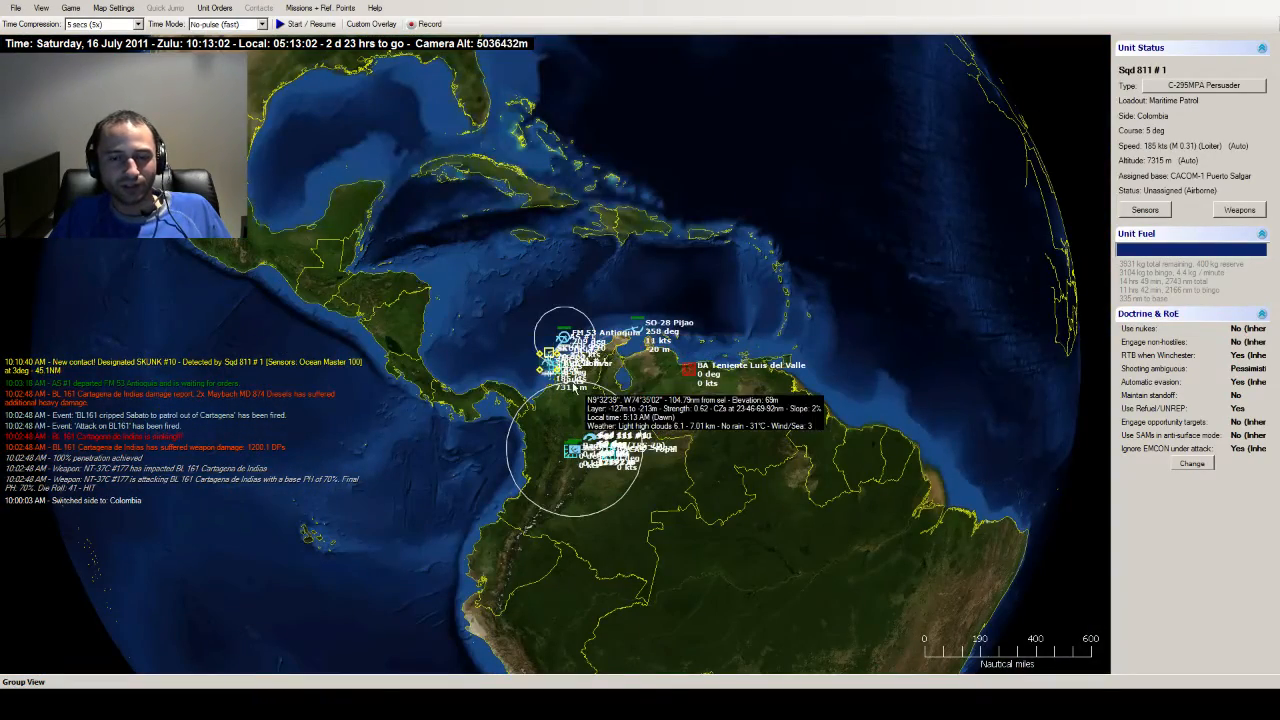
pyautogui.scroll(-3)
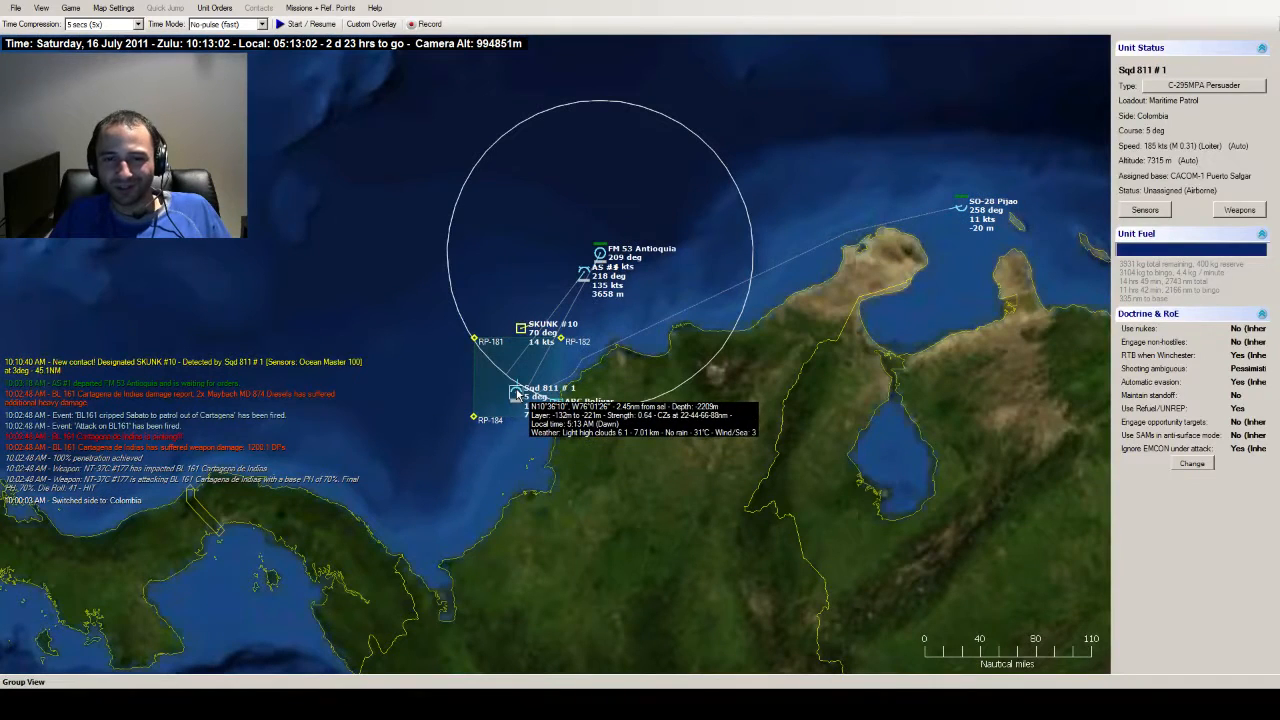
pyautogui.click(1144, 210)
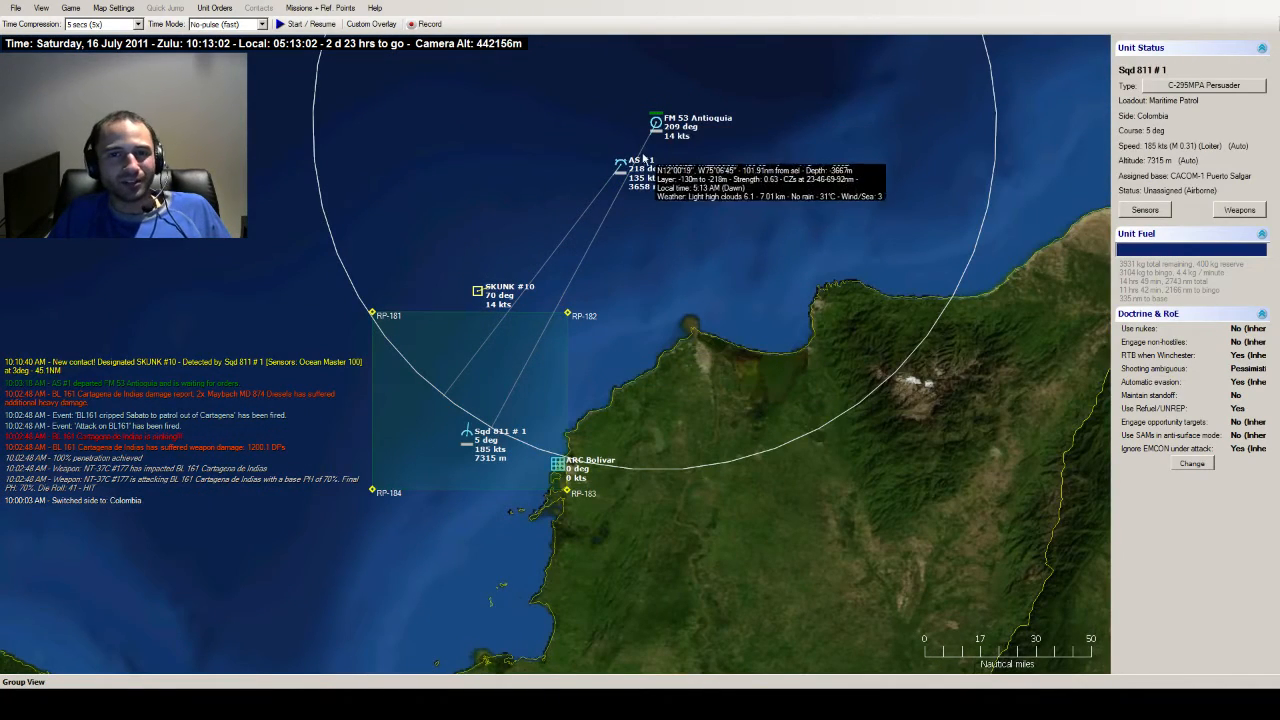
# - Check helicopter AS #1 and unknown contact SKUNK #10, then resume the simulation
pyautogui.click(620, 164)
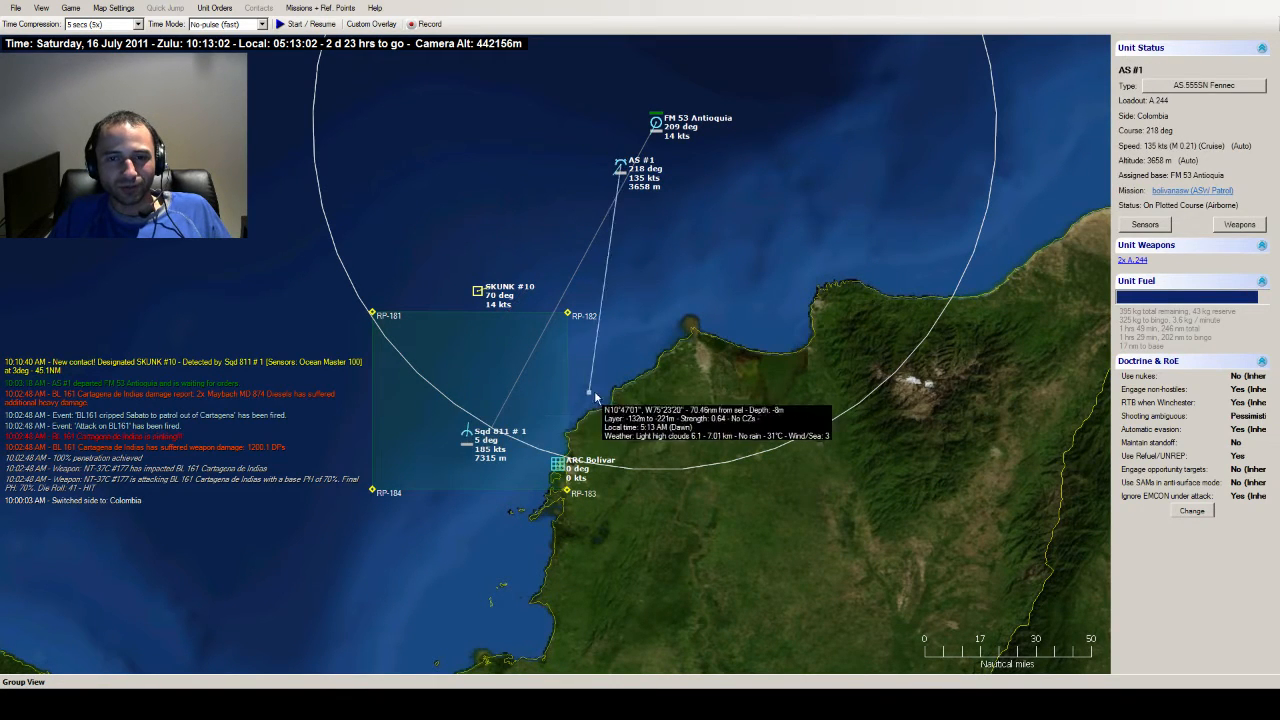
pyautogui.moveTo(628, 452)
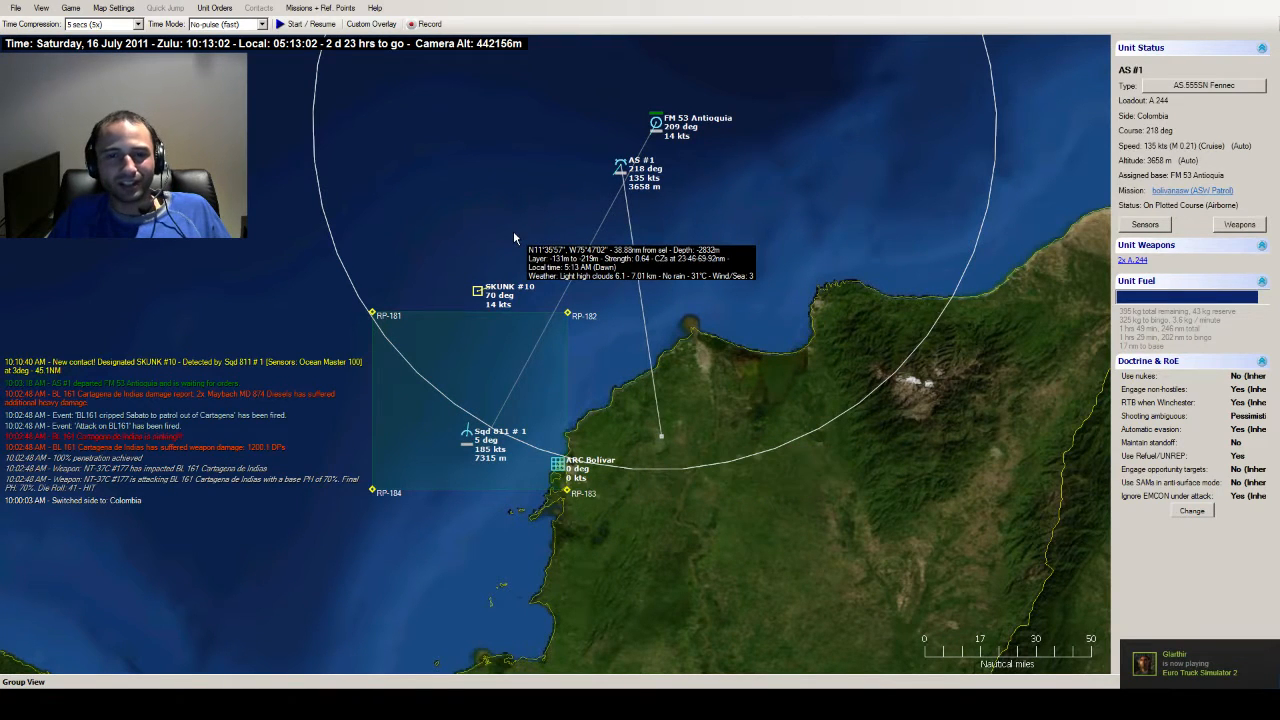
pyautogui.click(478, 292)
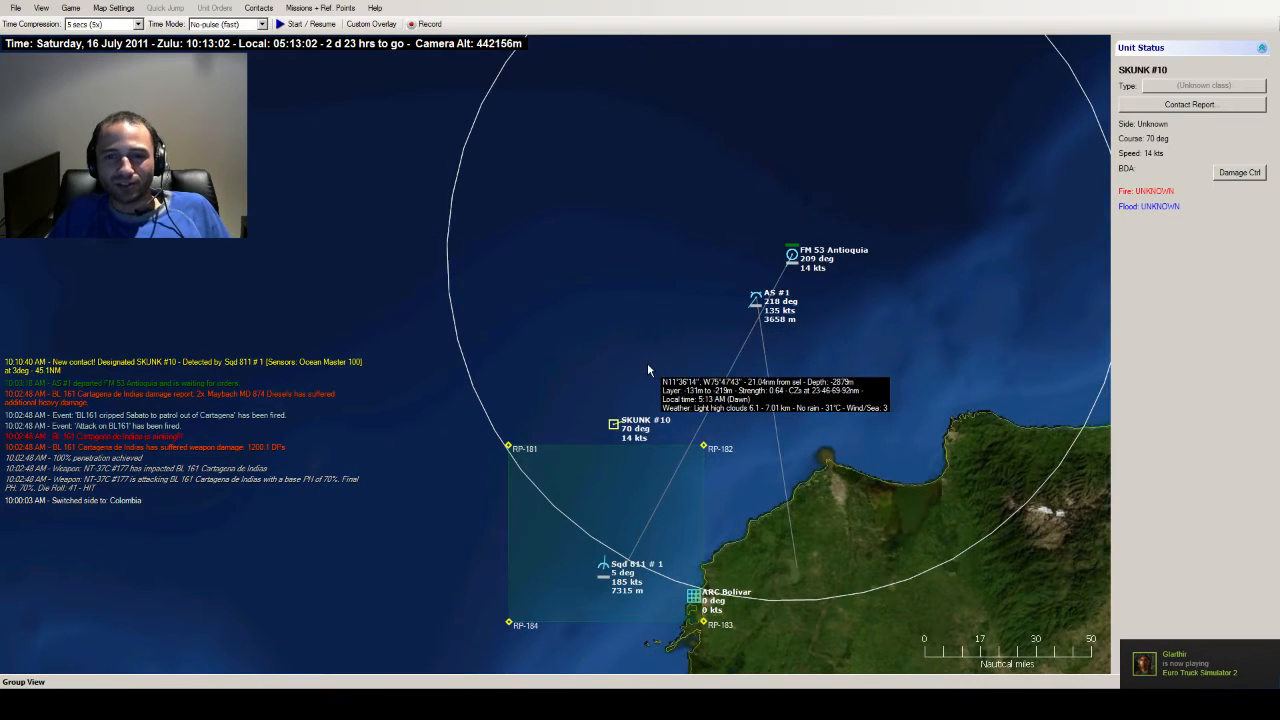
pyautogui.click(300, 24)
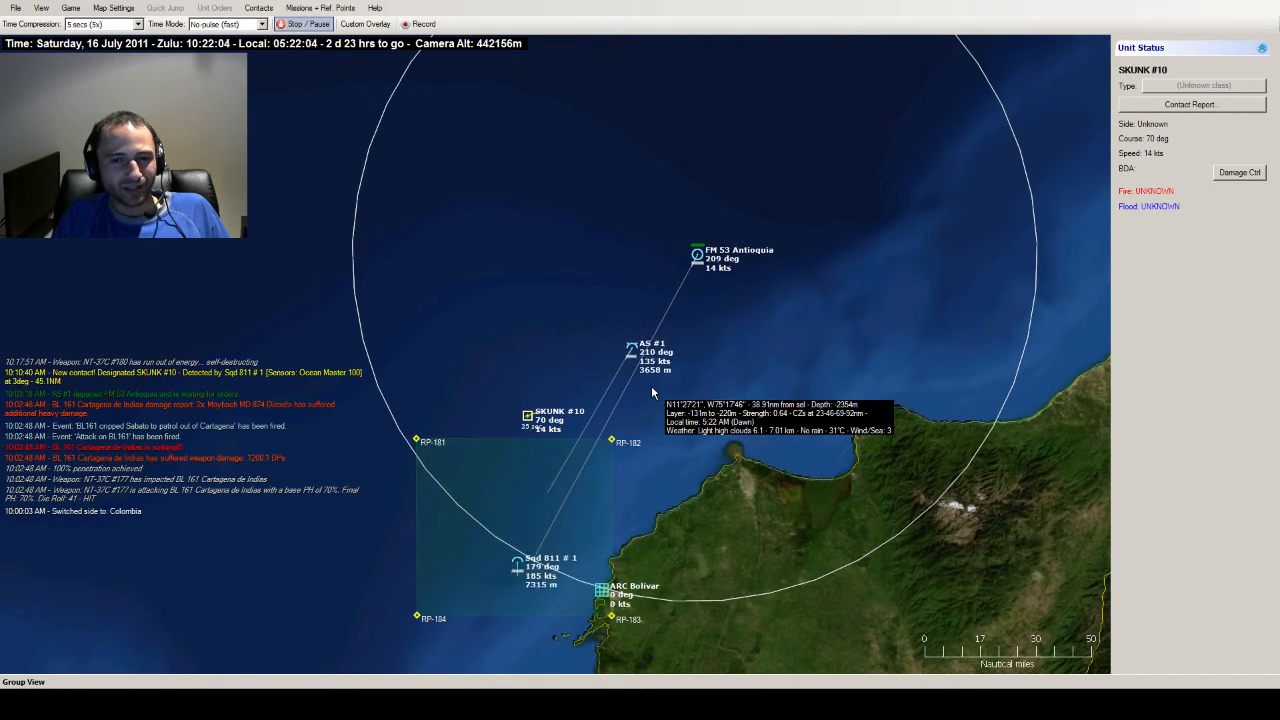
# - Look around the map, then unpause the scenario so the clock runs to 10:25:30 Zulu
pyautogui.click(304, 24)
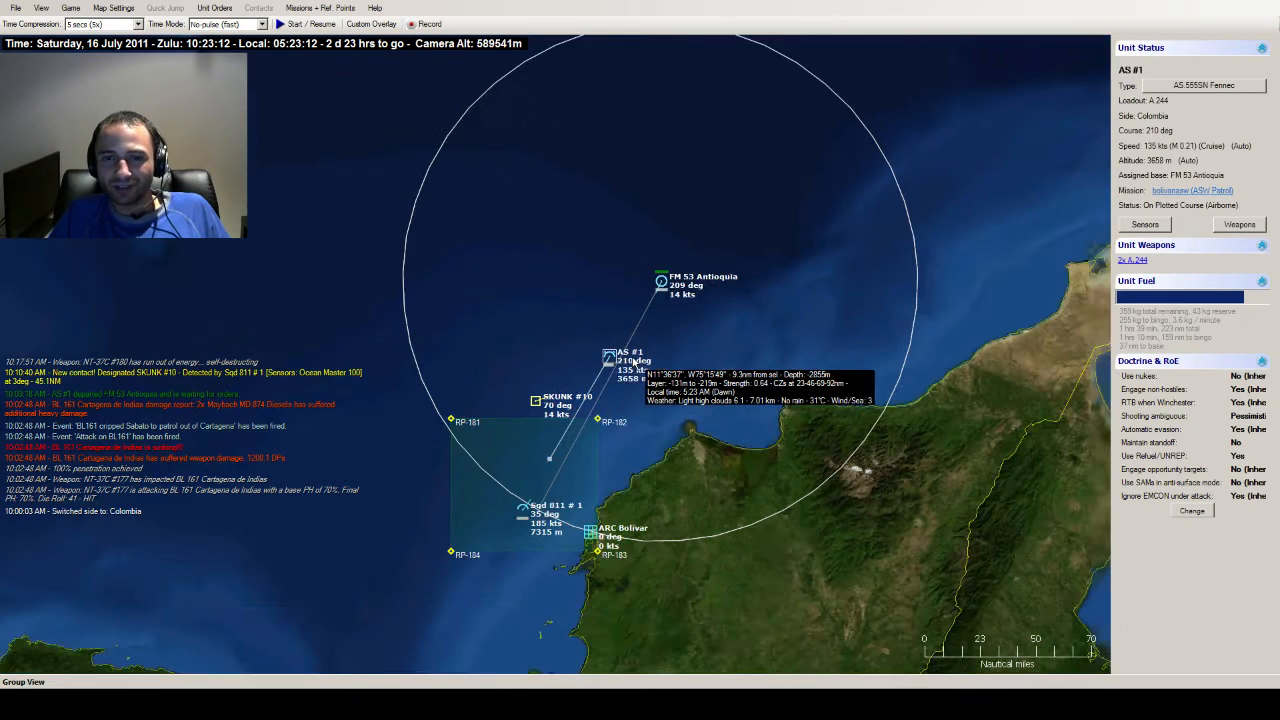
pyautogui.click(116, 8)
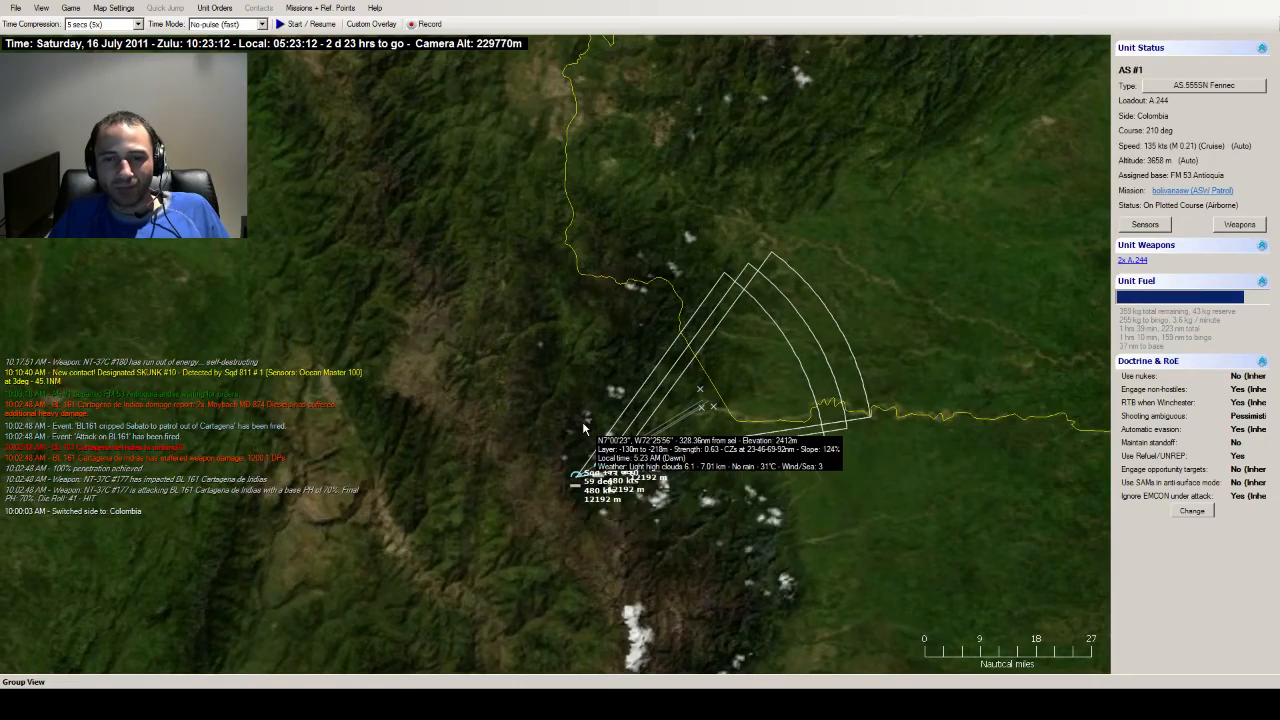
pyautogui.scroll(-3)
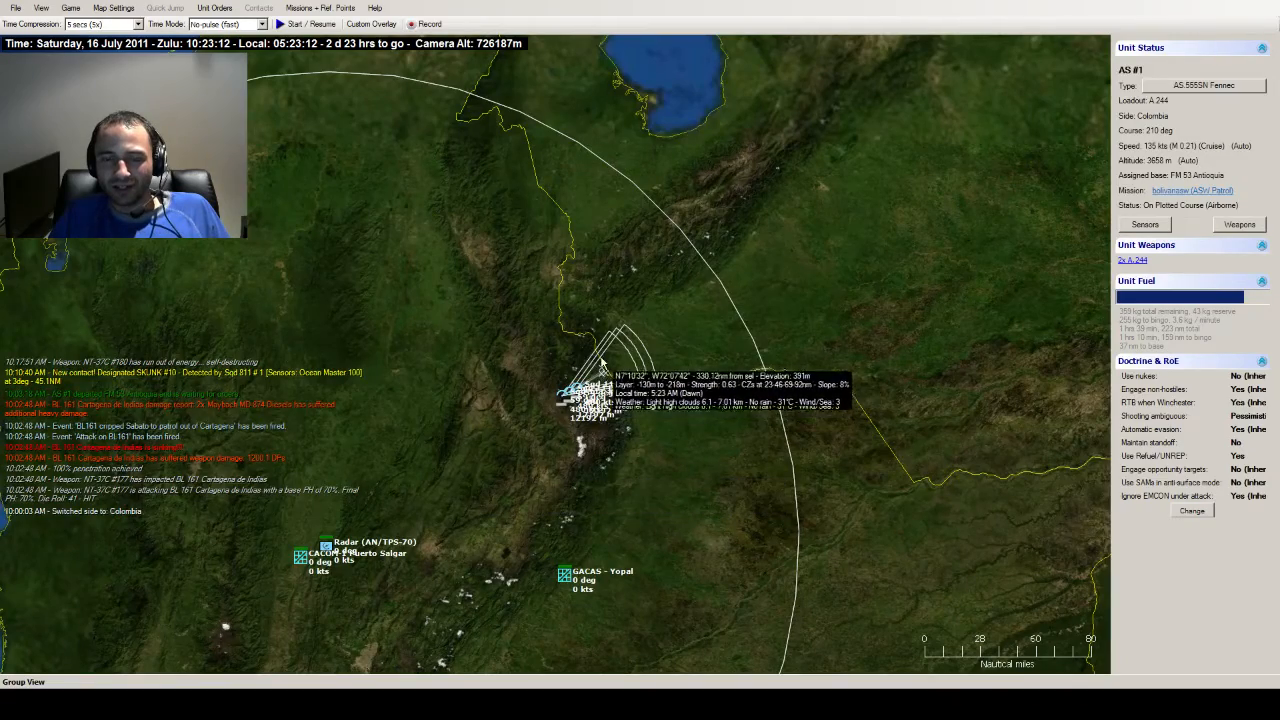
pyautogui.scroll(-3)
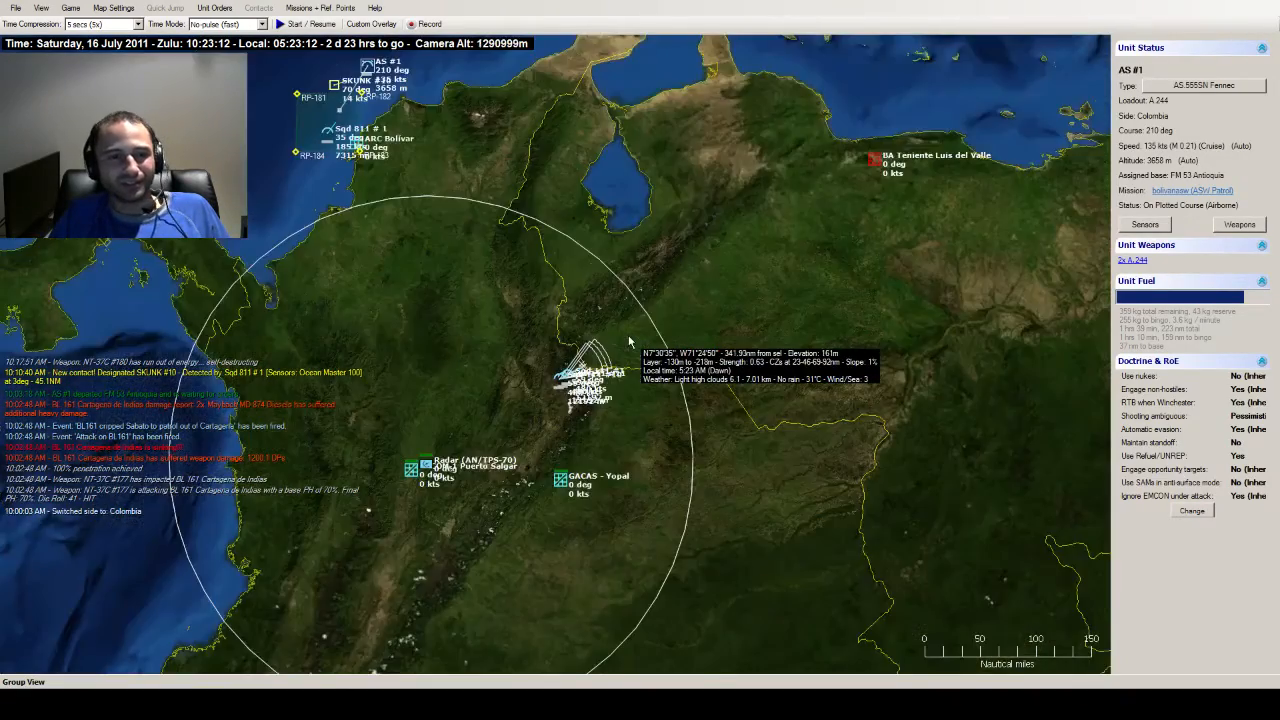
pyautogui.scroll(-3)
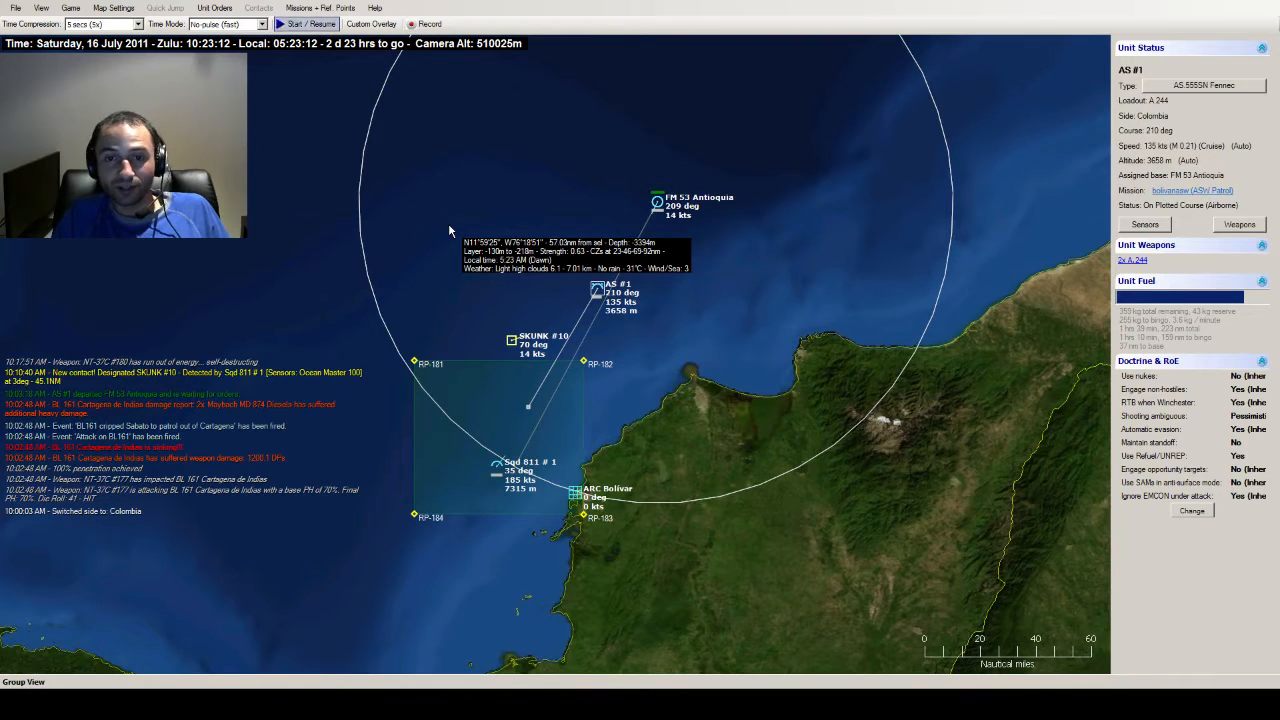
pyautogui.click(308, 24)
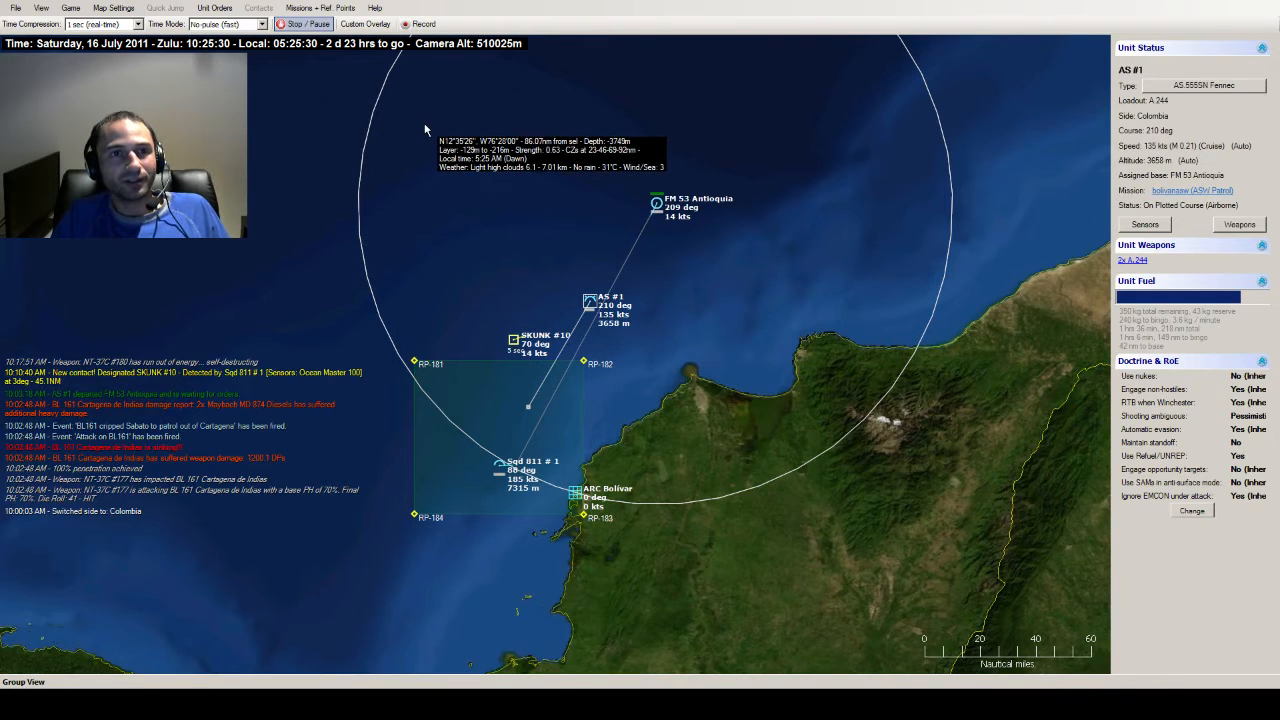
# - Bring up the Throttle & Altitude settings for helicopter AS #1 from its orders menu
pyautogui.rightClick(590, 304)
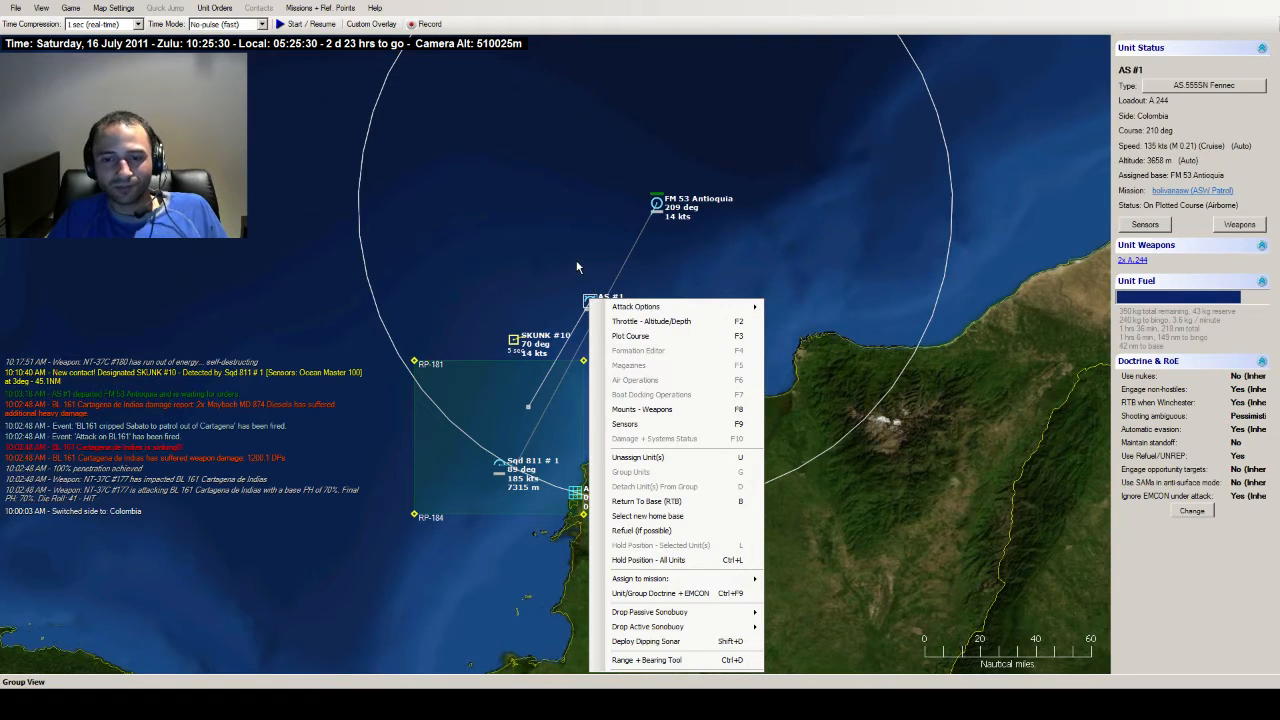
pyautogui.click(624, 424)
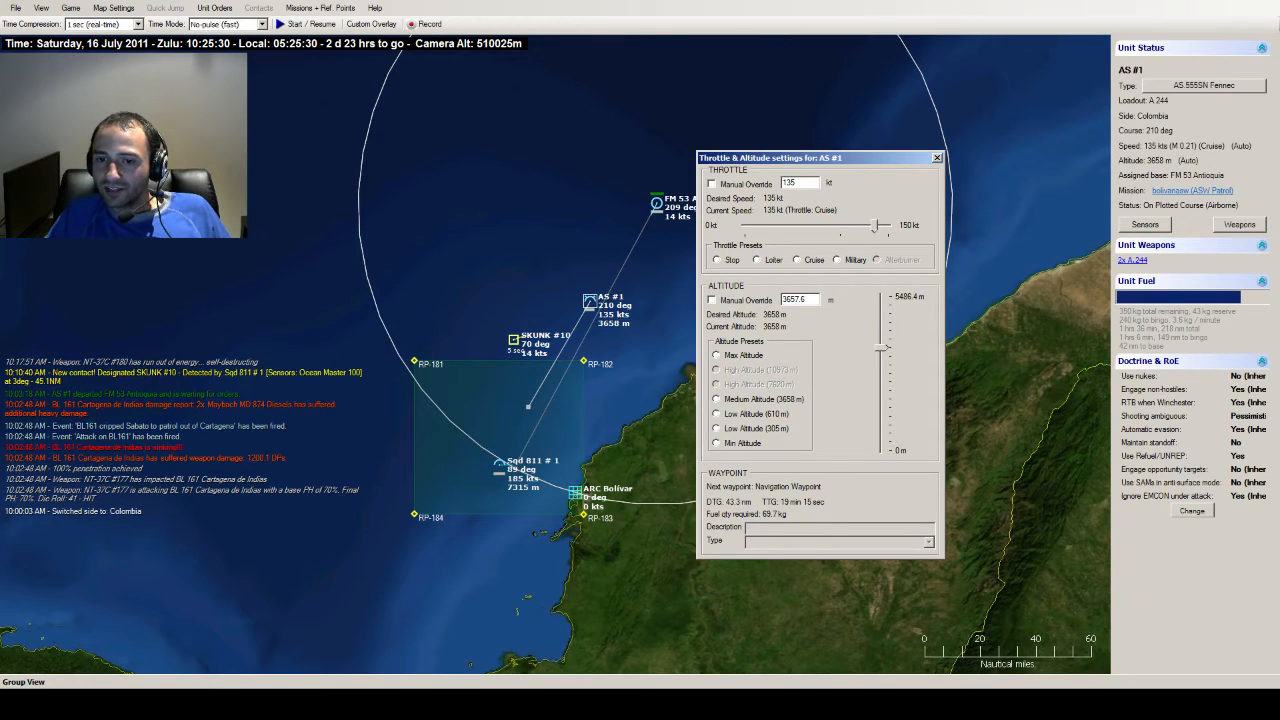
# - Close the Throttle & Altitude window and zoom out over contact SKUNK #10
pyautogui.click(716, 444)
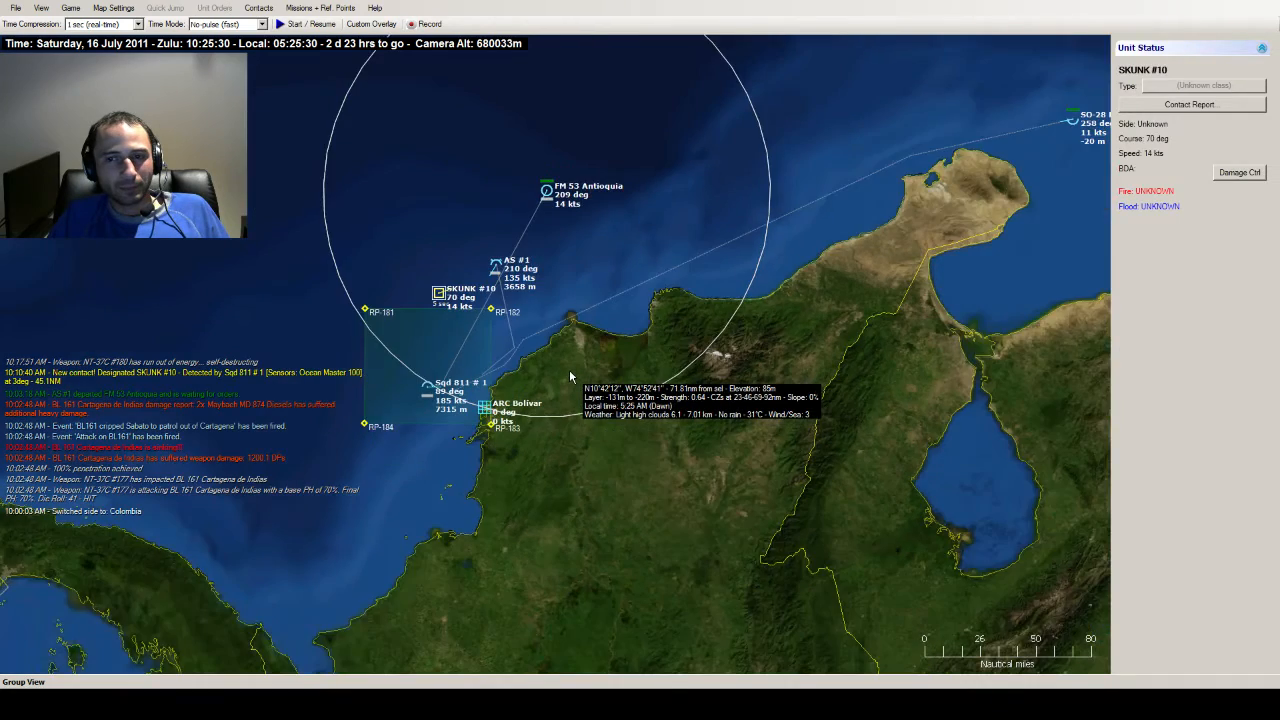
pyautogui.scroll(-3)
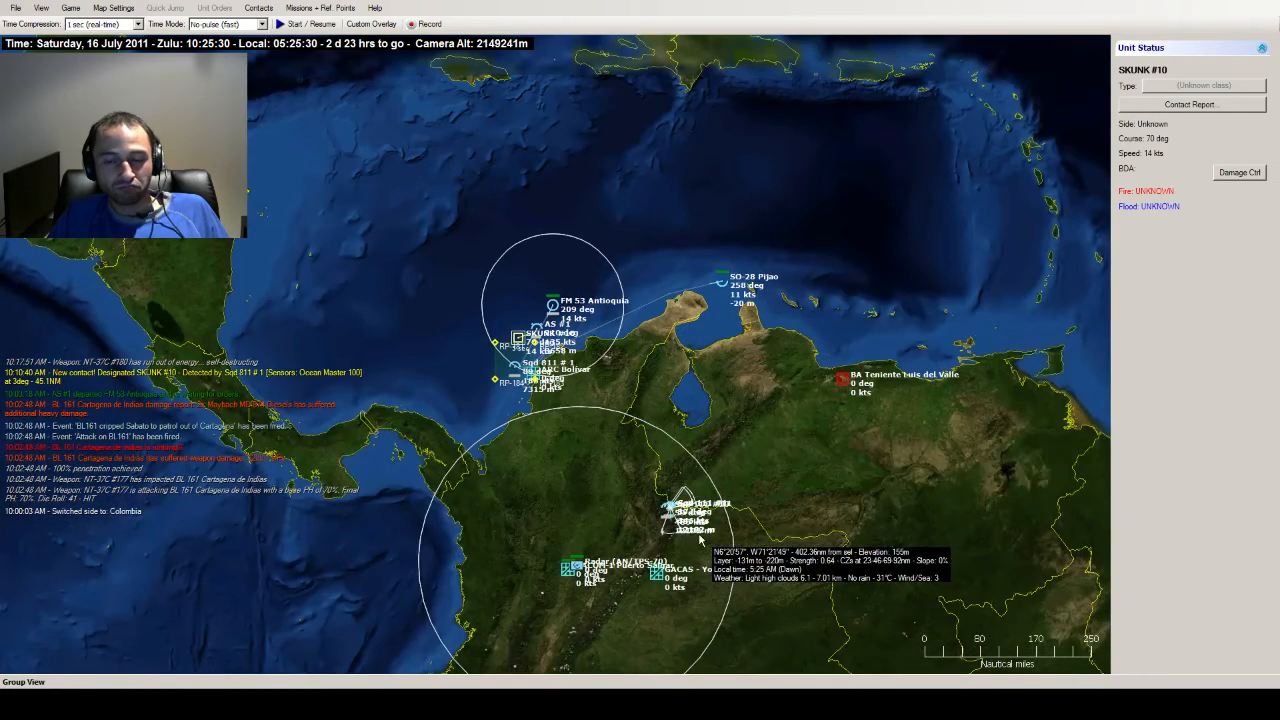
# - Resume the scenario clock briefly, then pause it again at 10:29:12 Zulu
pyautogui.click(300, 24)
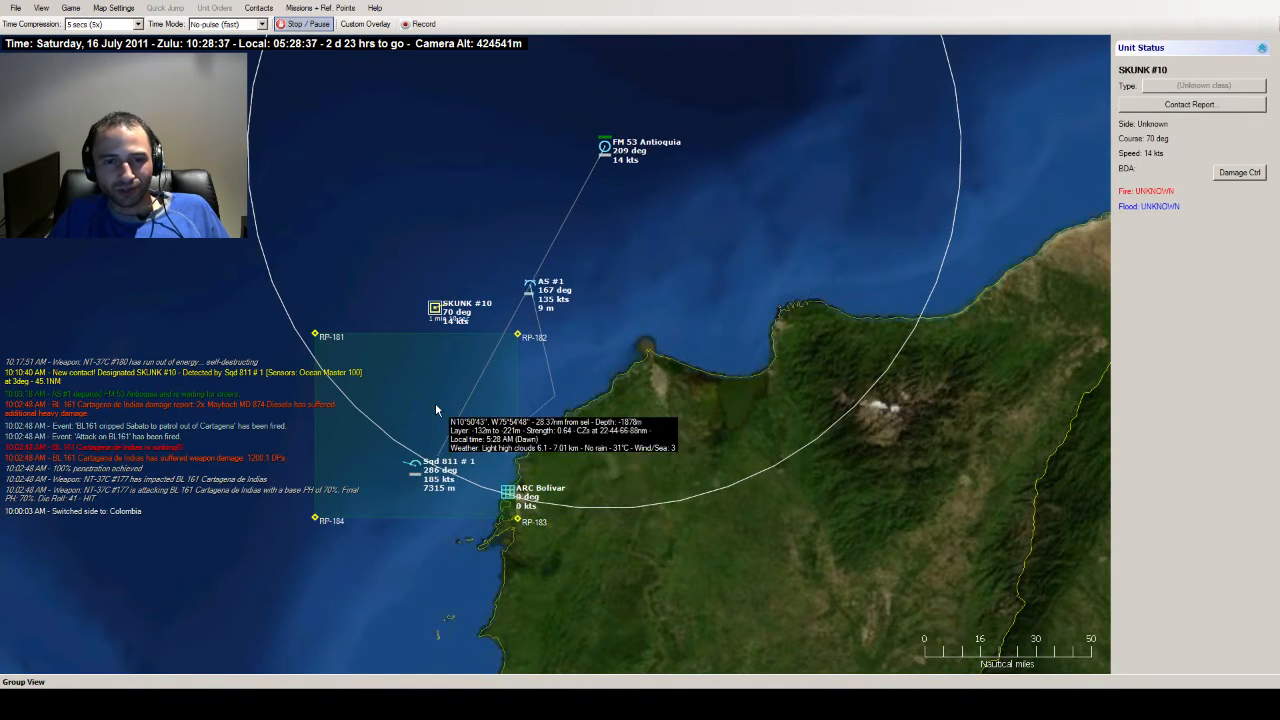
pyautogui.click(304, 24)
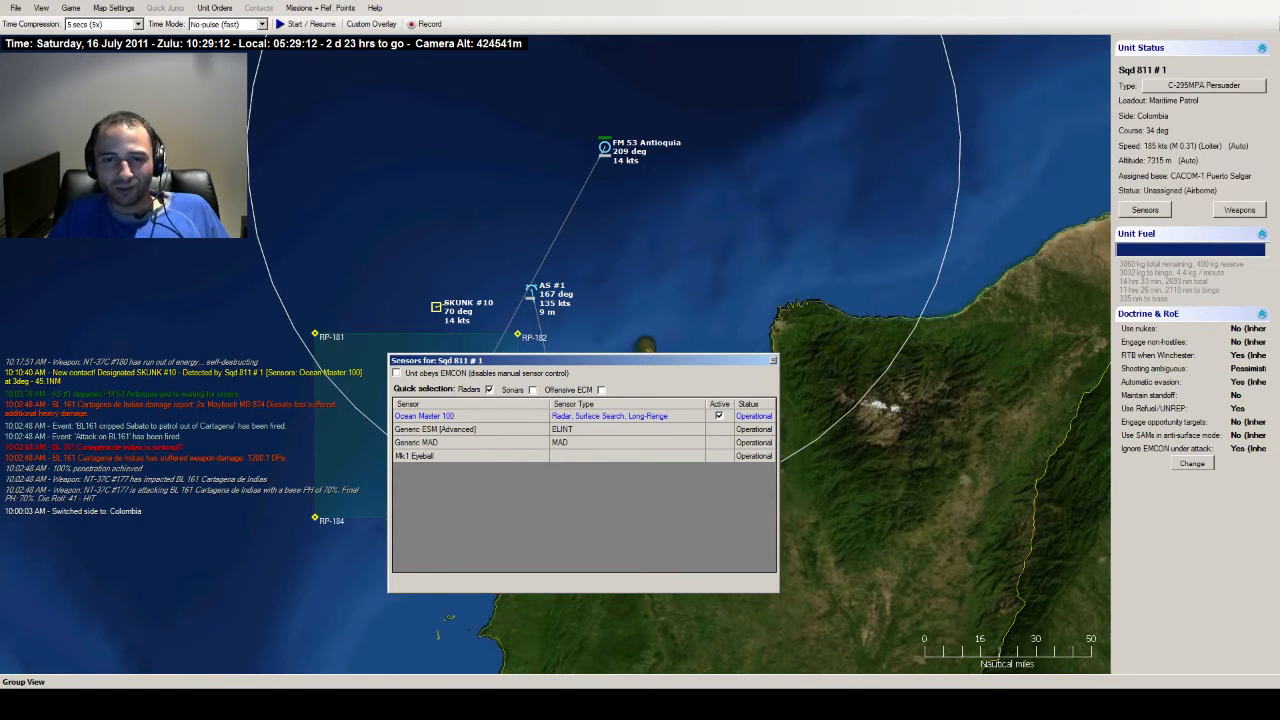
pyautogui.moveTo(930, 384)
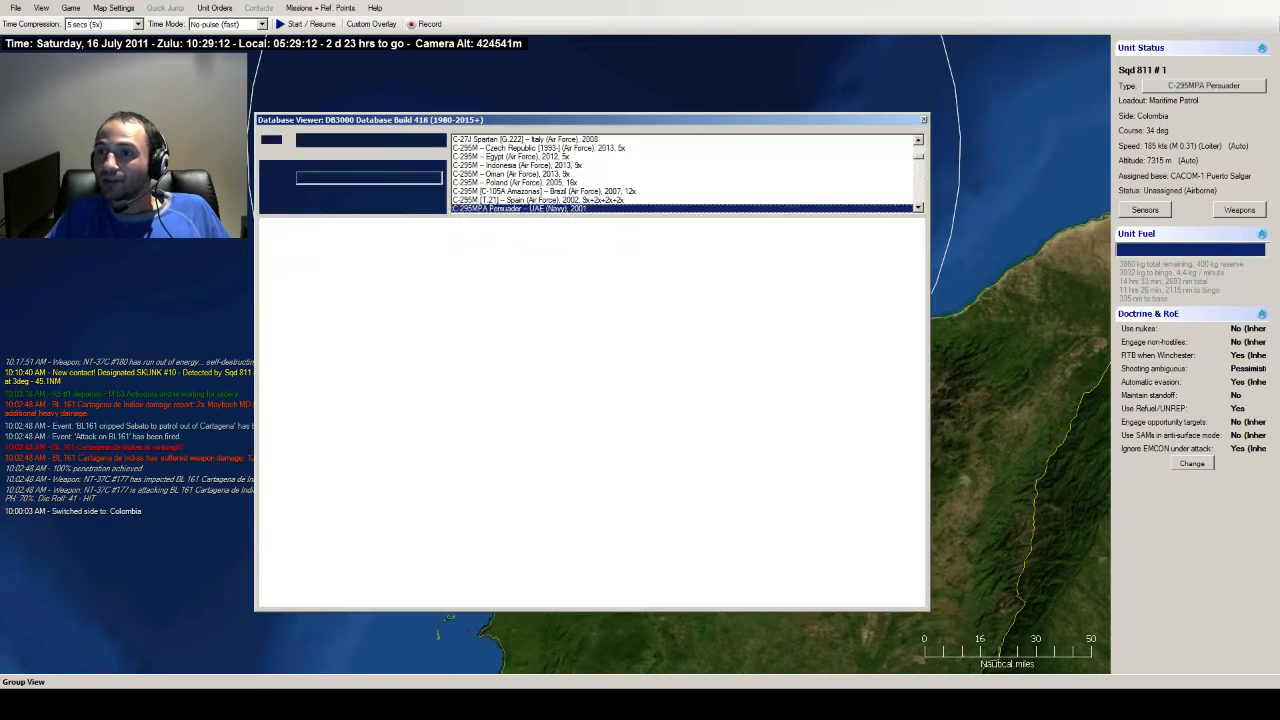
# - Review the C-295MPA Persuader database record, then close the Database Viewer
pyautogui.click(518, 208)
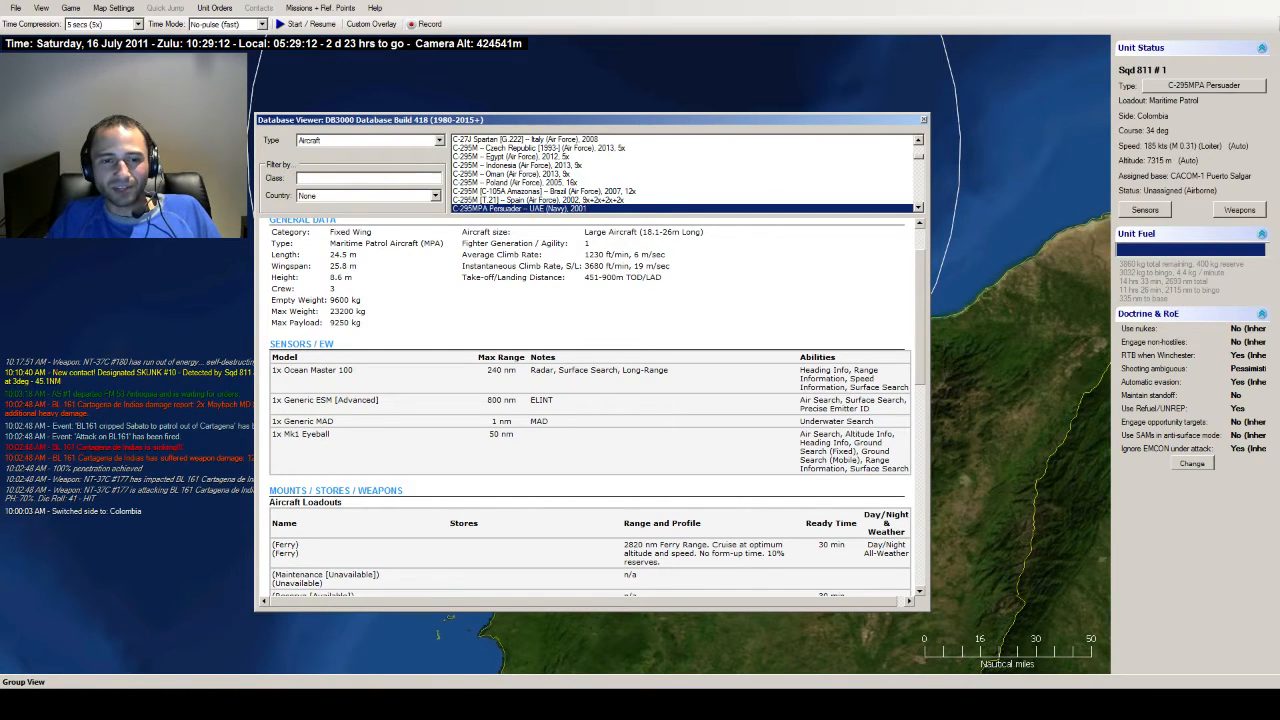
pyautogui.scroll(-3)
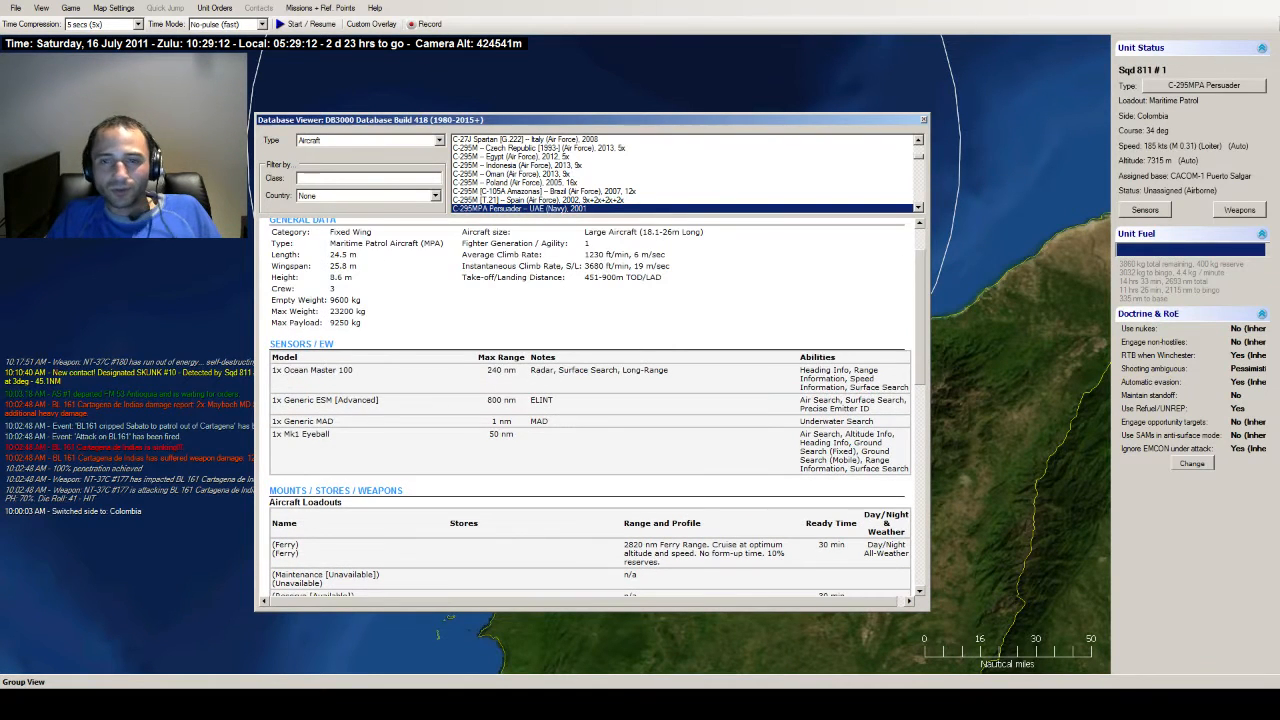
pyautogui.click(920, 120)
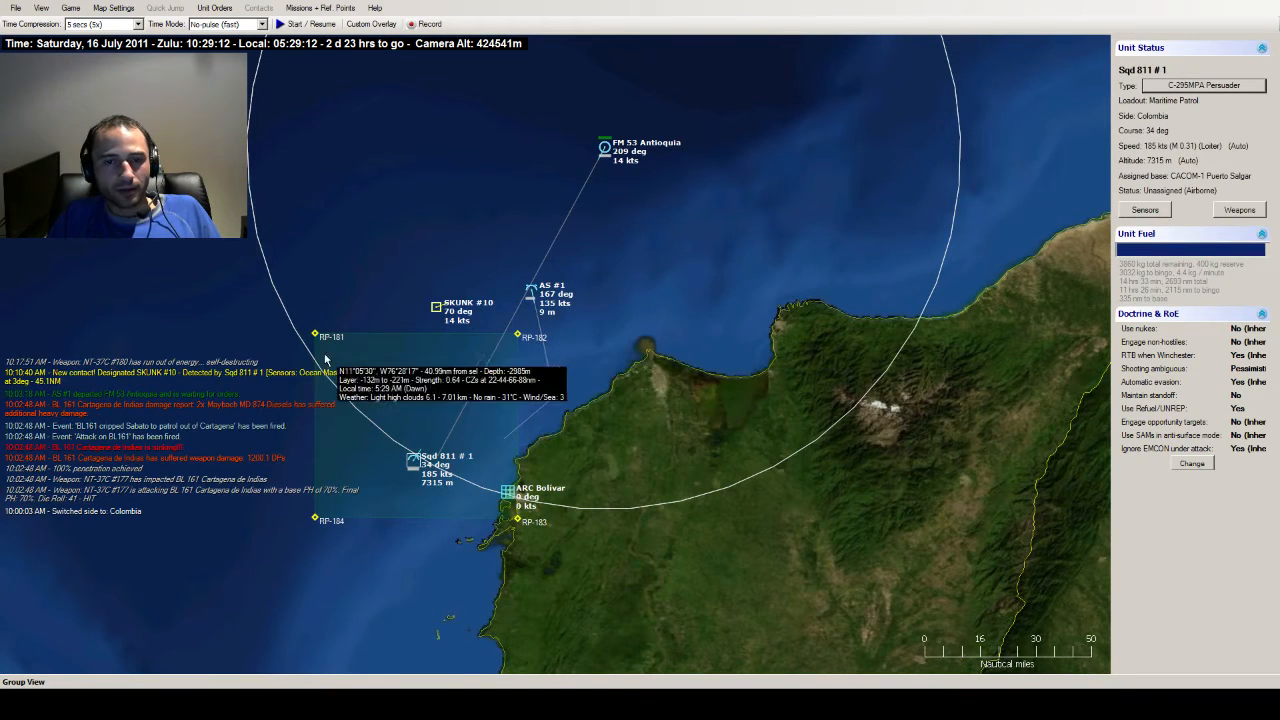
pyautogui.moveTo(460, 428)
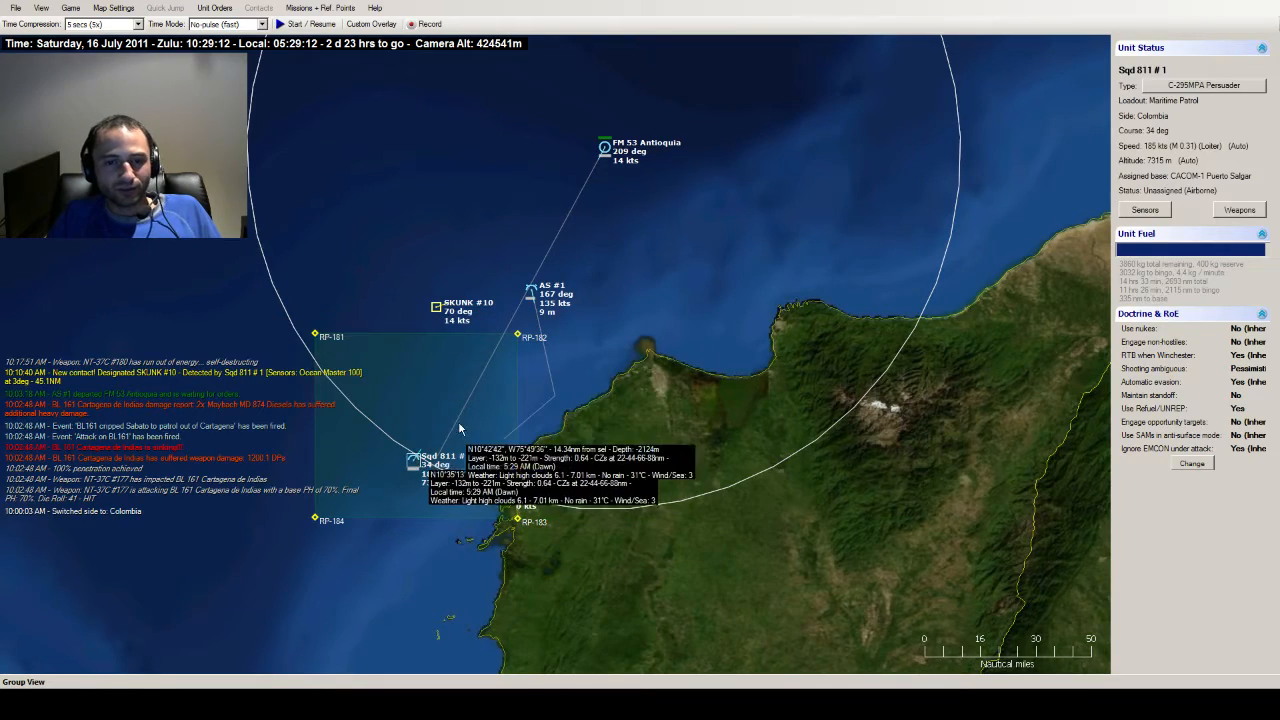
pyautogui.scroll(-3)
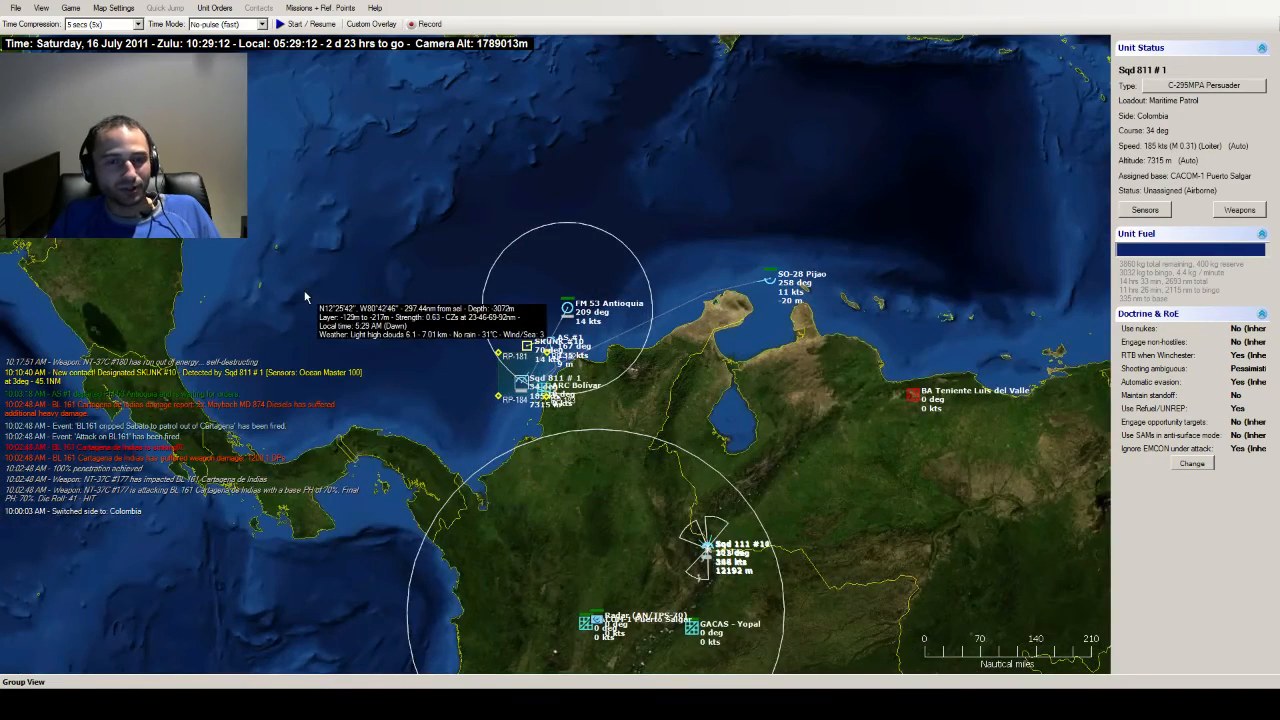
pyautogui.moveTo(320, 284)
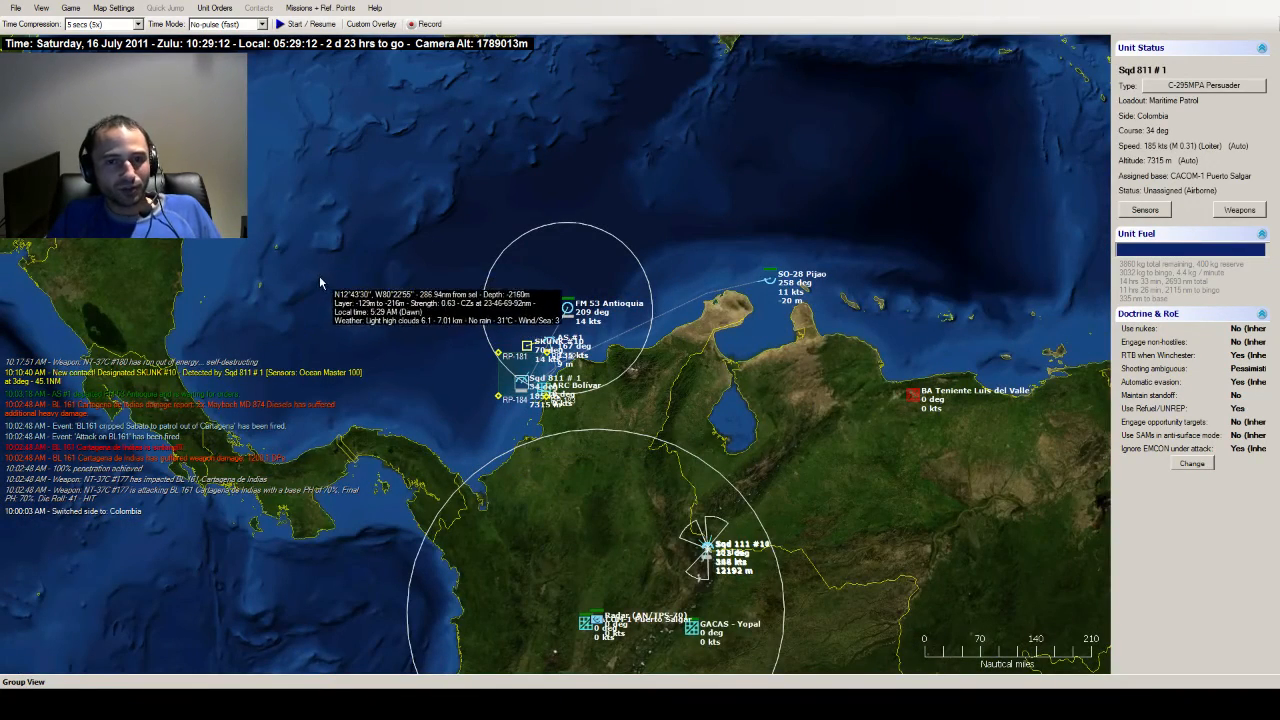
pyautogui.moveTo(356, 312)
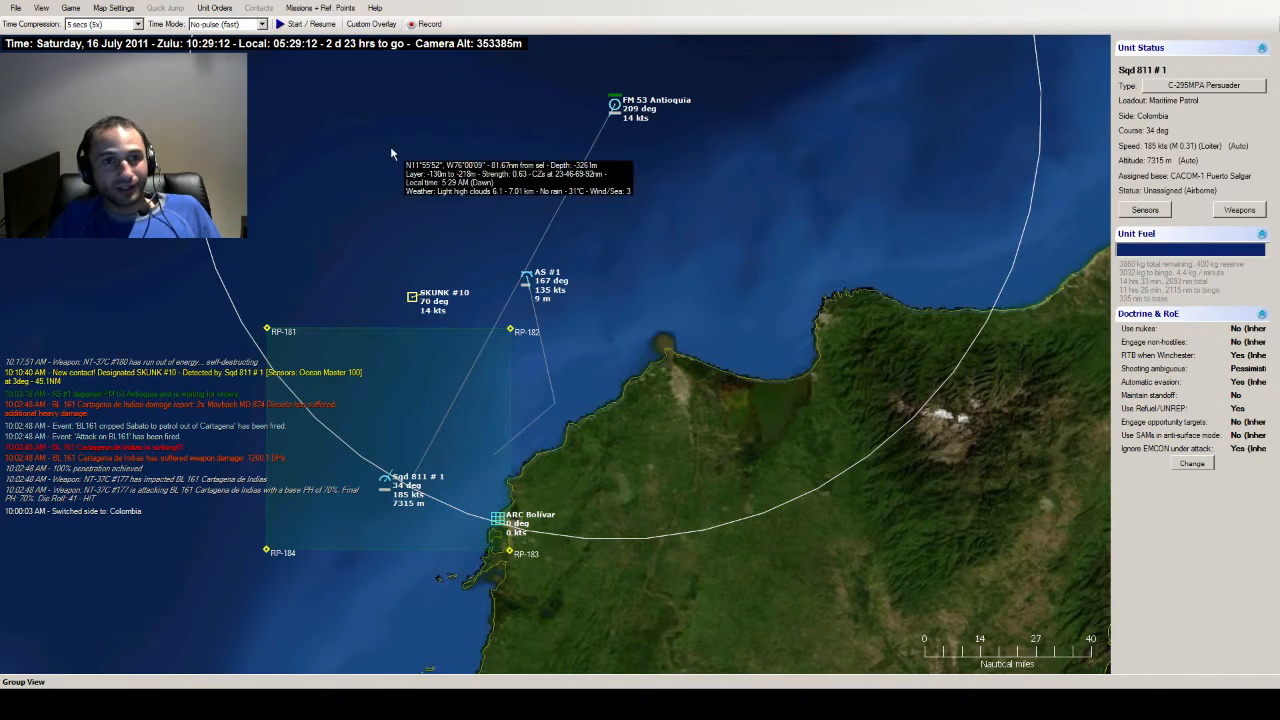
pyautogui.click(296, 24)
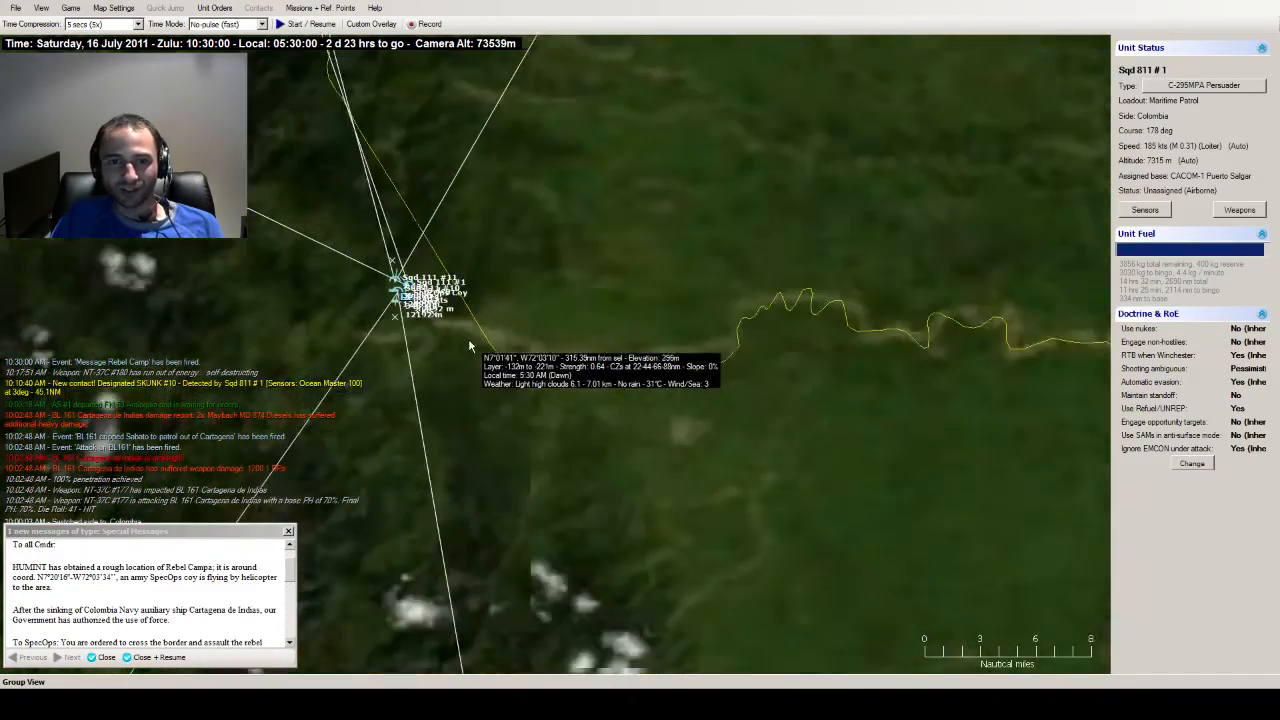
# - Zoom the map toward the inland SpecOps Coy and Sqd 111 helicopters after the auto-pause
pyautogui.scroll(-3)
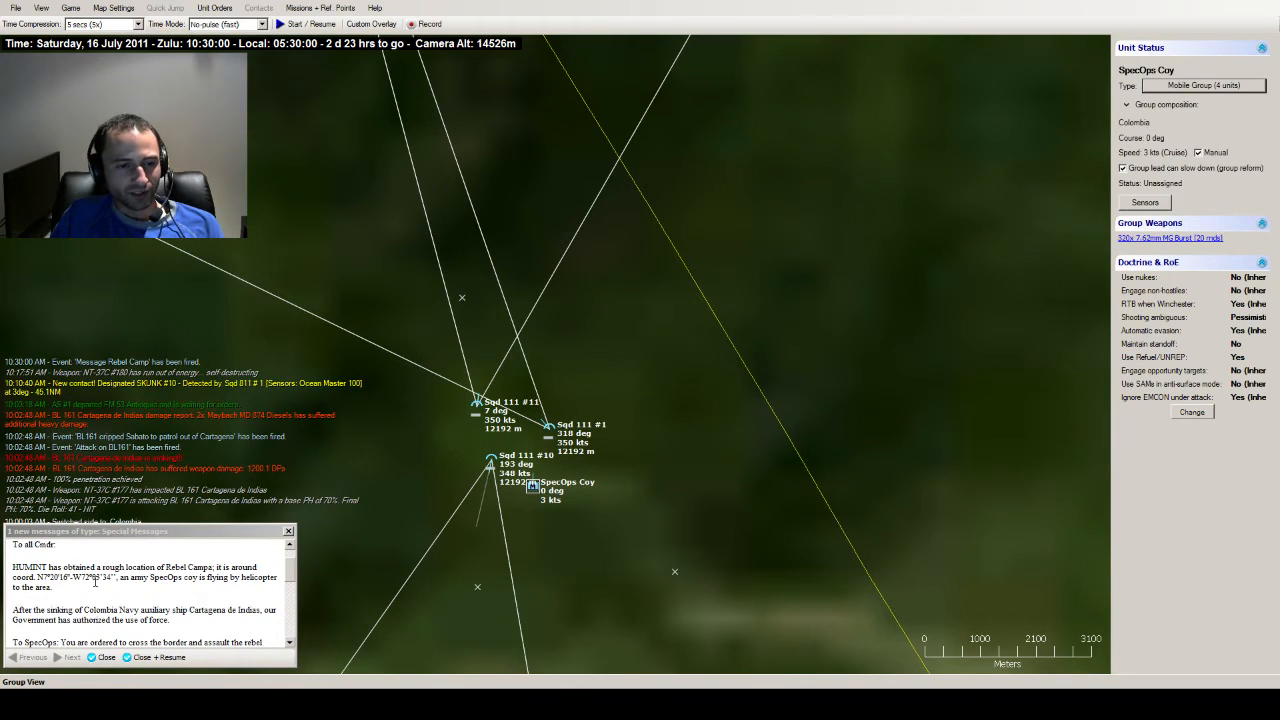
pyautogui.moveTo(784, 426)
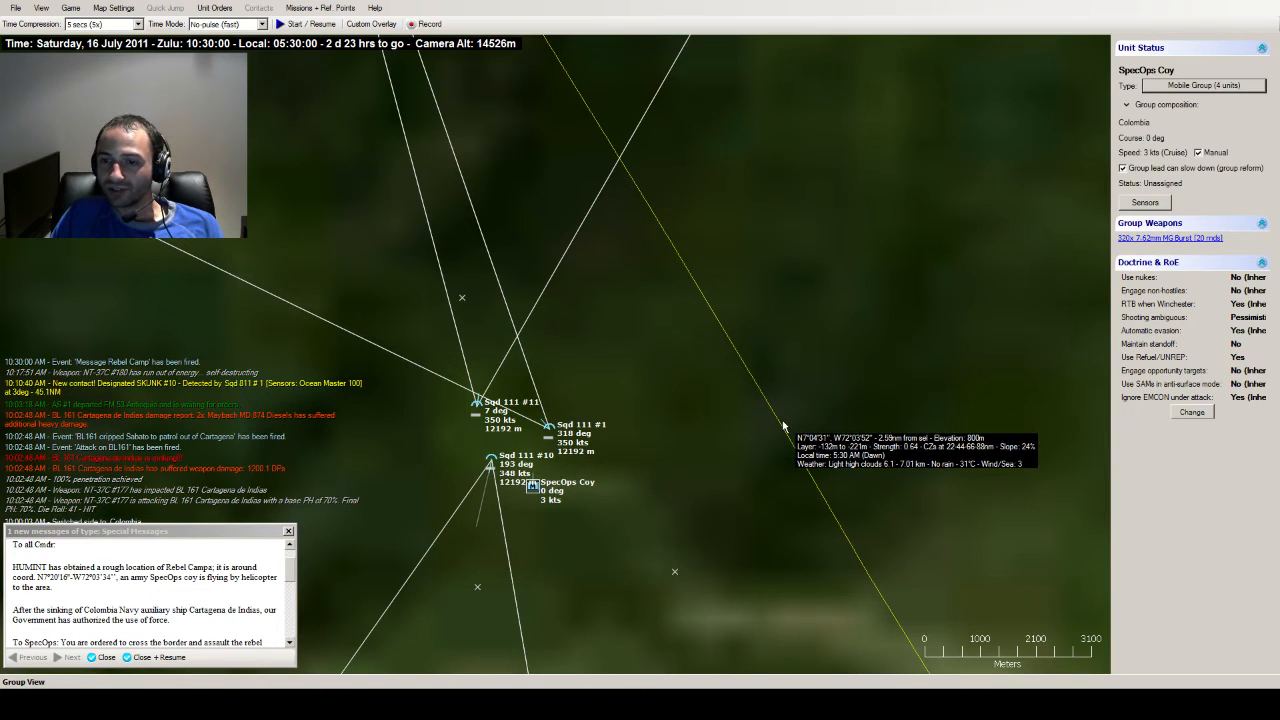
pyautogui.moveTo(760, 430)
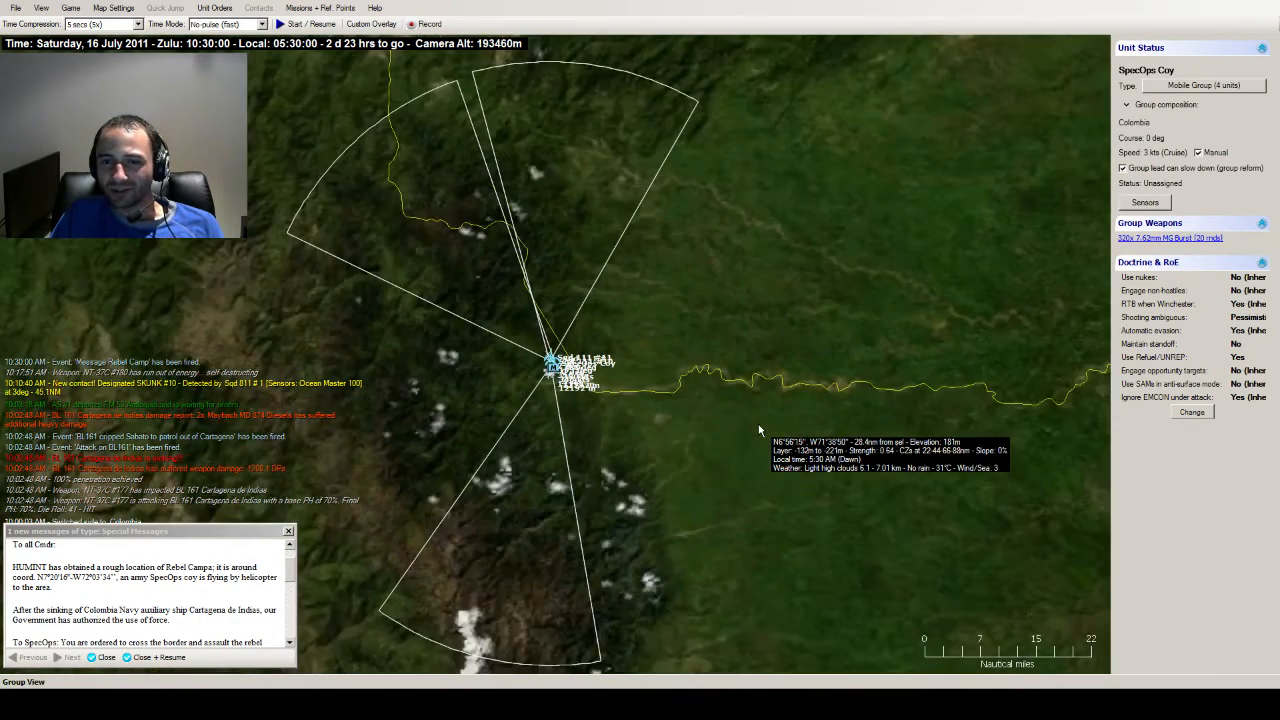
pyautogui.scroll(-3)
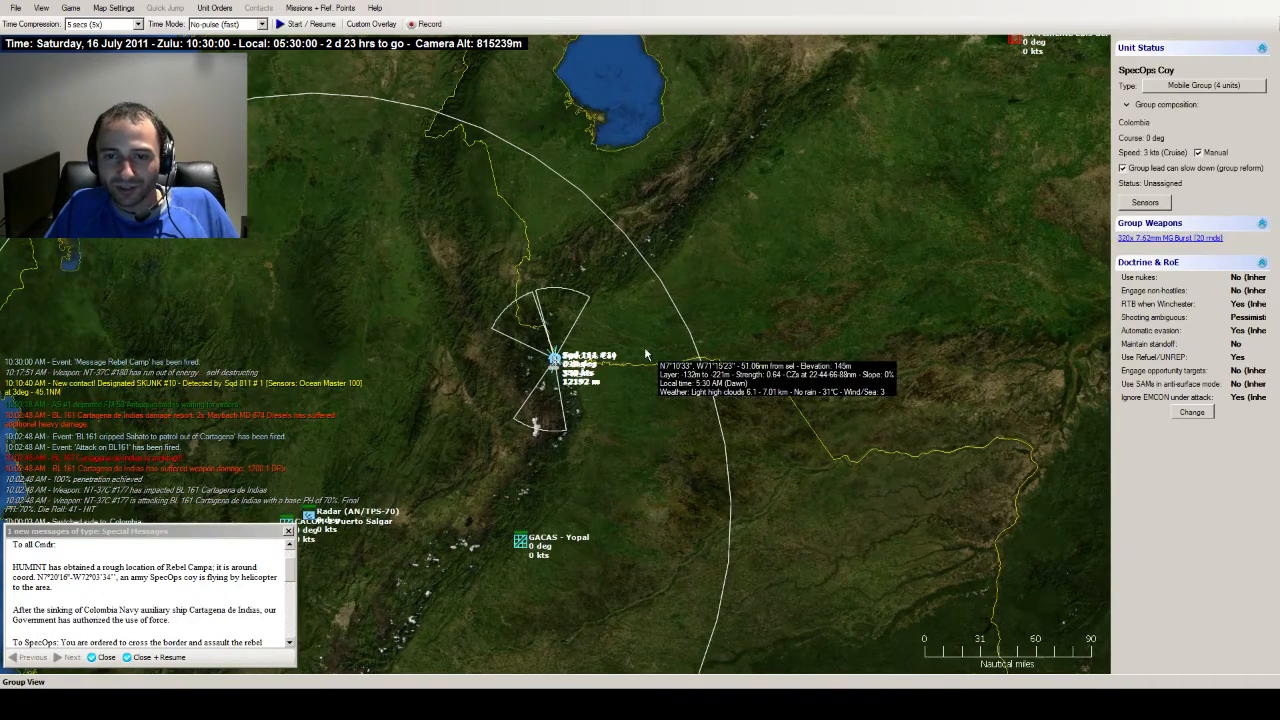
pyautogui.moveTo(648, 412)
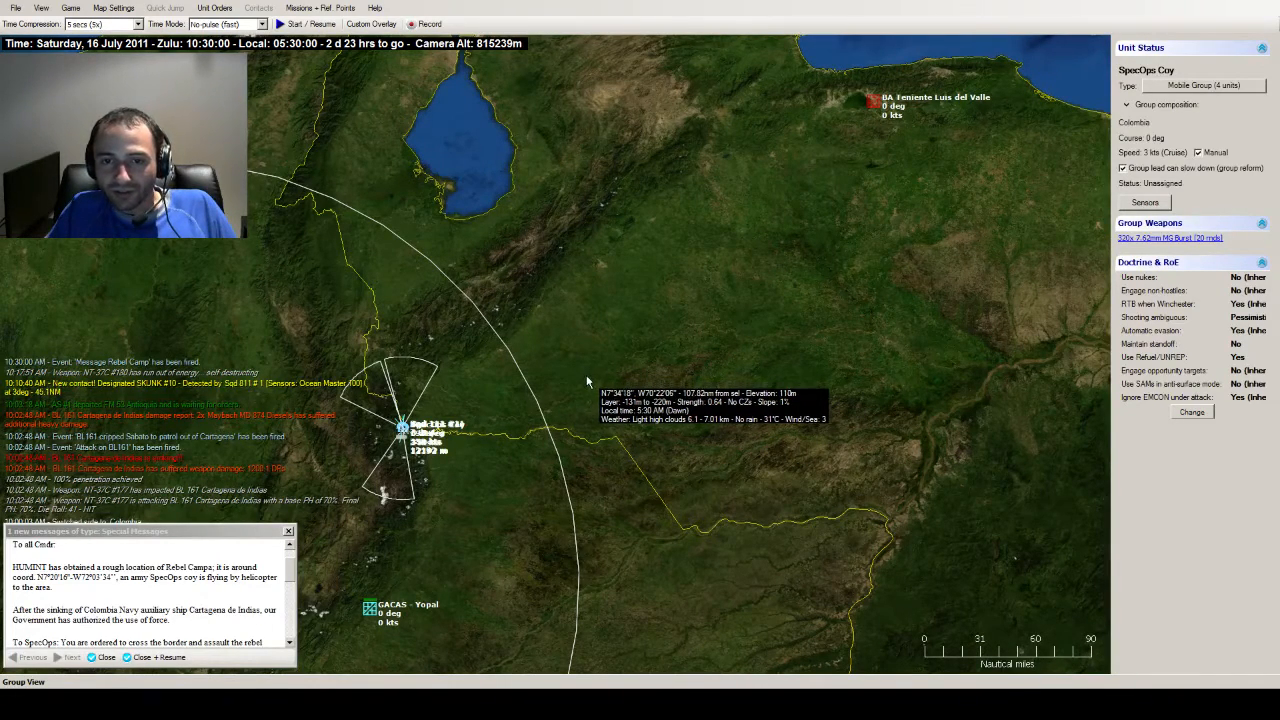
pyautogui.moveTo(584, 404)
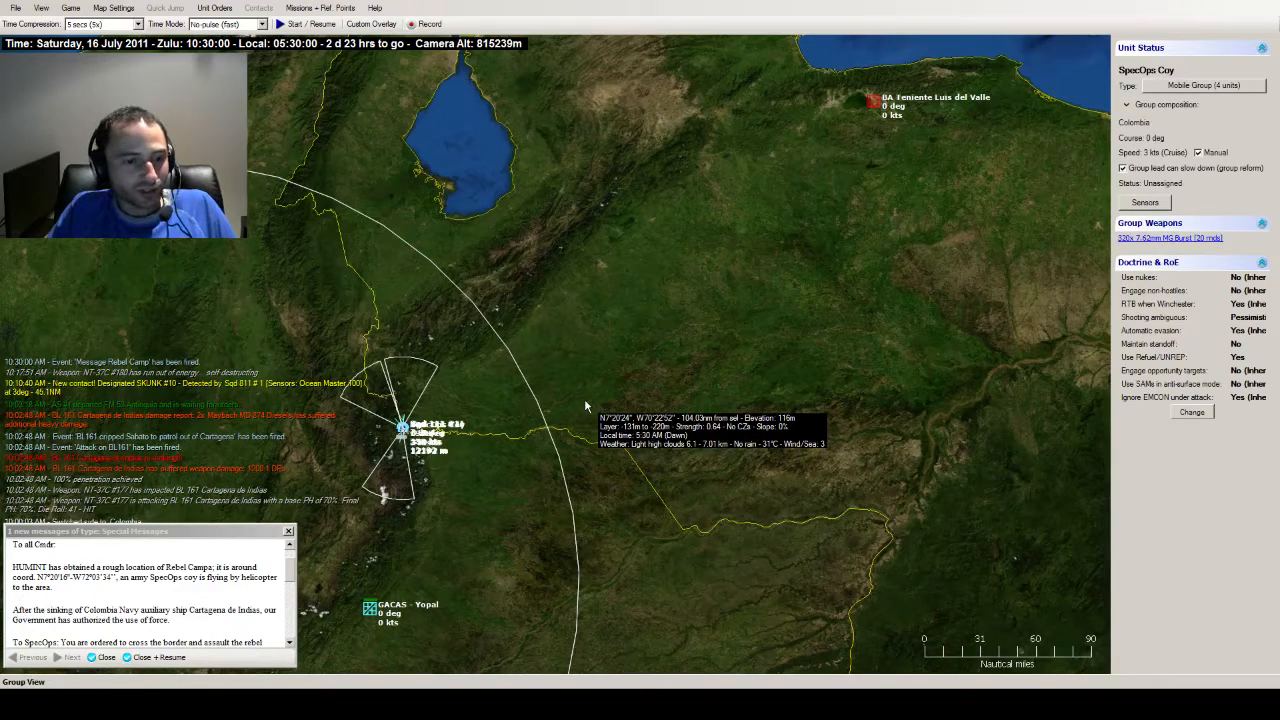
pyautogui.moveTo(588, 414)
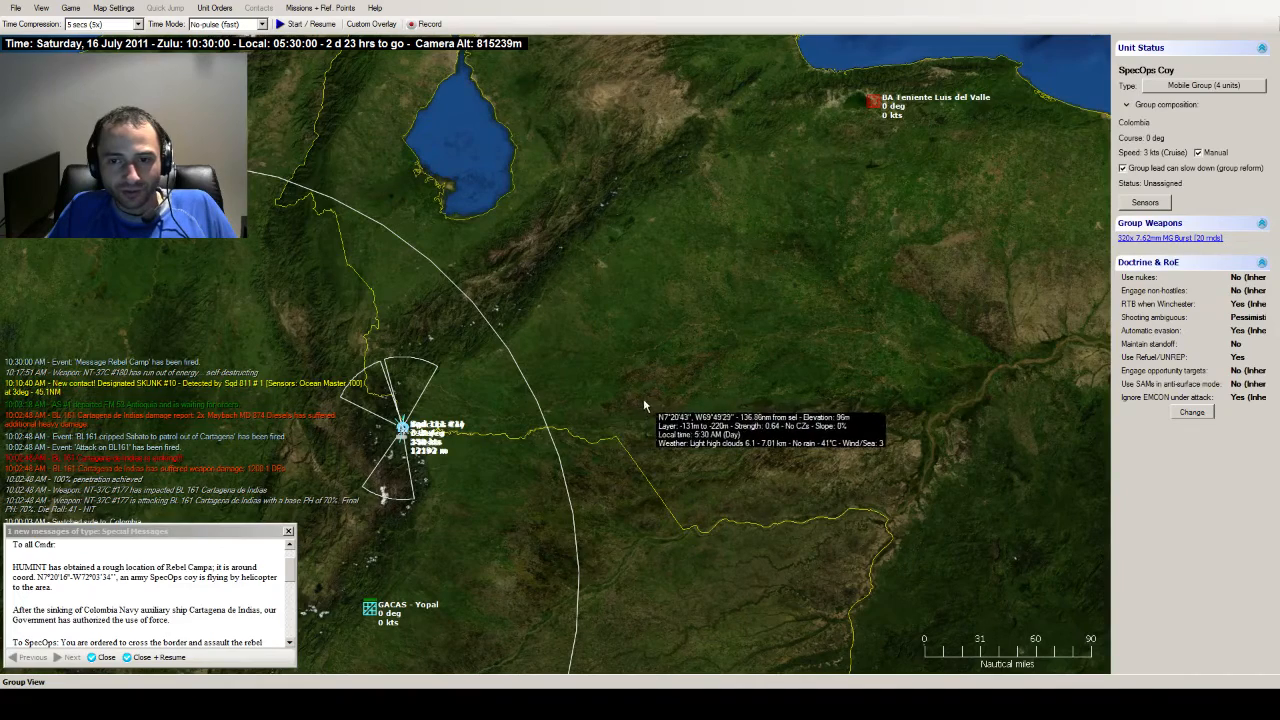
pyautogui.moveTo(480, 404)
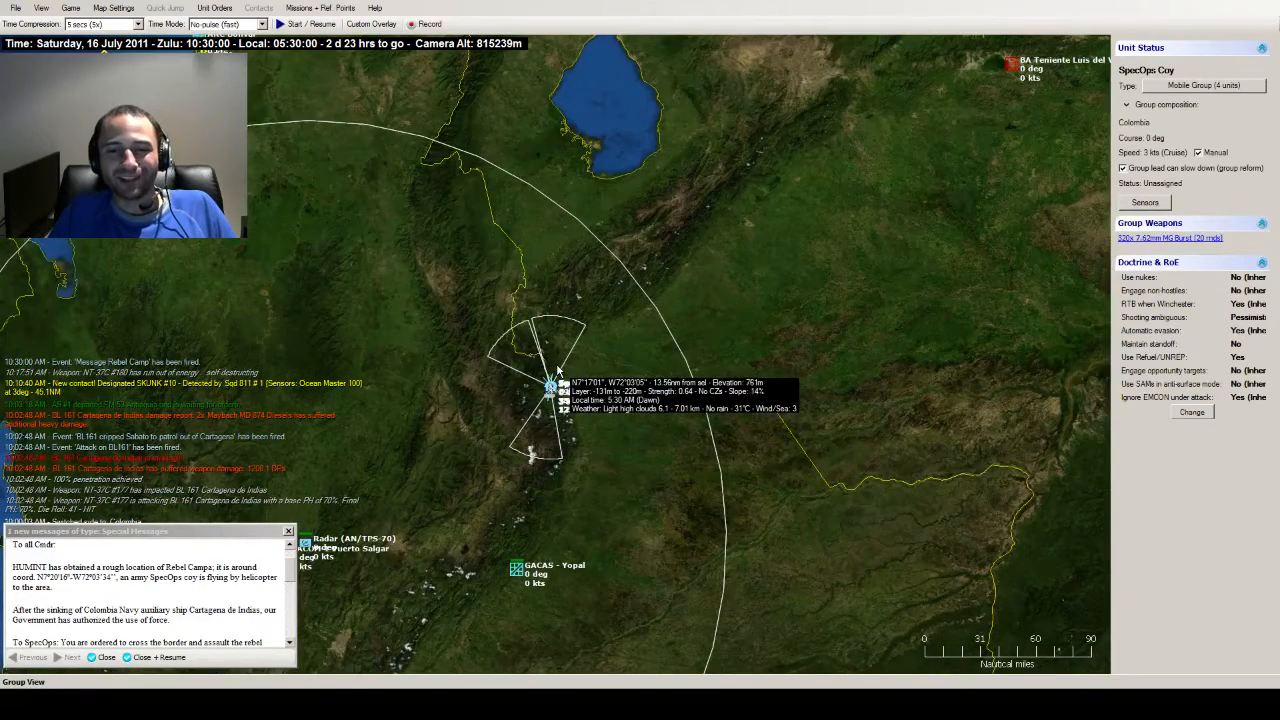
# - Start adding a new reference point via Missions + Ref Points near the infantry platoons
pyautogui.click(320, 8)
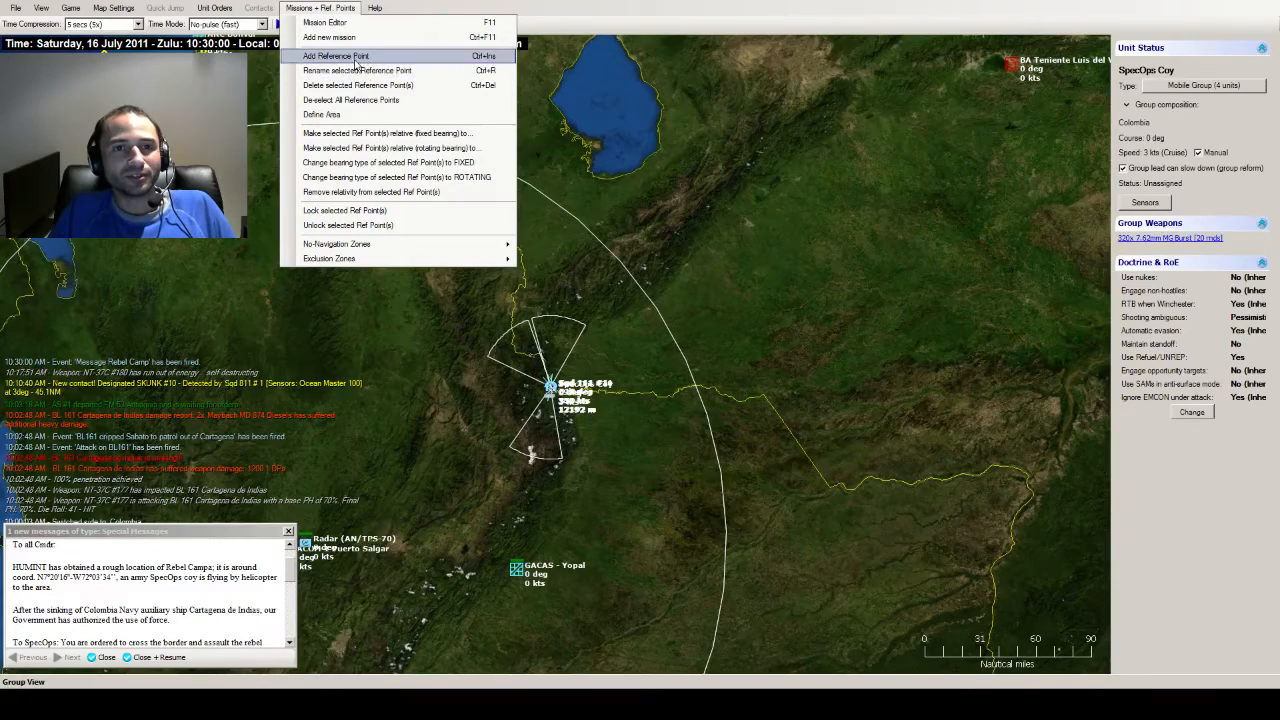
pyautogui.click(336, 56)
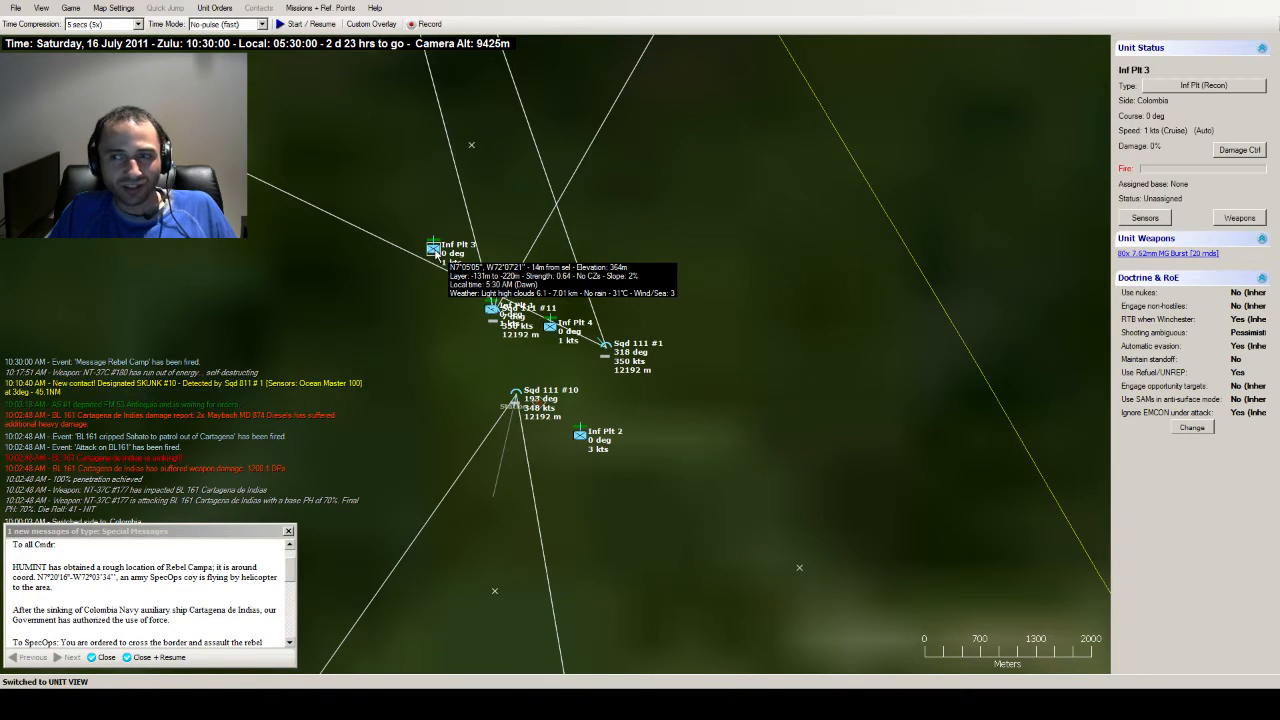
pyautogui.moveTo(578, 434)
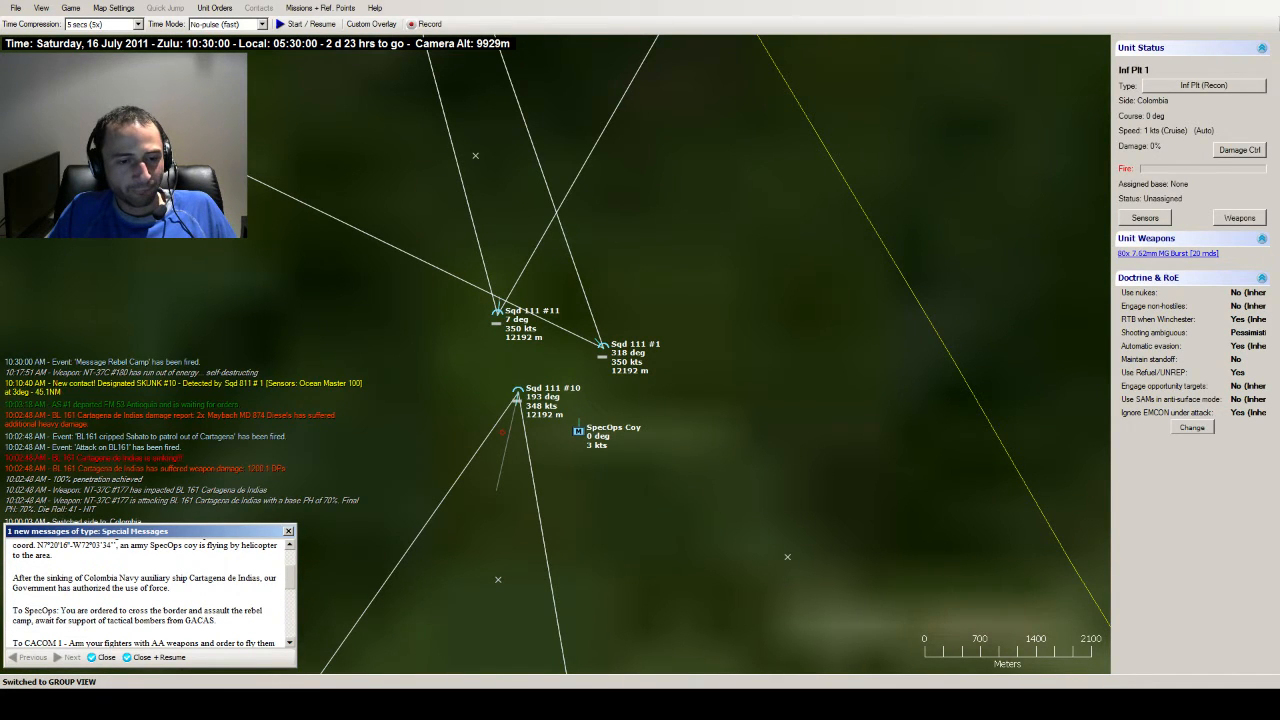
pyautogui.moveTo(576, 404)
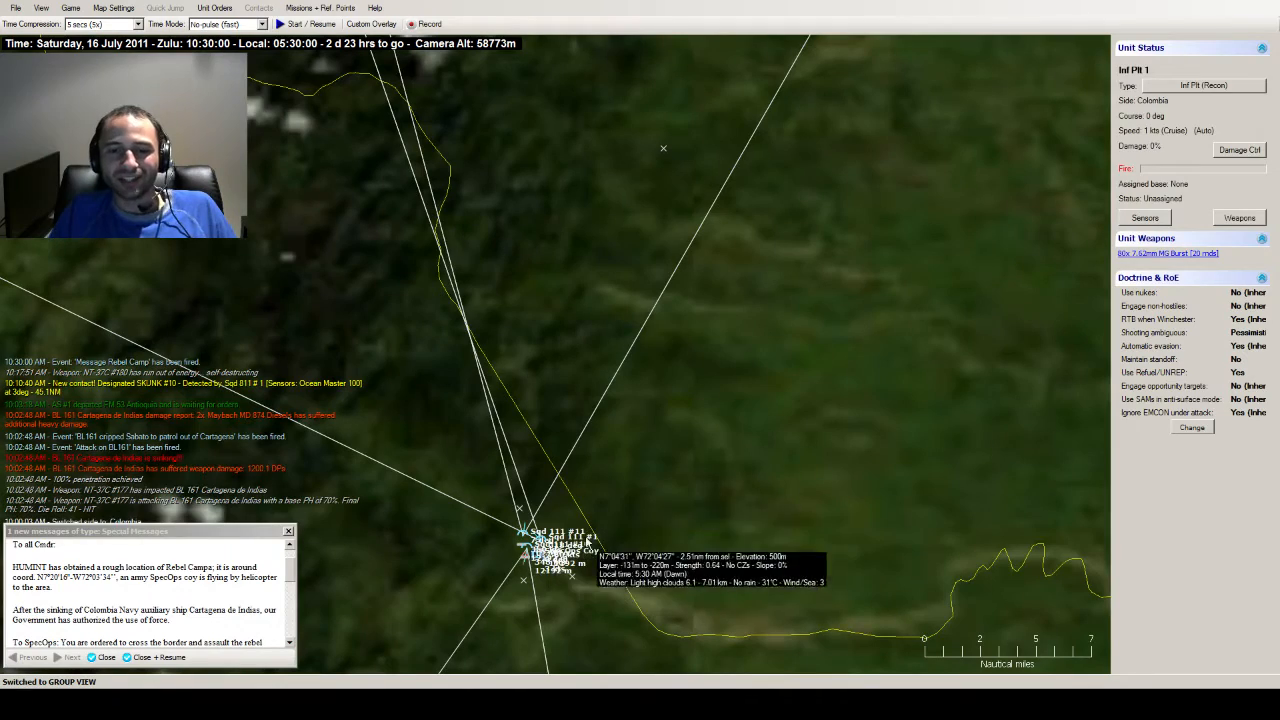
# - Zoom out from the infantry units toward the GACAS - Yopal airbase
pyautogui.scroll(-3)
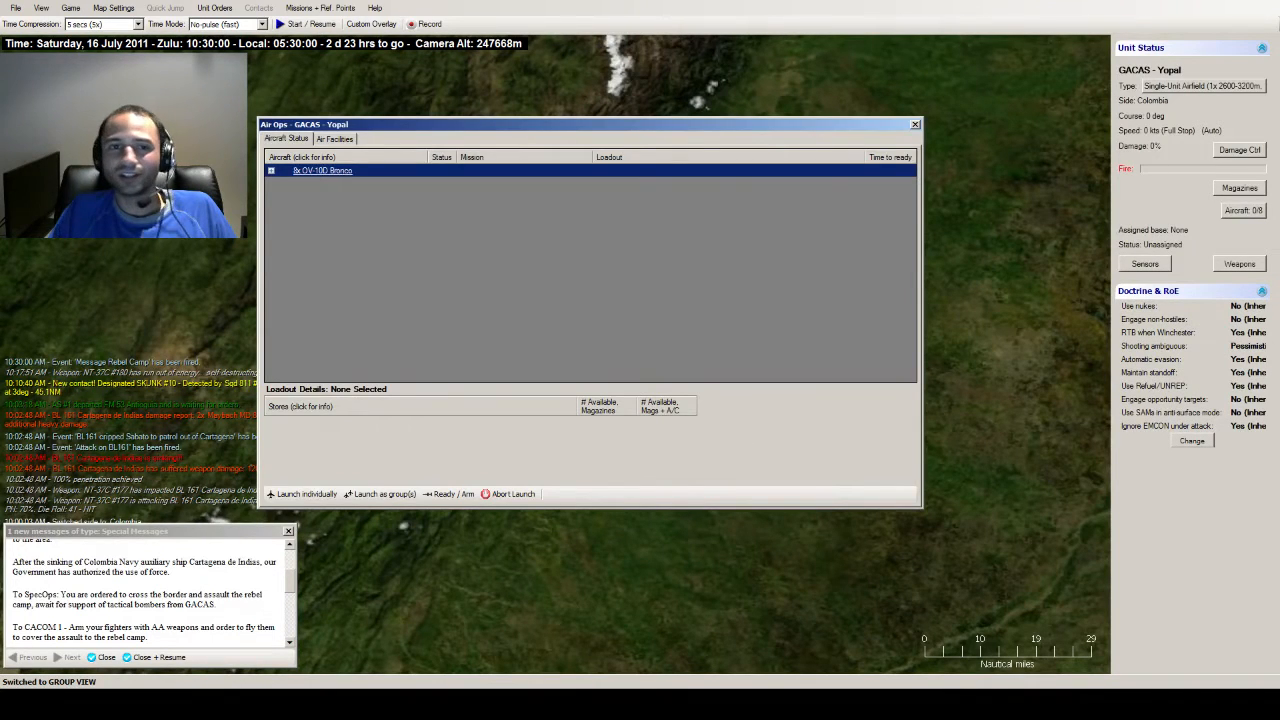
# - Close the Yopal air operations window, returning to the ground-unit map
pyautogui.click(914, 124)
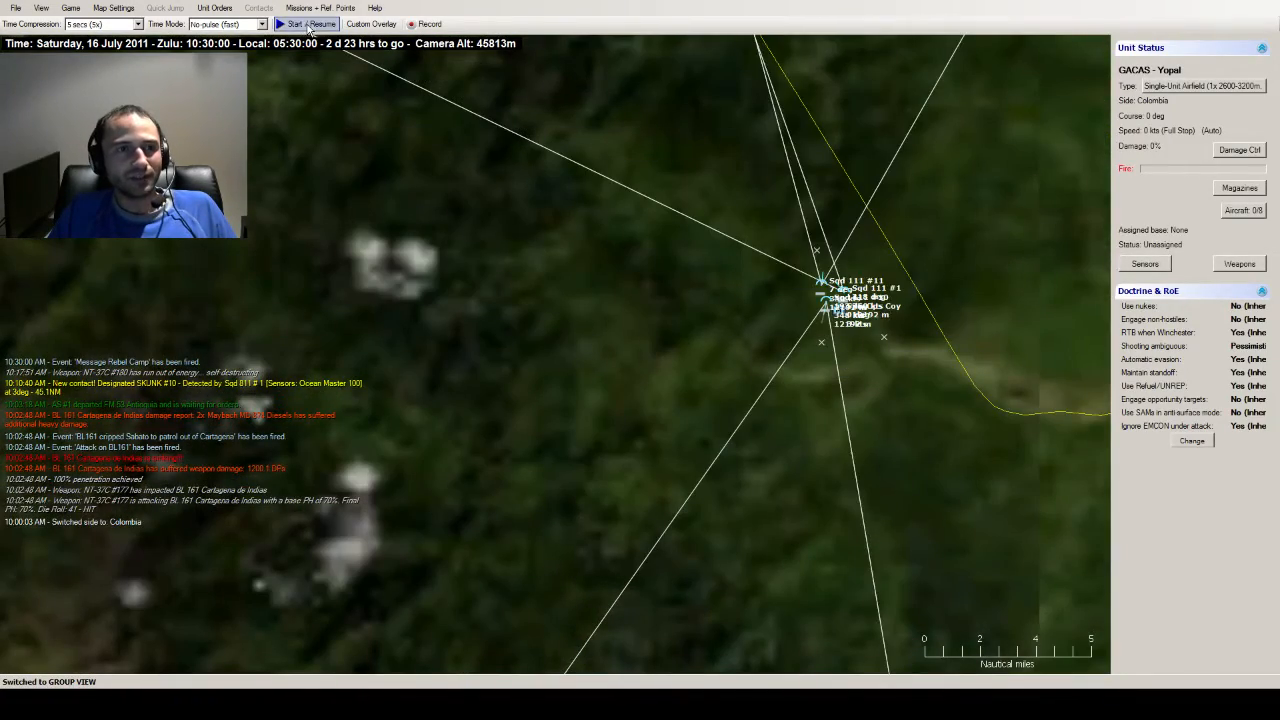
# - Select the SpecOps Coy, then zoom out toward the northern coast patrol box
pyautogui.click(294, 24)
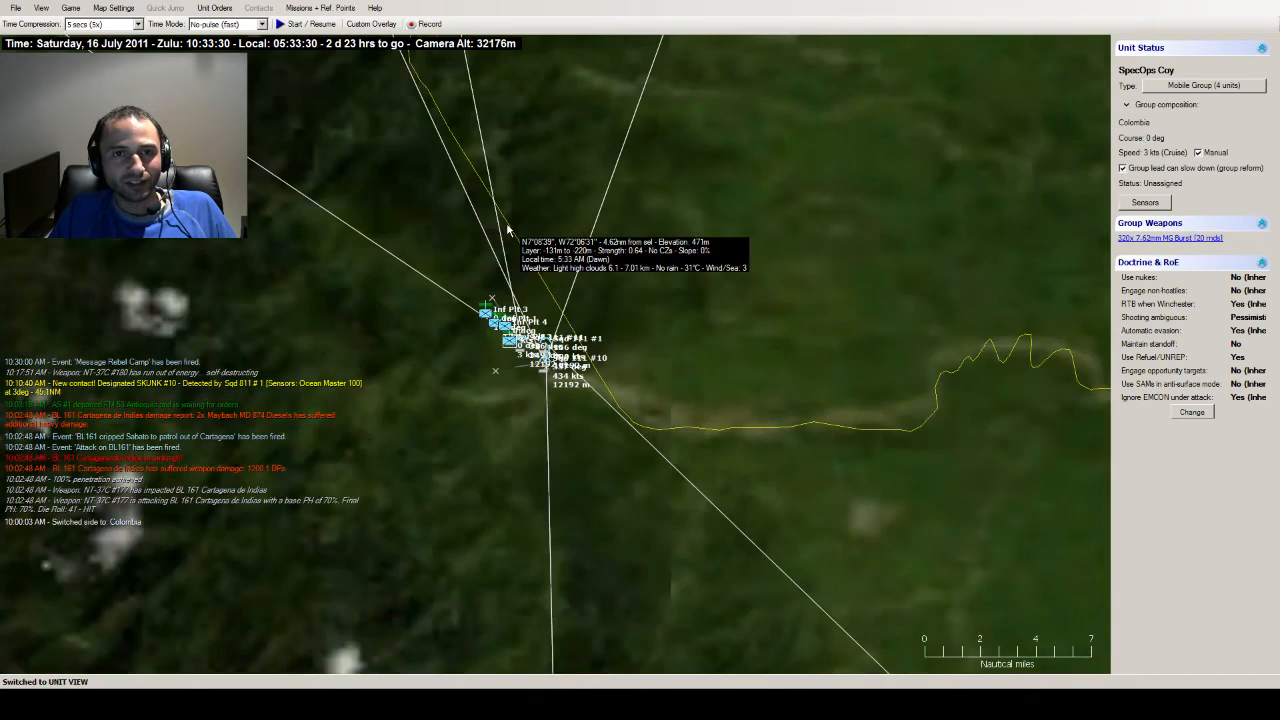
pyautogui.scroll(-3)
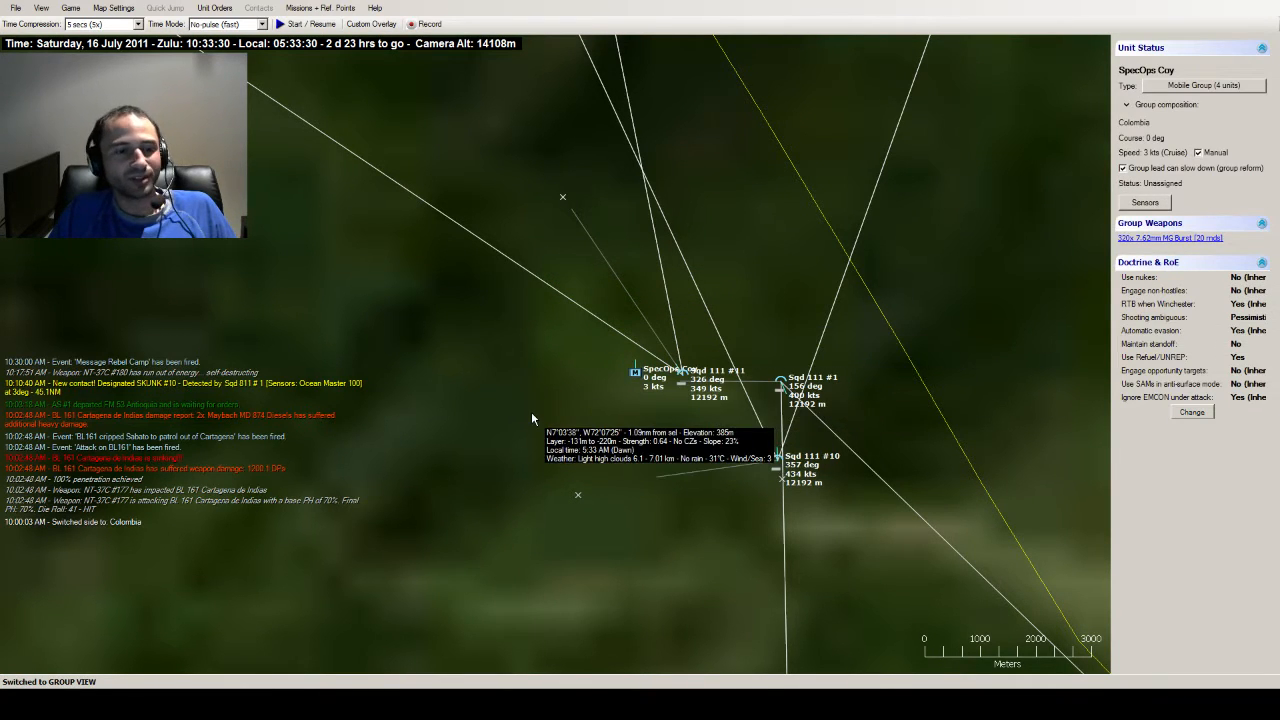
pyautogui.scroll(-3)
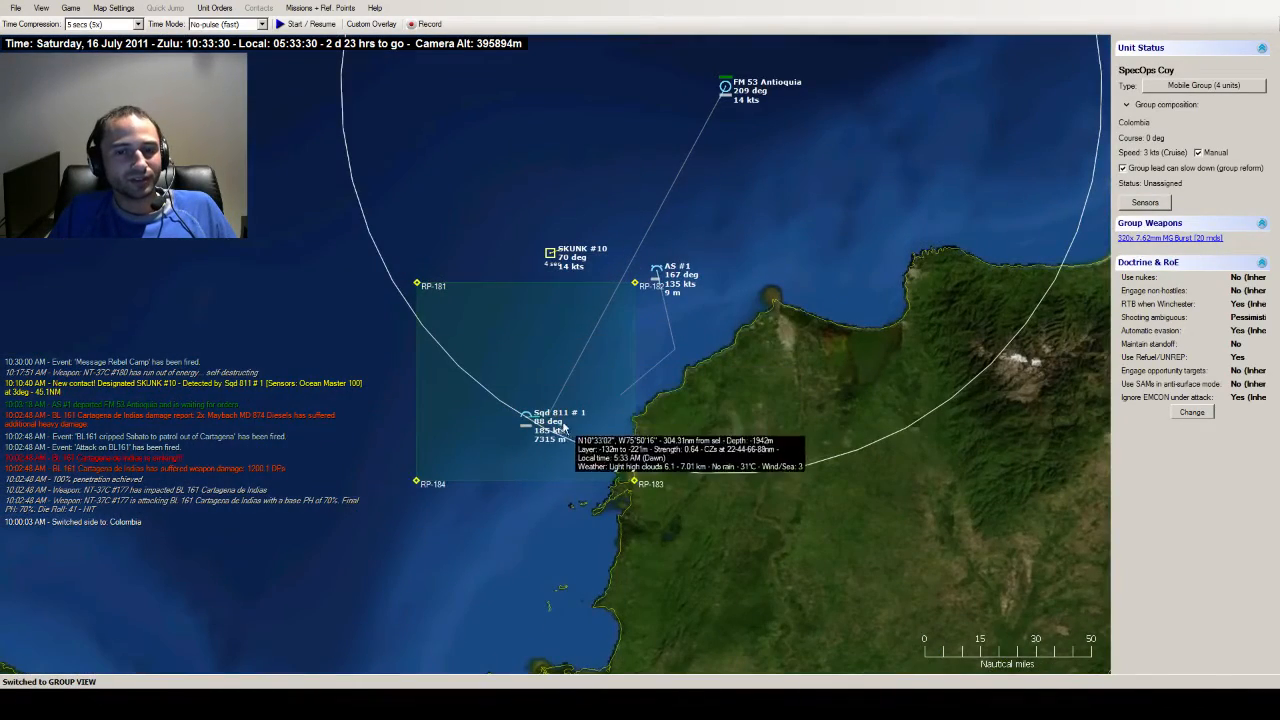
# - Select Sqd 811 #1 then AS #1, and plot AS #1 a new waypoint inside the patrol box
pyautogui.click(528, 418)
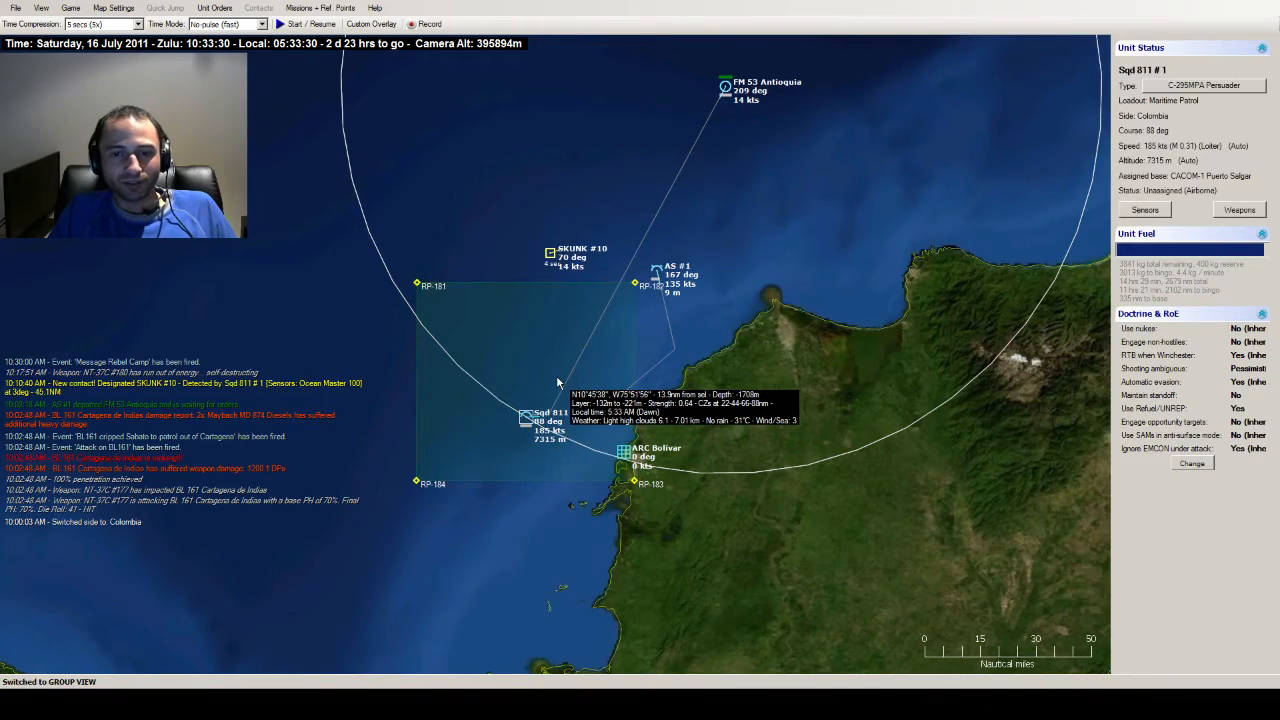
pyautogui.moveTo(564, 376)
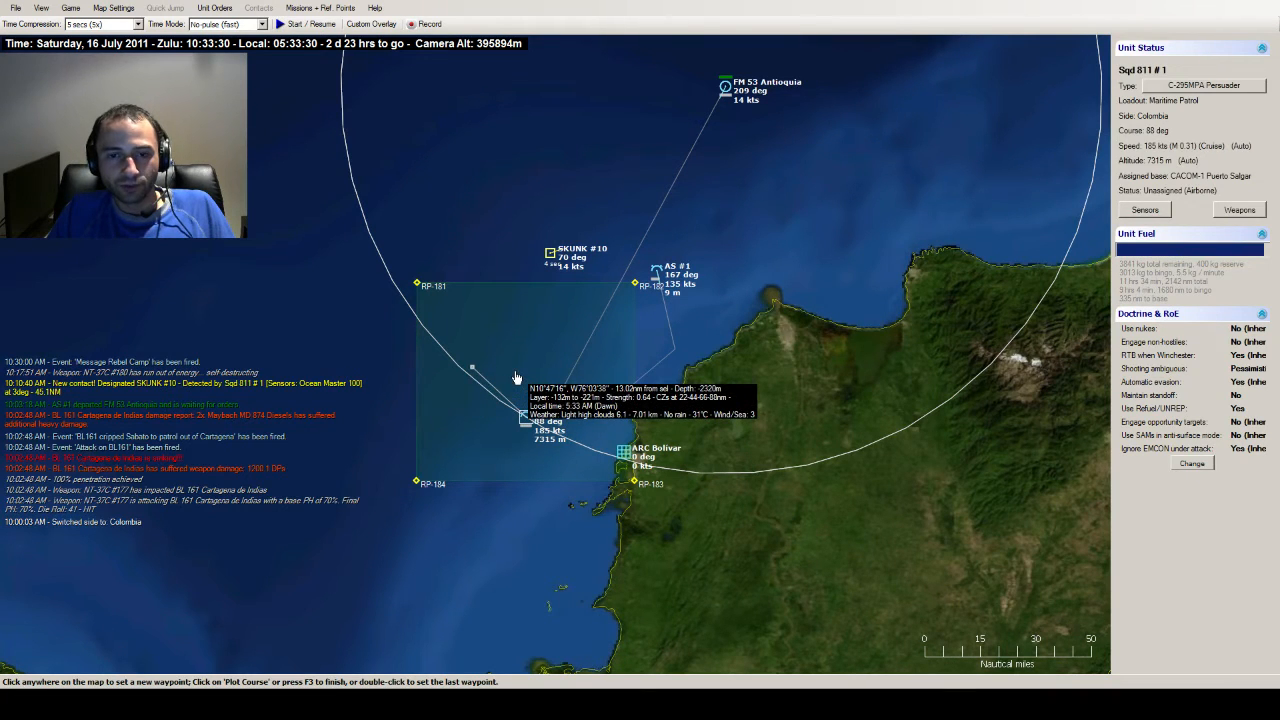
pyautogui.click(656, 270)
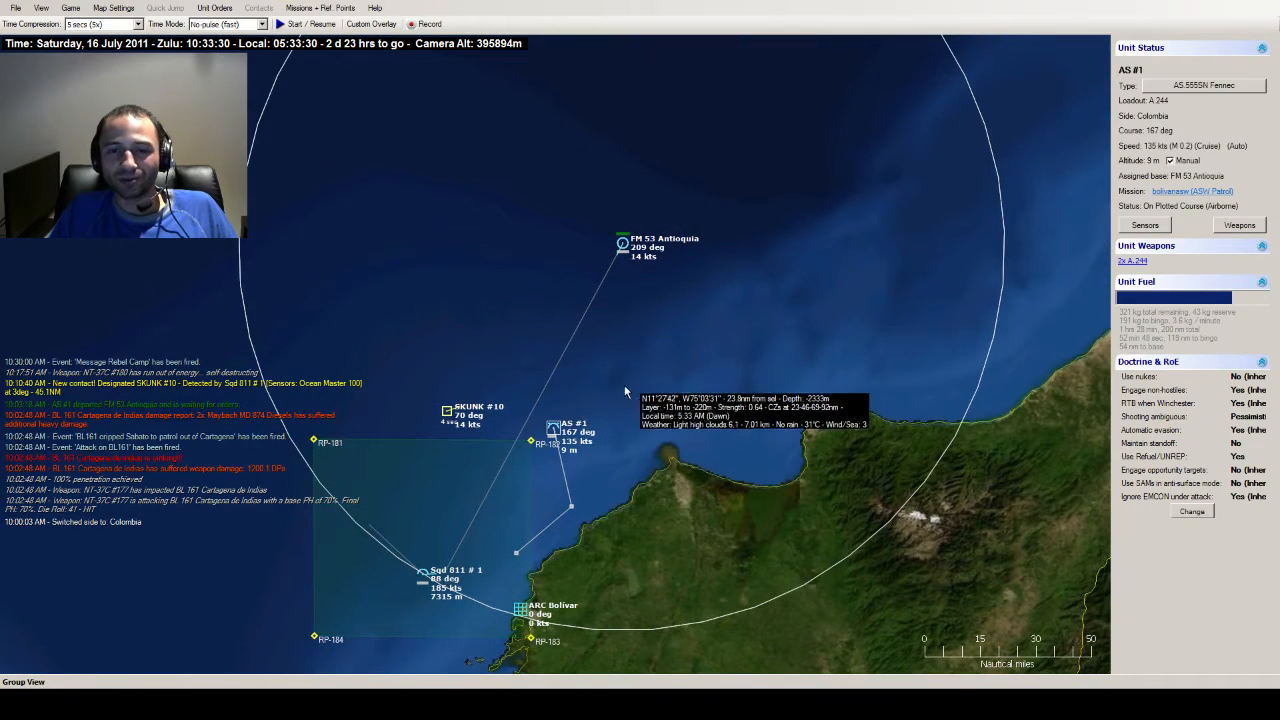
pyautogui.moveTo(504, 482)
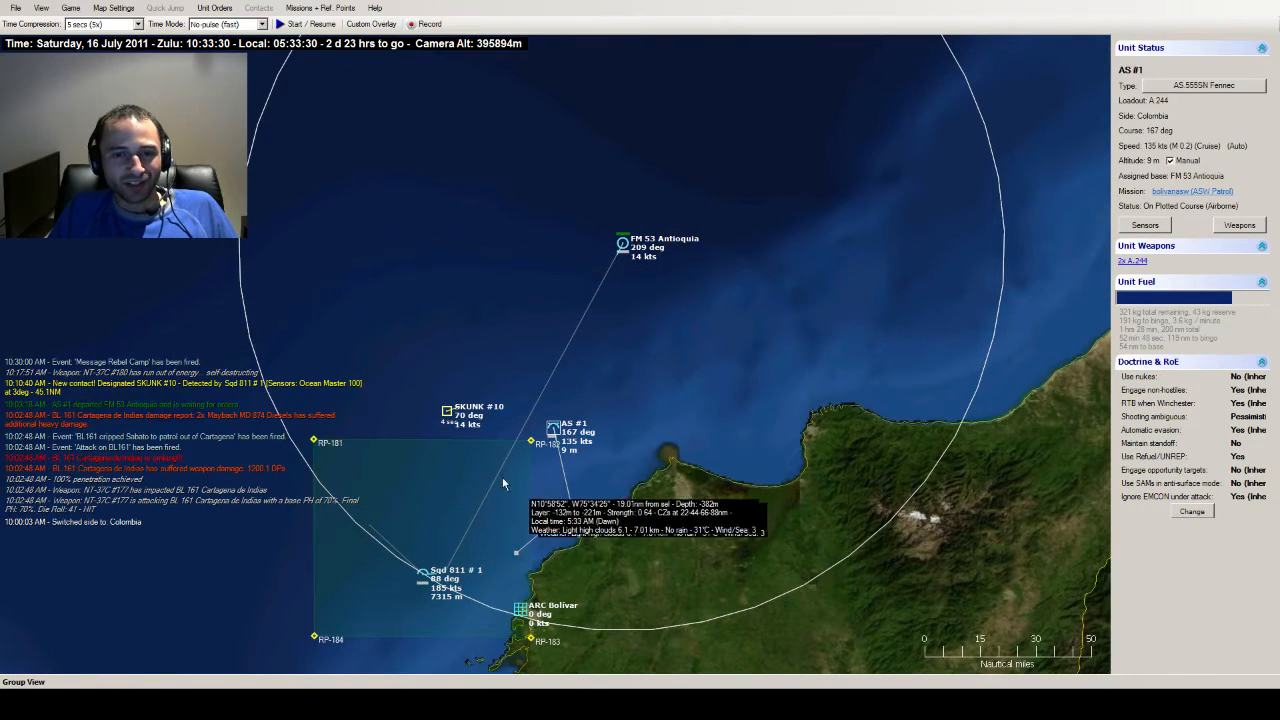
pyautogui.moveTo(552, 438)
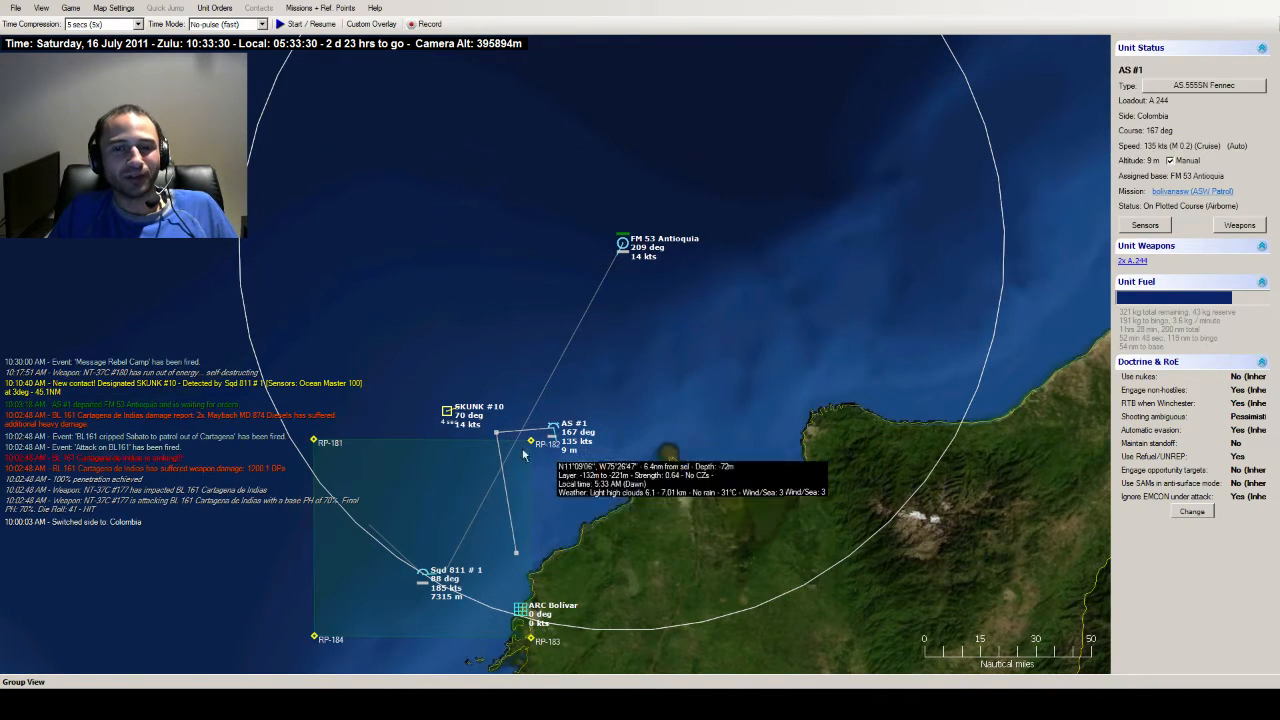
pyautogui.click(312, 24)
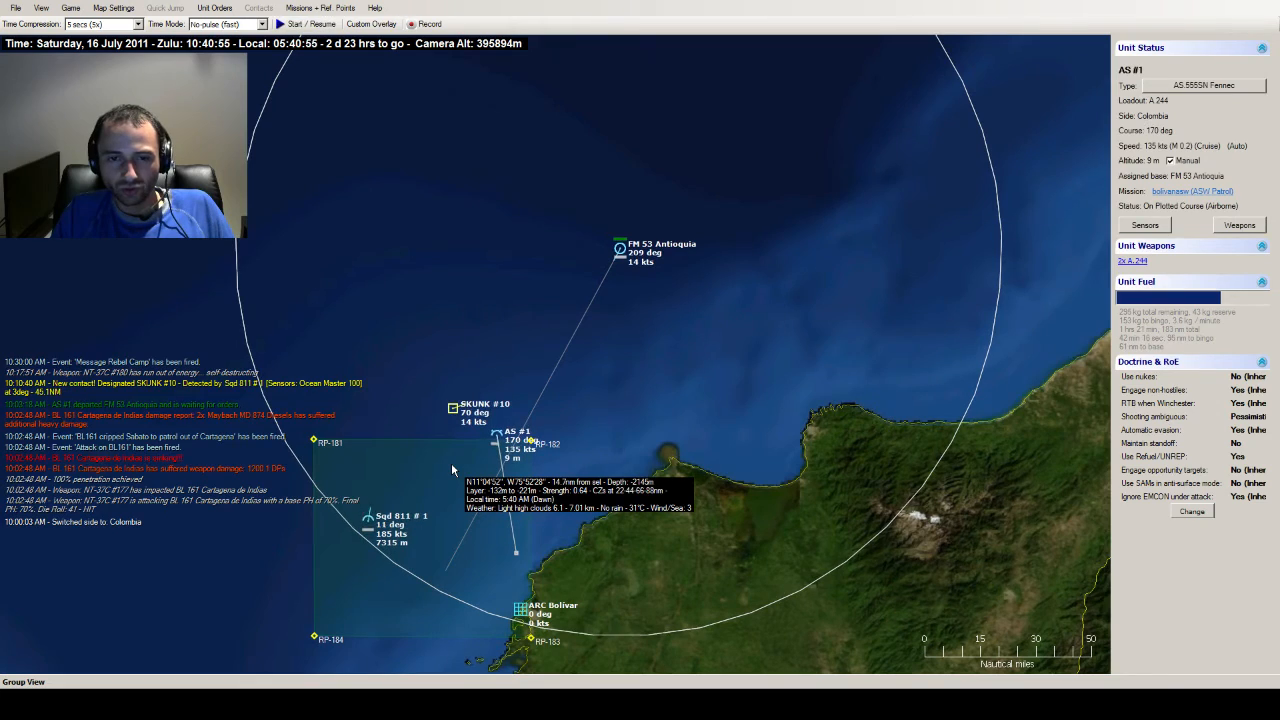
pyautogui.scroll(-3)
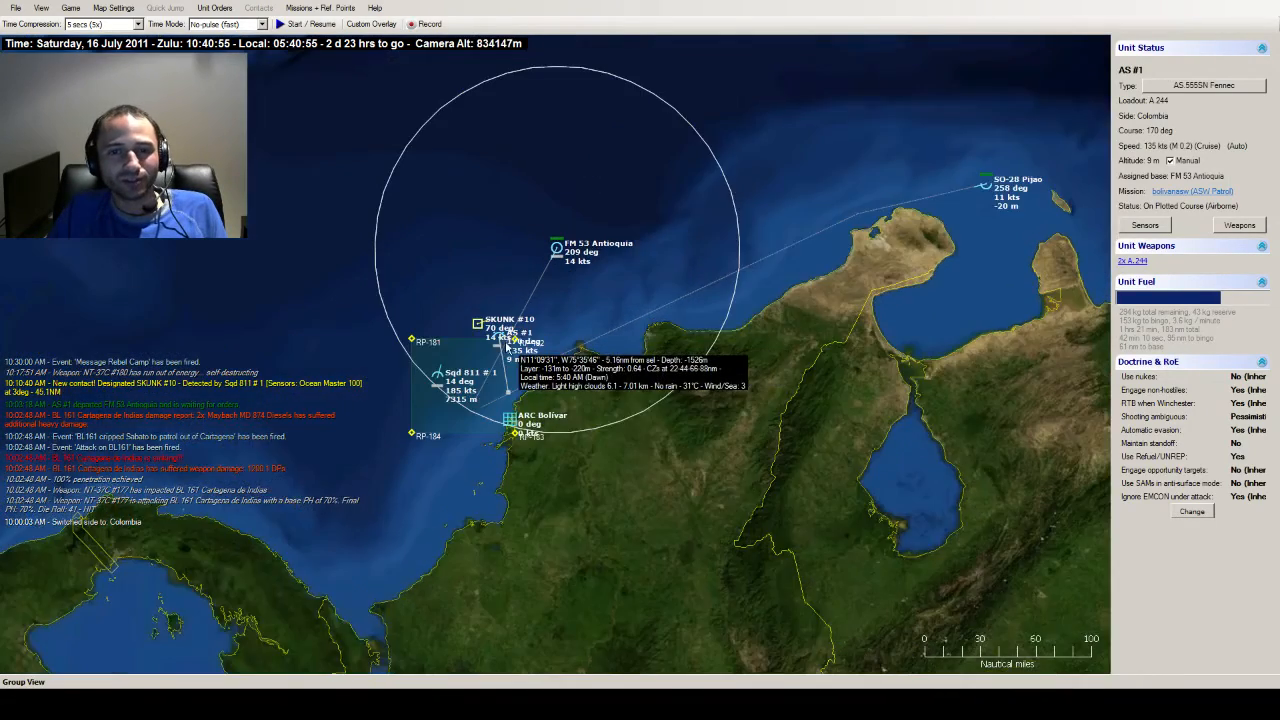
# - Resume the simulation and bring up AS #1's Throttle & Altitude settings
pyautogui.click(300, 24)
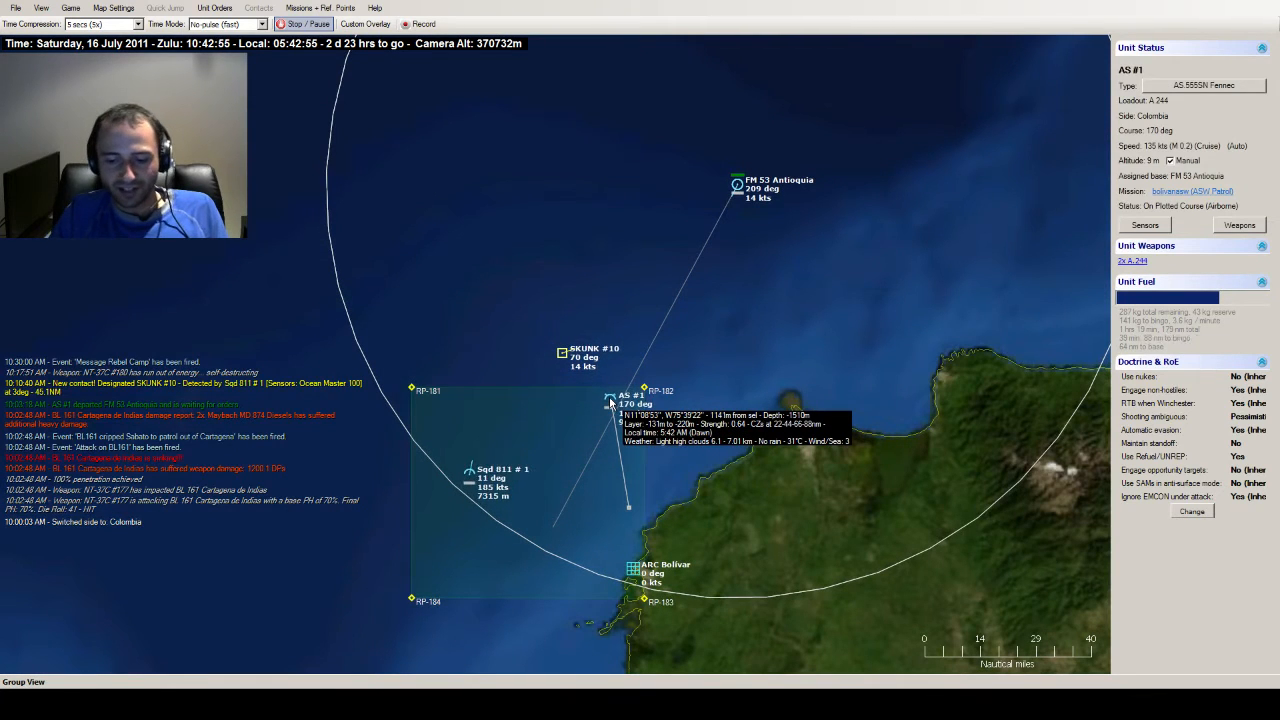
pyautogui.click(304, 24)
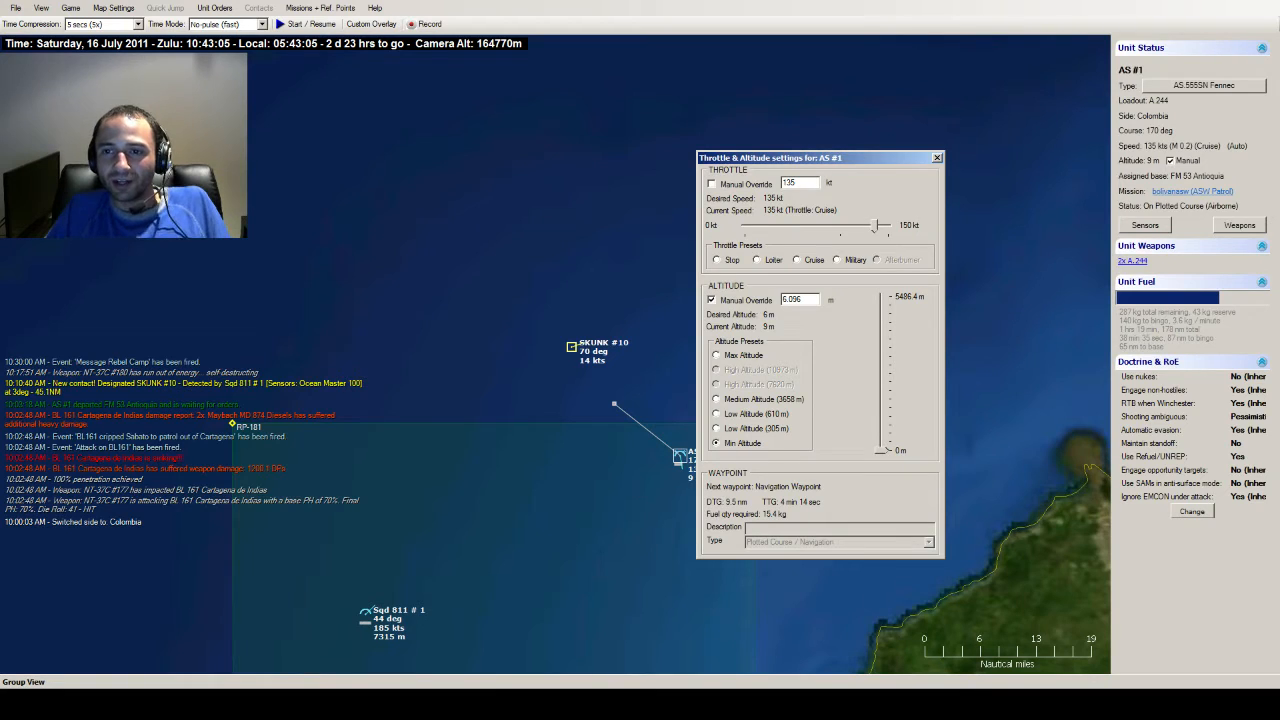
# - Set AS #1 to Cruise throttle and Low Altitude (610 m), then close the settings
pyautogui.click(712, 184)
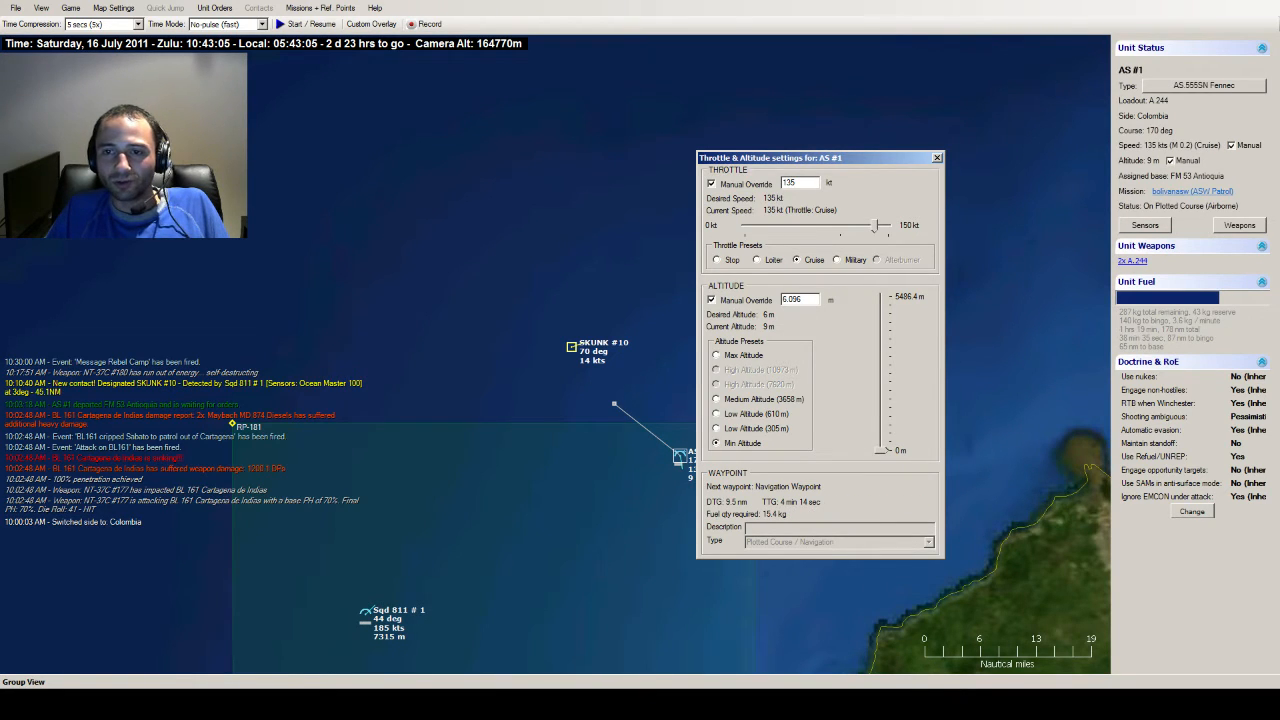
pyautogui.click(836, 260)
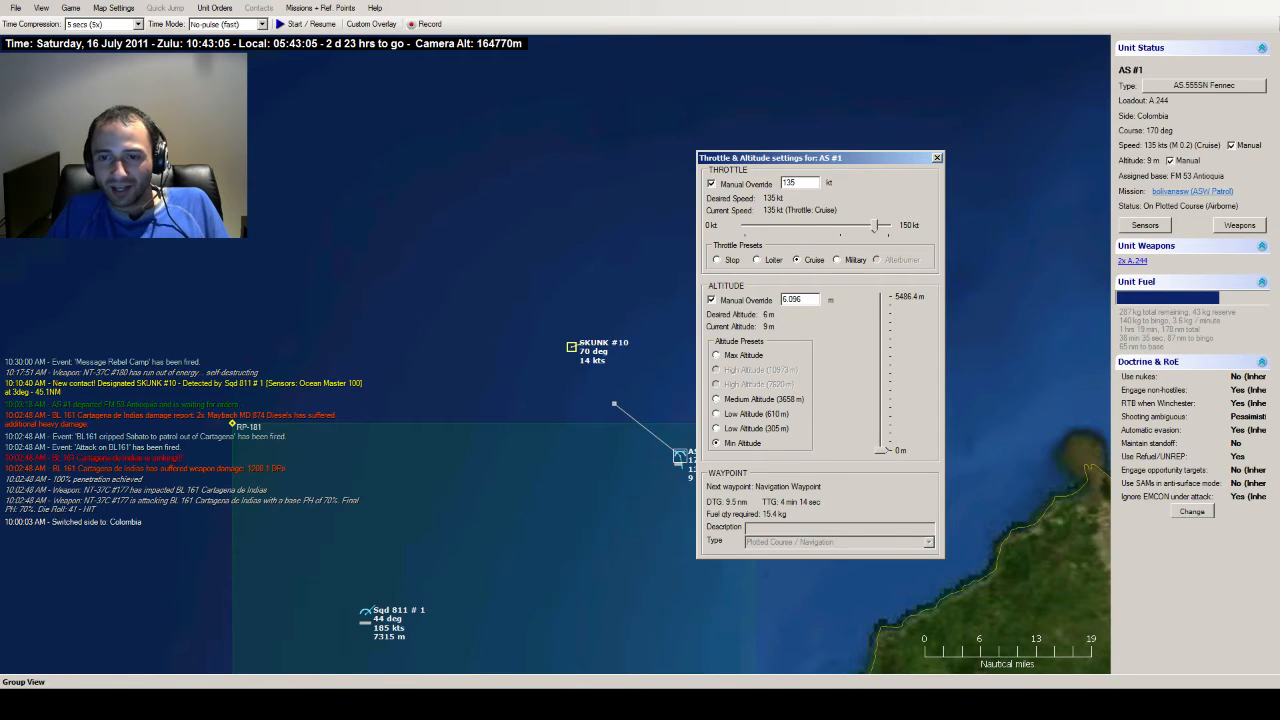
pyautogui.click(716, 412)
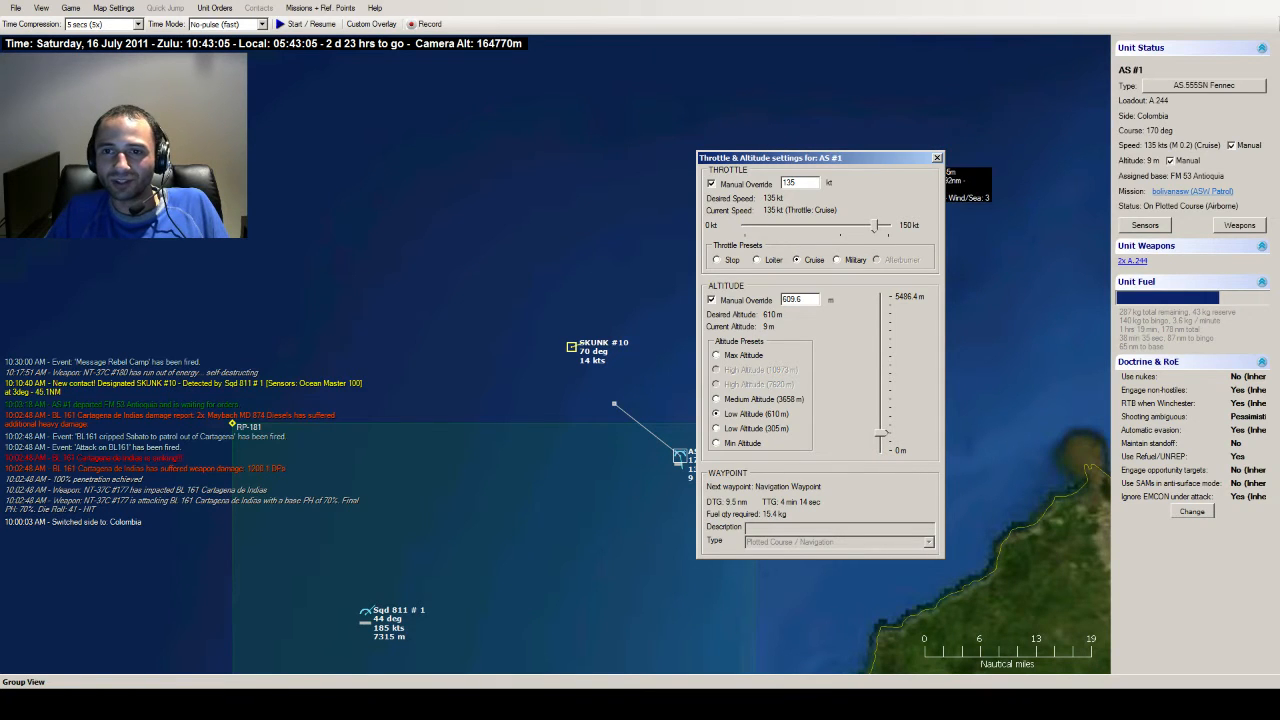
pyautogui.click(936, 156)
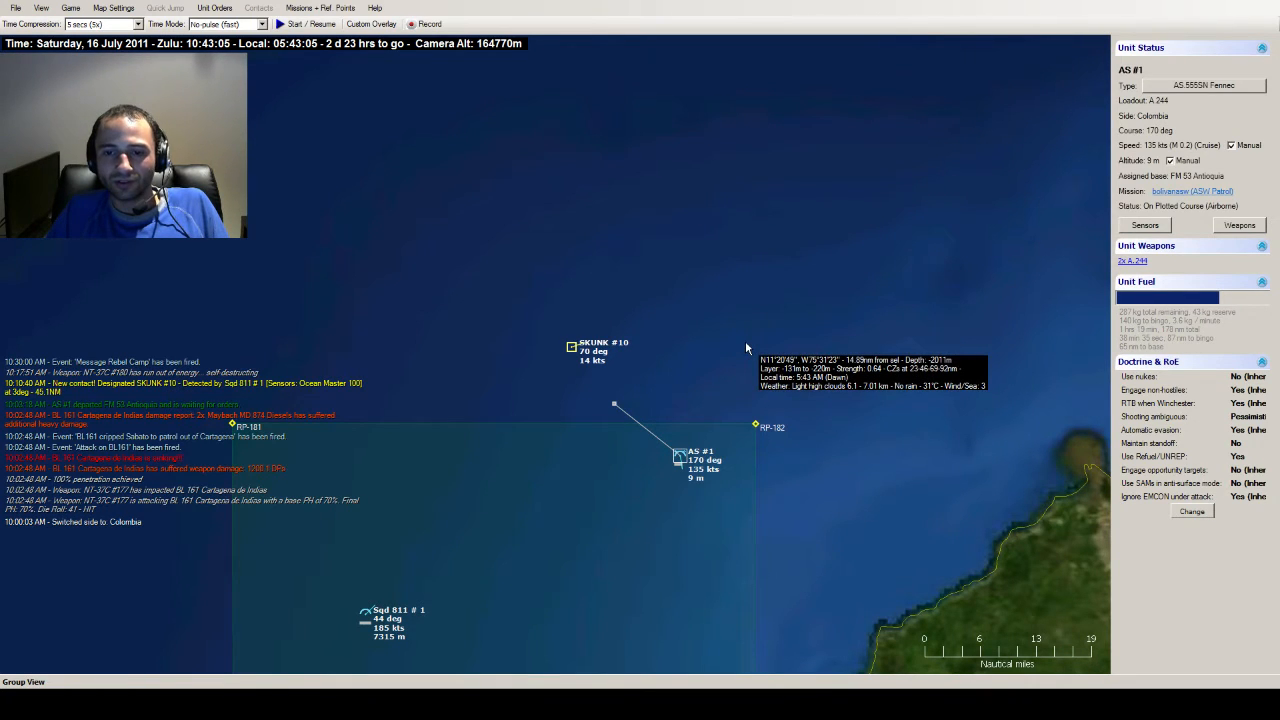
# - Briefly run and pause, zoom out, set Time Compression to 30 secs and resume the simulation
pyautogui.click(304, 24)
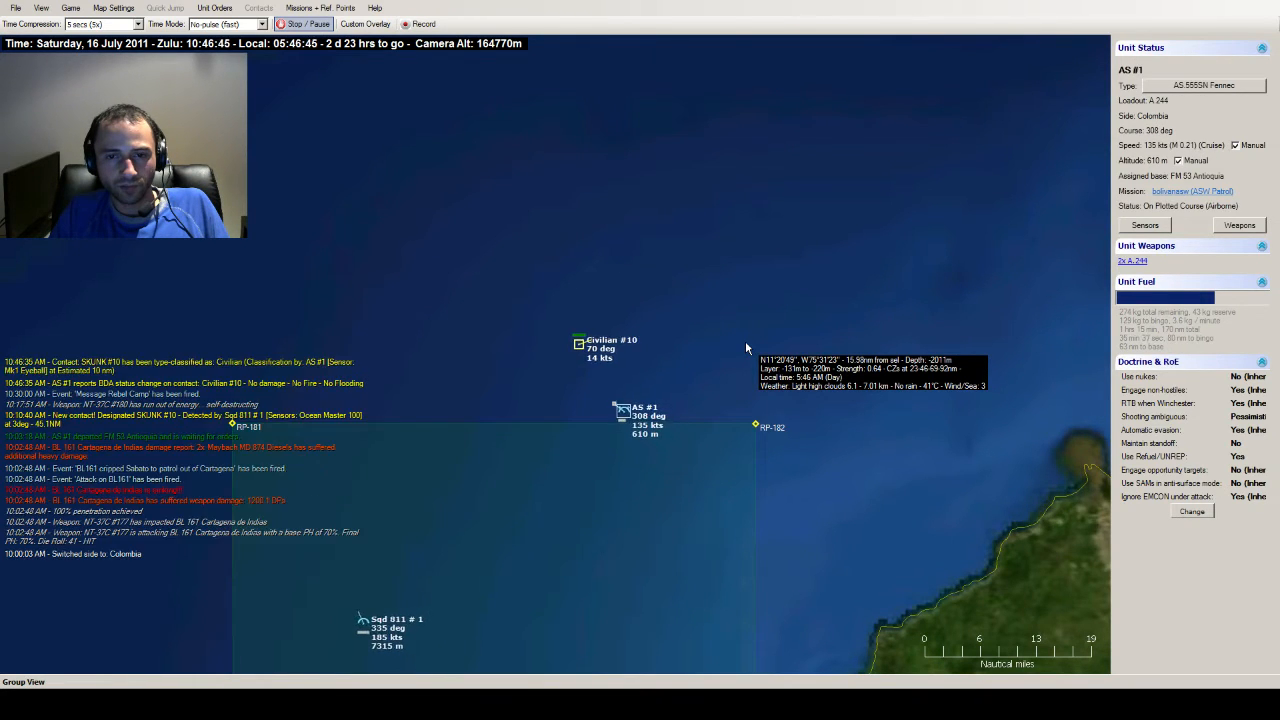
pyautogui.click(304, 24)
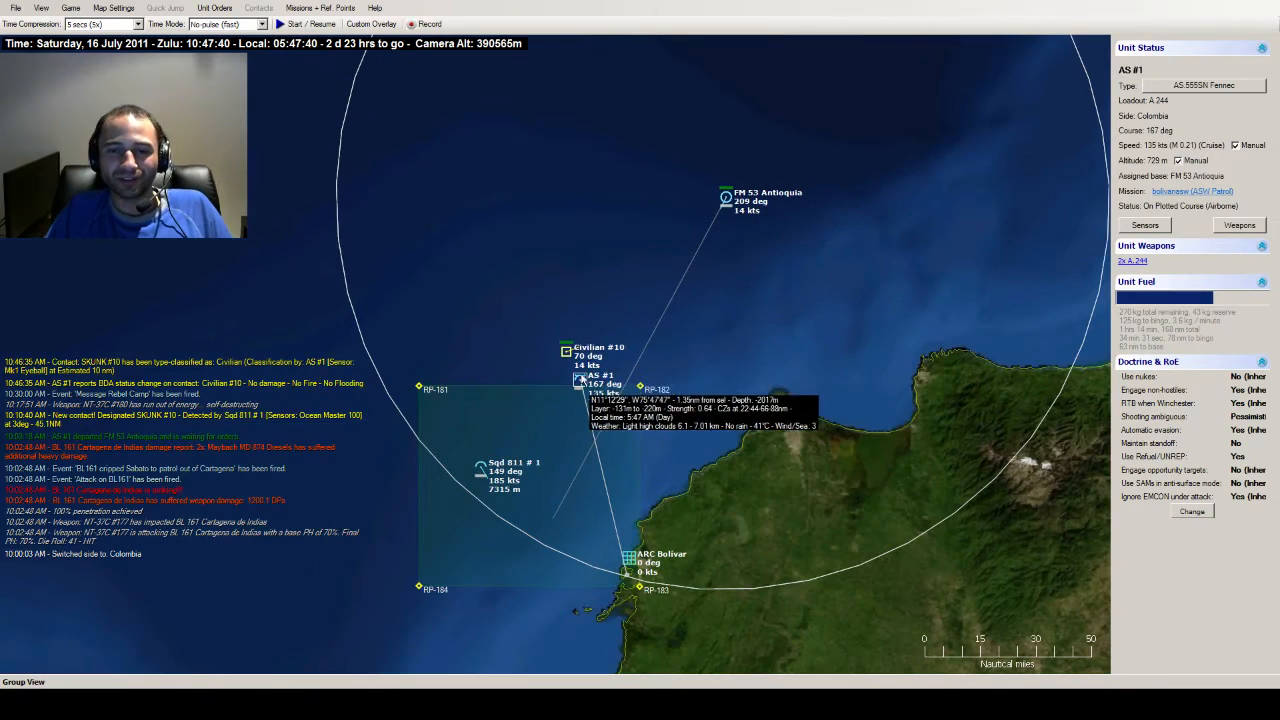
pyautogui.scroll(-3)
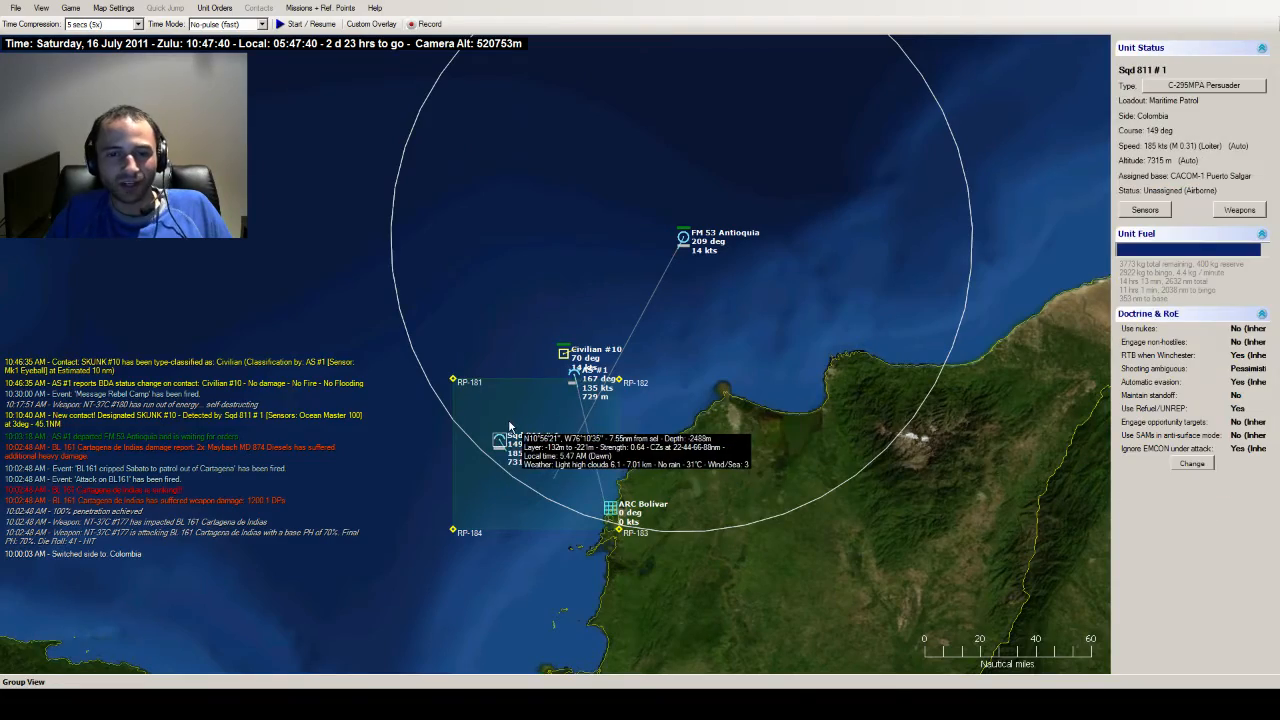
pyautogui.scroll(-3)
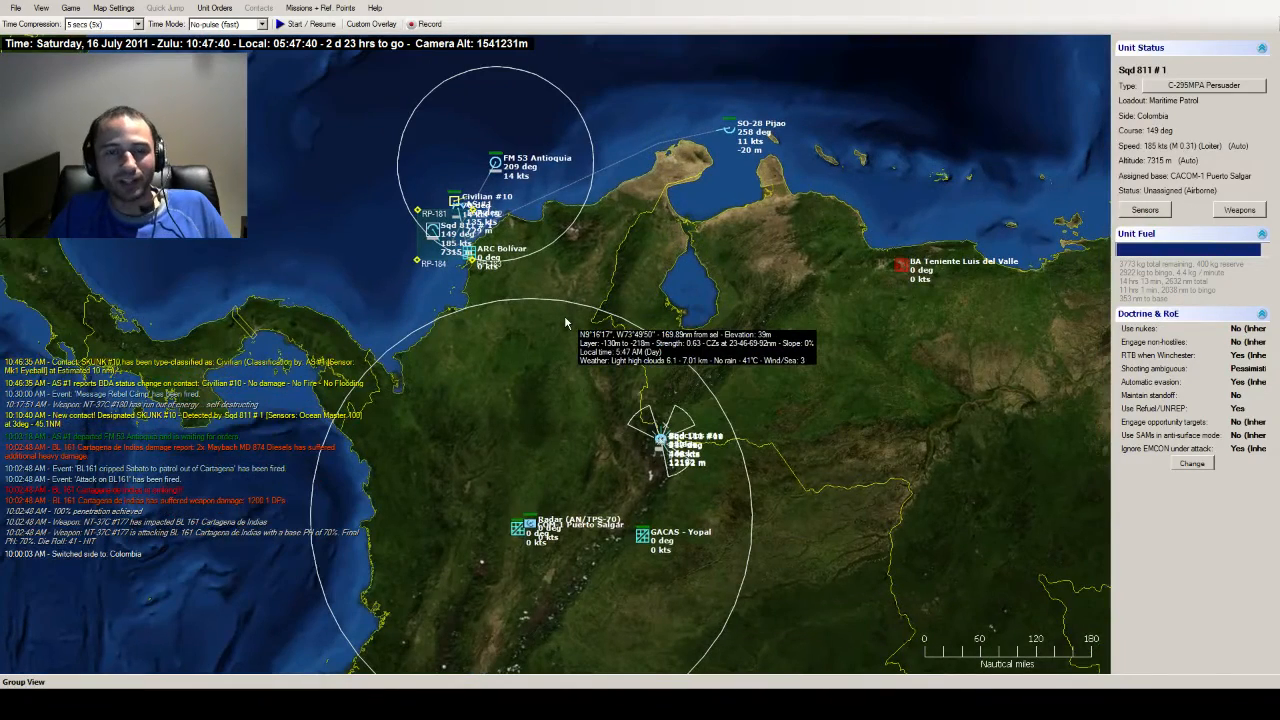
pyautogui.click(100, 24)
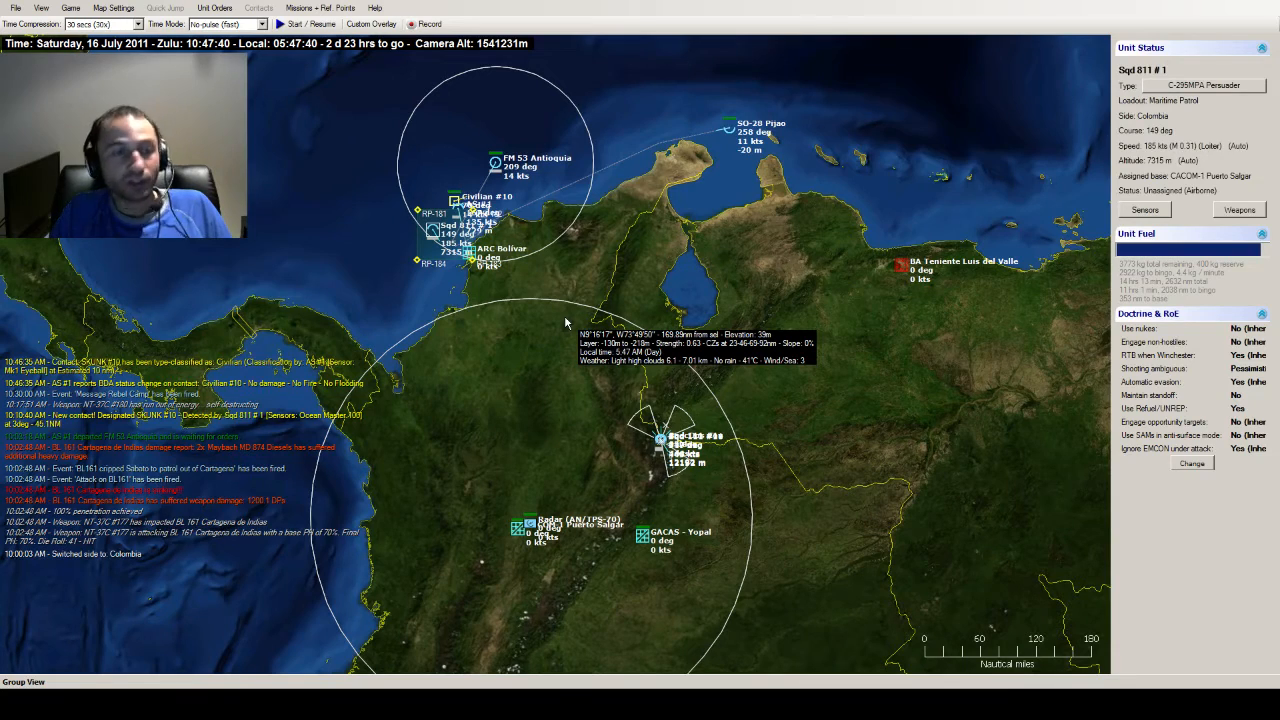
pyautogui.click(300, 24)
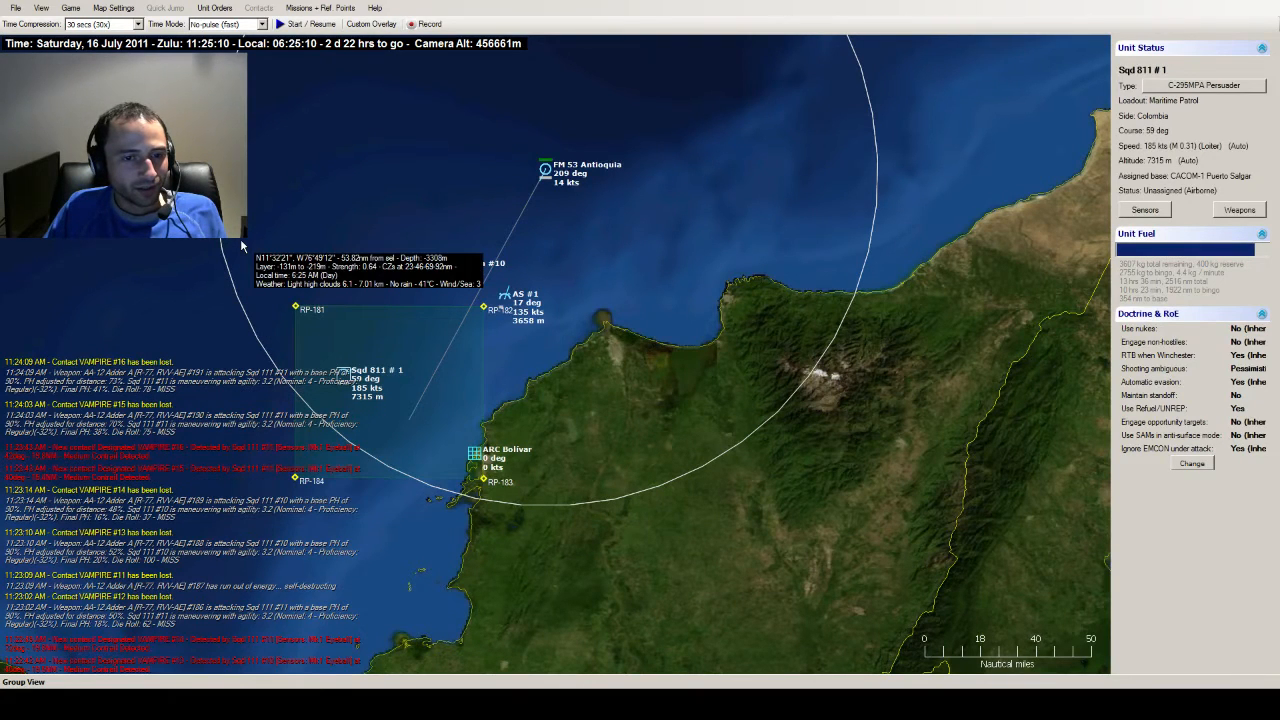
pyautogui.moveTo(238, 252)
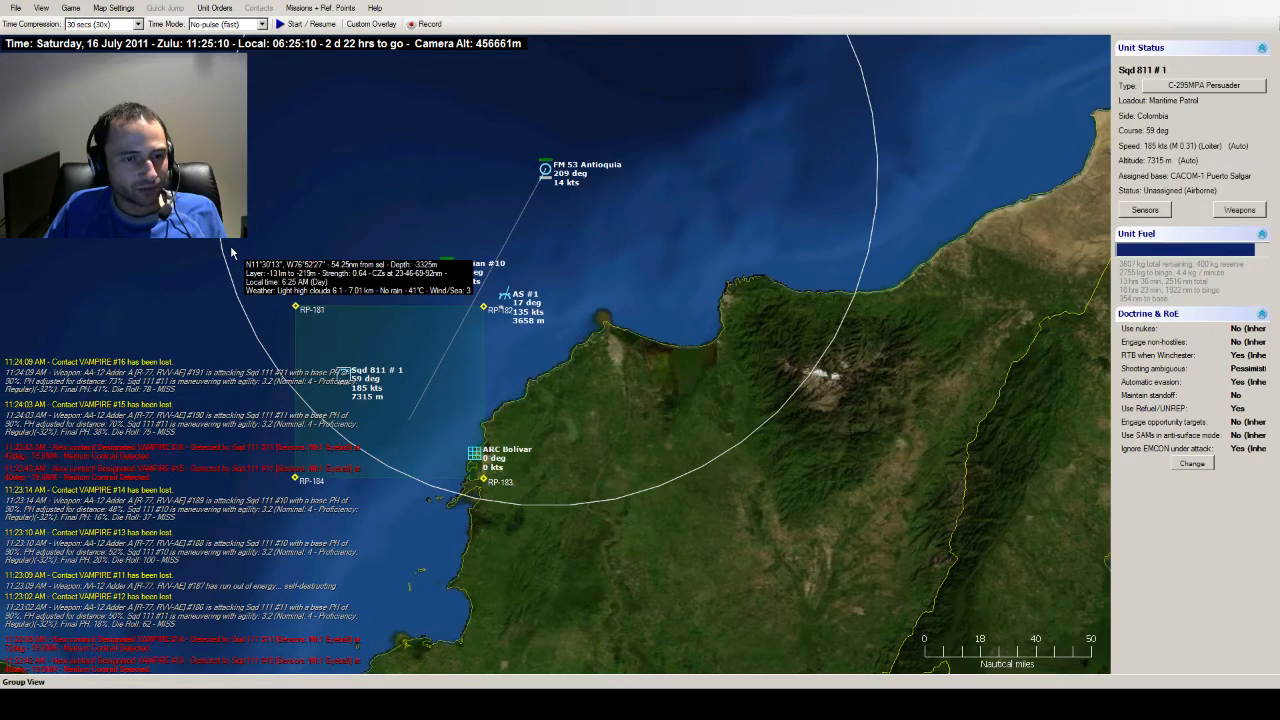
# - Zoom from the coast into the inland battle and show the VAMPIRE #18 contact's Unit Status
pyautogui.click(544, 170)
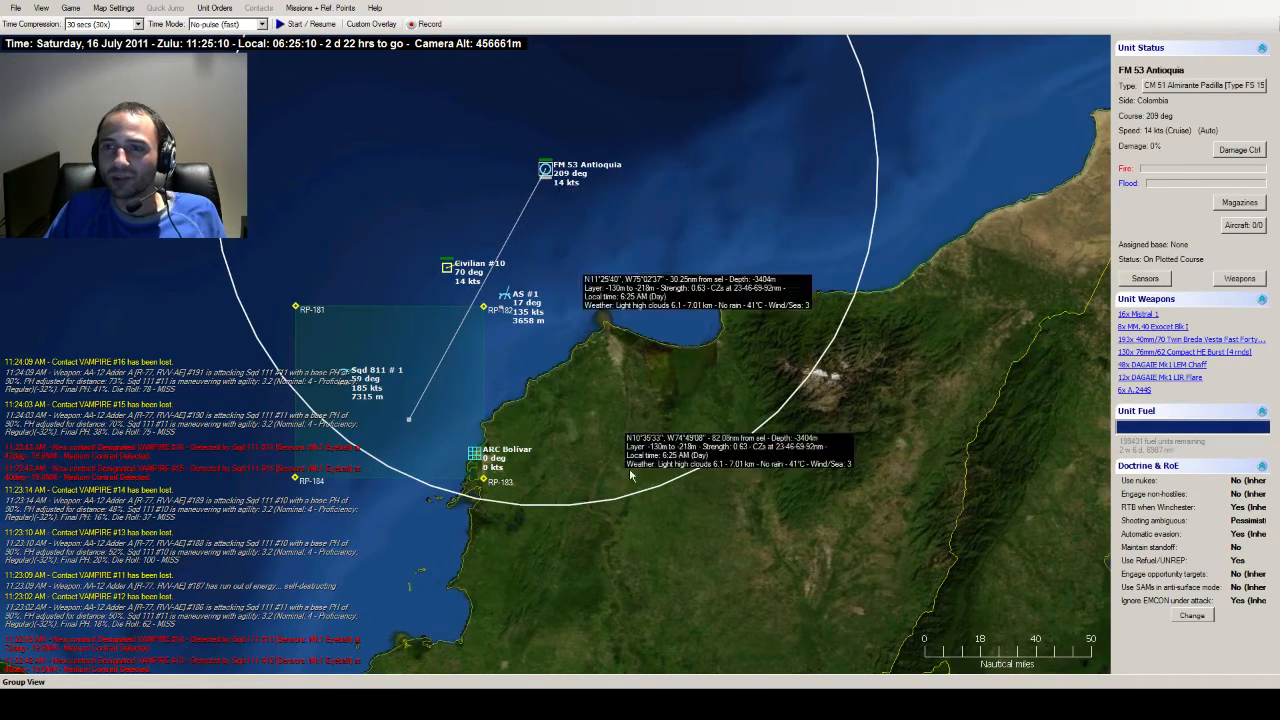
pyautogui.scroll(-3)
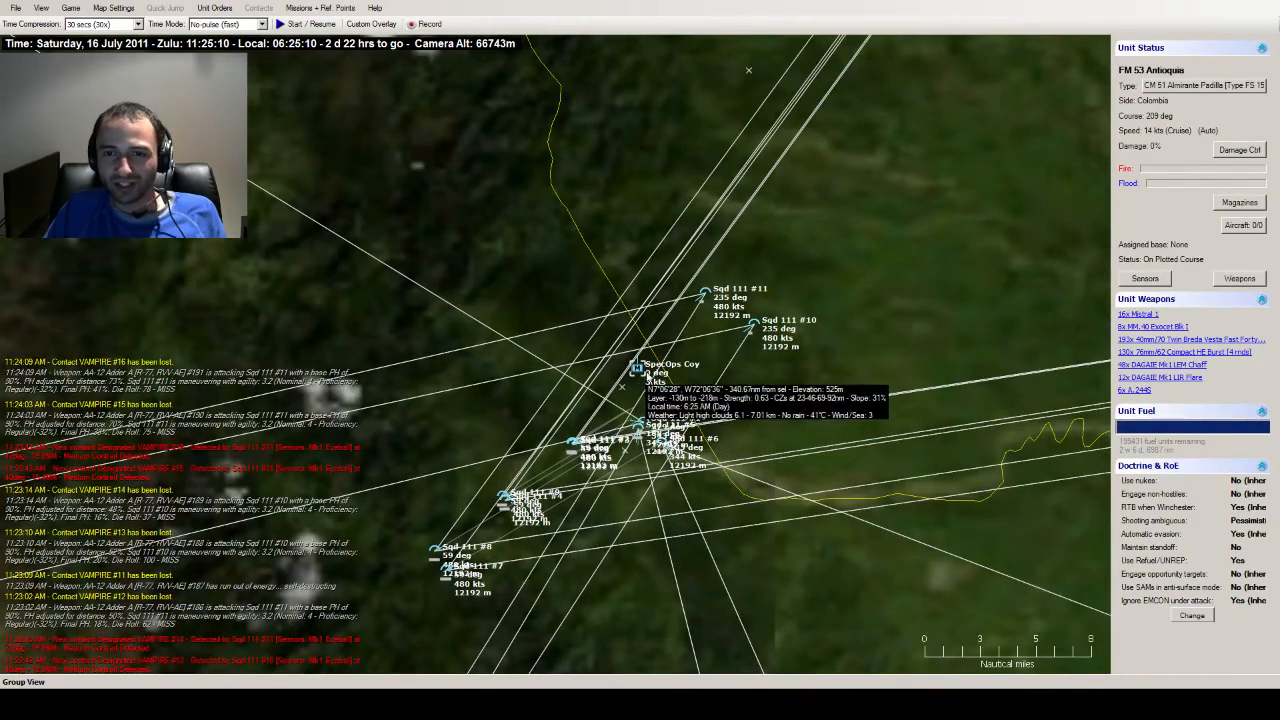
pyautogui.scroll(-3)
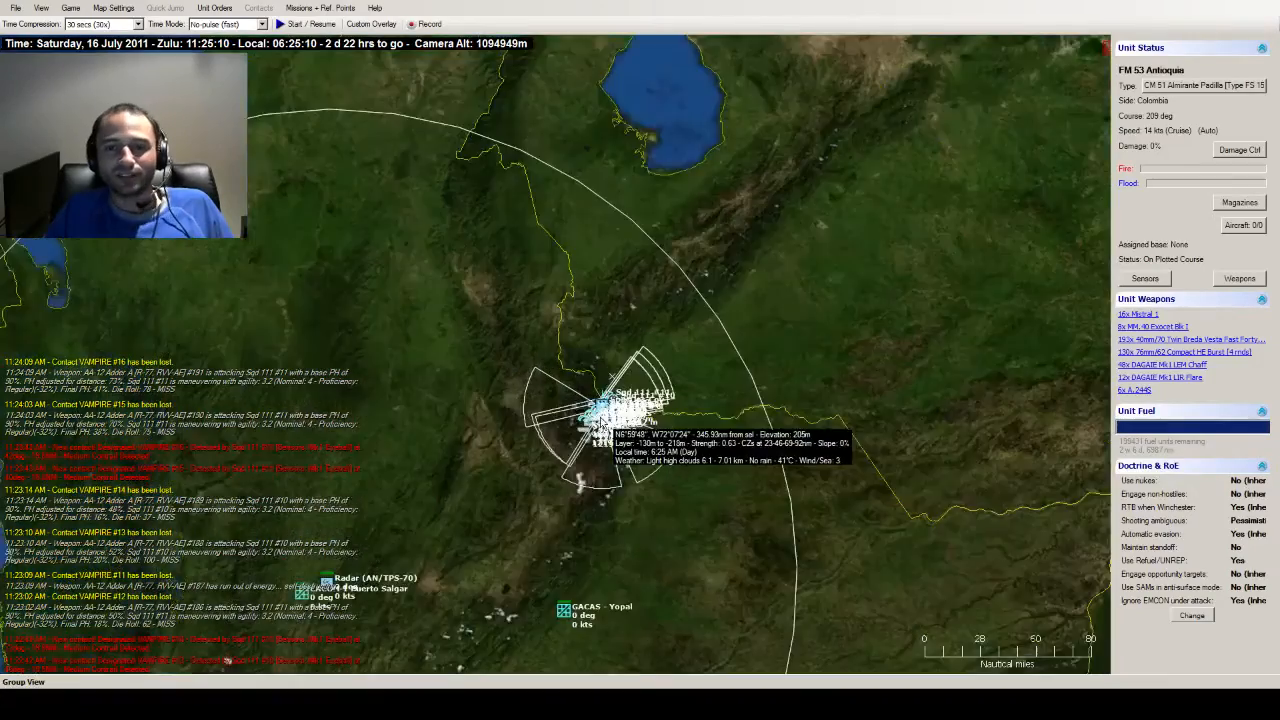
pyautogui.scroll(-3)
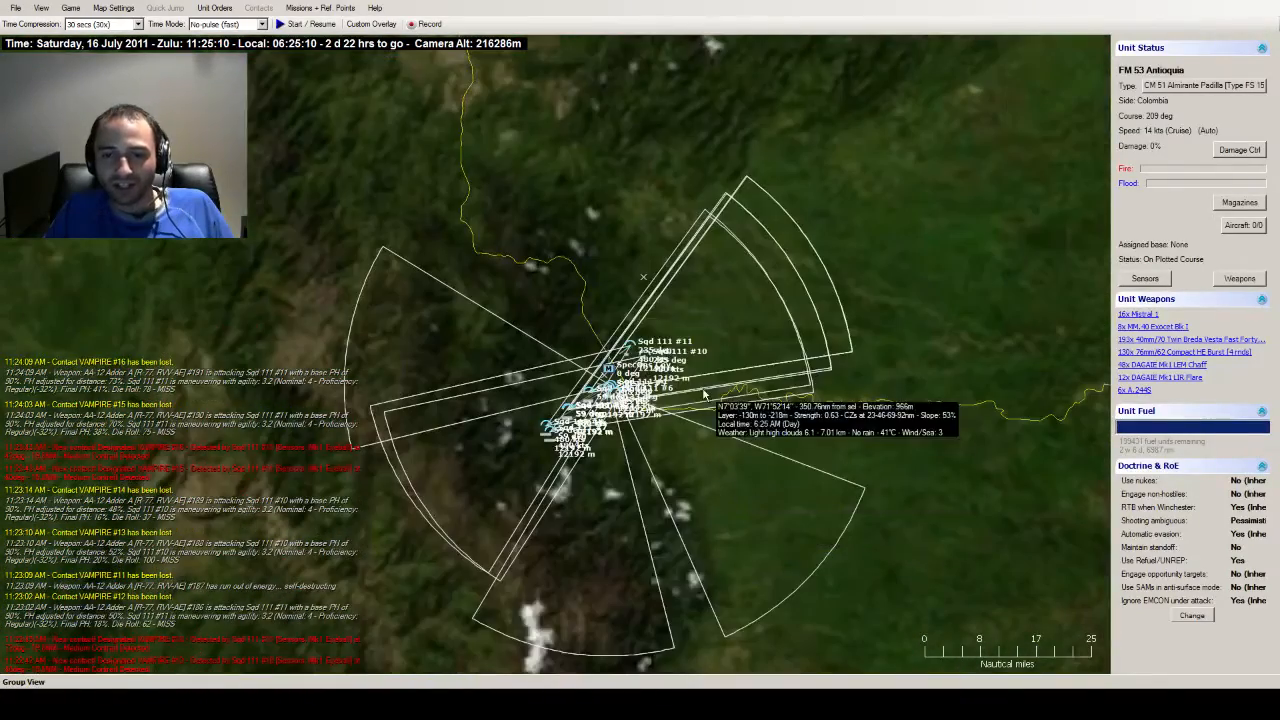
pyautogui.scroll(-3)
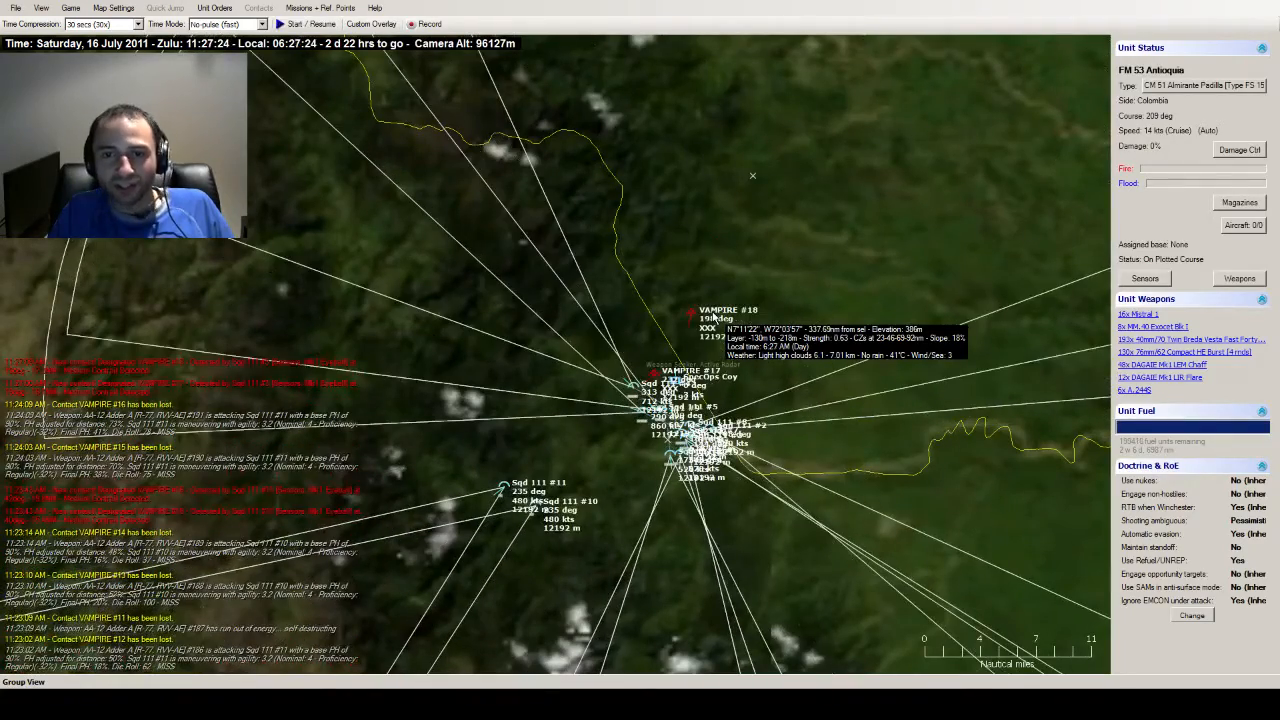
pyautogui.scroll(-3)
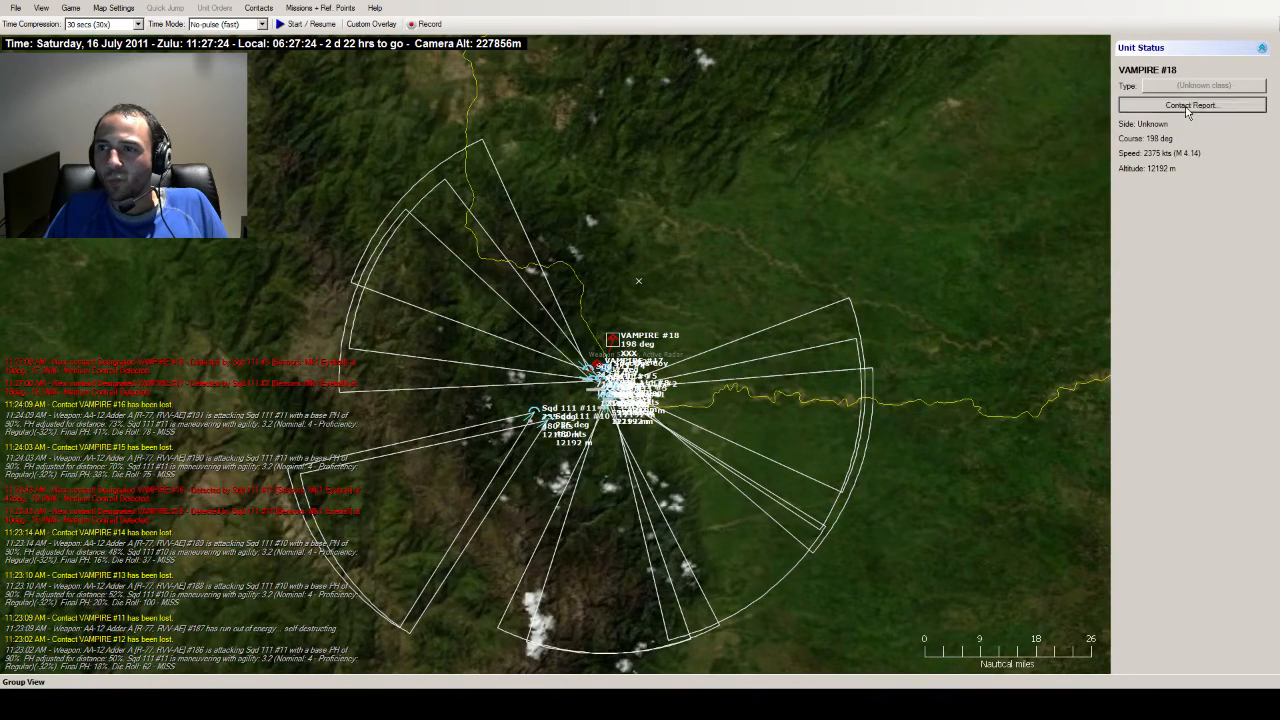
pyautogui.click(1190, 104)
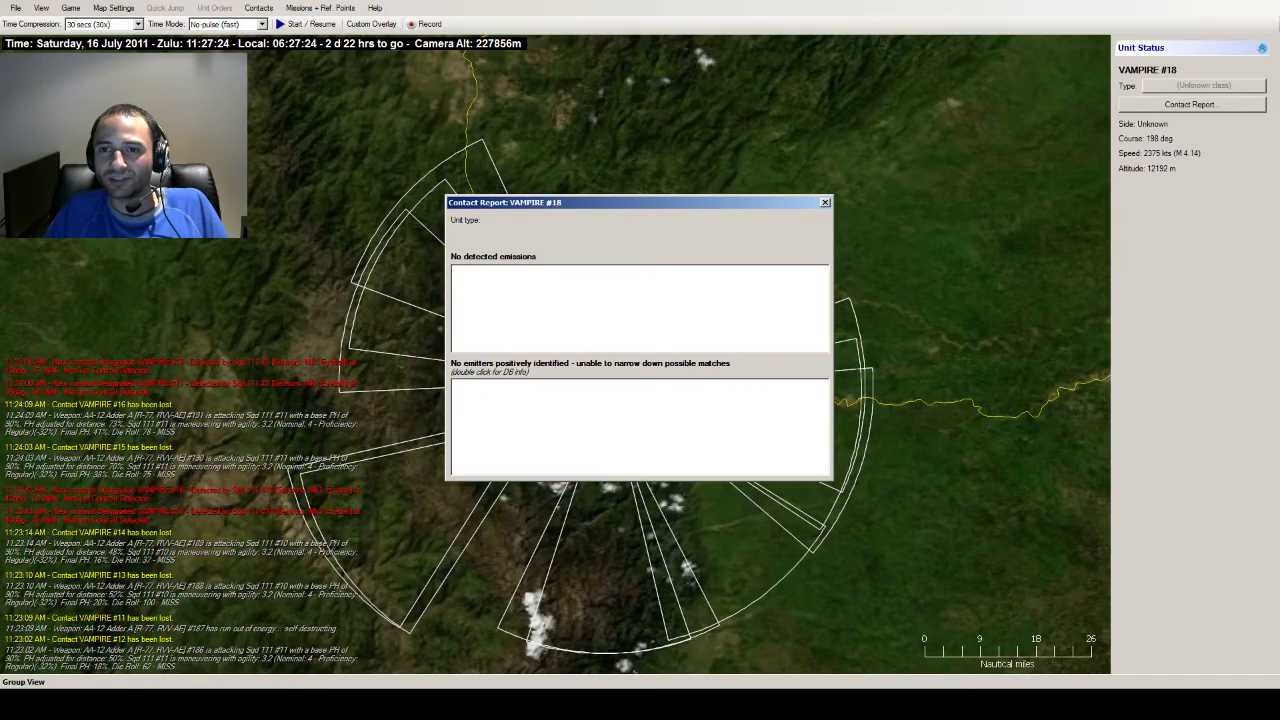
pyautogui.click(824, 202)
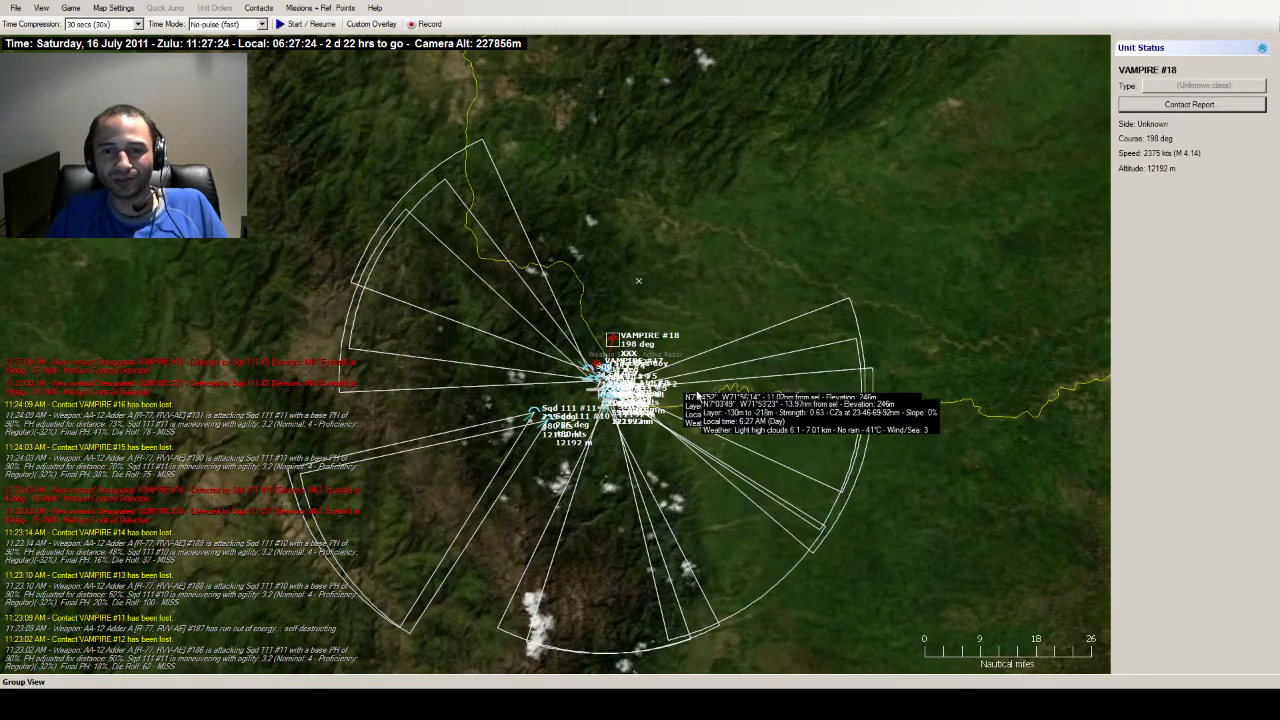
pyautogui.moveTo(838, 524)
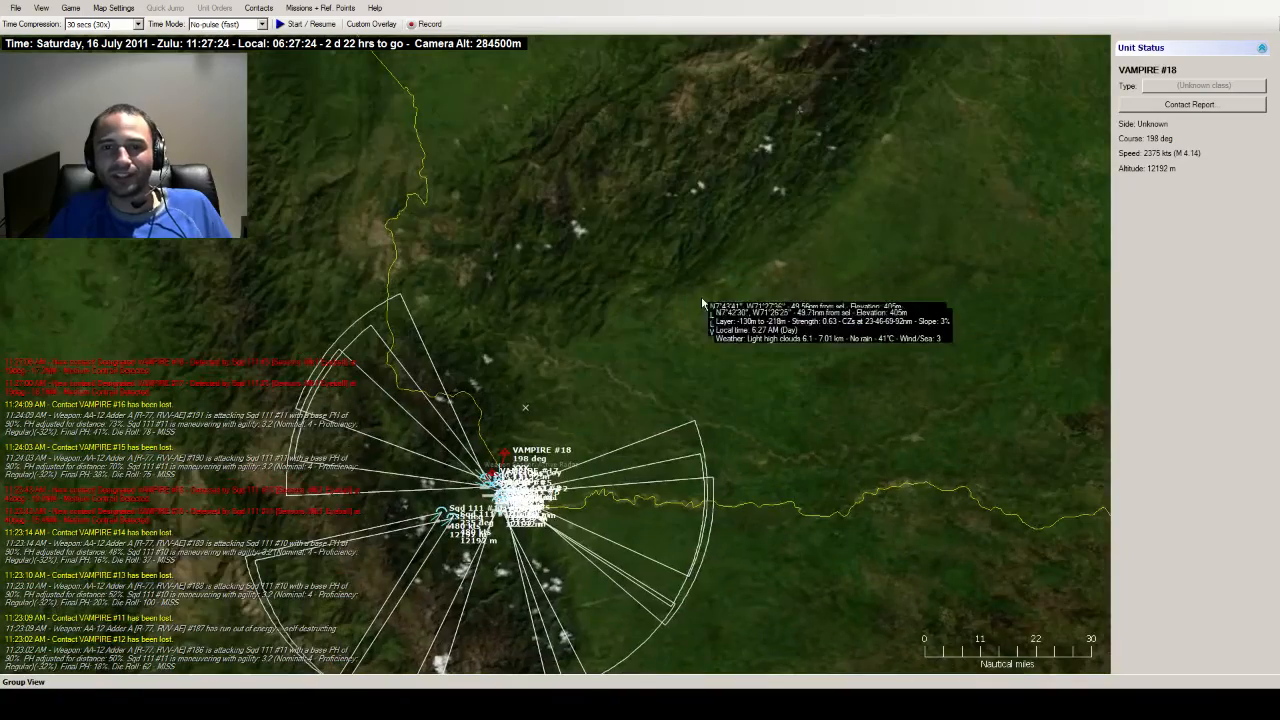
pyautogui.scroll(-3)
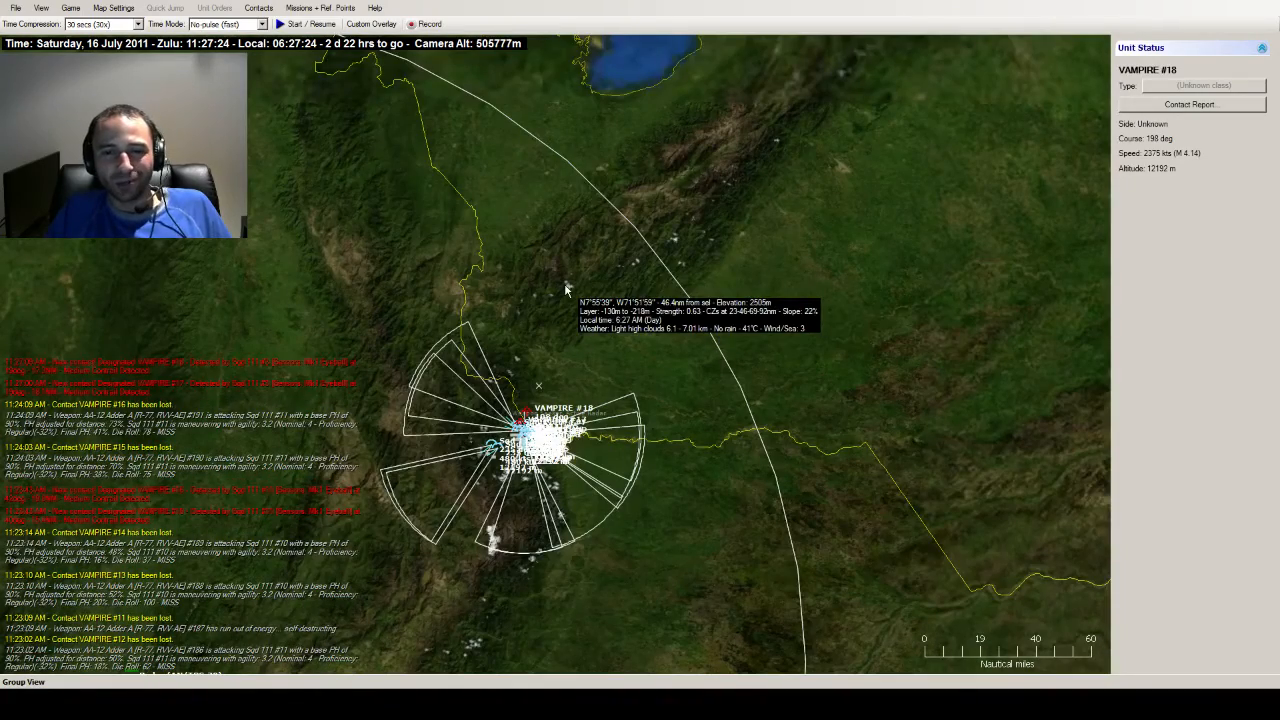
pyautogui.scroll(-3)
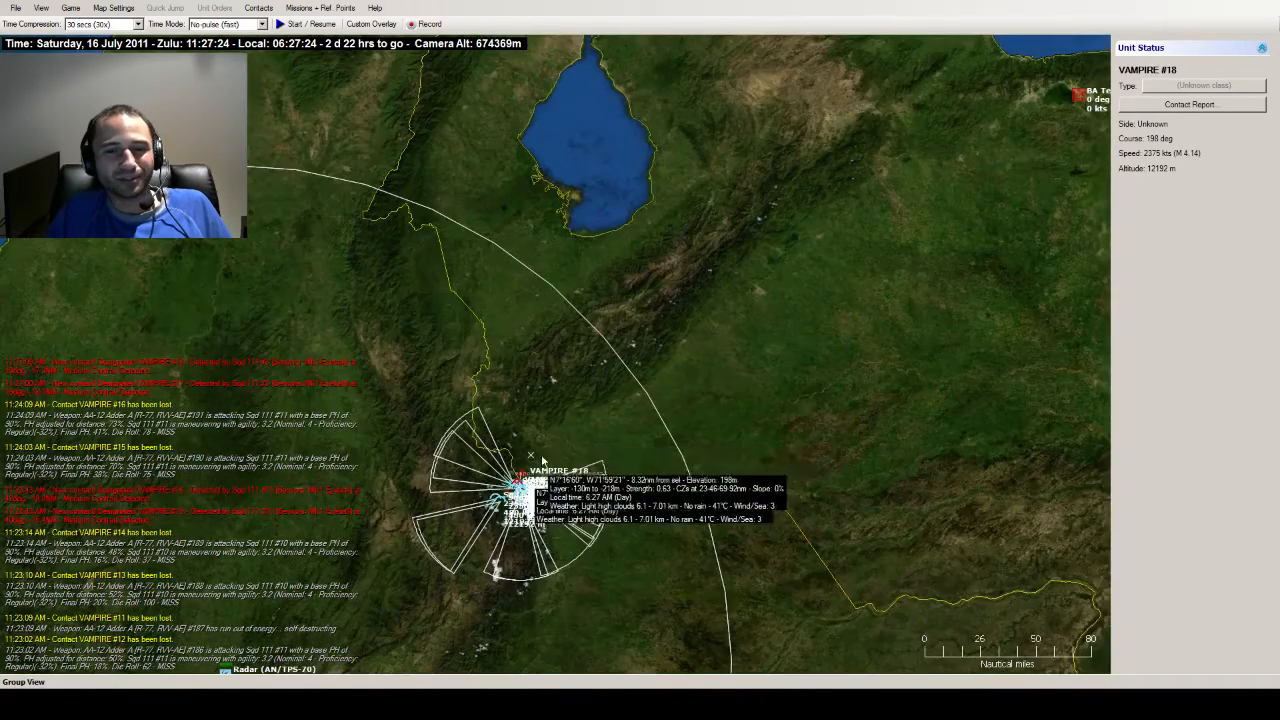
pyautogui.moveTo(624, 360)
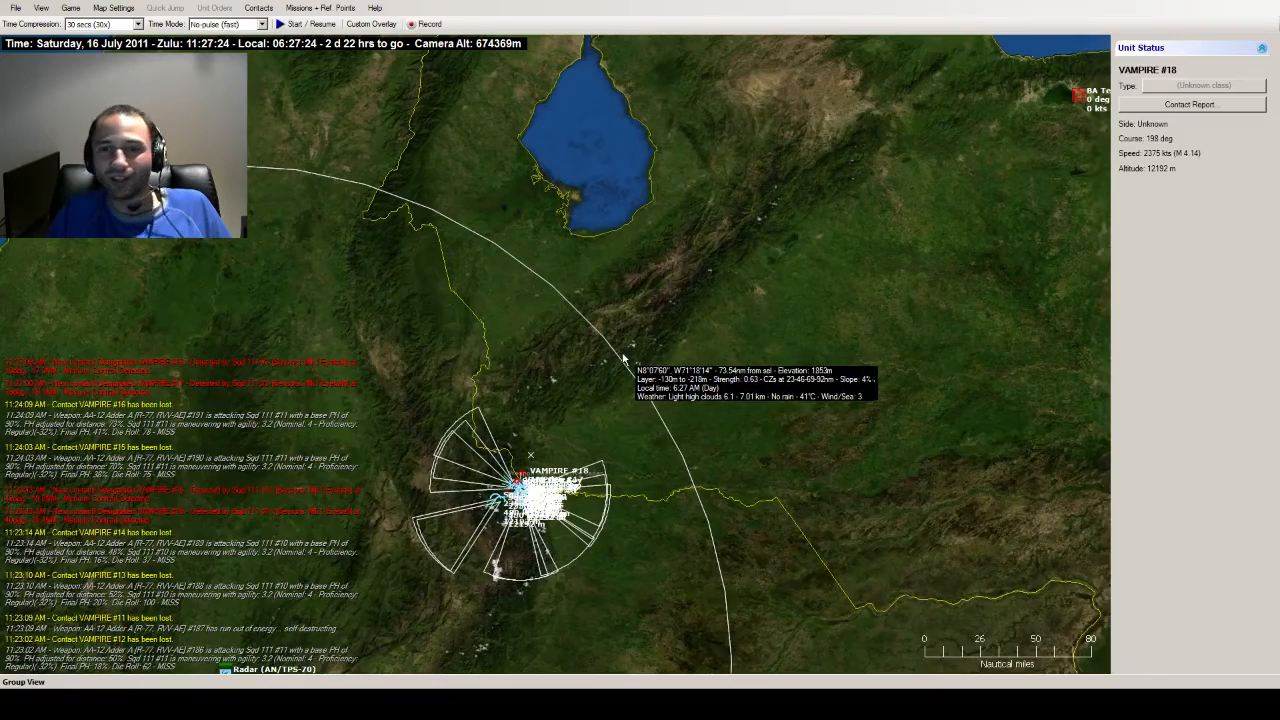
pyautogui.scroll(-3)
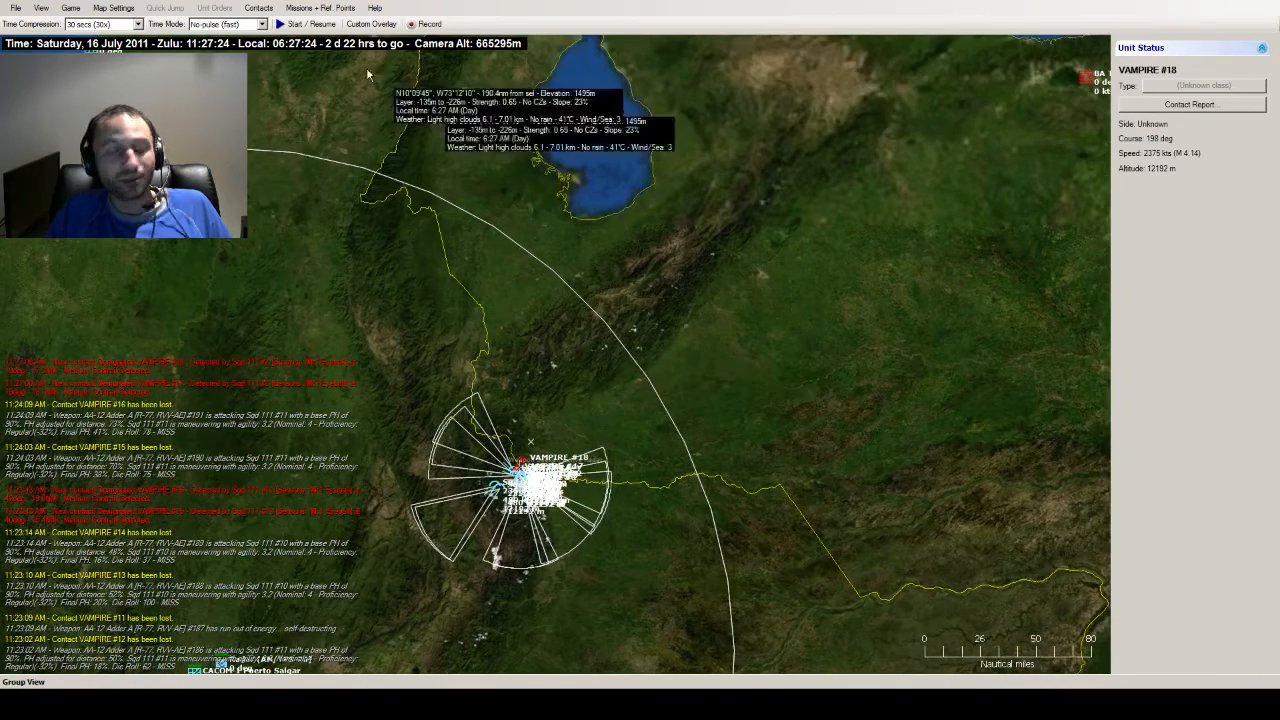
# - Define a rectangular area of new reference points on the map north of the fighting
pyautogui.click(318, 8)
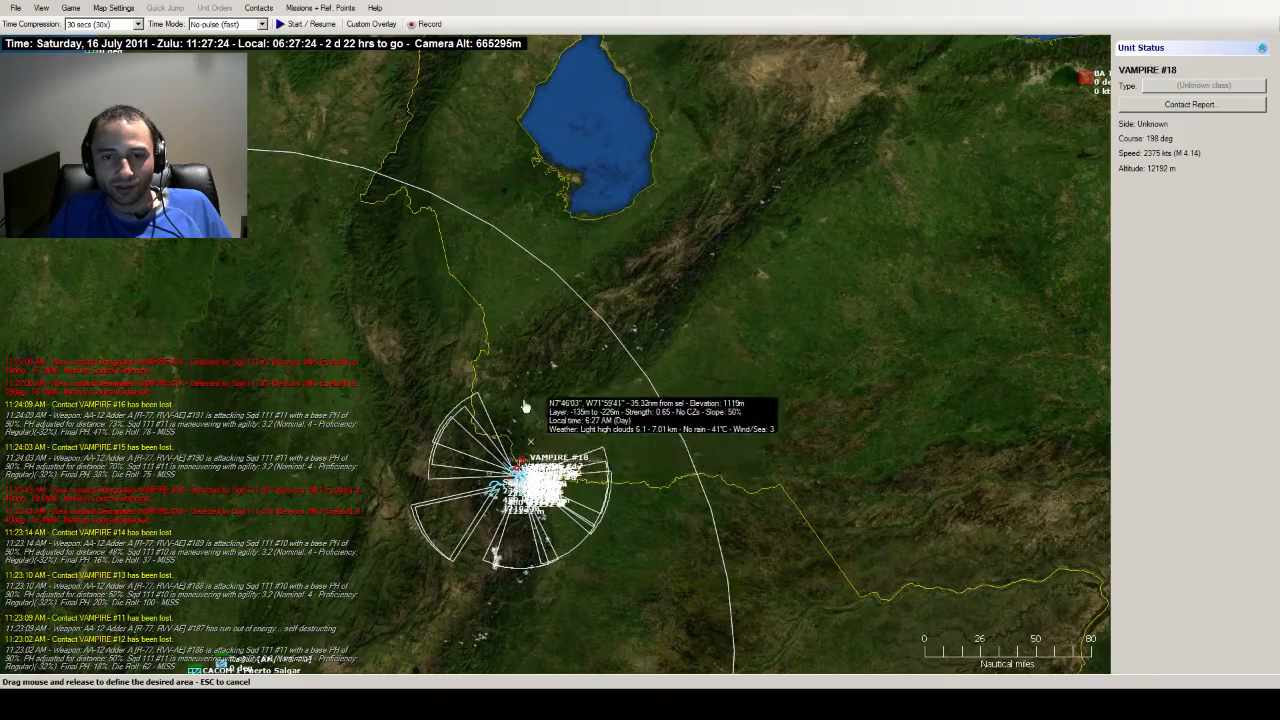
pyautogui.moveTo(530, 440); pyautogui.dragTo(680, 244)
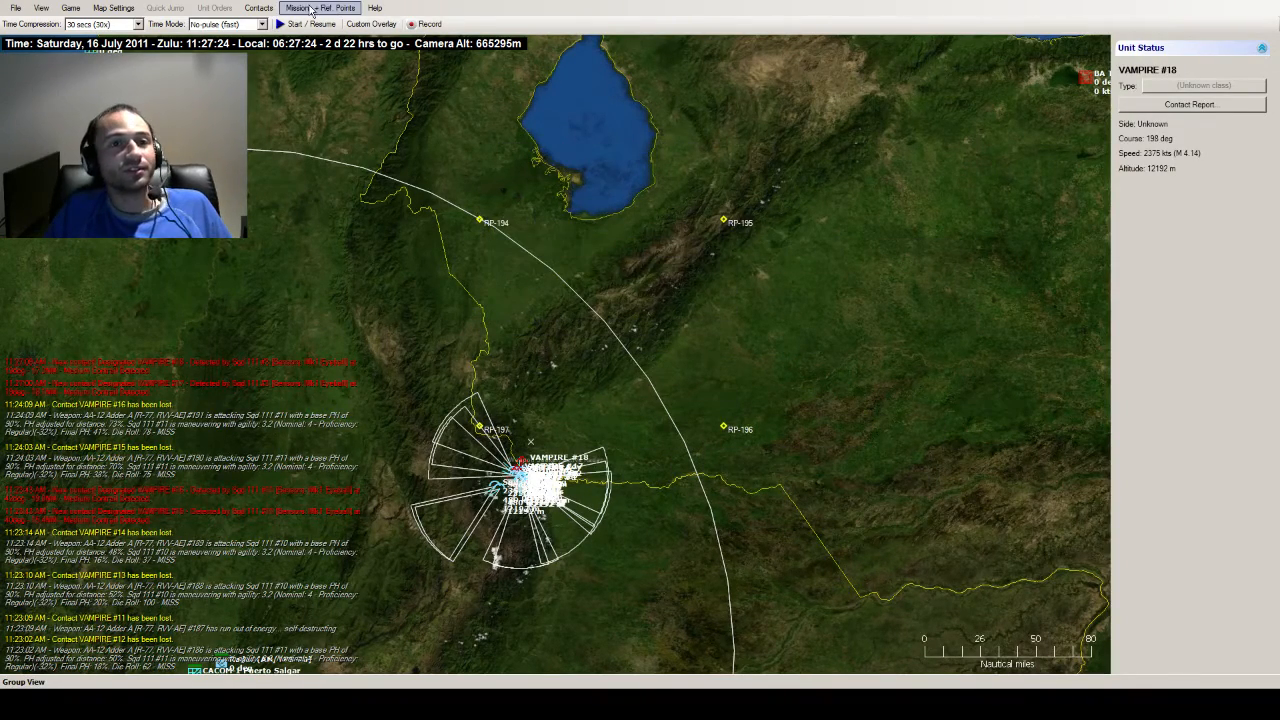
# - In the Mission Editor, replace the AAW patrol mission's old points with the highlighted RP-194 to RP-197 area
pyautogui.click(298, 8)
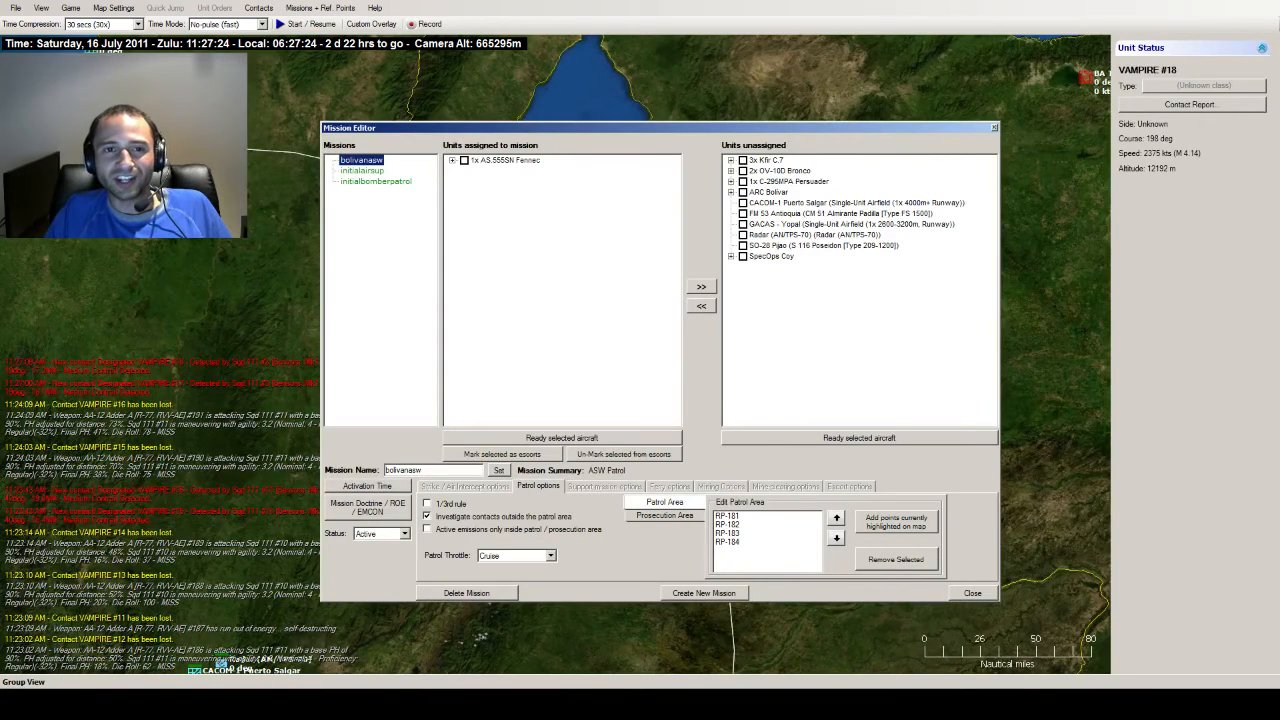
pyautogui.click(362, 170)
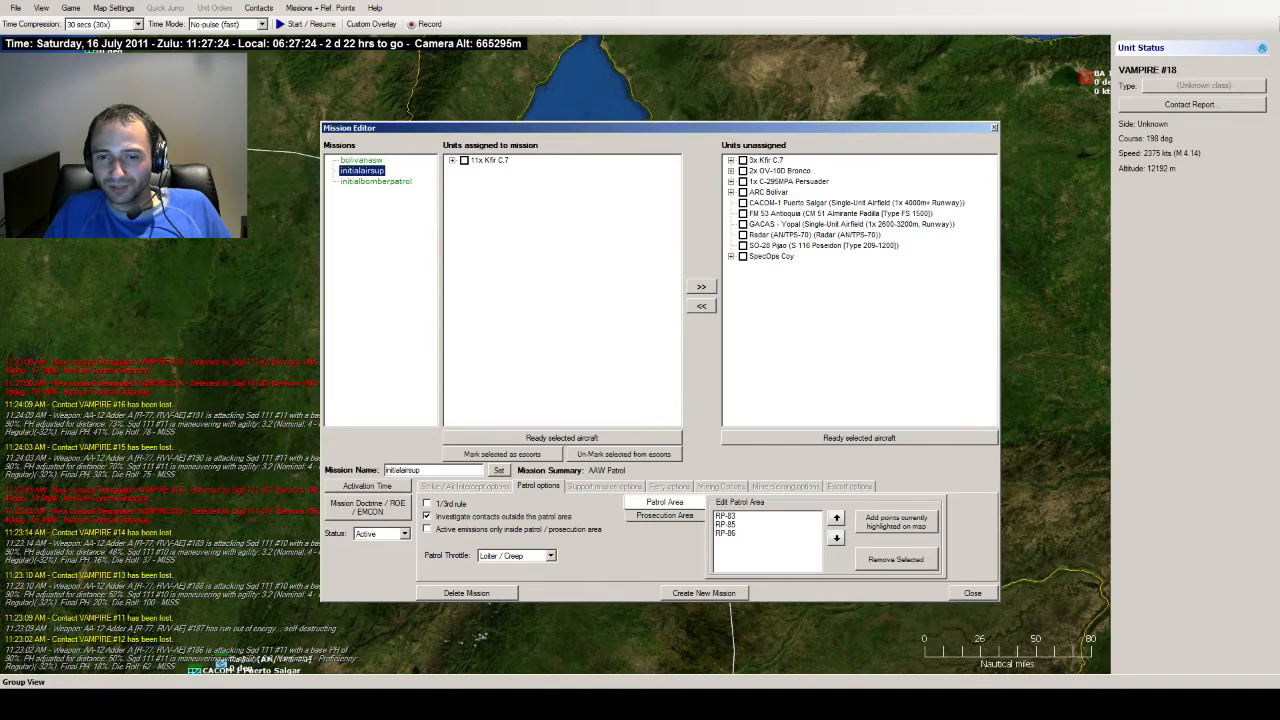
pyautogui.click(724, 516)
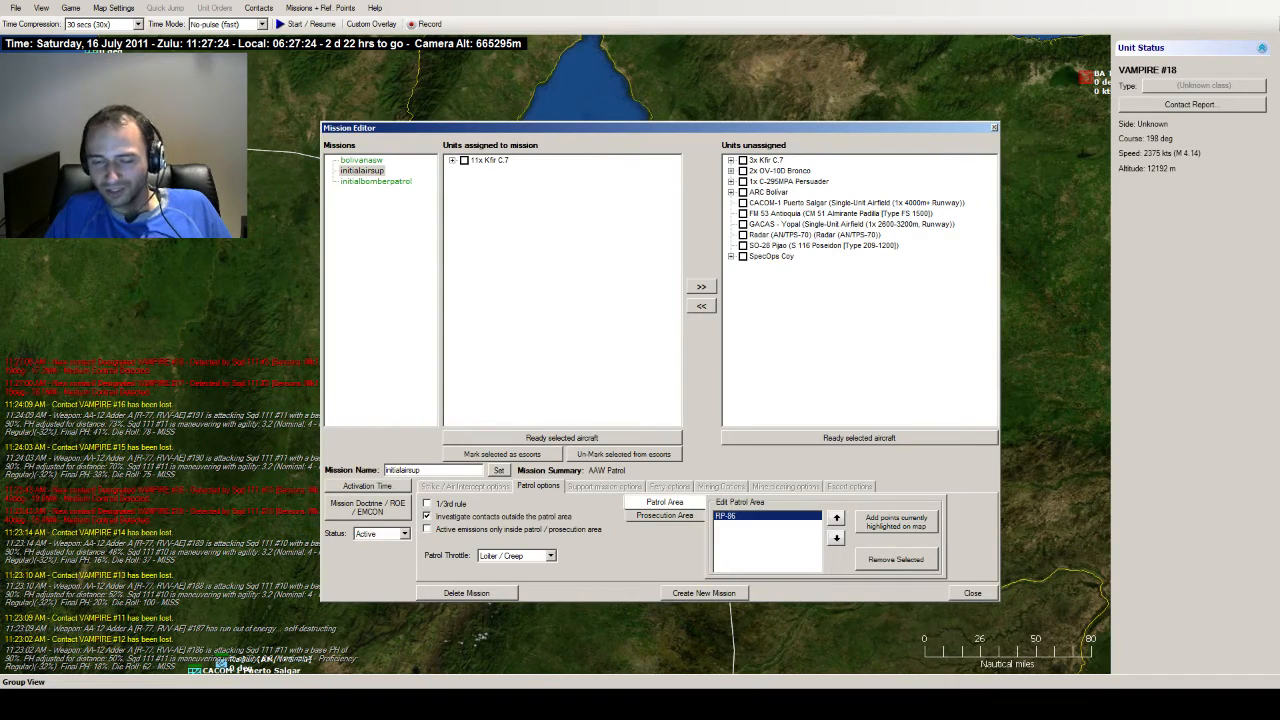
pyautogui.click(894, 560)
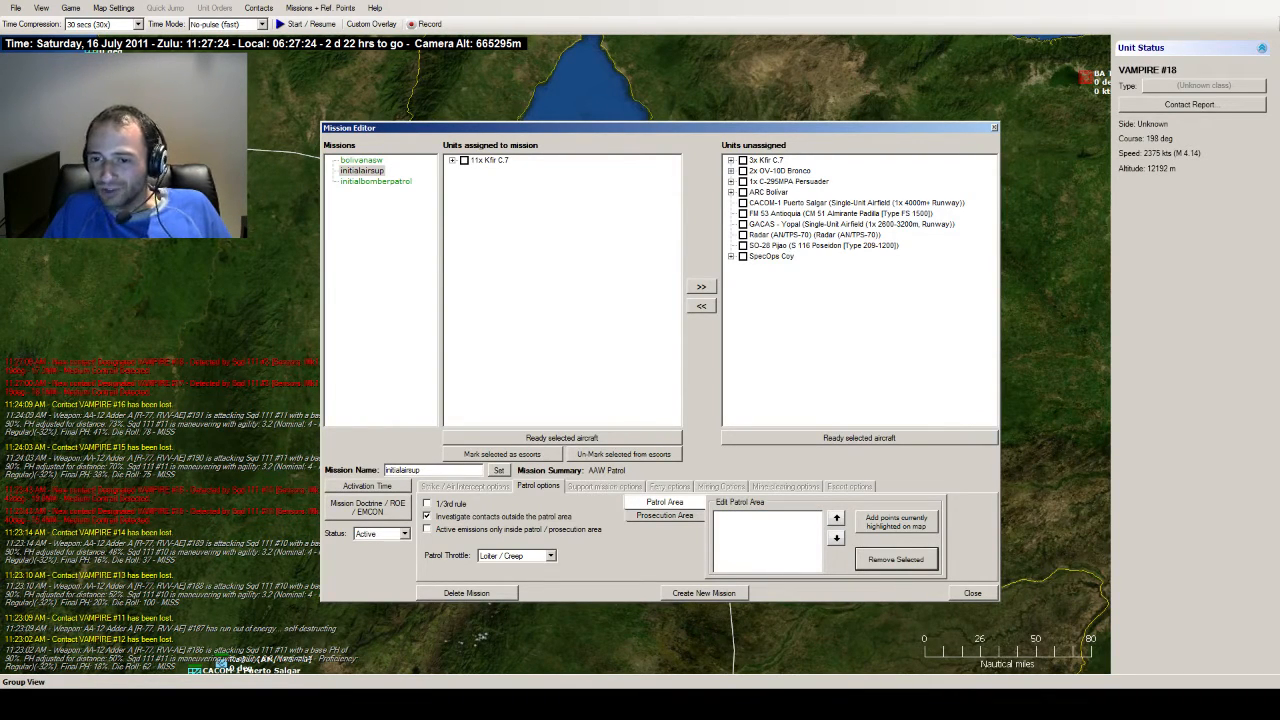
pyautogui.click(896, 520)
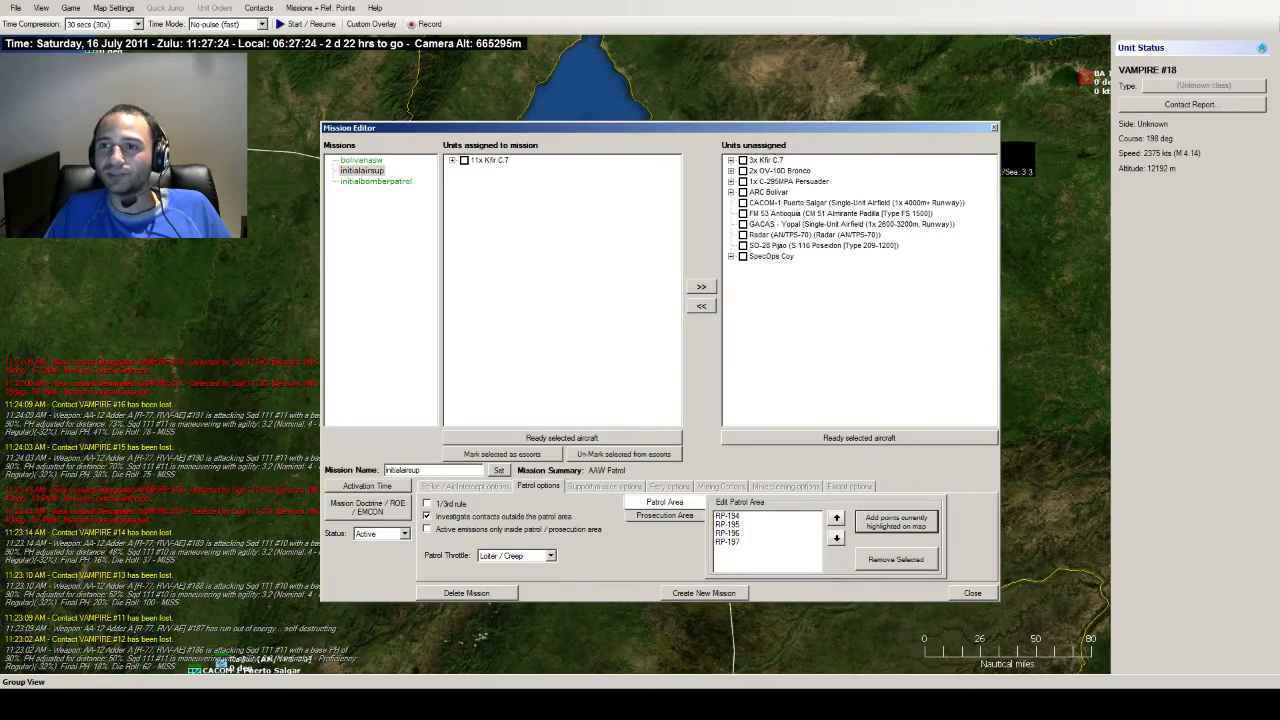
pyautogui.click(972, 592)
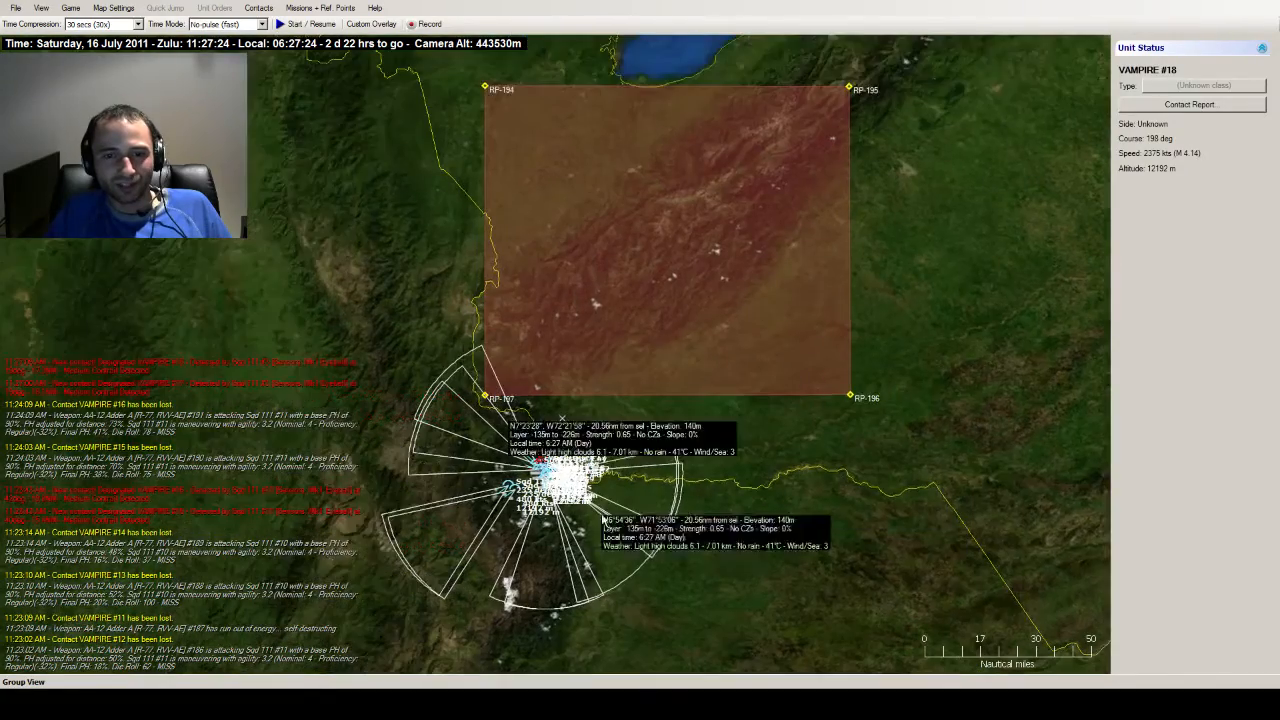
# - Set Time Compression to 1 sec real time and zoom in on the inland air battle
pyautogui.click(100, 24)
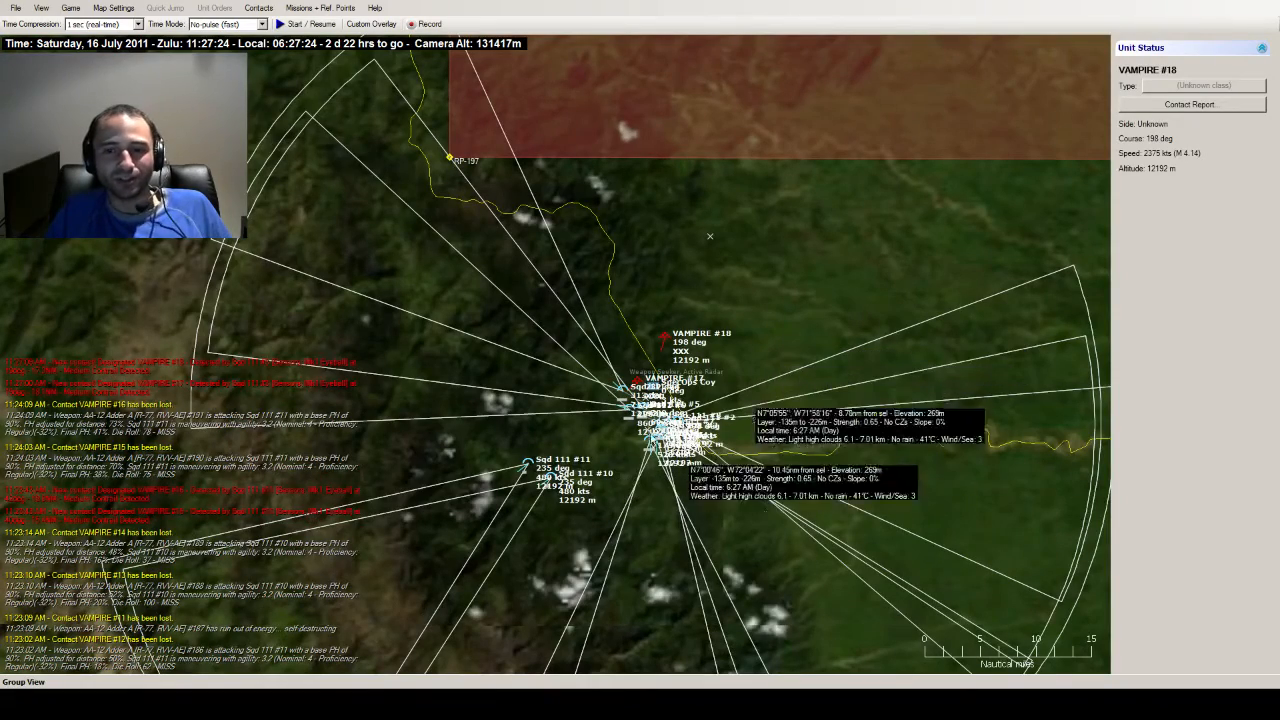
pyautogui.scroll(-3)
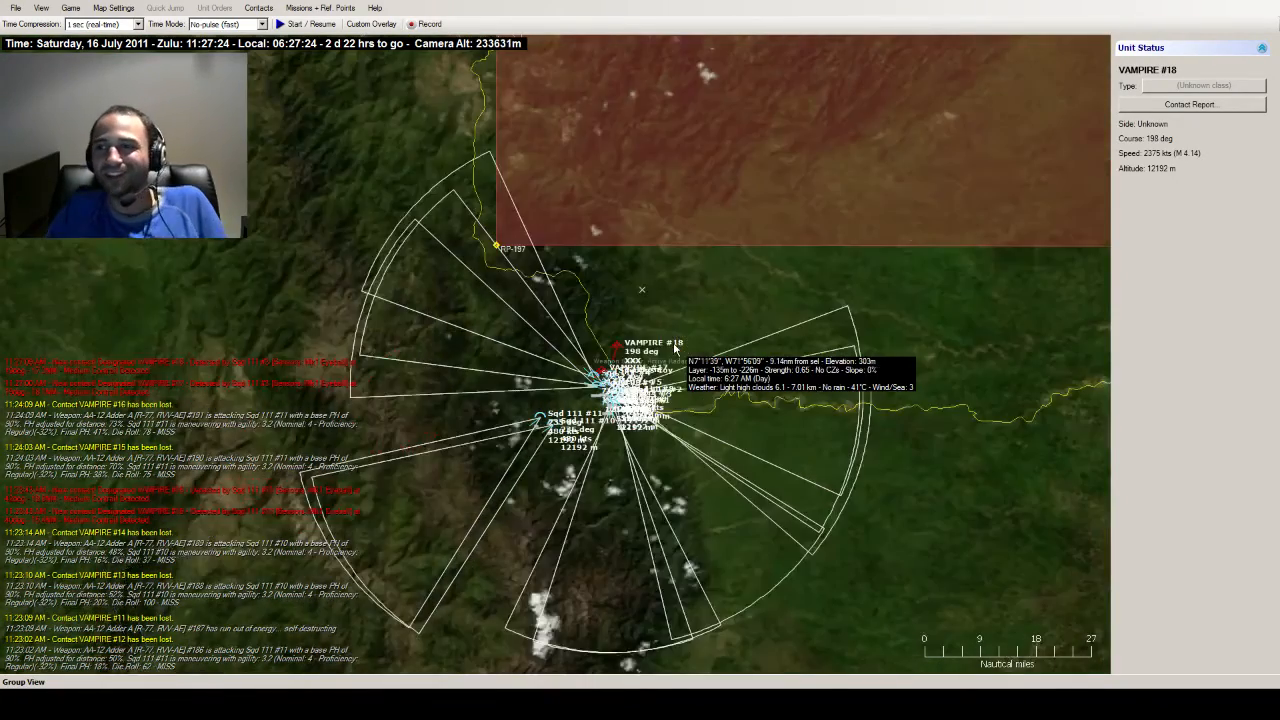
pyautogui.scroll(-3)
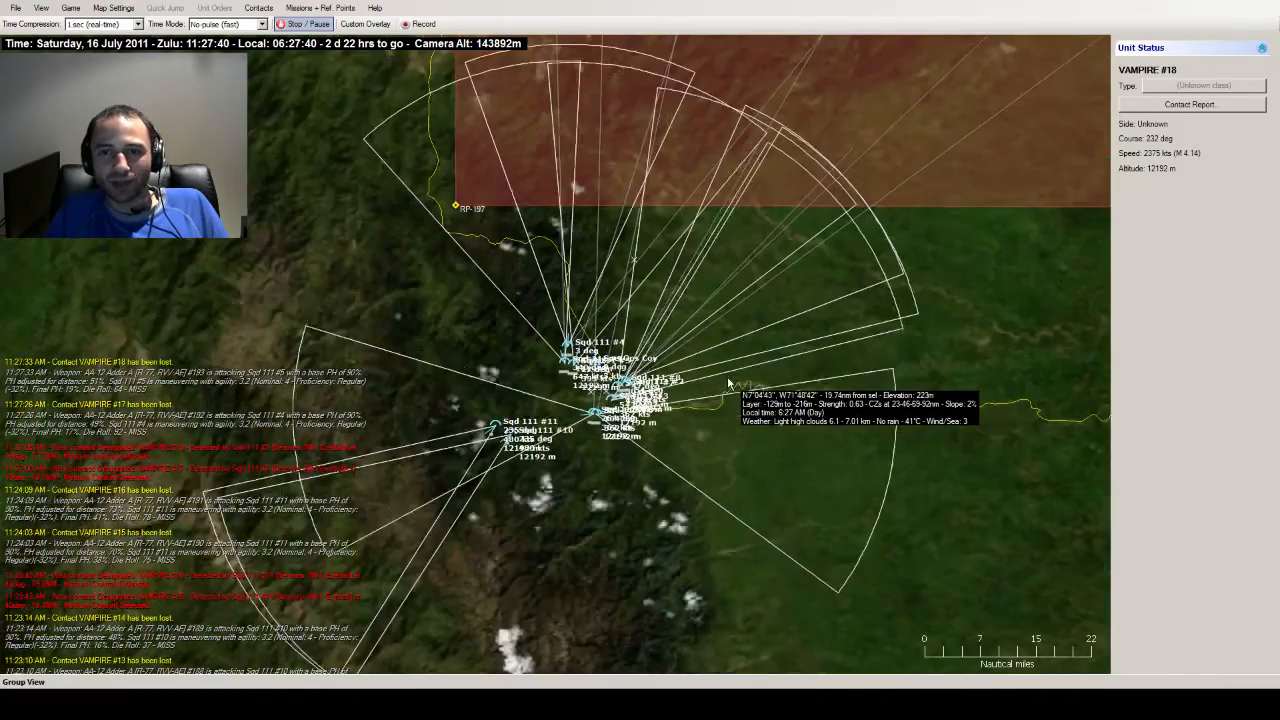
# - Zoom out to view the region with the patrol area, then pause the game at 11:28:00
pyautogui.scroll(-3)
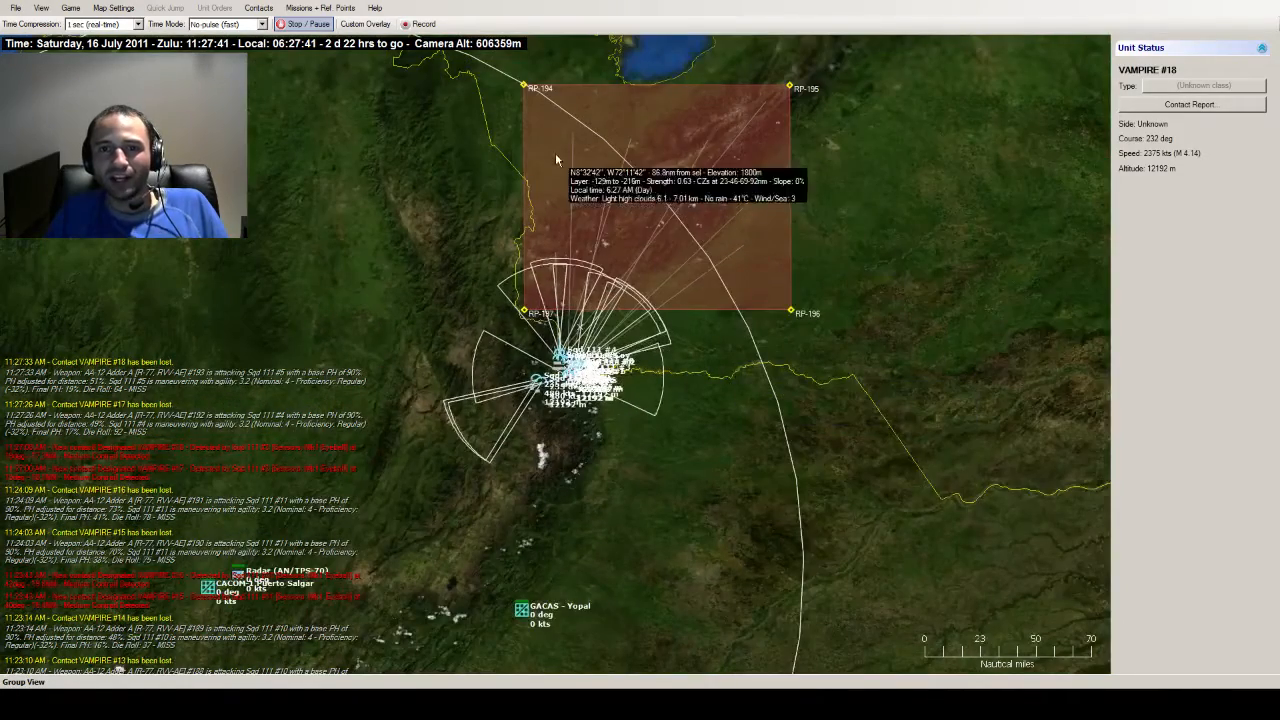
pyautogui.moveTo(716, 312)
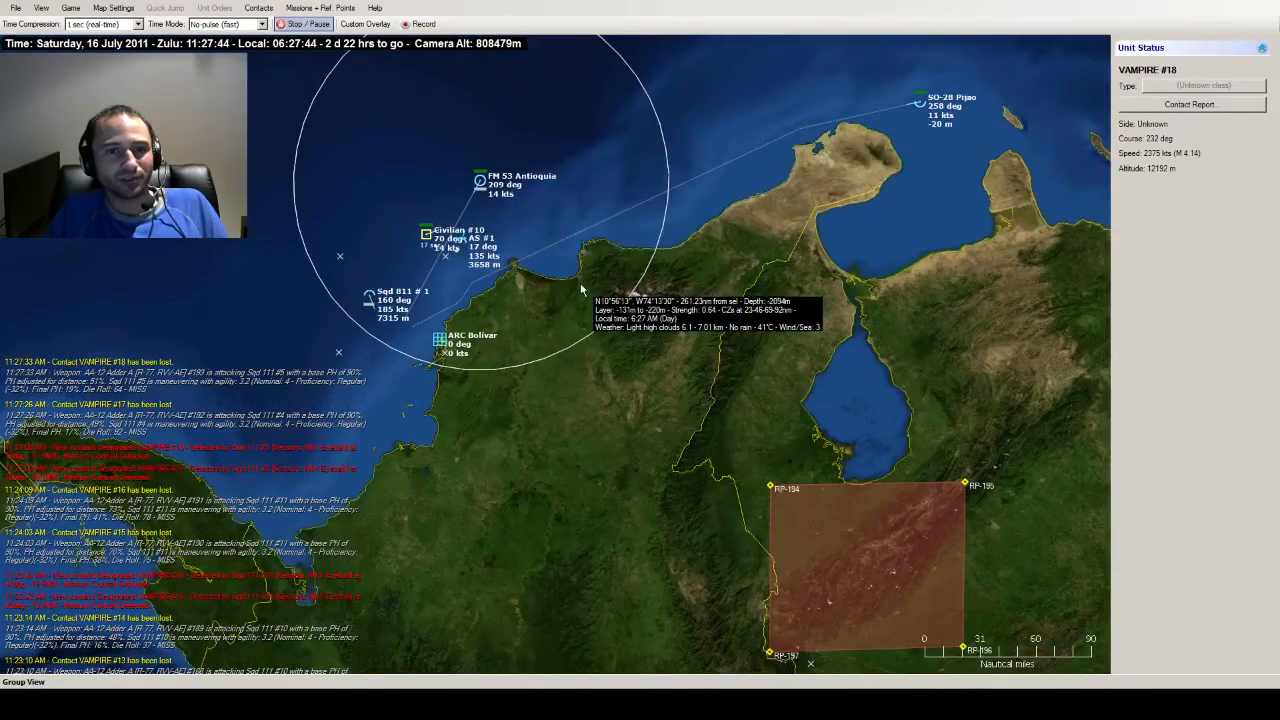
pyautogui.scroll(-3)
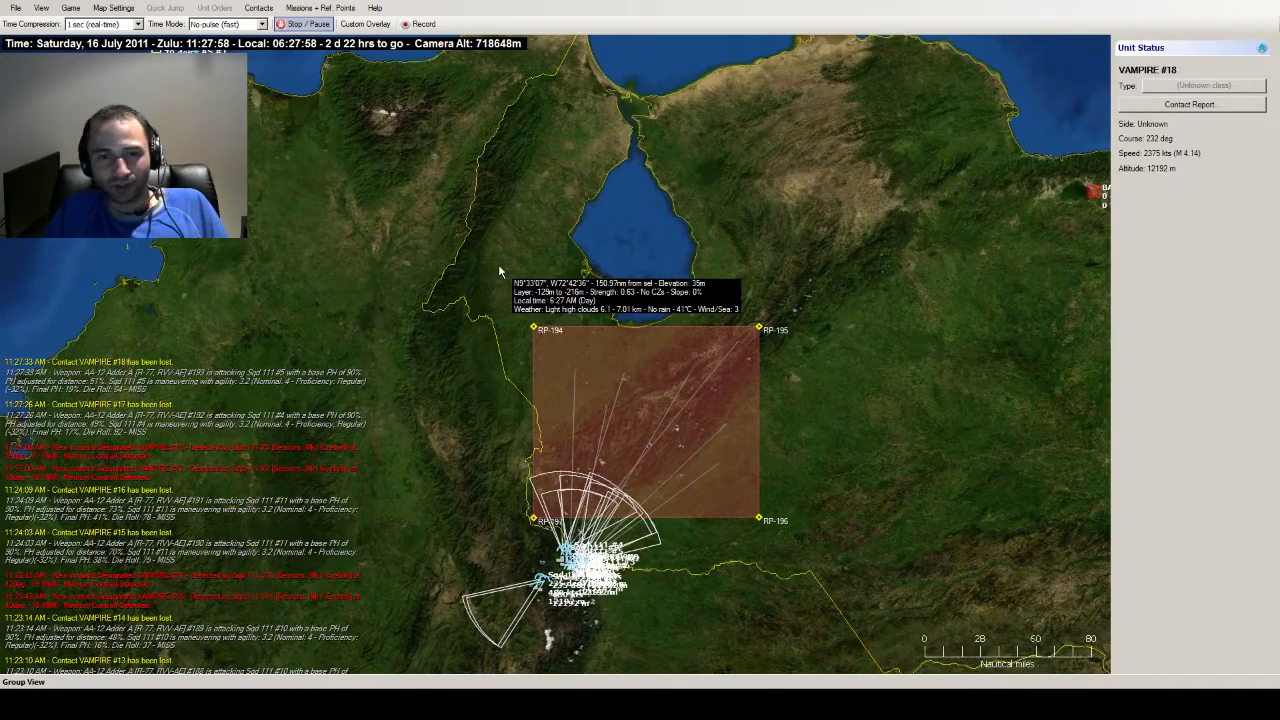
pyautogui.click(304, 24)
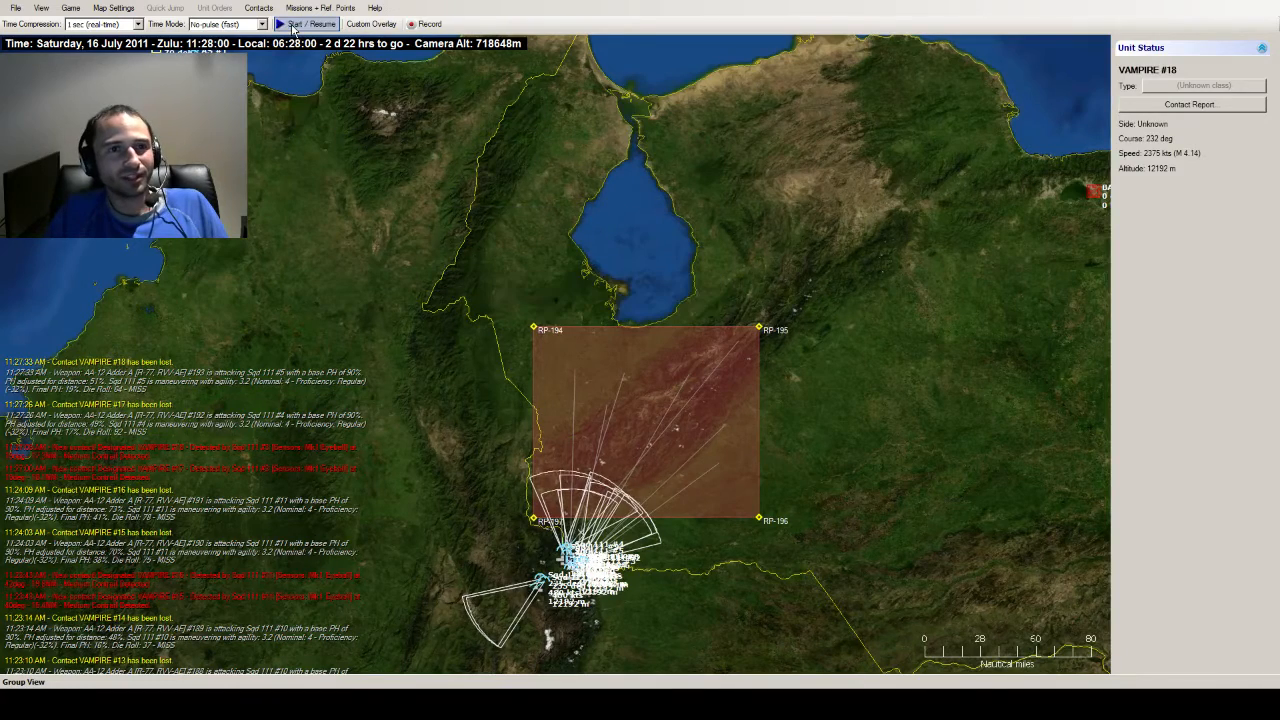
pyautogui.click(310, 24)
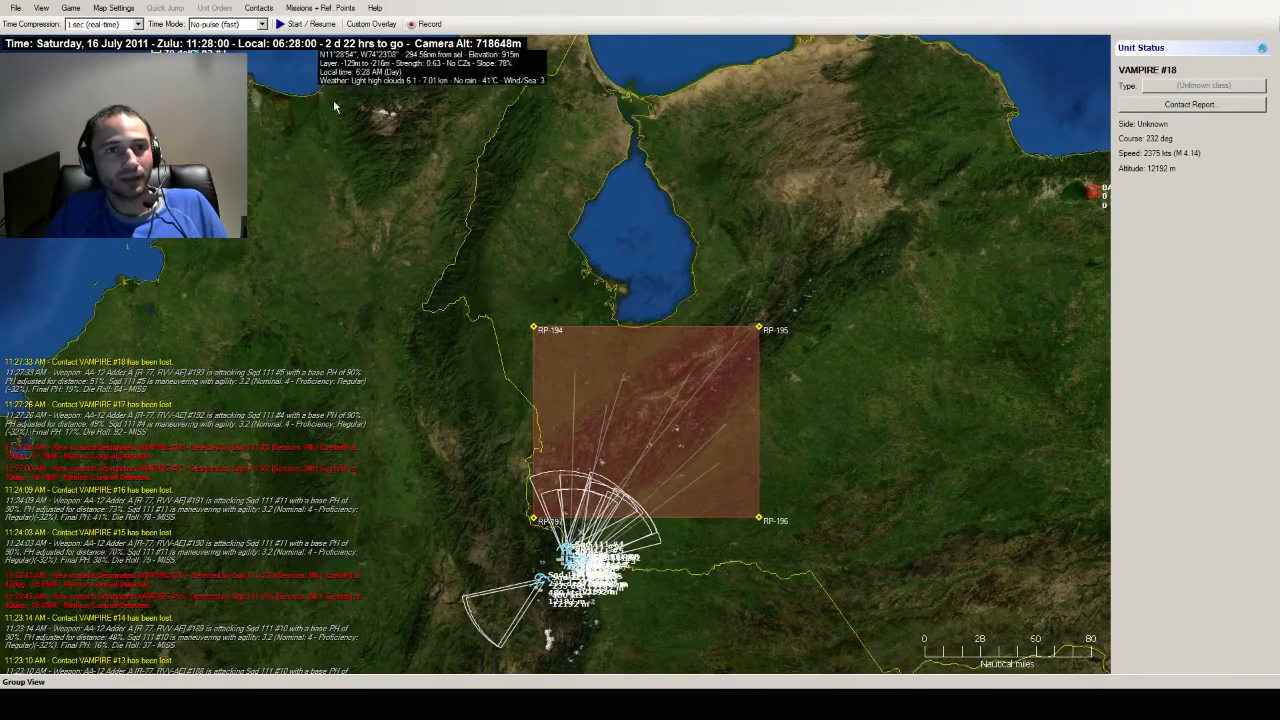